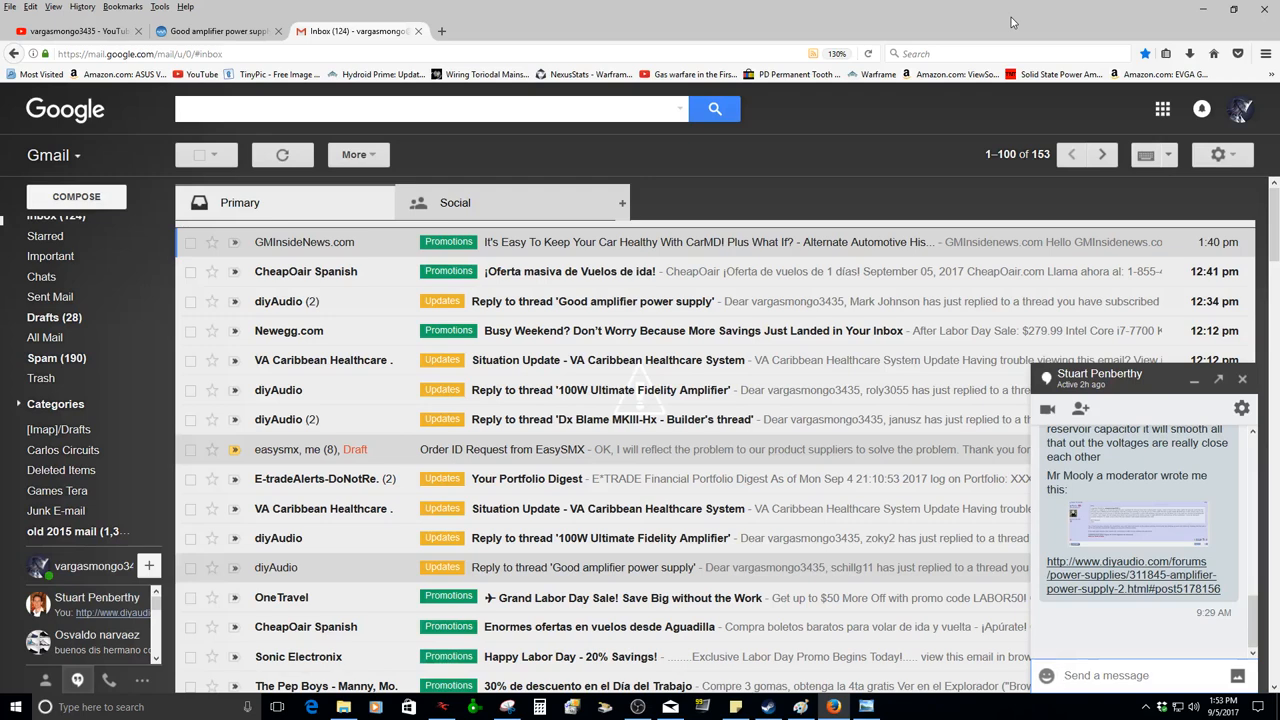
{"action": "mouse_move", "coordinate": [688, 6]}
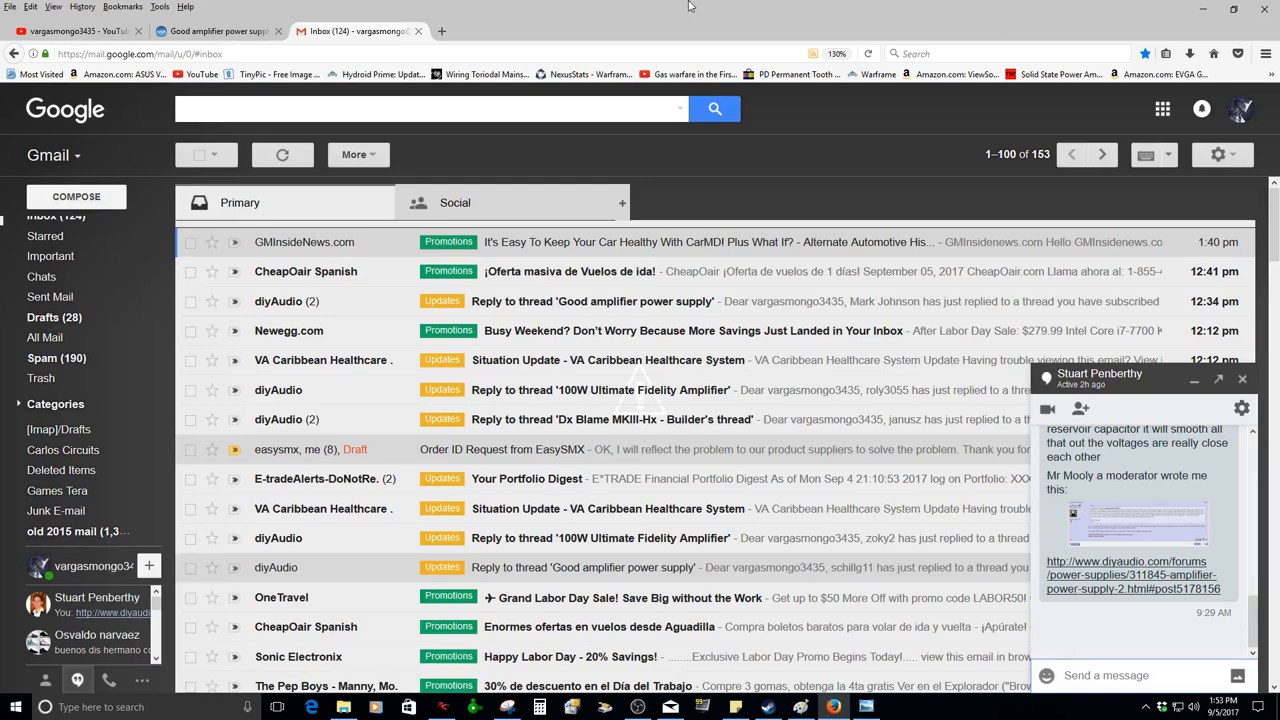
- Scroll the power supply thread and enlarge post #12's hand-drawn transformer wiring diagram
{"action": "left_click", "coordinate": [215, 31]}
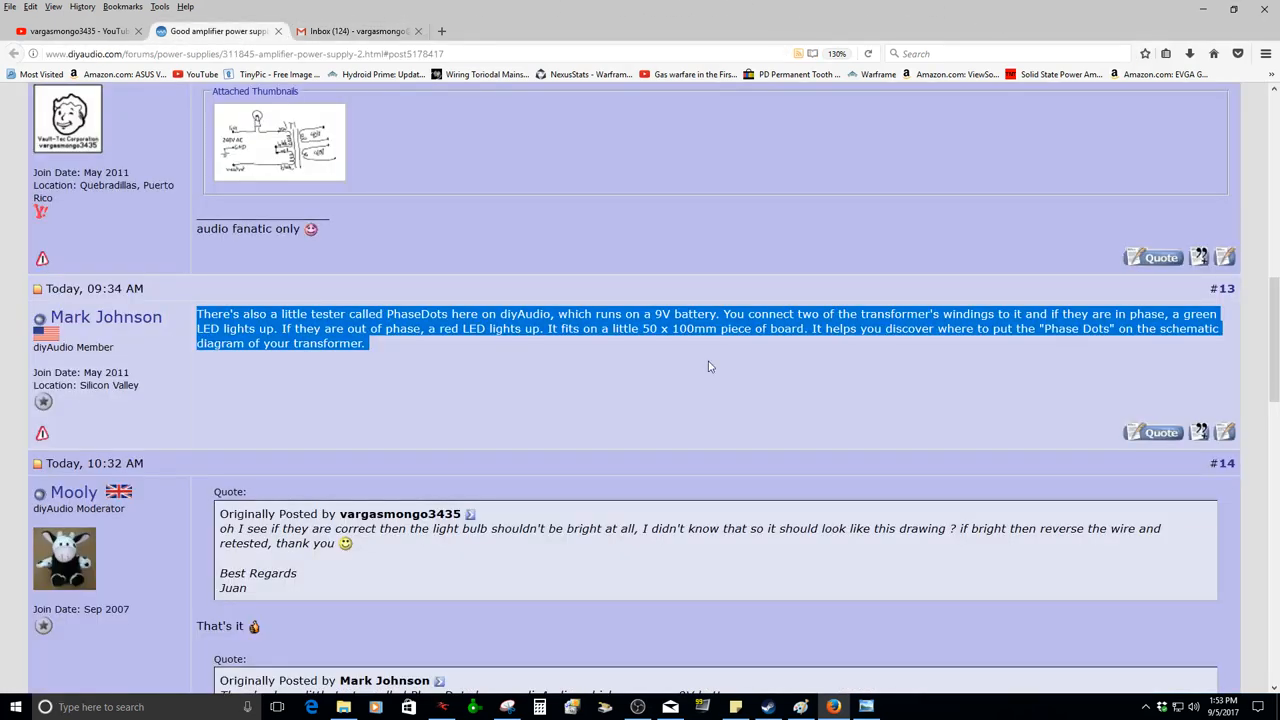
{"action": "scroll", "scroll_direction": "up", "scroll_amount": 3}
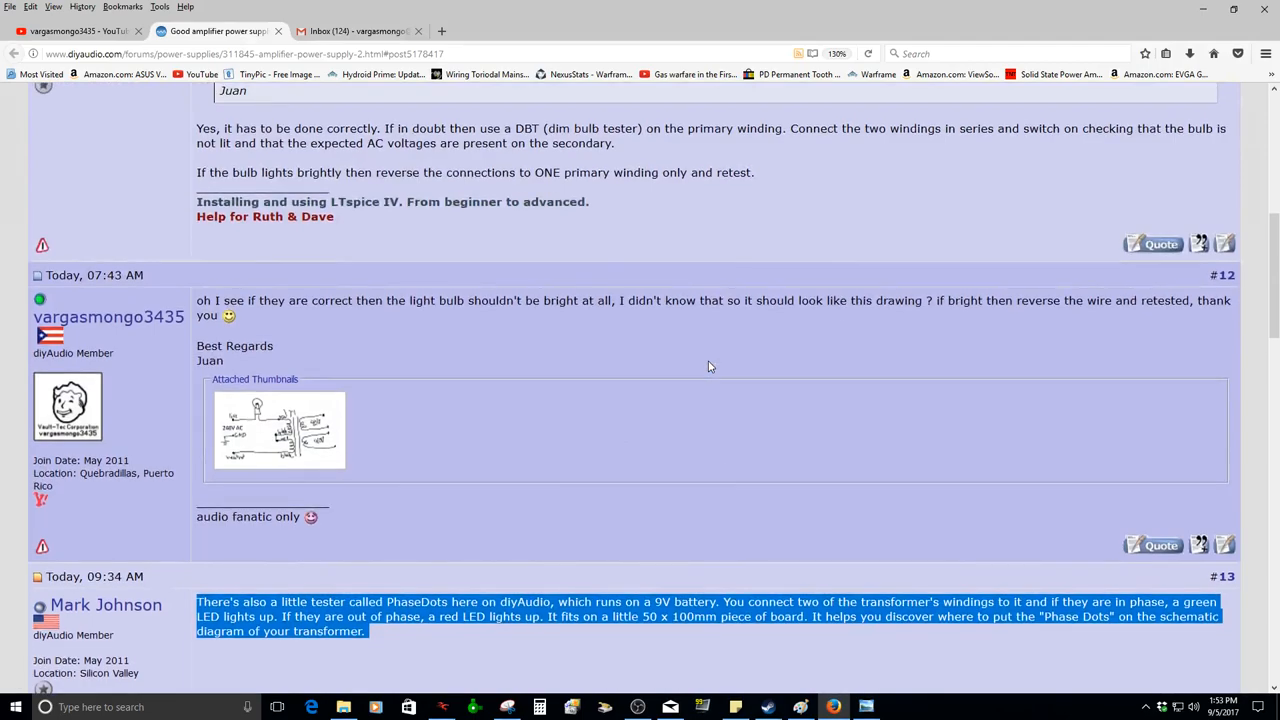
{"action": "scroll", "scroll_direction": "down", "scroll_amount": 3}
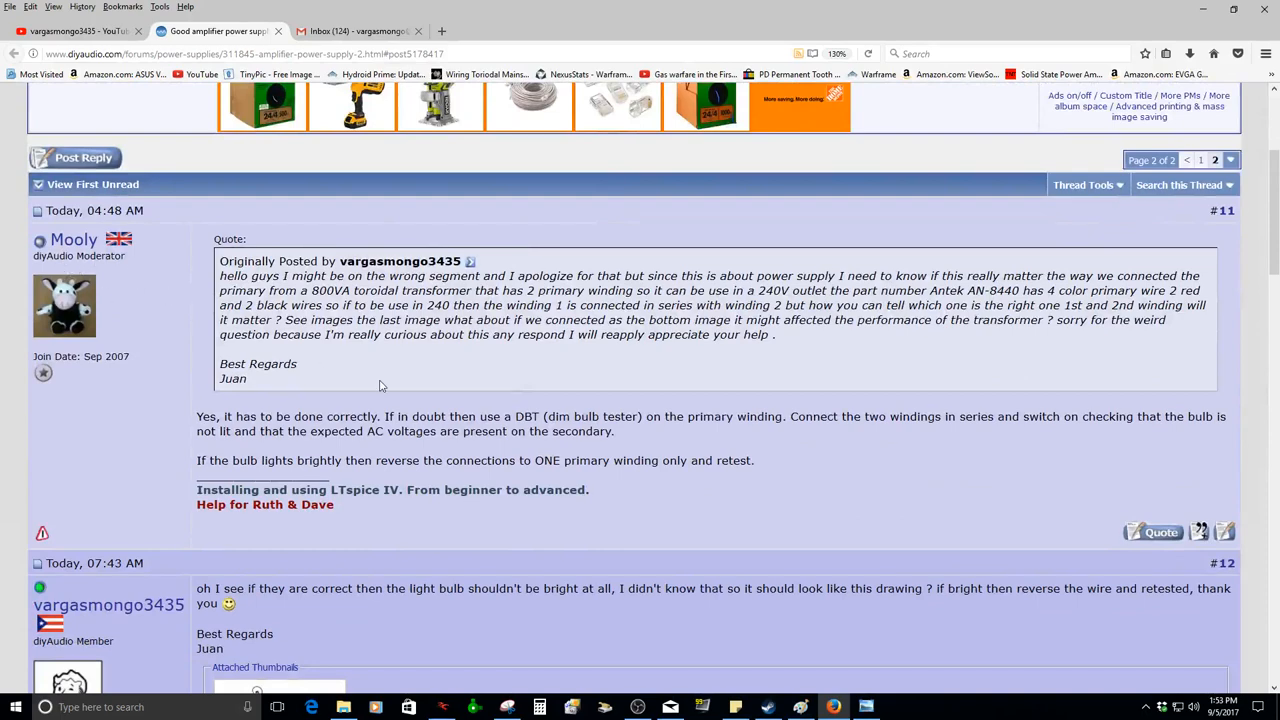
{"action": "scroll", "scroll_direction": "down", "scroll_amount": 3}
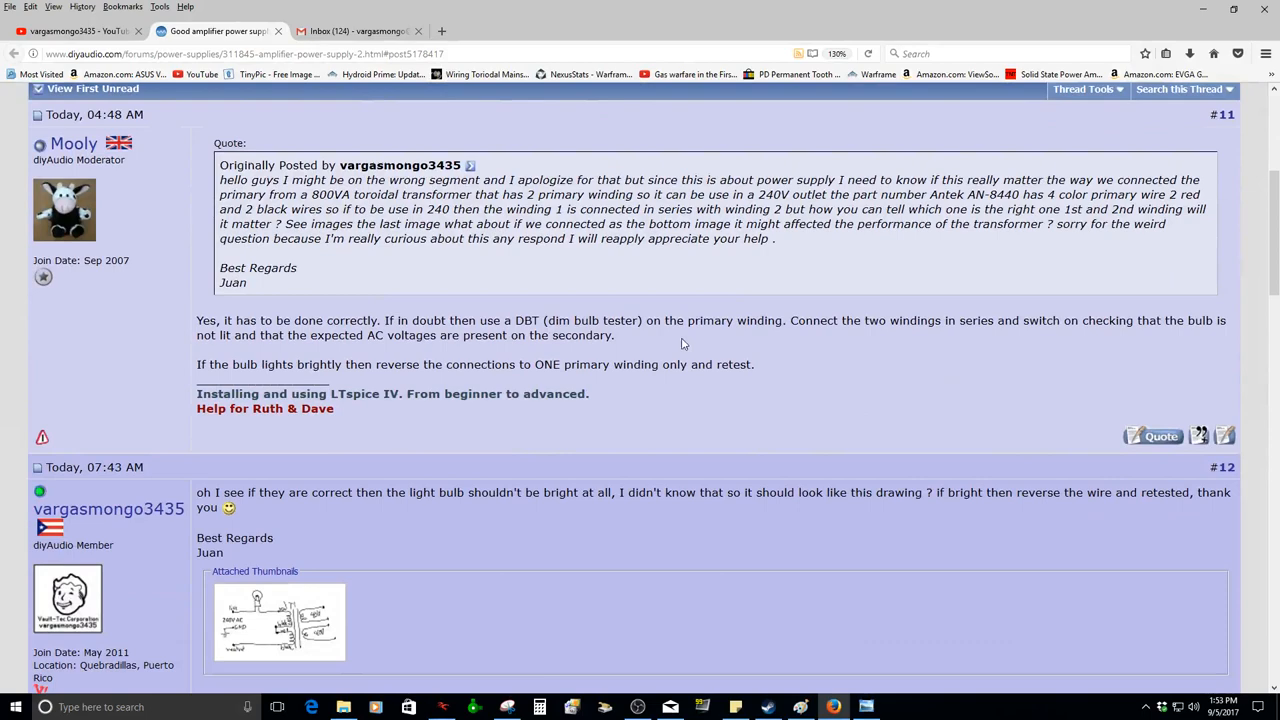
{"action": "mouse_move", "coordinate": [890, 355]}
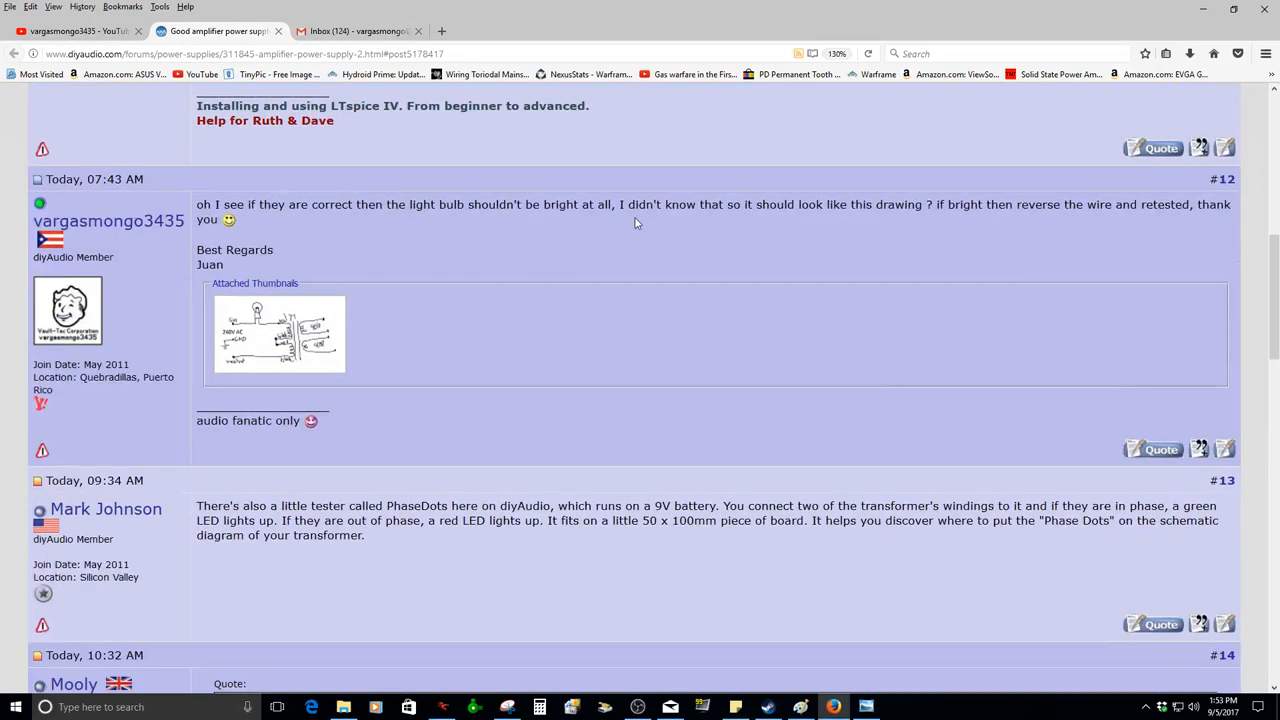
{"action": "left_click", "coordinate": [278, 334]}
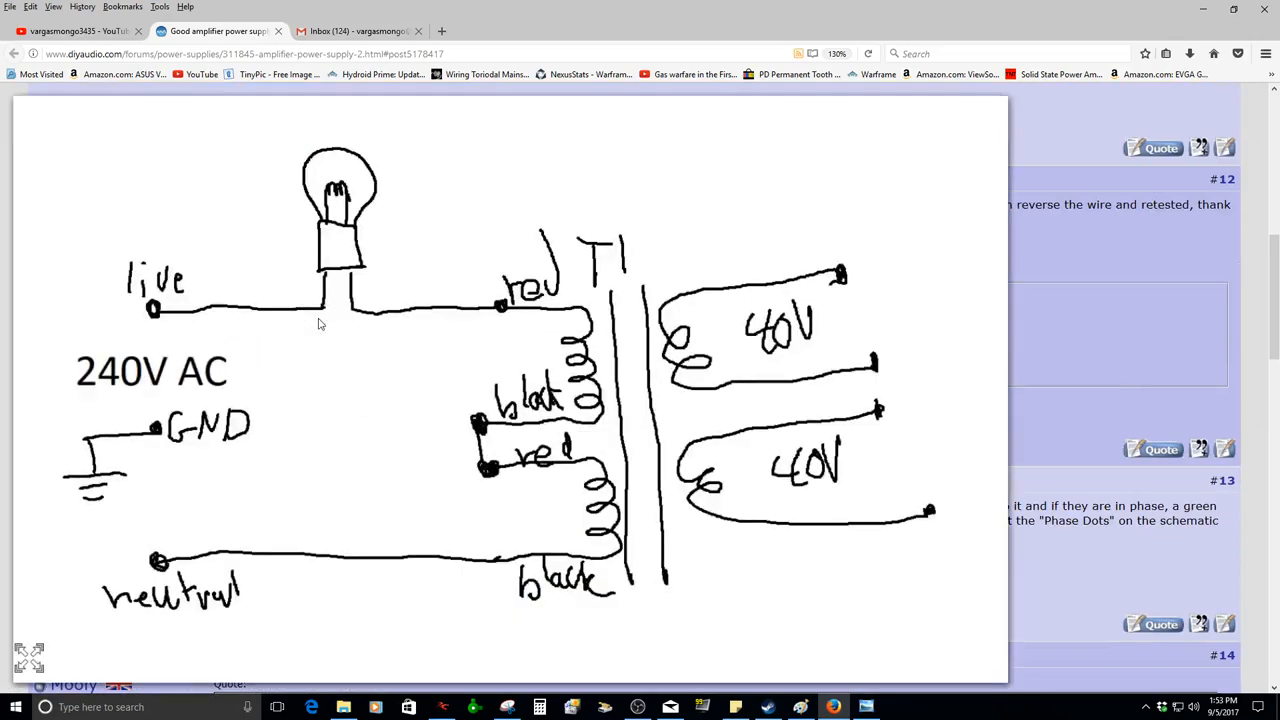
{"action": "mouse_move", "coordinate": [393, 344]}
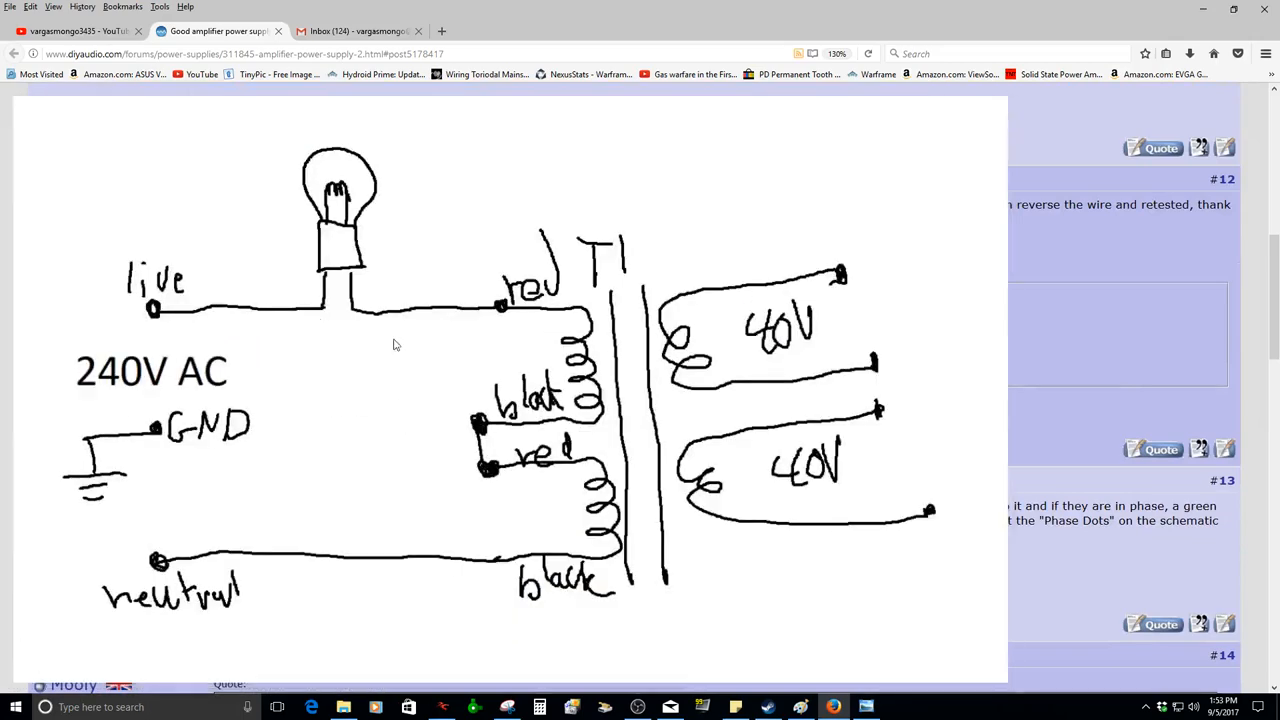
- Scroll through the thread and select the word PhaseDots in post #13
{"action": "scroll", "scroll_direction": "down", "scroll_amount": 3}
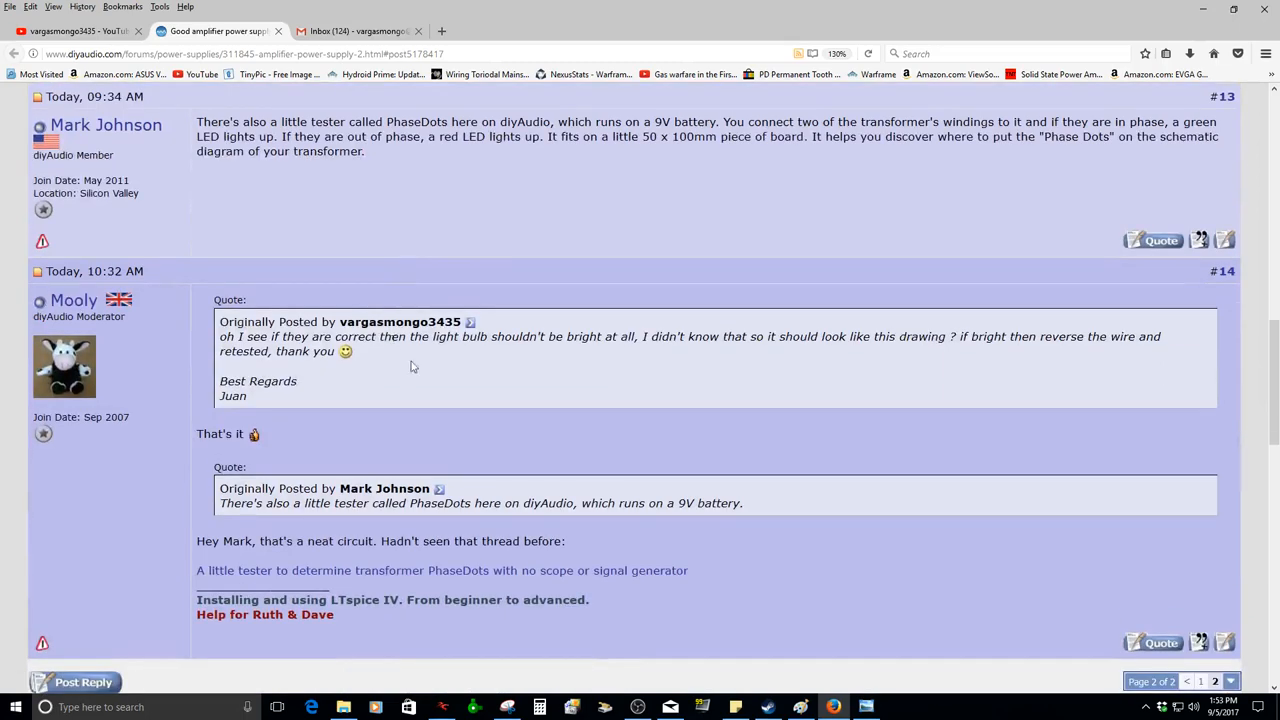
{"action": "scroll", "scroll_direction": "down", "scroll_amount": 3}
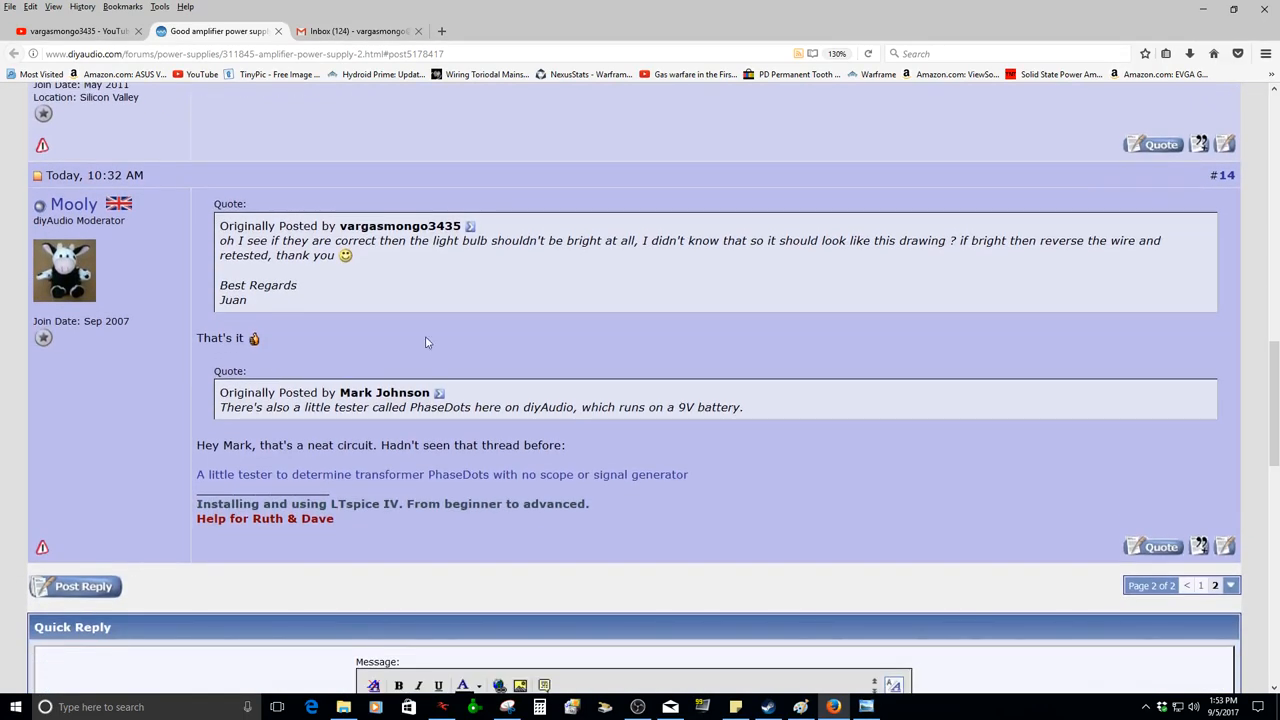
{"action": "scroll", "scroll_direction": "up", "scroll_amount": 3}
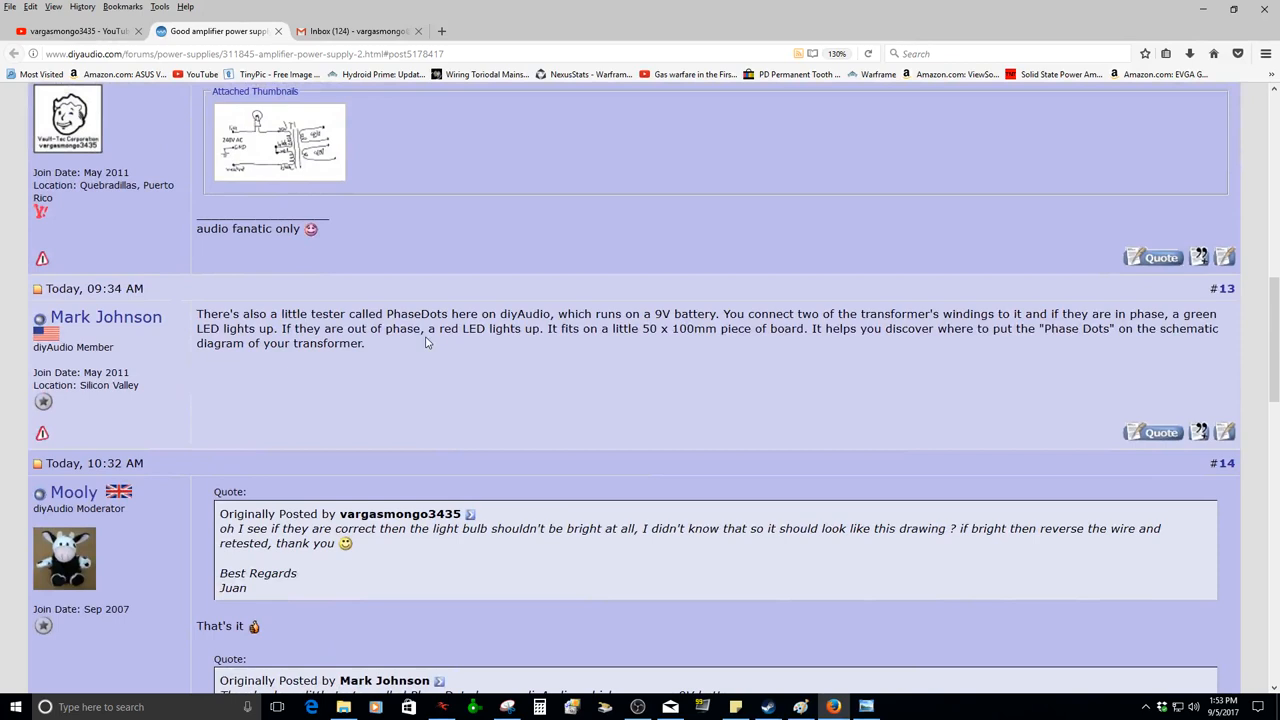
{"action": "mouse_move", "coordinate": [105, 317]}
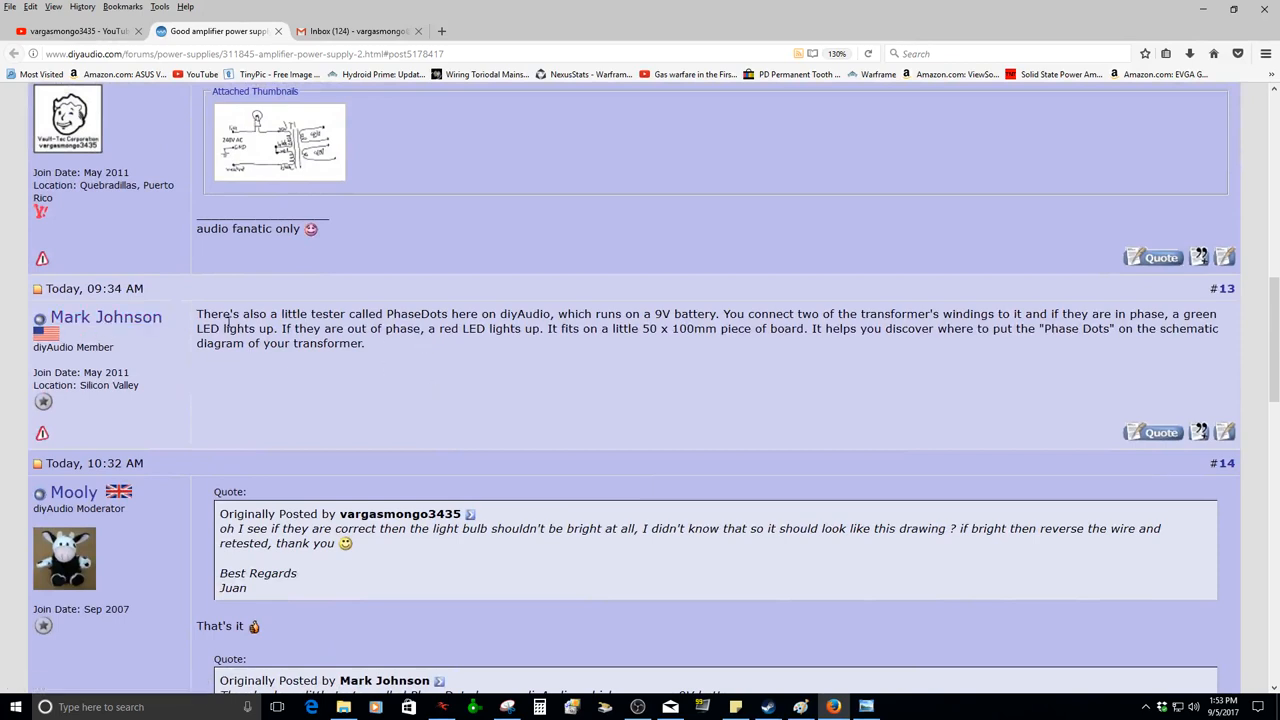
{"action": "mouse_move", "coordinate": [490, 408]}
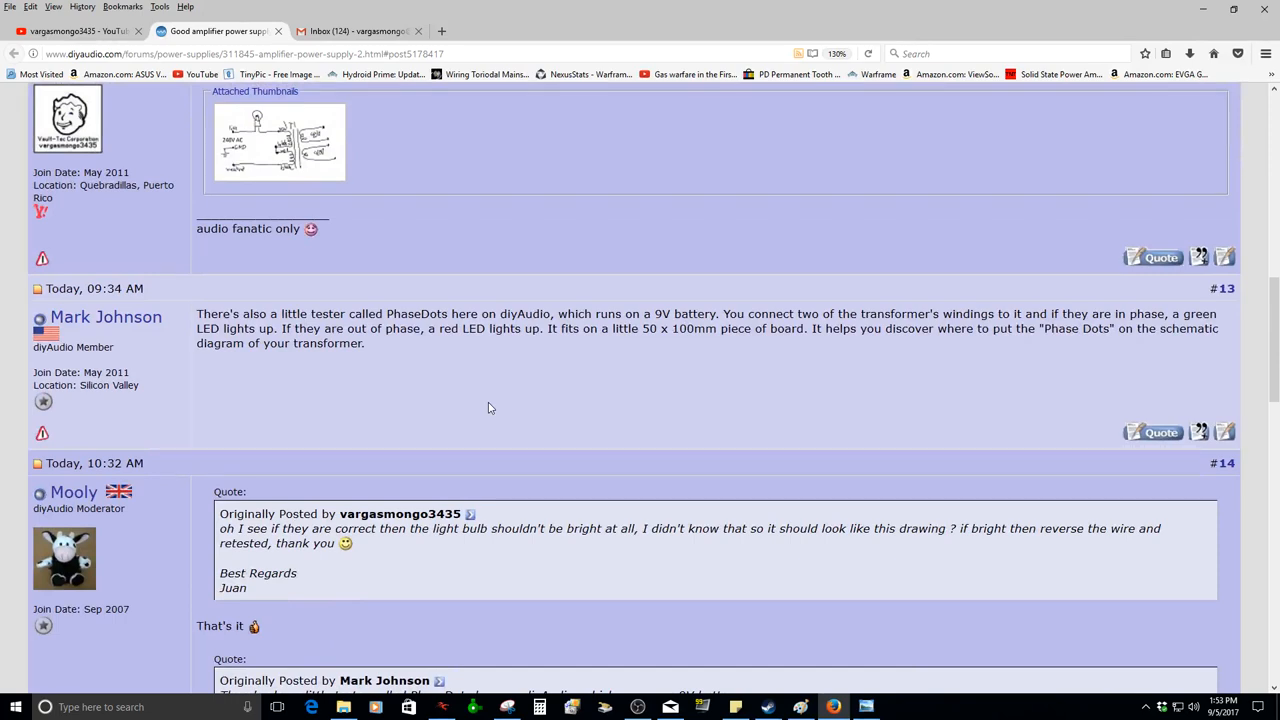
{"action": "mouse_move", "coordinate": [578, 348]}
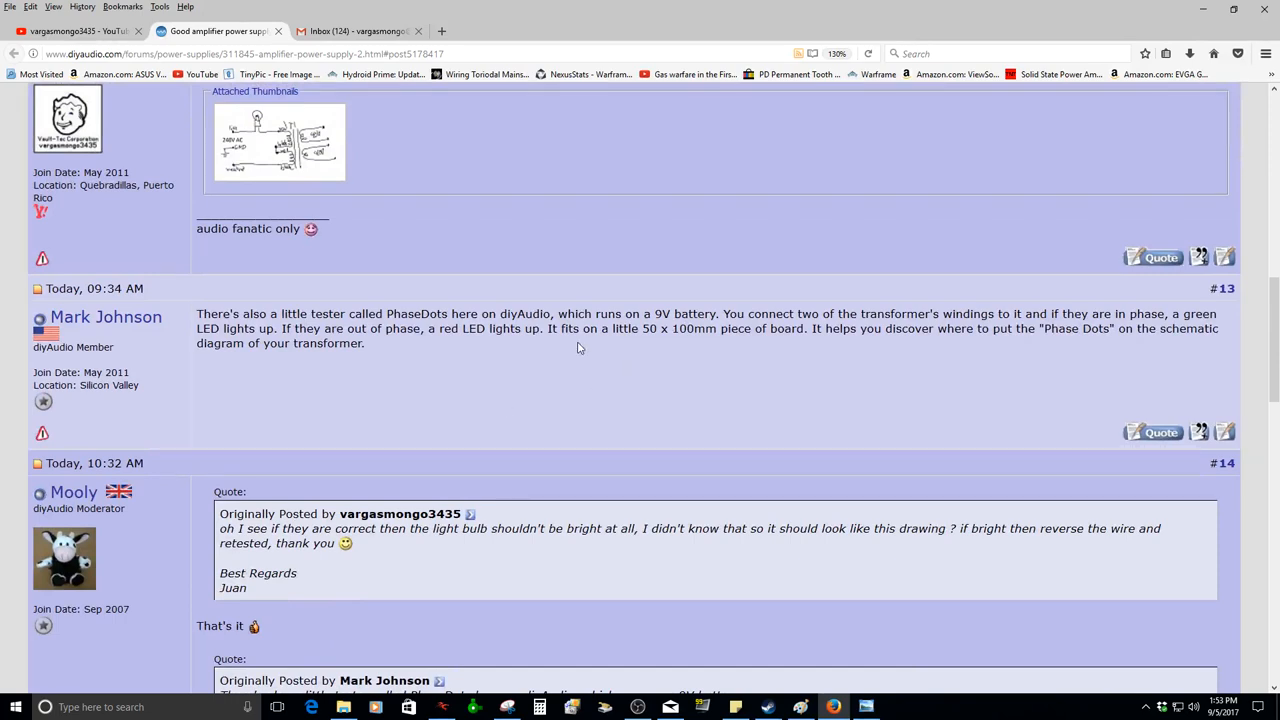
{"action": "mouse_move", "coordinate": [686, 376]}
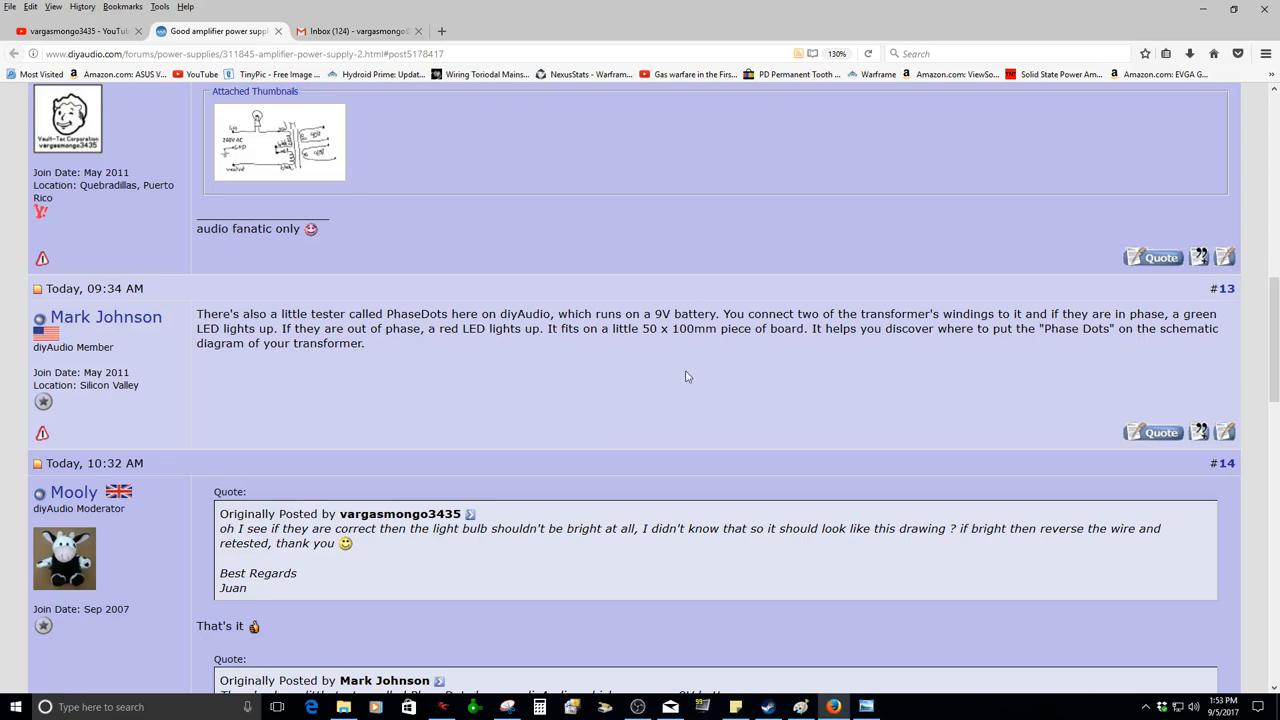
{"action": "mouse_move", "coordinate": [770, 350]}
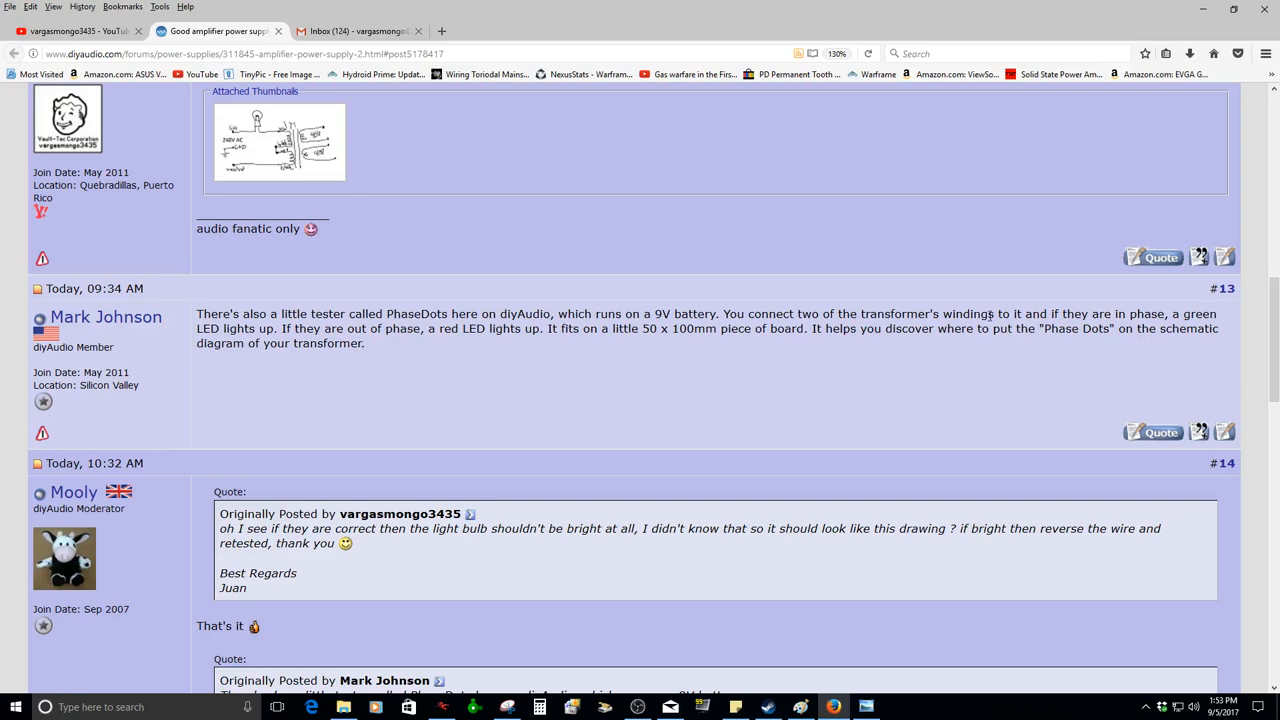
{"action": "mouse_move", "coordinate": [1095, 325]}
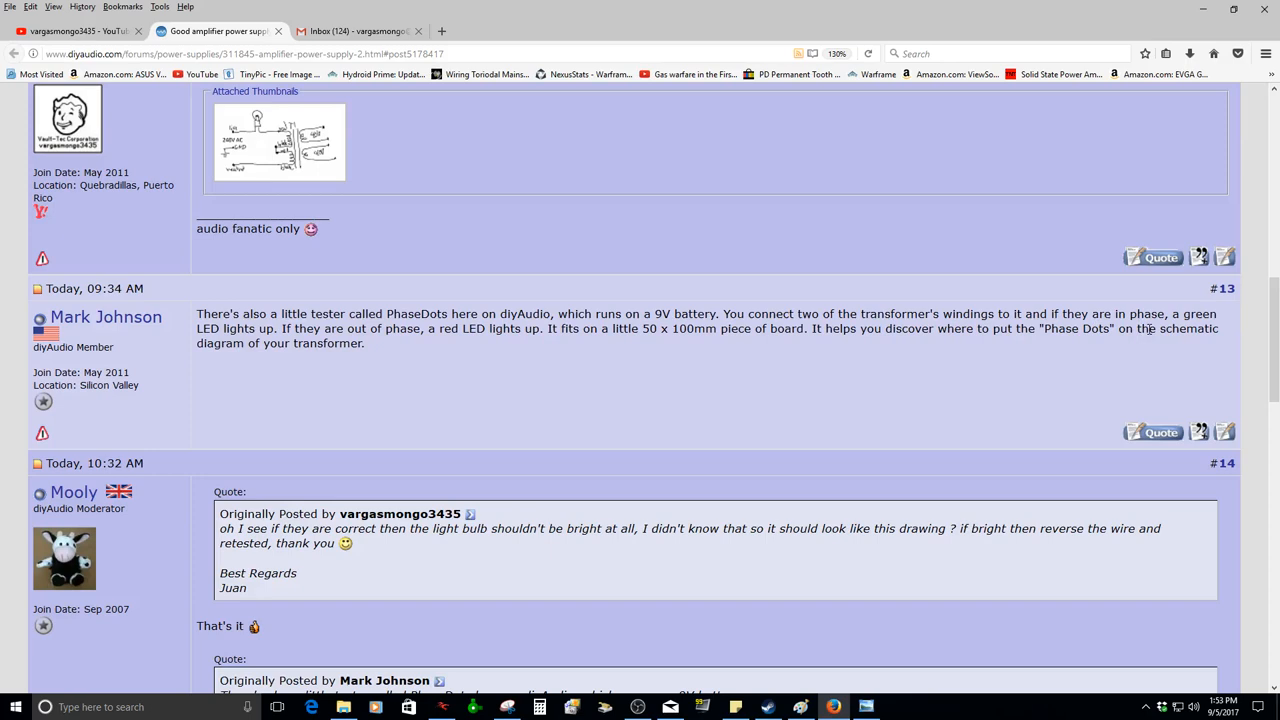
{"action": "mouse_move", "coordinate": [755, 374]}
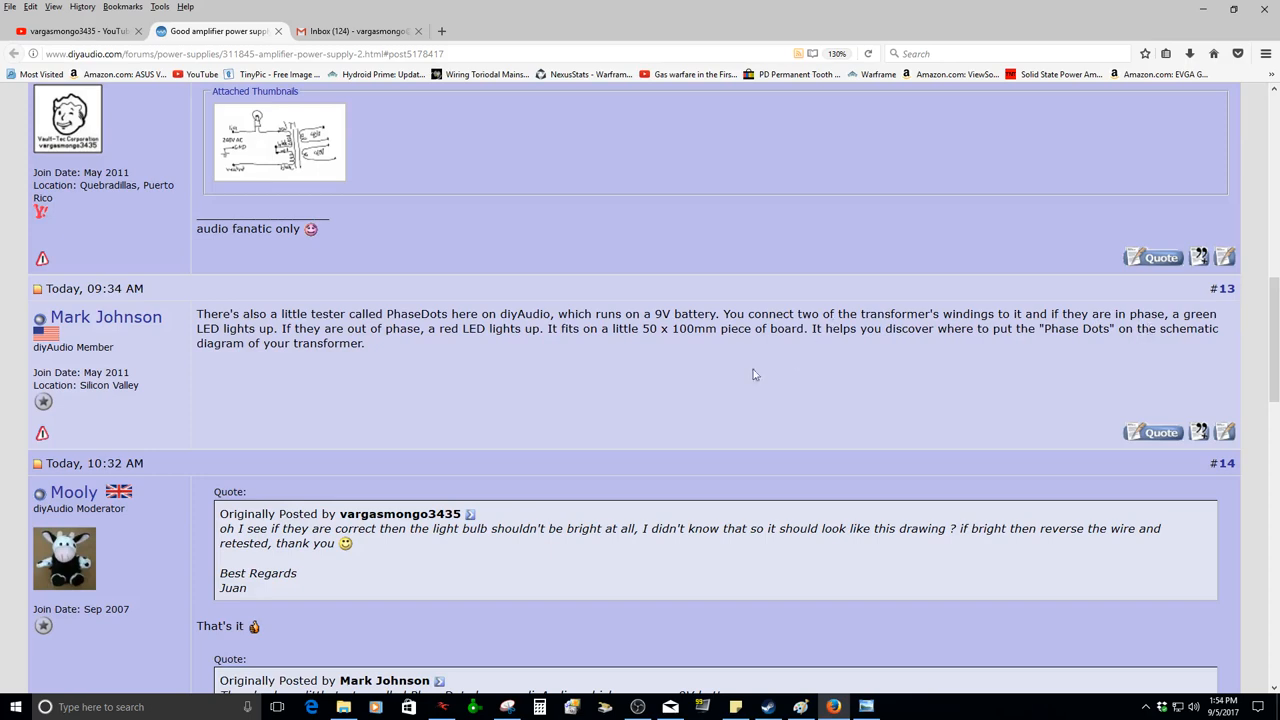
{"action": "mouse_move", "coordinate": [733, 386]}
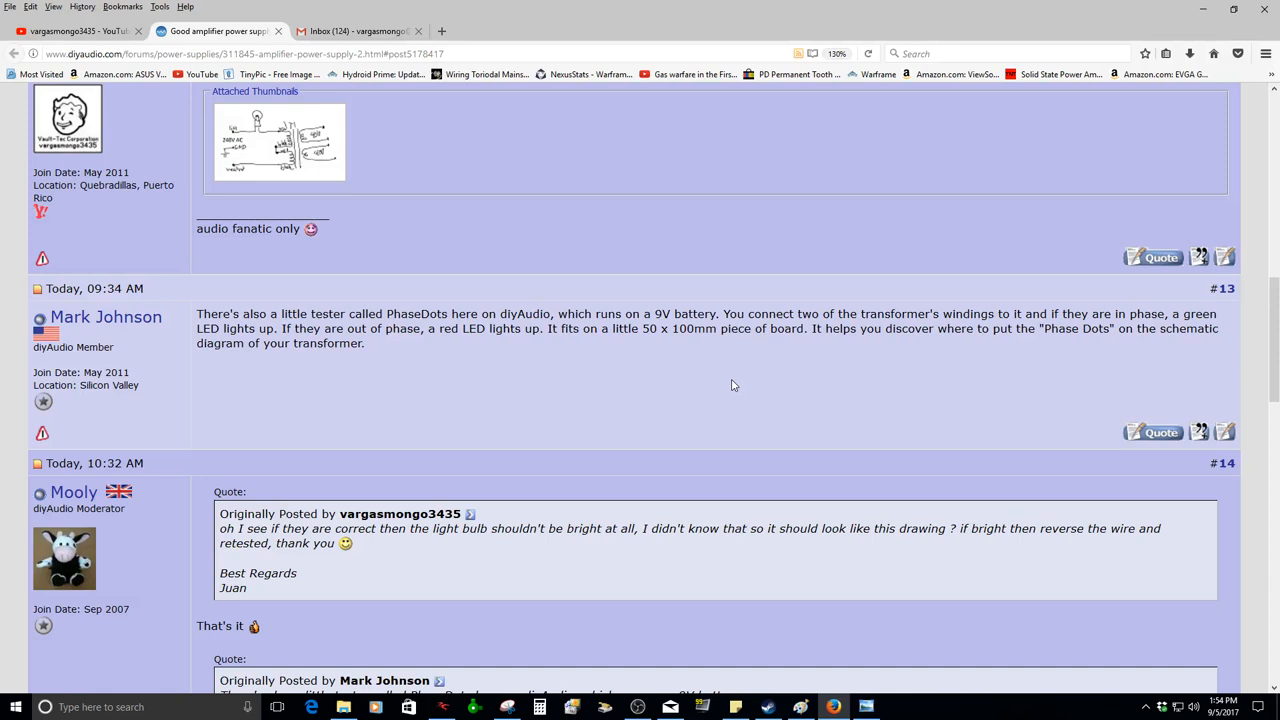
{"action": "mouse_move", "coordinate": [450, 315]}
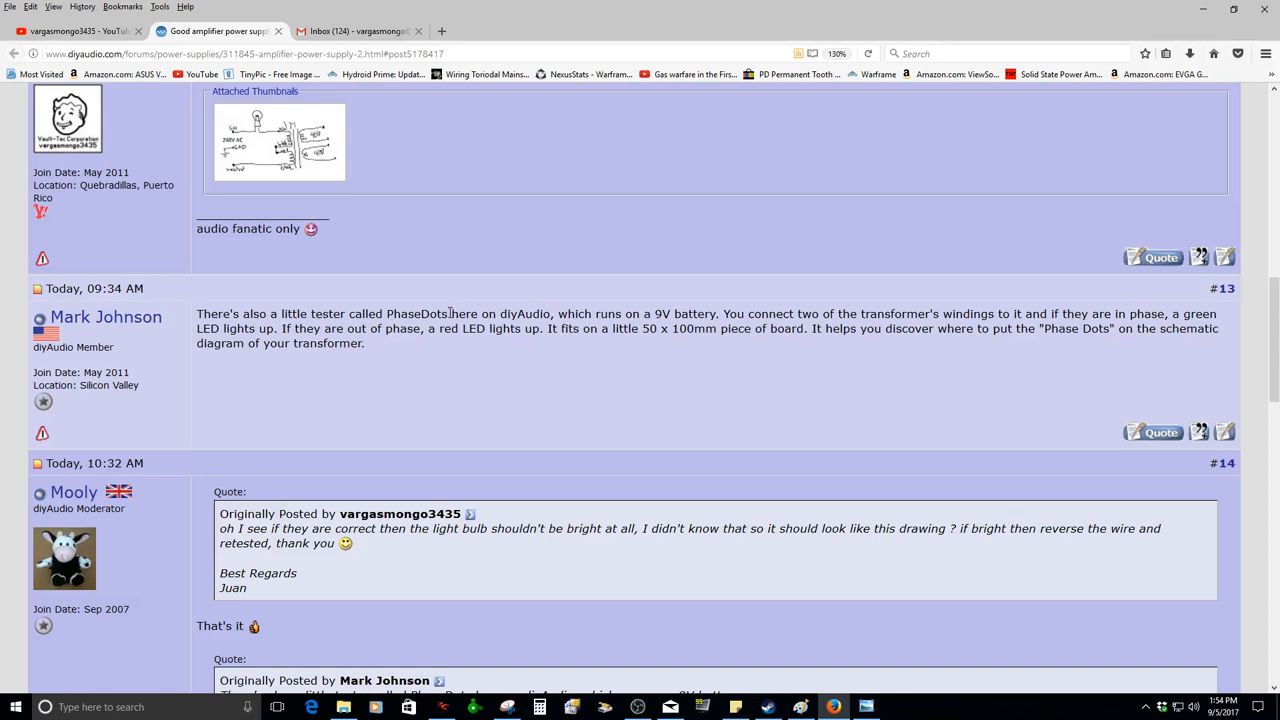
{"action": "double_click", "coordinate": [416, 313]}
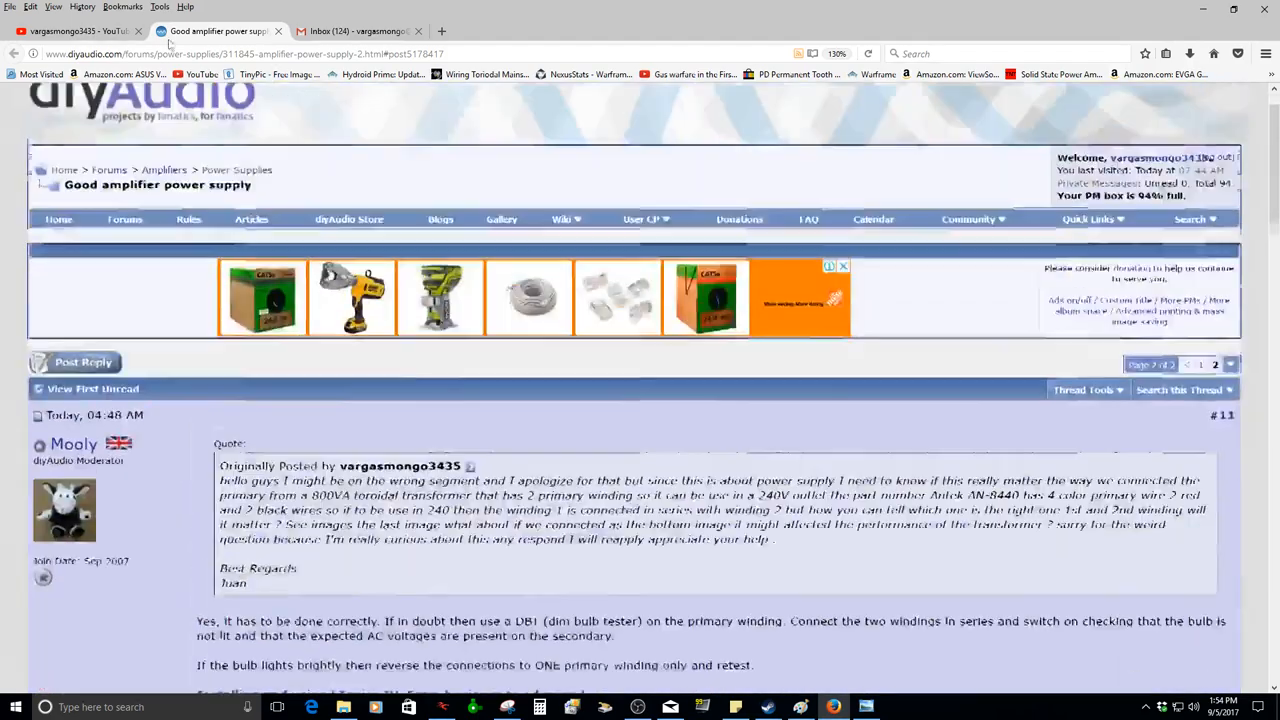
{"action": "left_click", "coordinate": [75, 31]}
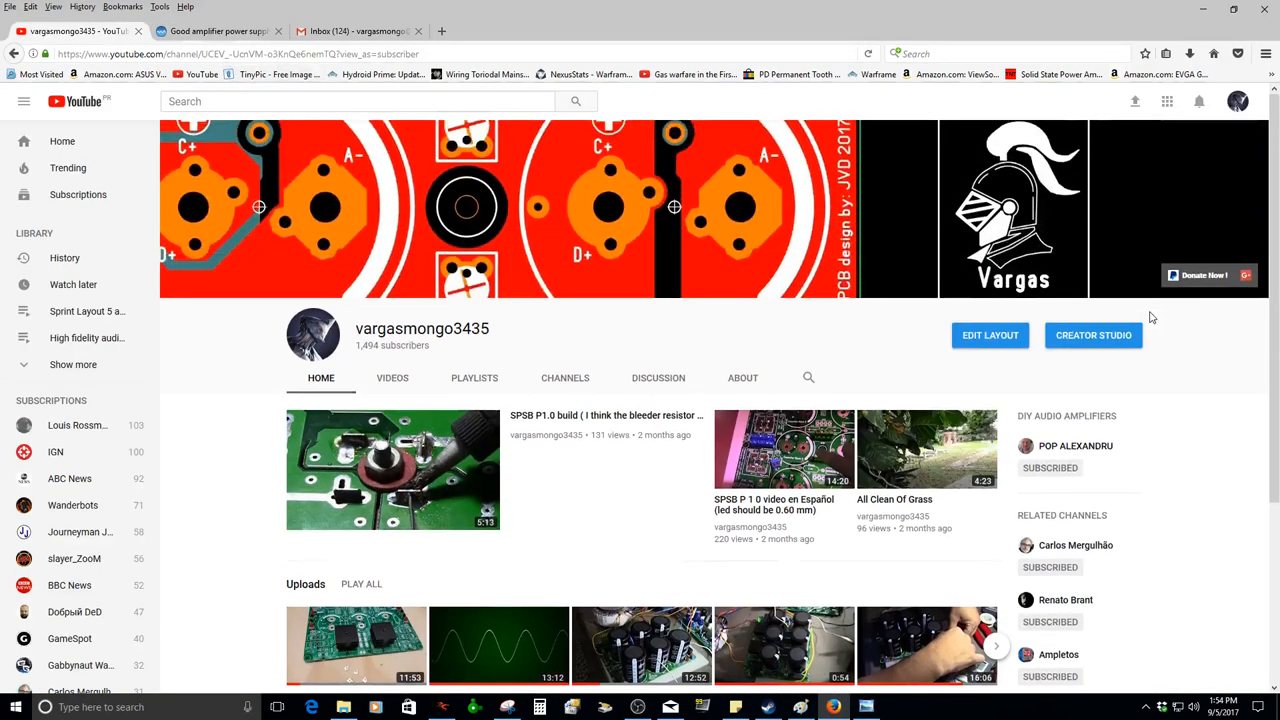
{"action": "scroll", "scroll_direction": "down", "scroll_amount": 3}
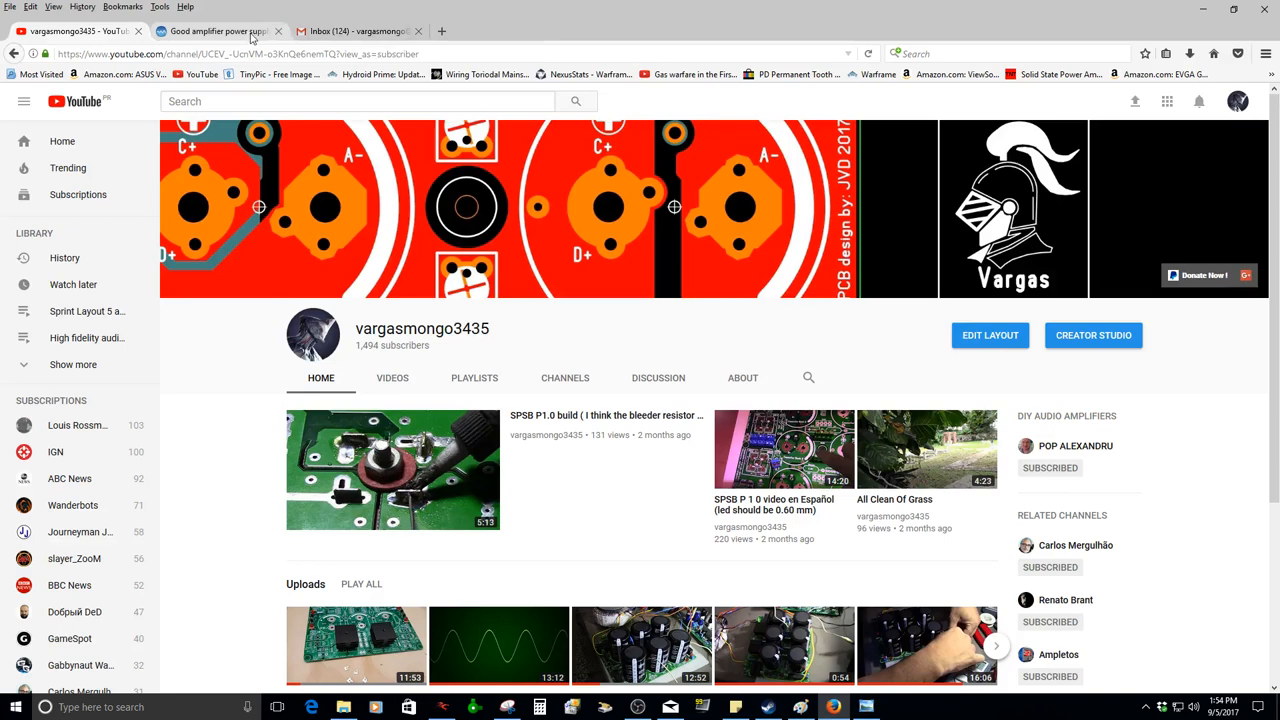
{"action": "left_click", "coordinate": [215, 31]}
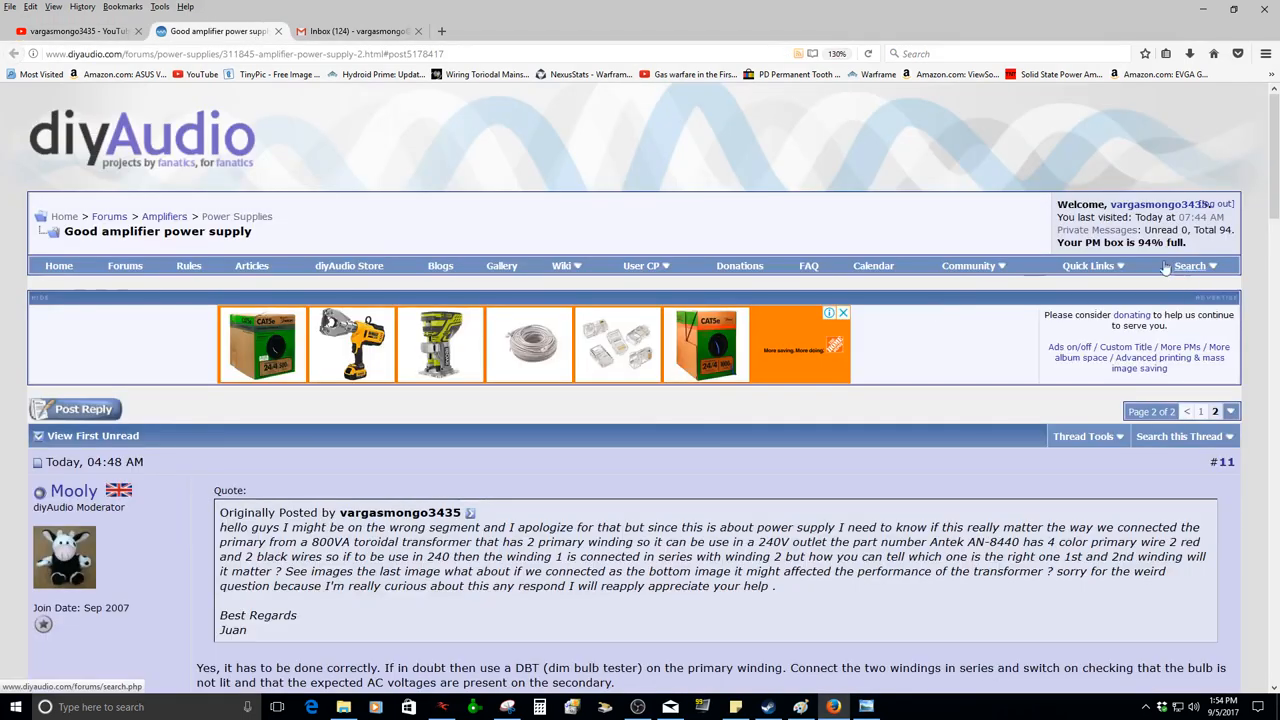
{"action": "mouse_move", "coordinate": [1190, 270]}
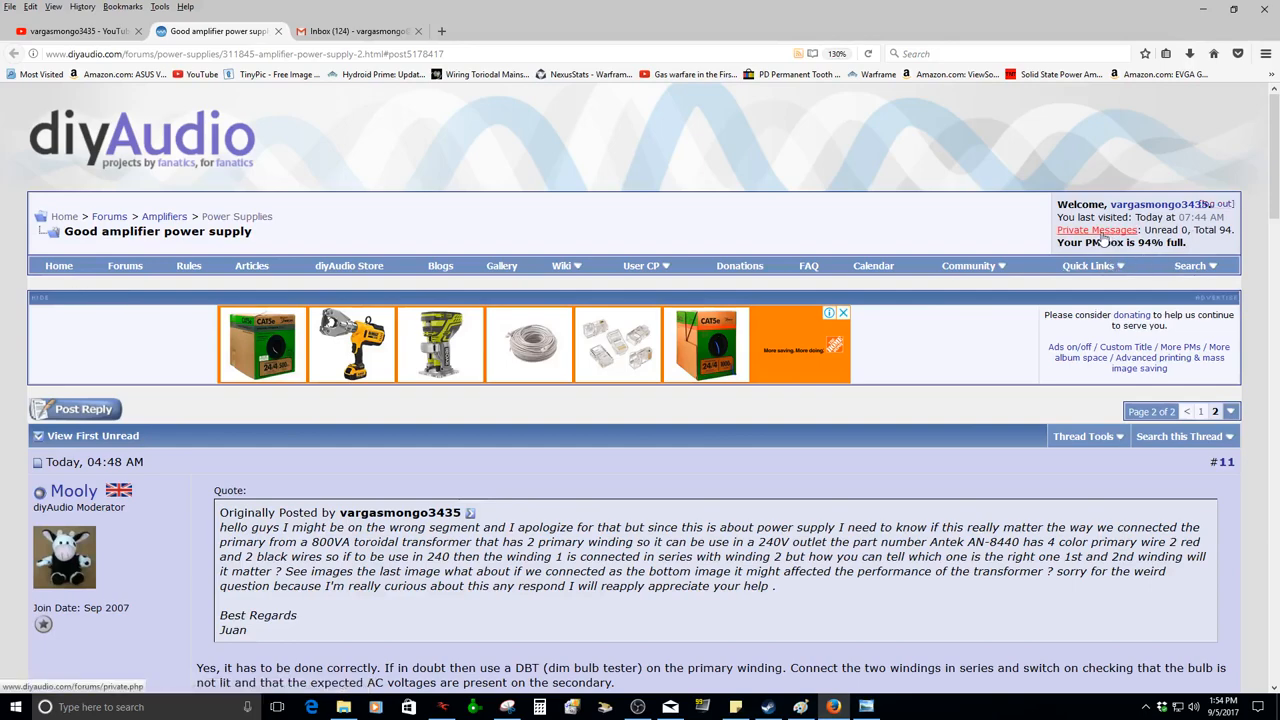
- Delete all 39 checked private messages from the diyAudio inbox
{"action": "left_click", "coordinate": [1096, 229]}
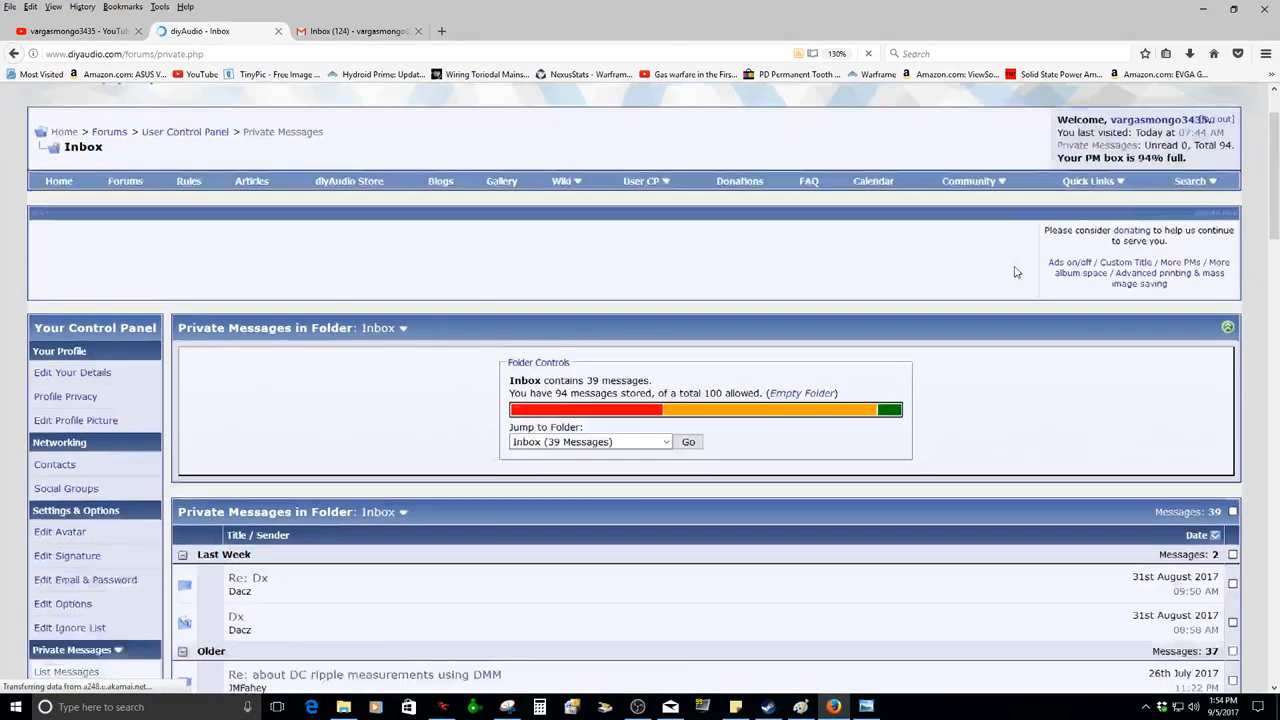
{"action": "scroll", "scroll_direction": "down", "scroll_amount": 3}
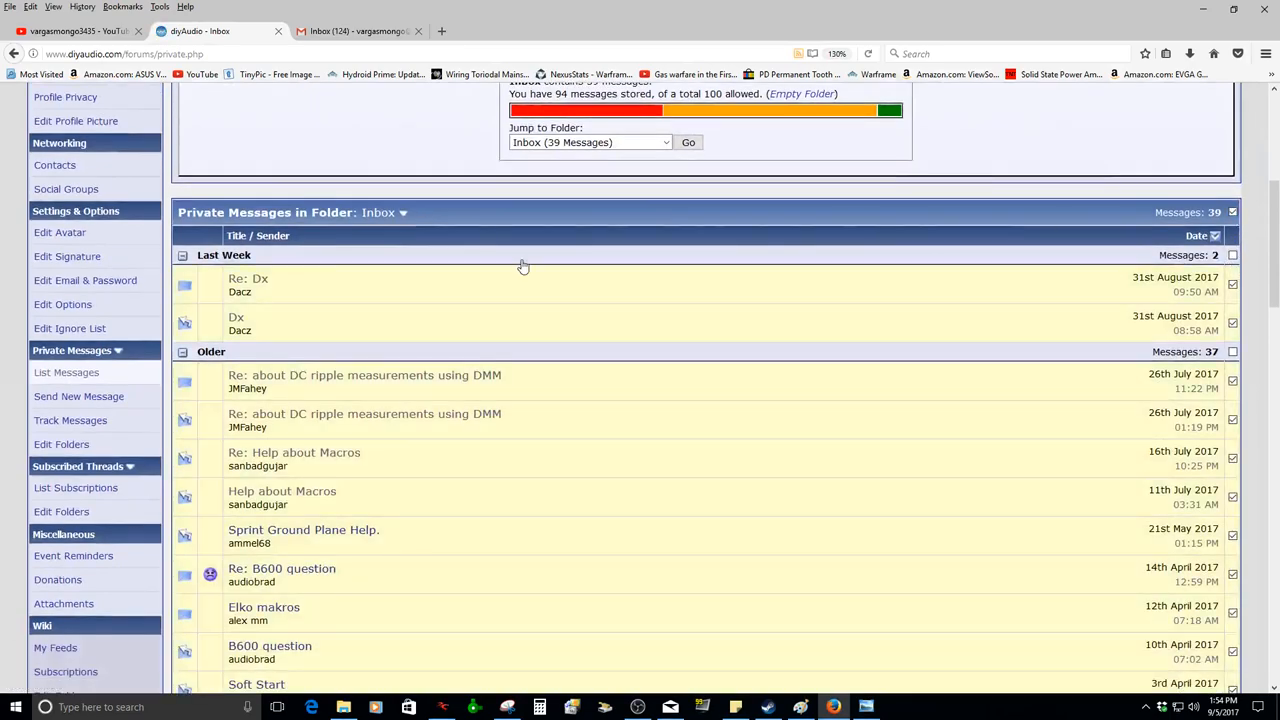
{"action": "scroll", "scroll_direction": "down", "scroll_amount": 3}
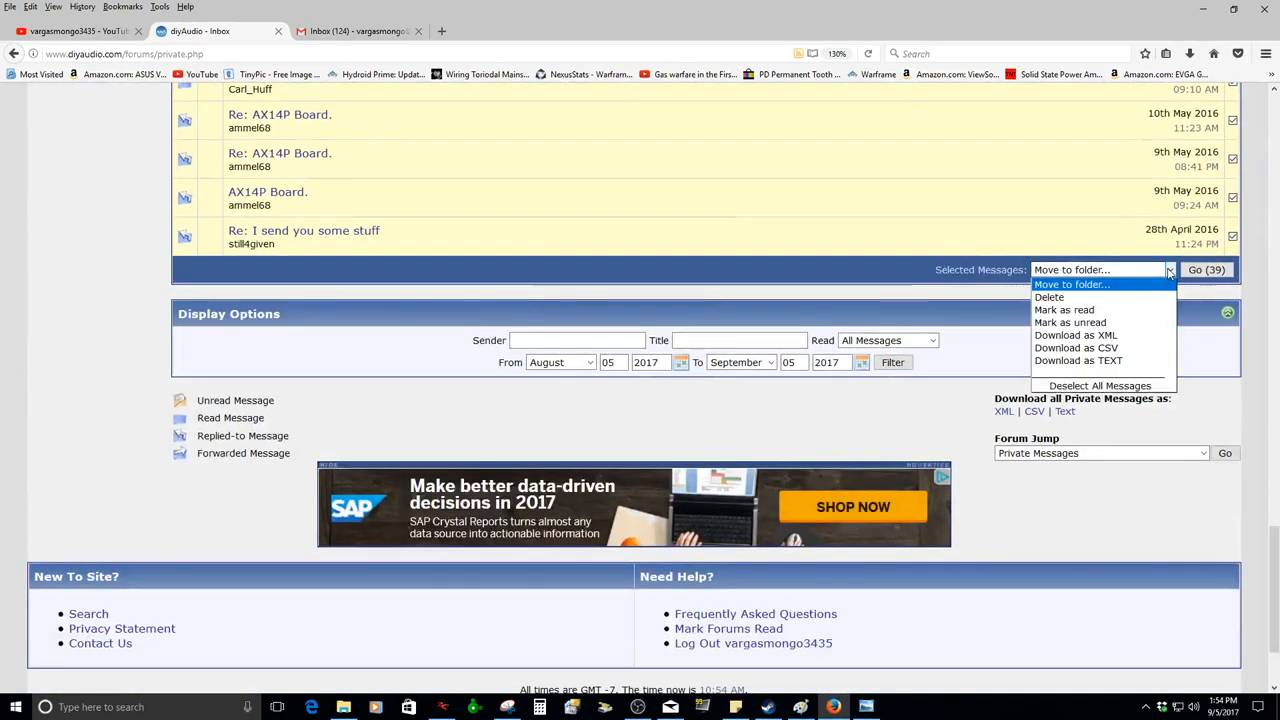
{"action": "left_click", "coordinate": [1049, 297]}
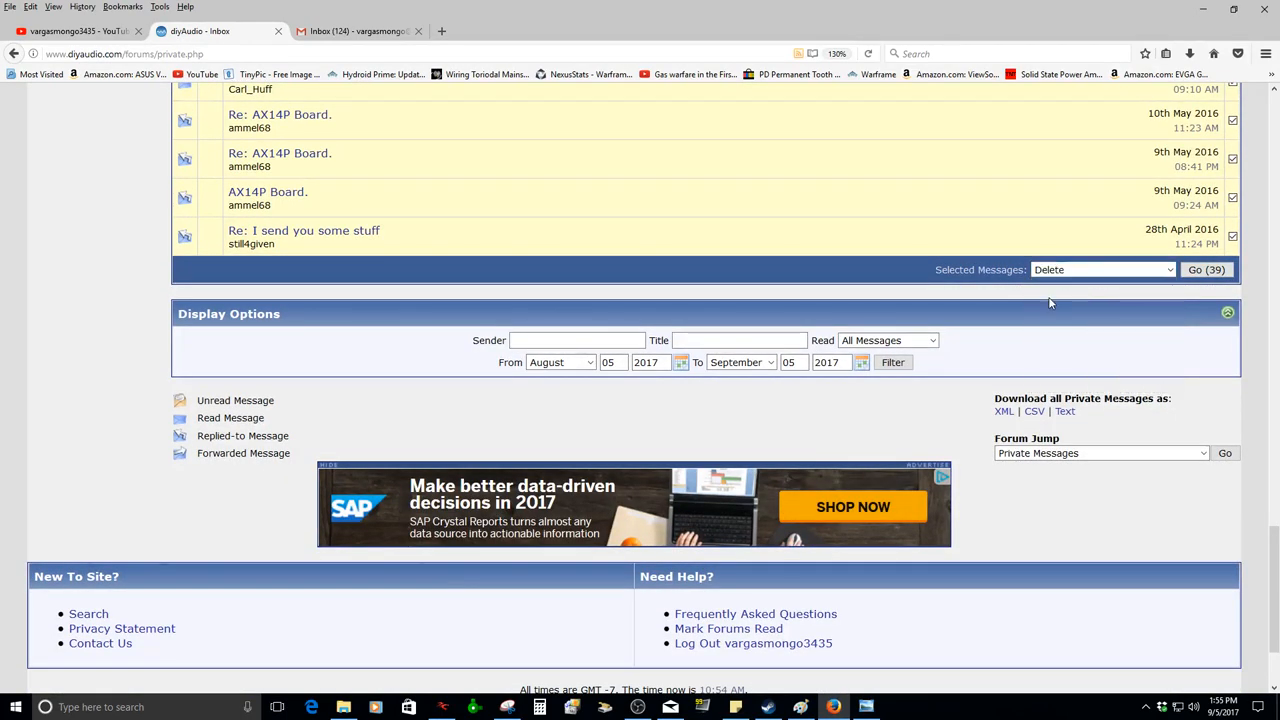
{"action": "left_click", "coordinate": [1206, 269]}
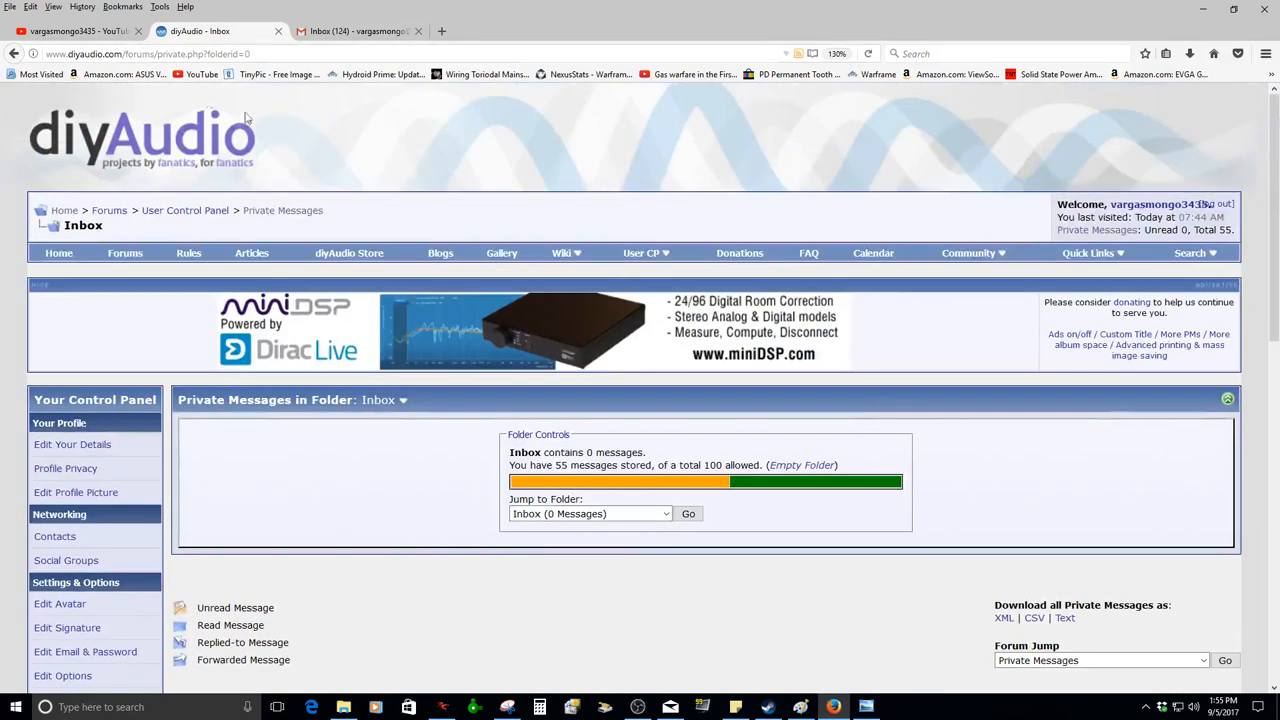
{"action": "mouse_move", "coordinate": [1173, 290]}
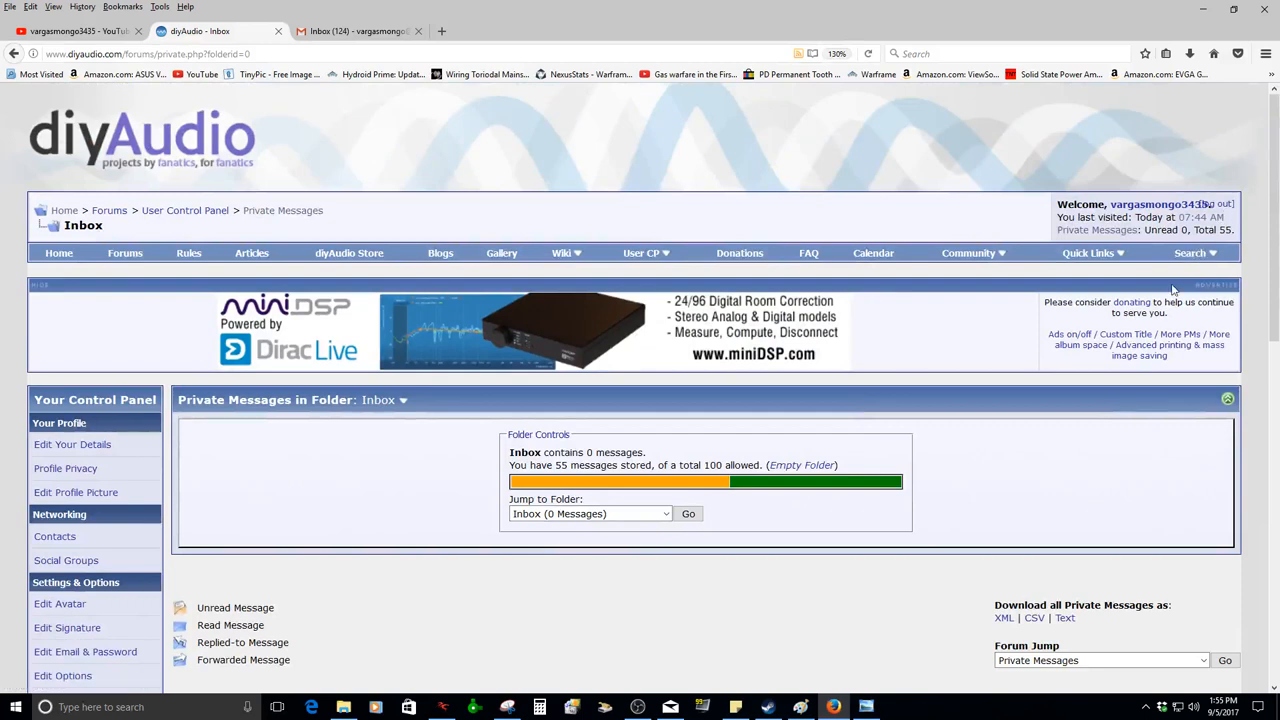
- Search the forums for pasted 'PhaseDots' and browse the eight results
{"action": "left_click", "coordinate": [1190, 252]}
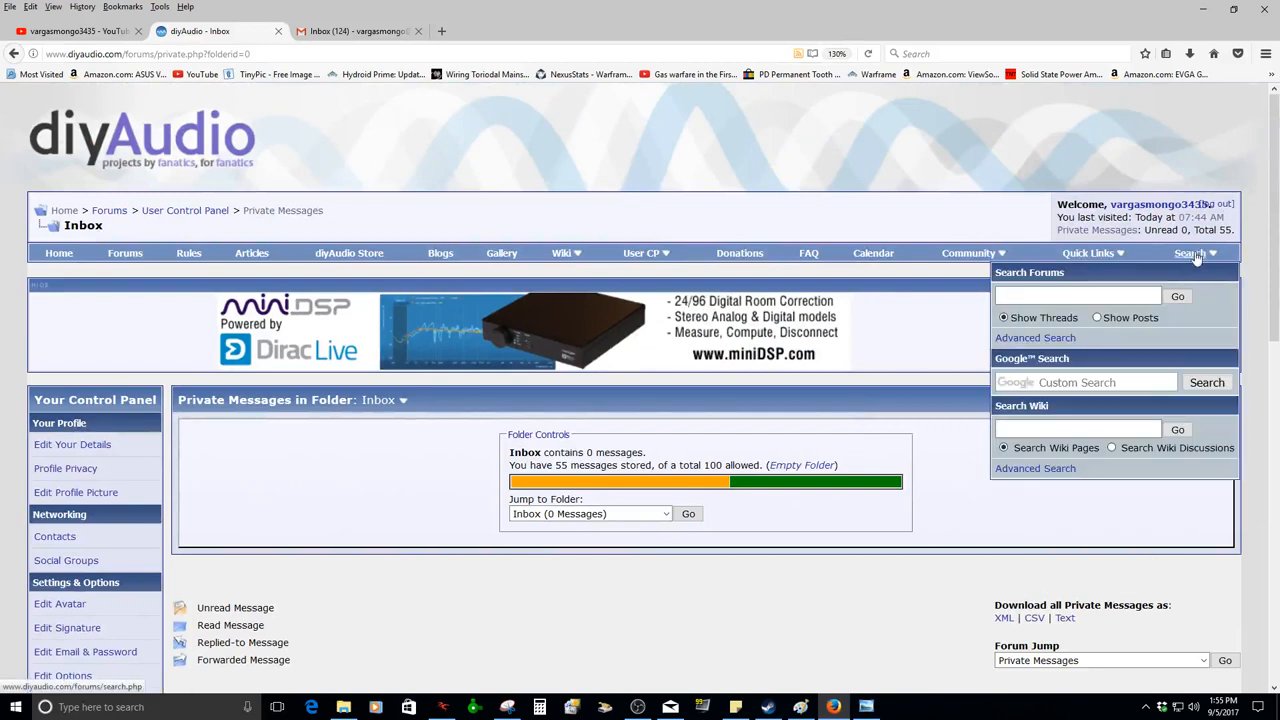
{"action": "right_click", "coordinate": [1078, 295]}
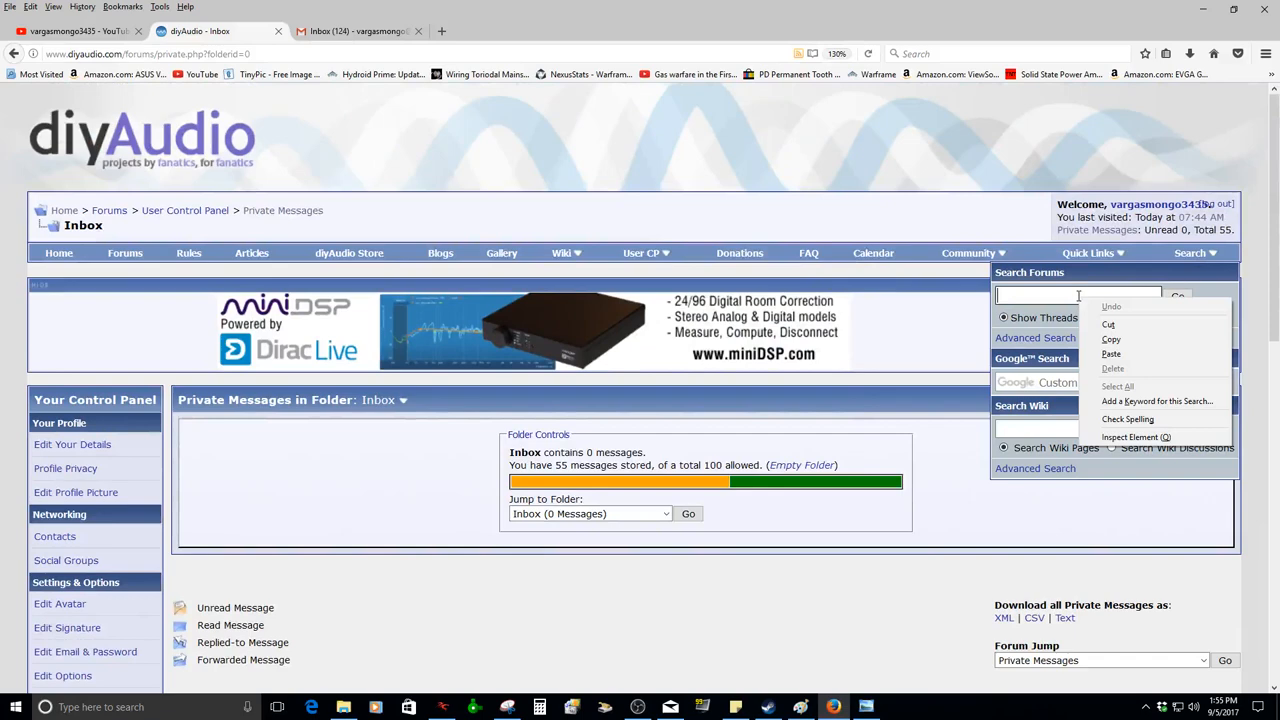
{"action": "left_click", "coordinate": [1178, 295]}
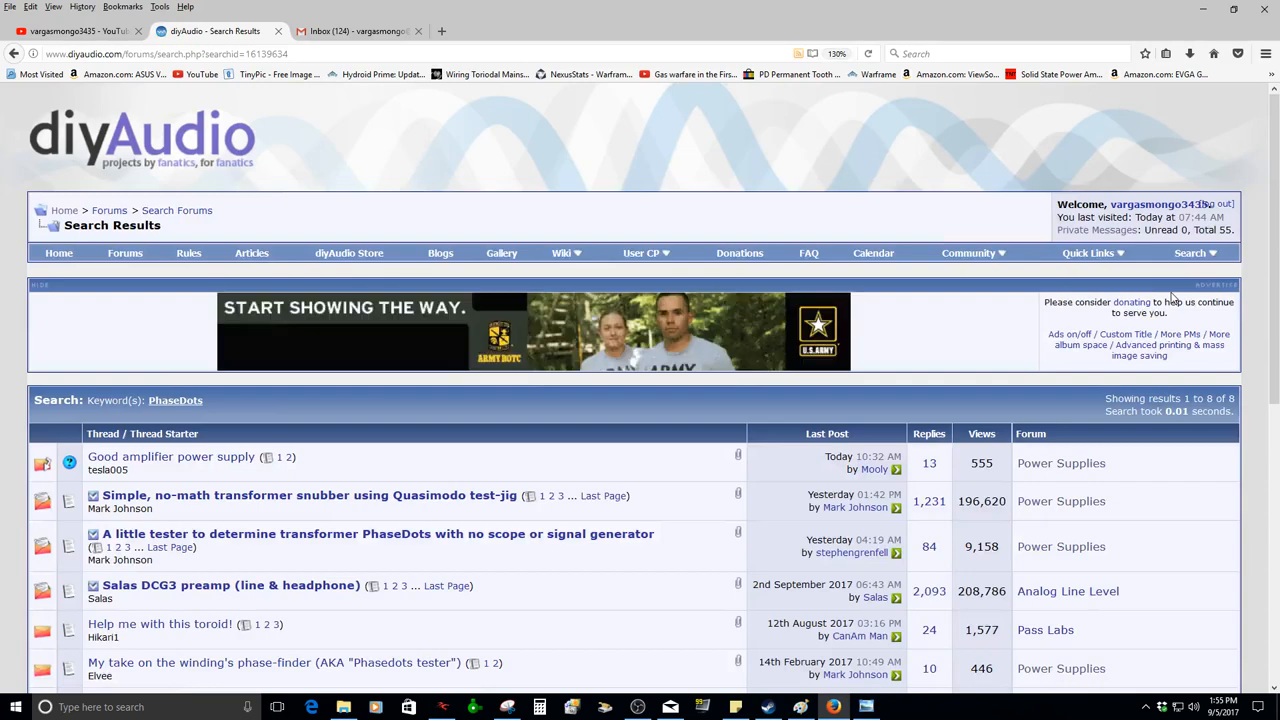
{"action": "scroll", "scroll_direction": "down", "scroll_amount": 3}
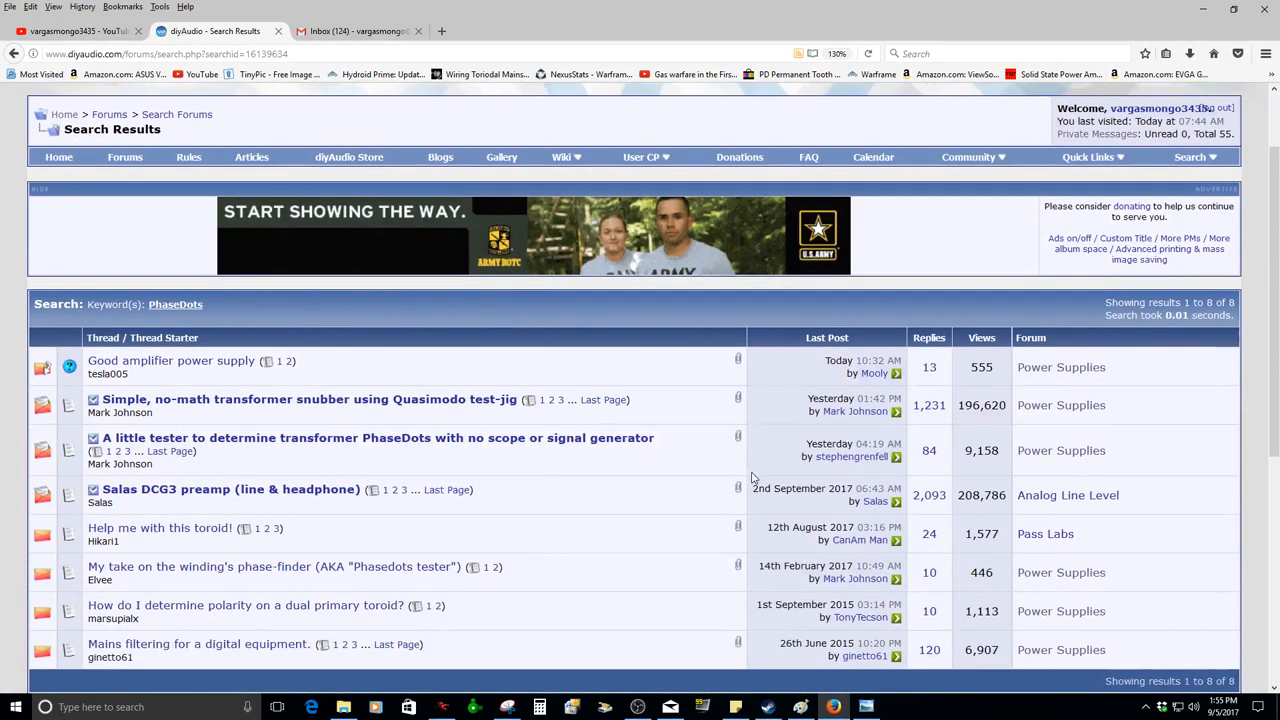
{"action": "scroll", "scroll_direction": "down", "scroll_amount": 3}
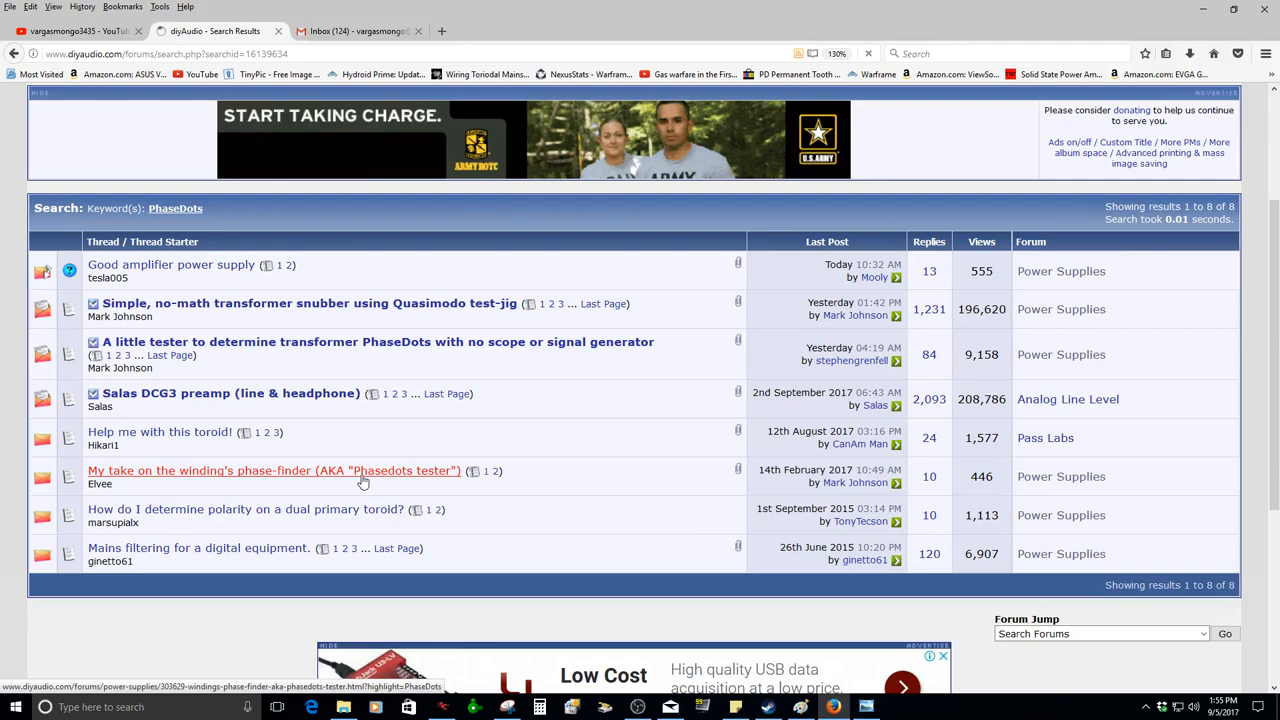
- Open the 'My take on the winding's phase-finder' thread and scroll through its photos
{"action": "left_click", "coordinate": [273, 470]}
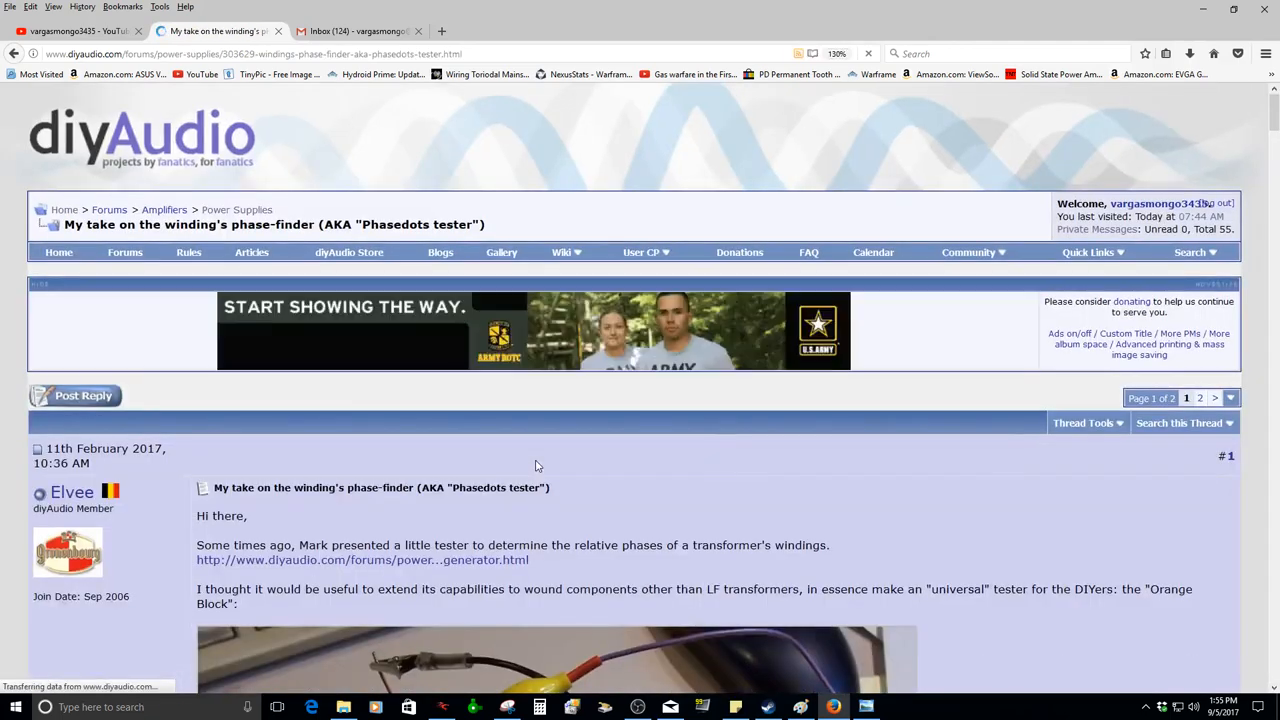
{"action": "scroll", "scroll_direction": "down", "scroll_amount": 3}
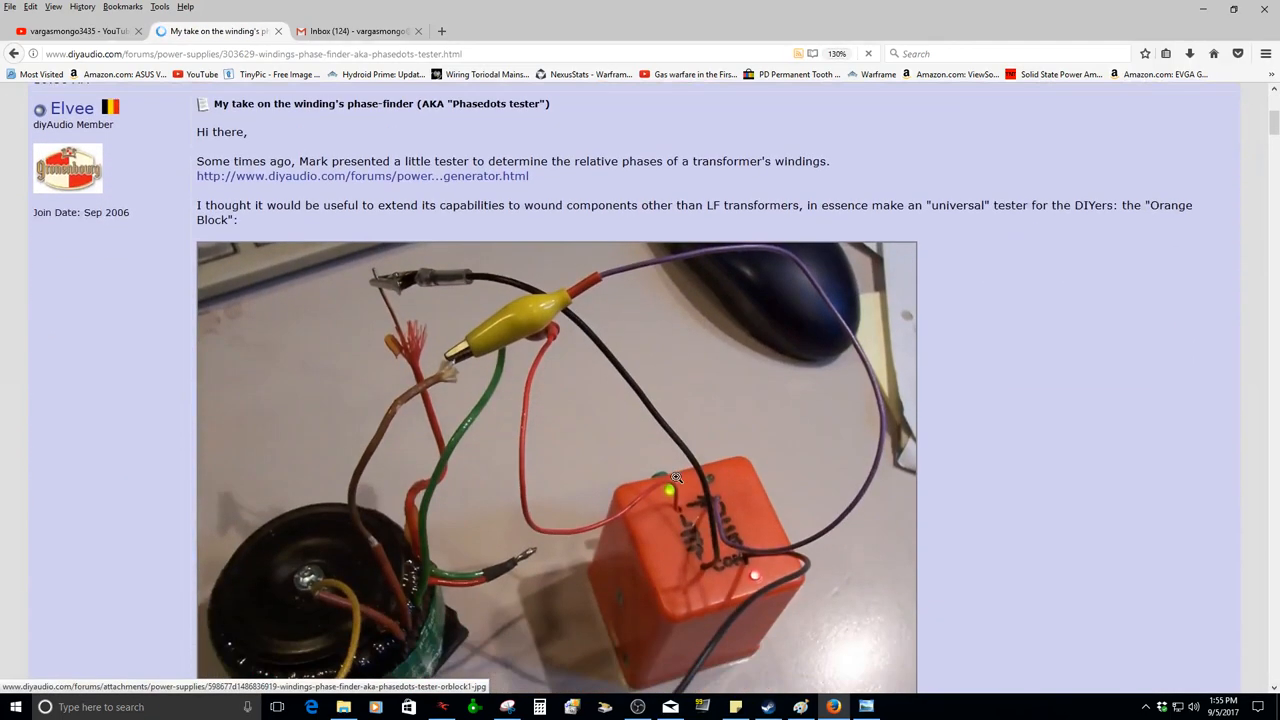
{"action": "scroll", "scroll_direction": "down", "scroll_amount": 3}
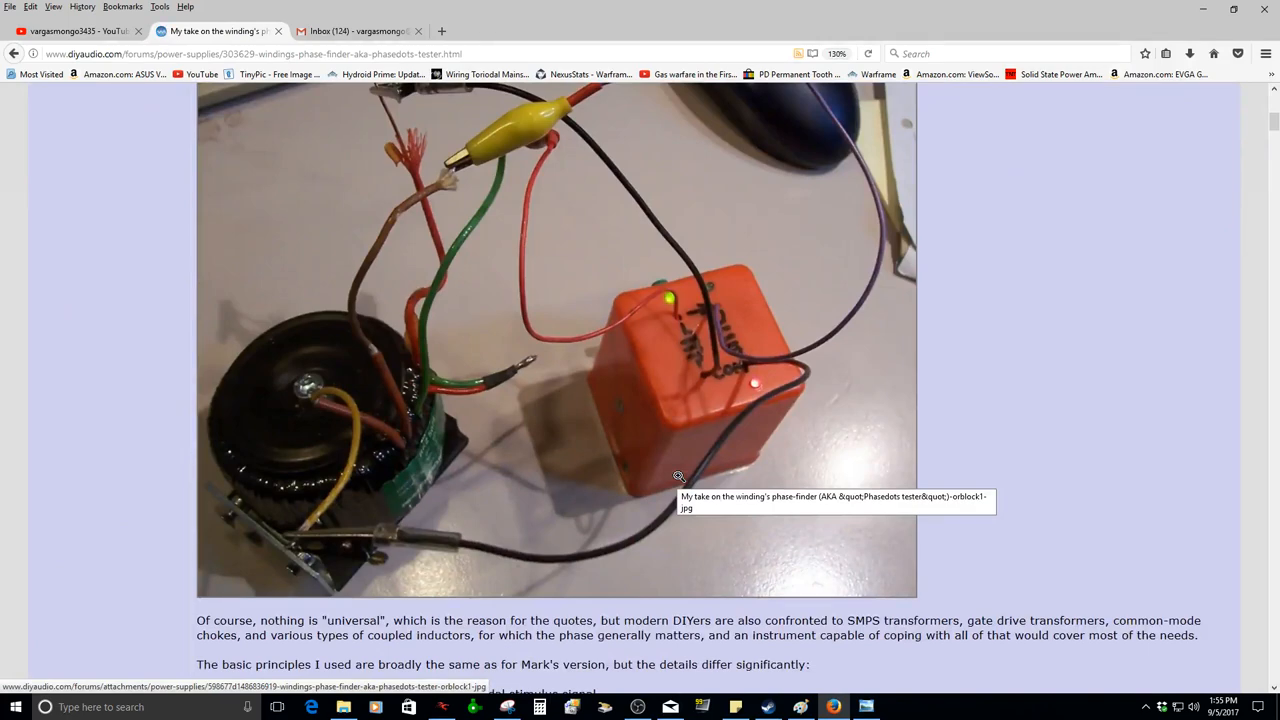
{"action": "scroll", "scroll_direction": "up", "scroll_amount": 3}
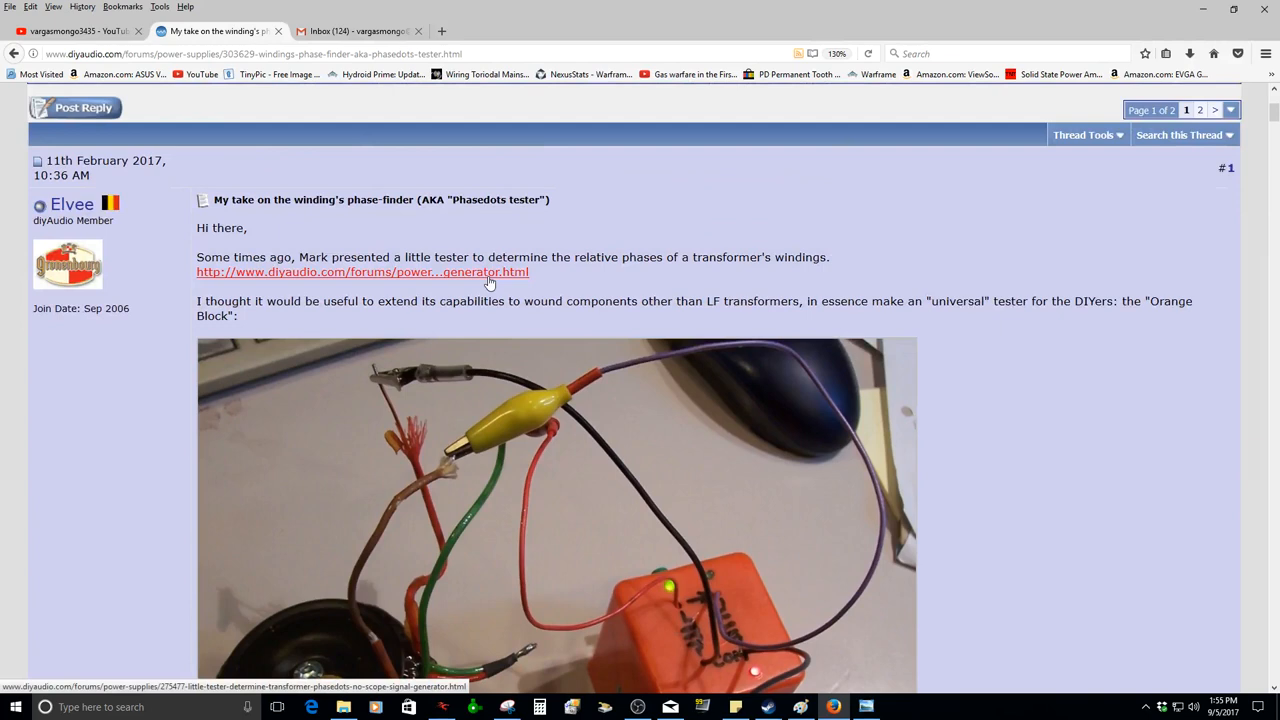
{"action": "mouse_move", "coordinate": [555, 279]}
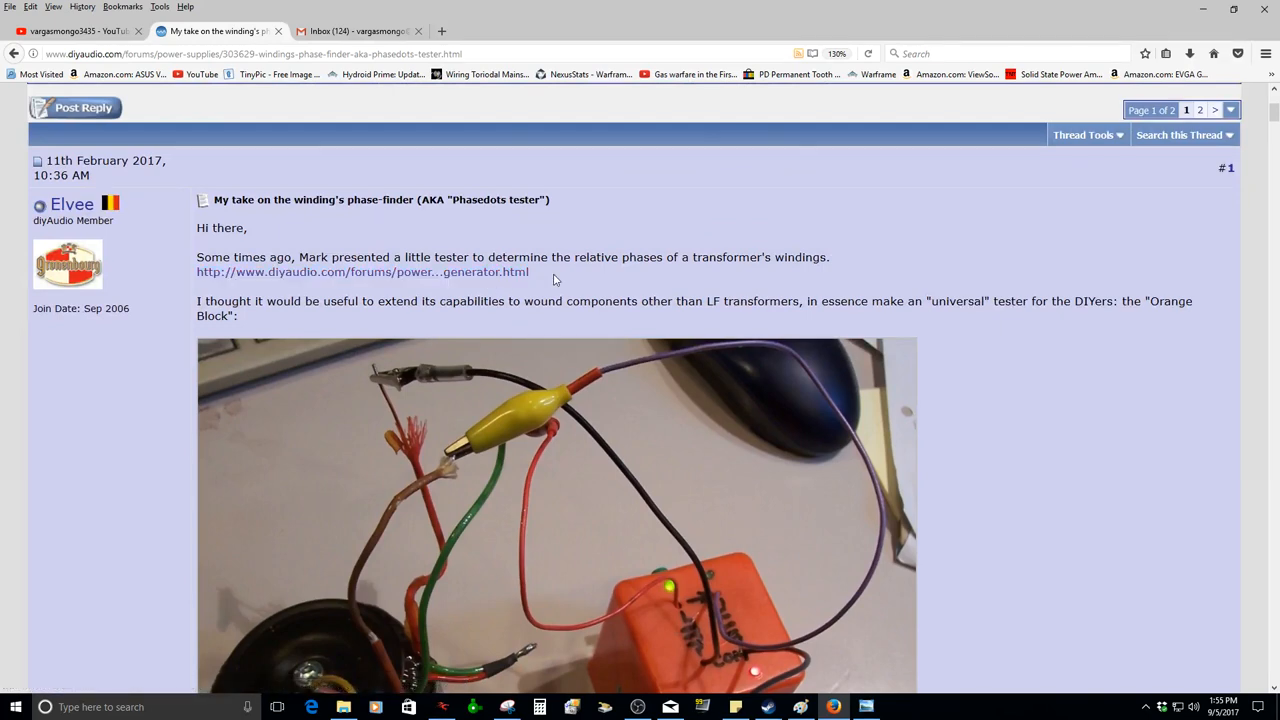
{"action": "scroll", "scroll_direction": "down", "scroll_amount": 3}
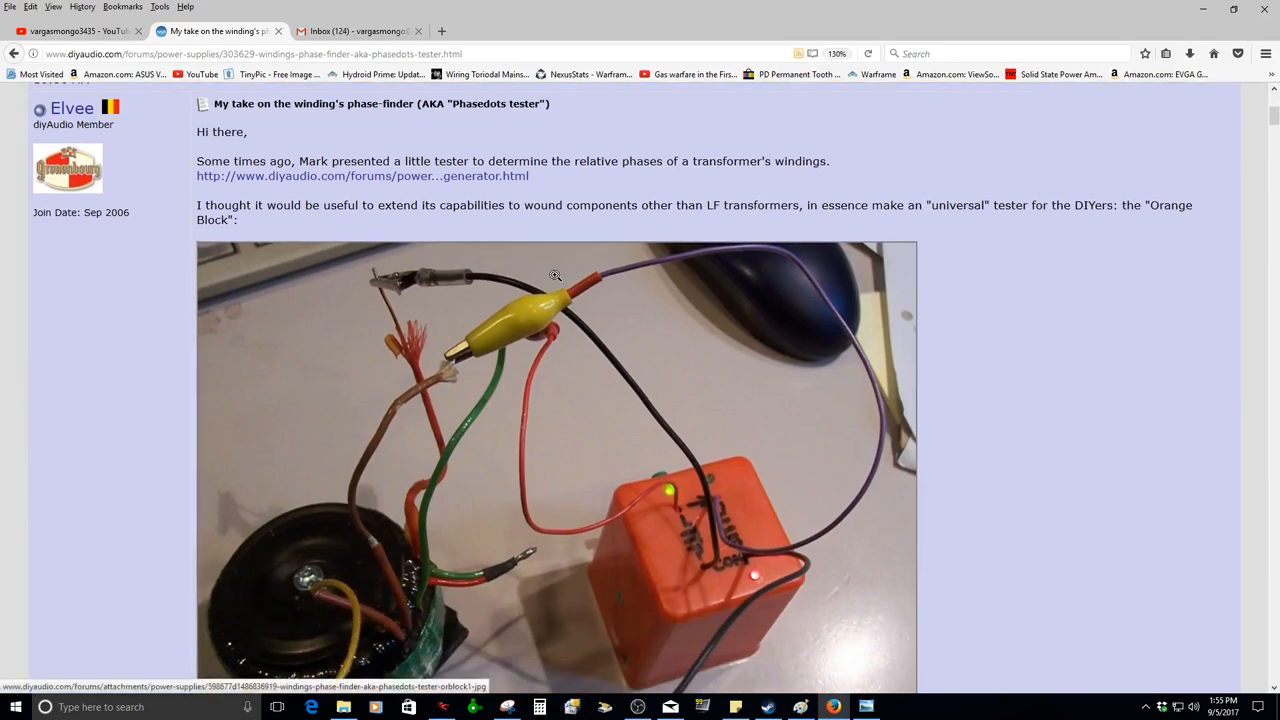
{"action": "scroll", "scroll_direction": "down", "scroll_amount": 3}
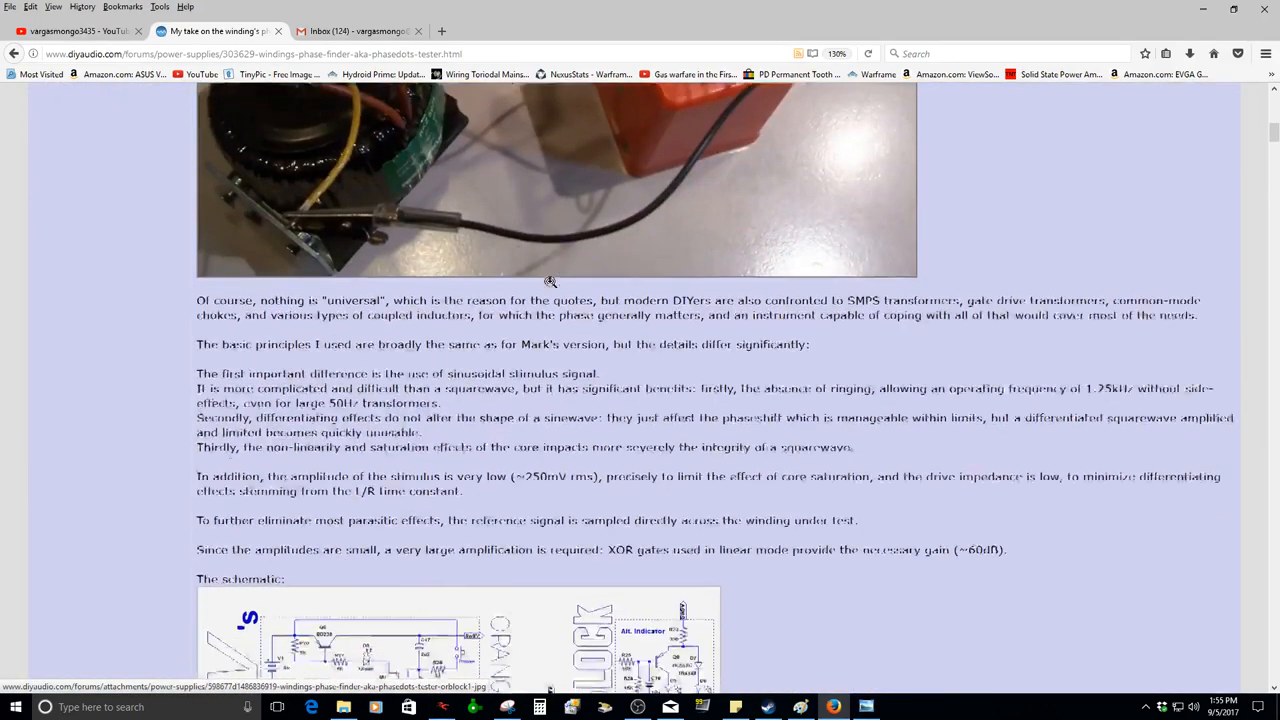
{"action": "scroll", "scroll_direction": "down", "scroll_amount": 3}
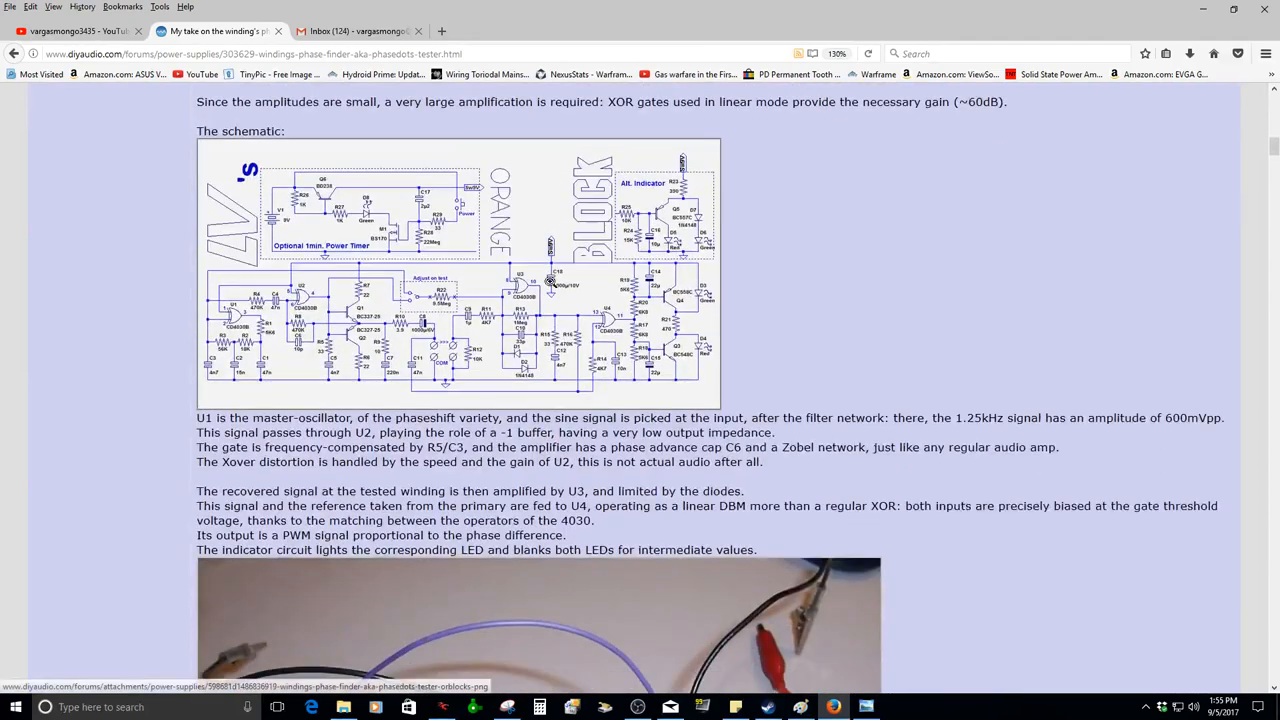
{"action": "scroll", "scroll_direction": "down", "scroll_amount": 3}
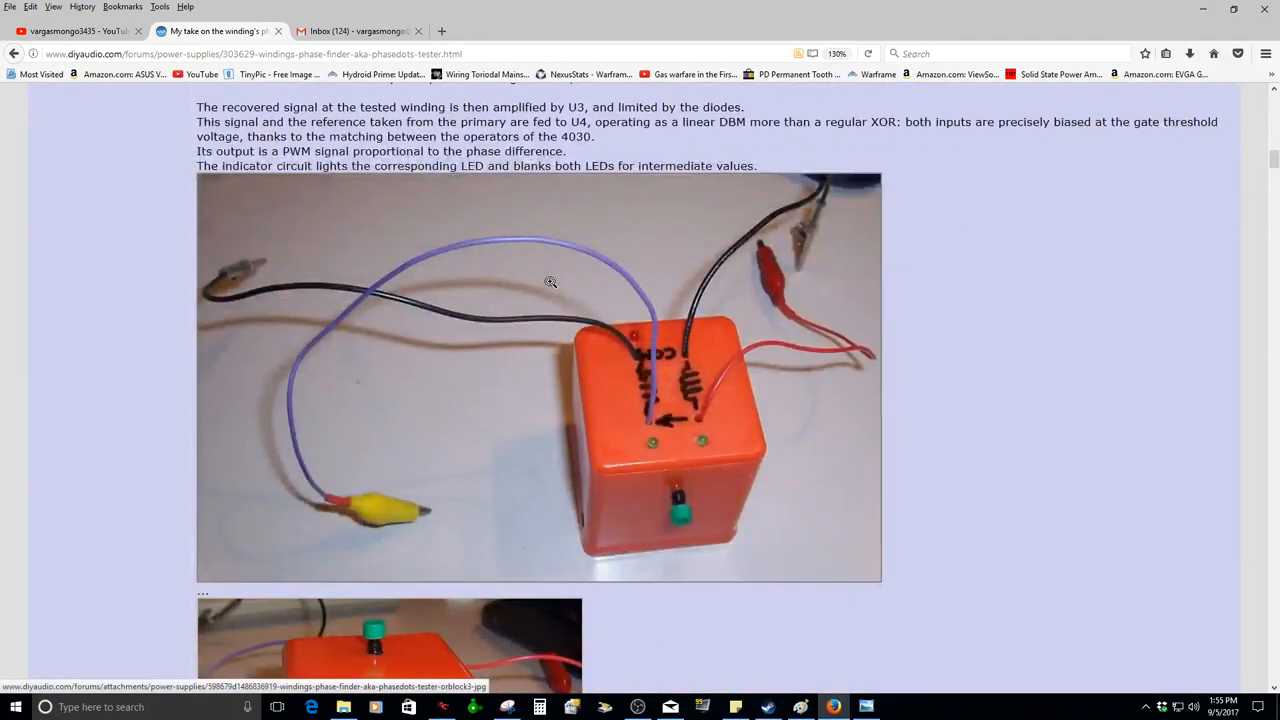
{"action": "scroll", "scroll_direction": "down", "scroll_amount": 3}
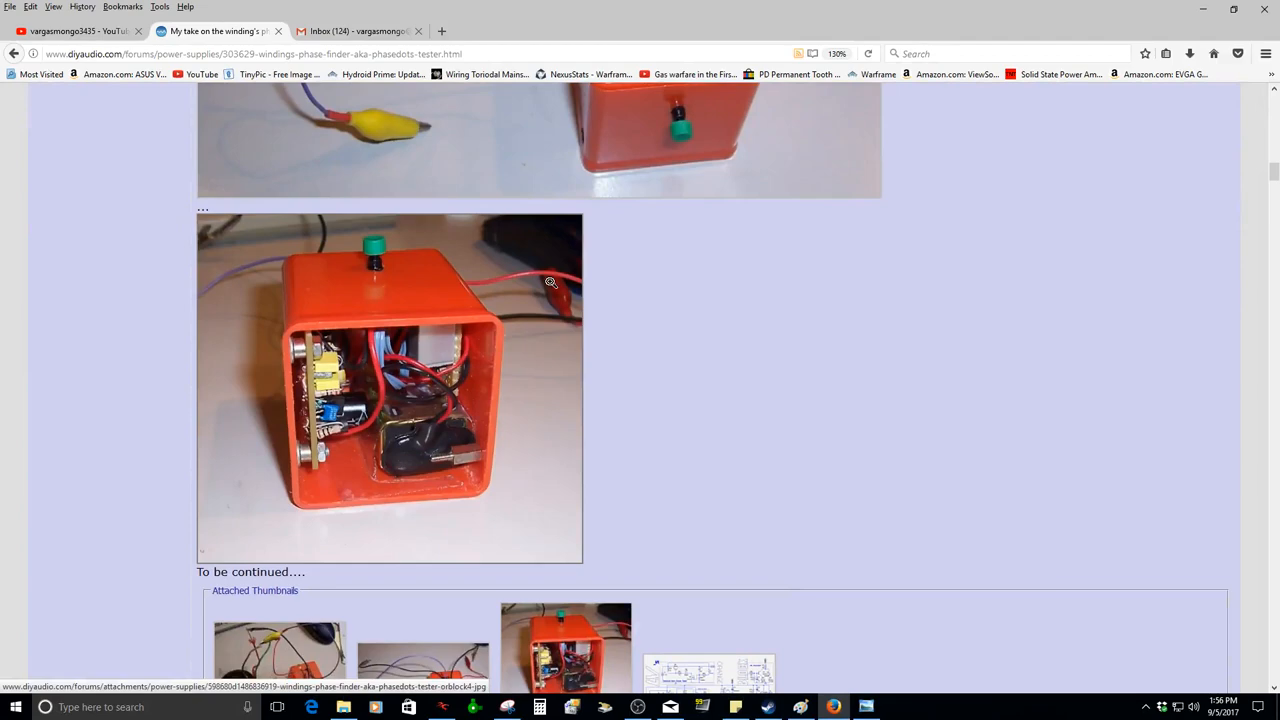
{"action": "scroll", "scroll_direction": "down", "scroll_amount": 3}
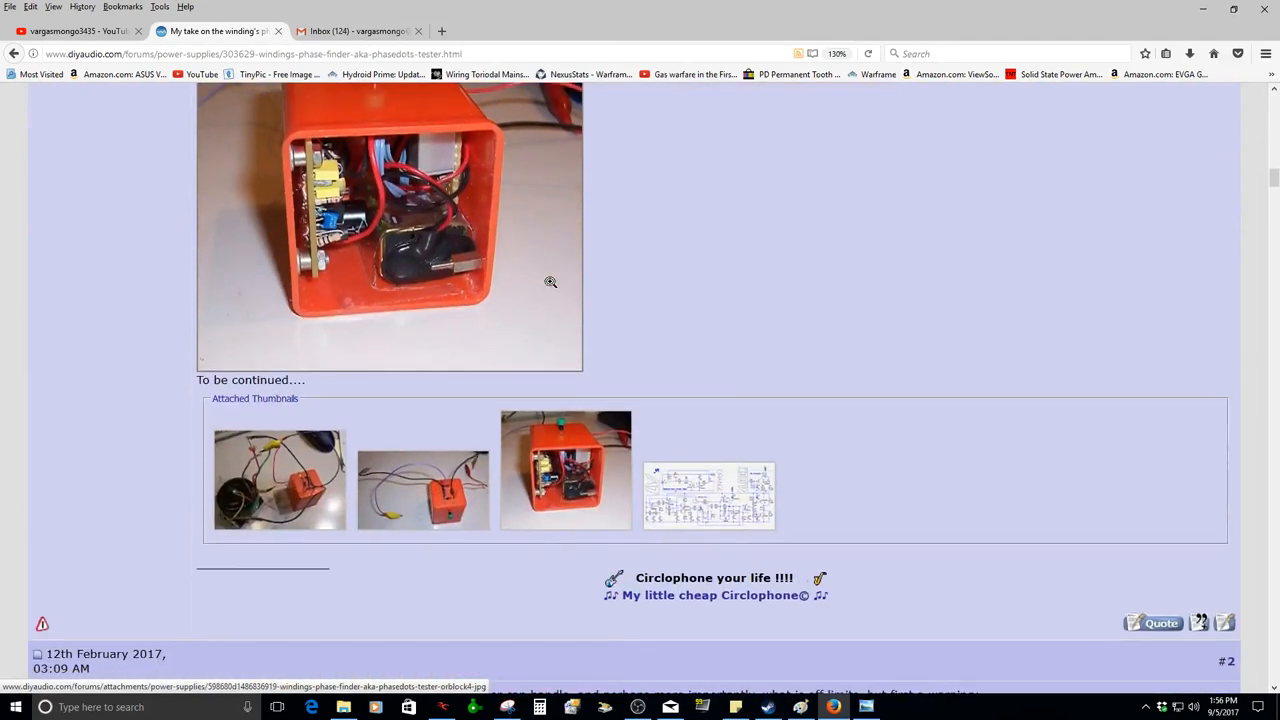
- Enlarge the Orange Block schematic, then close it and return to post #1
{"action": "left_click", "coordinate": [565, 470]}
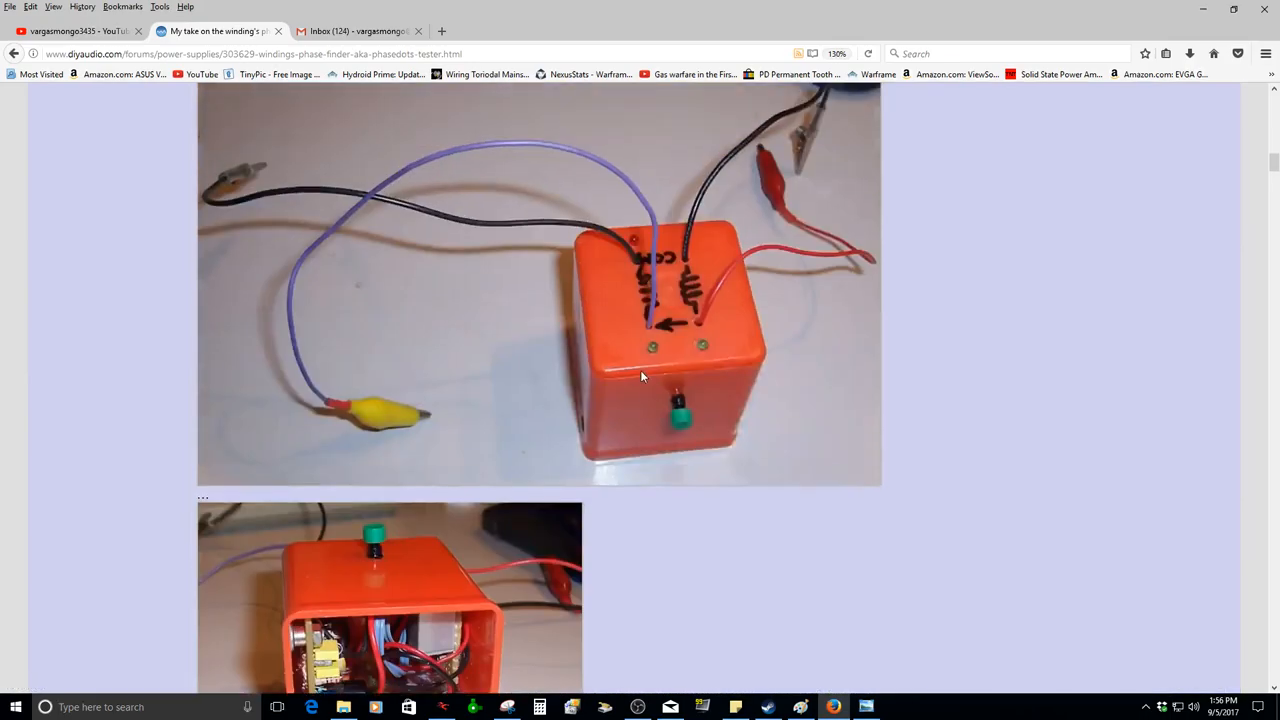
{"action": "scroll", "scroll_direction": "up", "scroll_amount": 3}
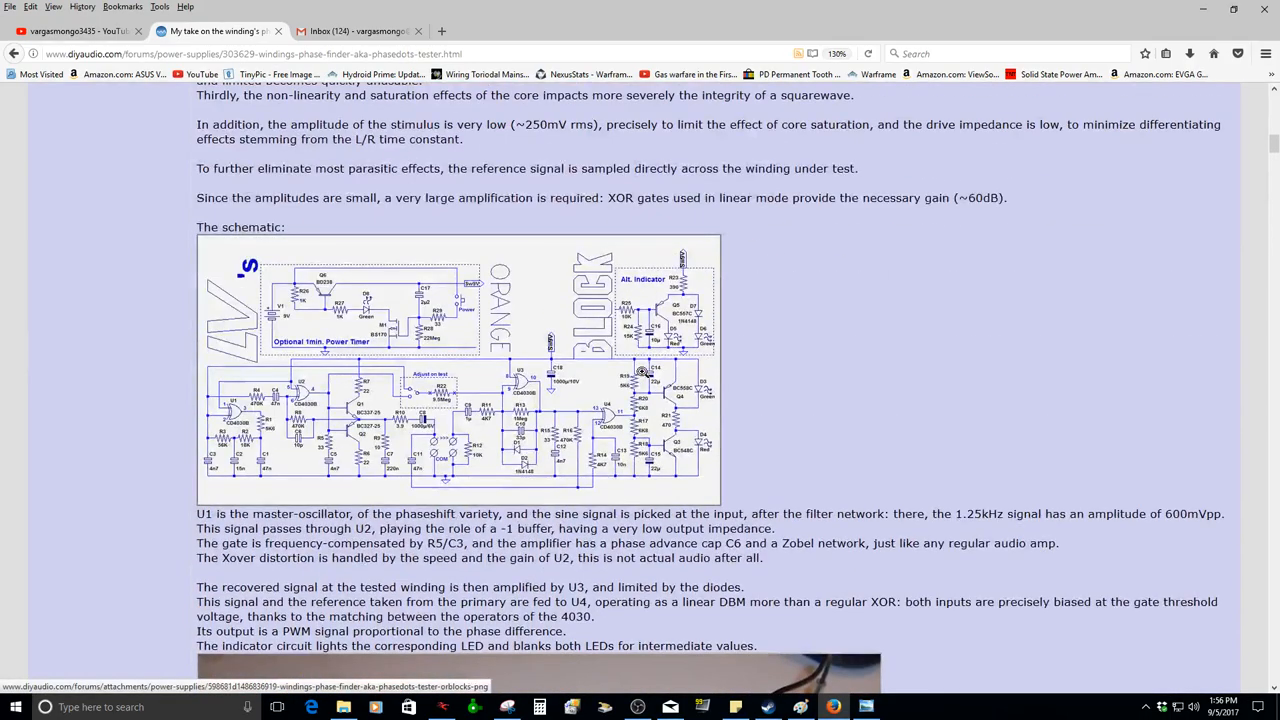
{"action": "left_click", "coordinate": [457, 370]}
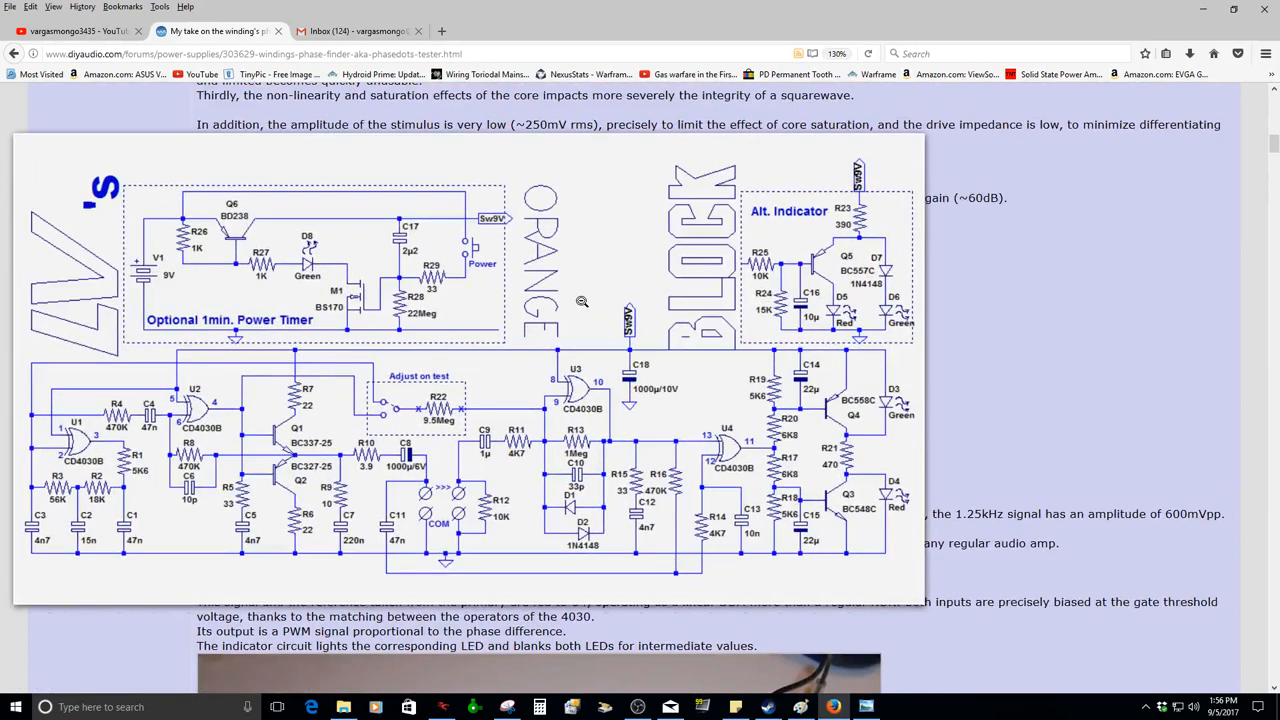
{"action": "mouse_move", "coordinate": [530, 323]}
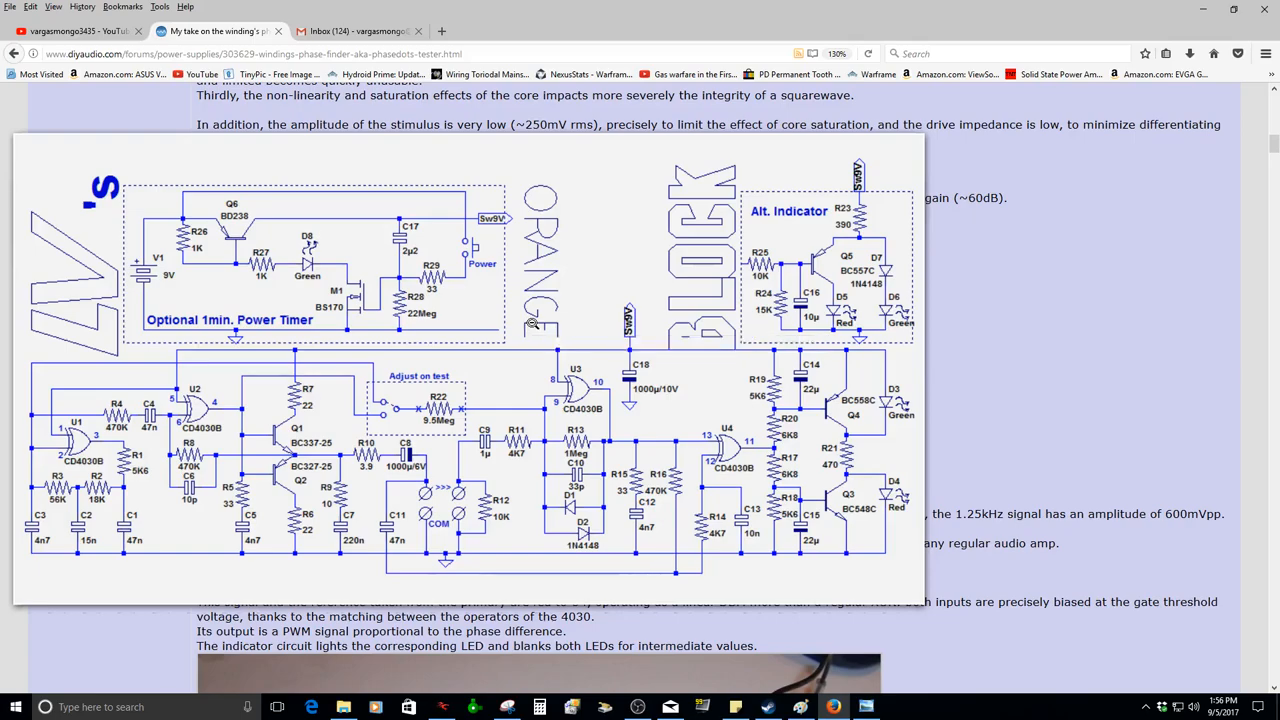
{"action": "scroll", "scroll_direction": "down", "scroll_amount": 3}
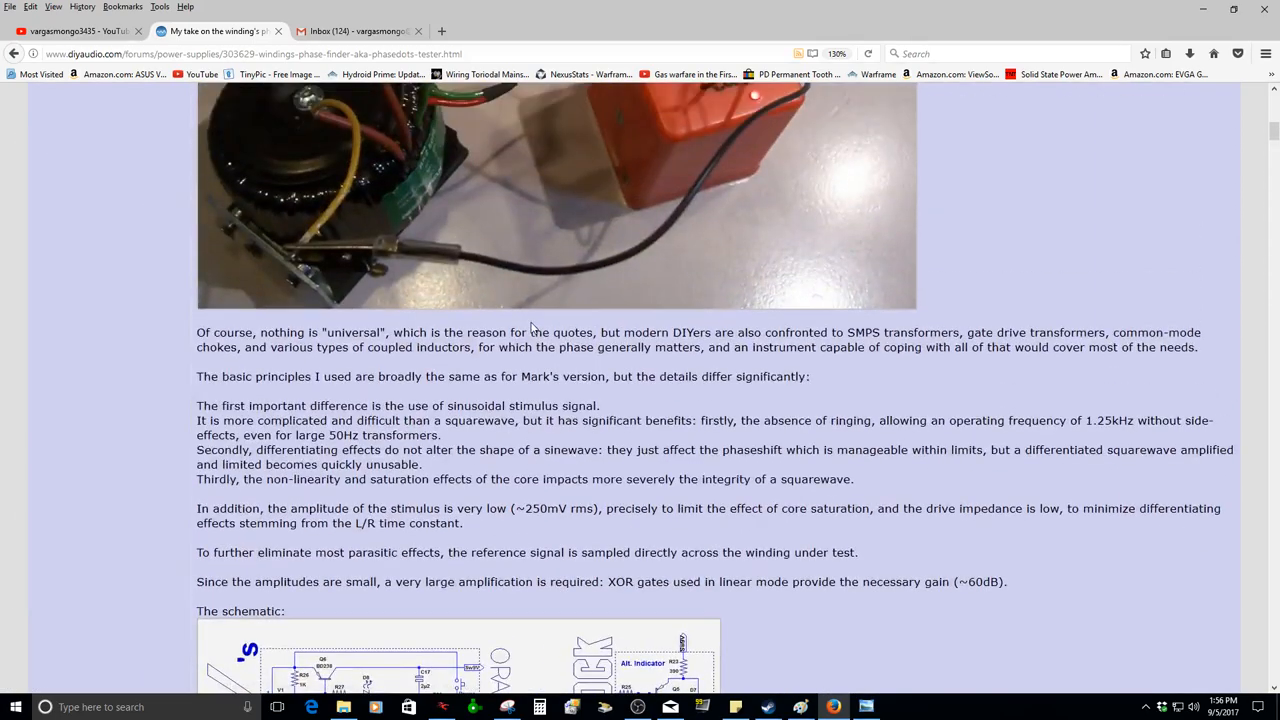
{"action": "scroll", "scroll_direction": "up", "scroll_amount": 3}
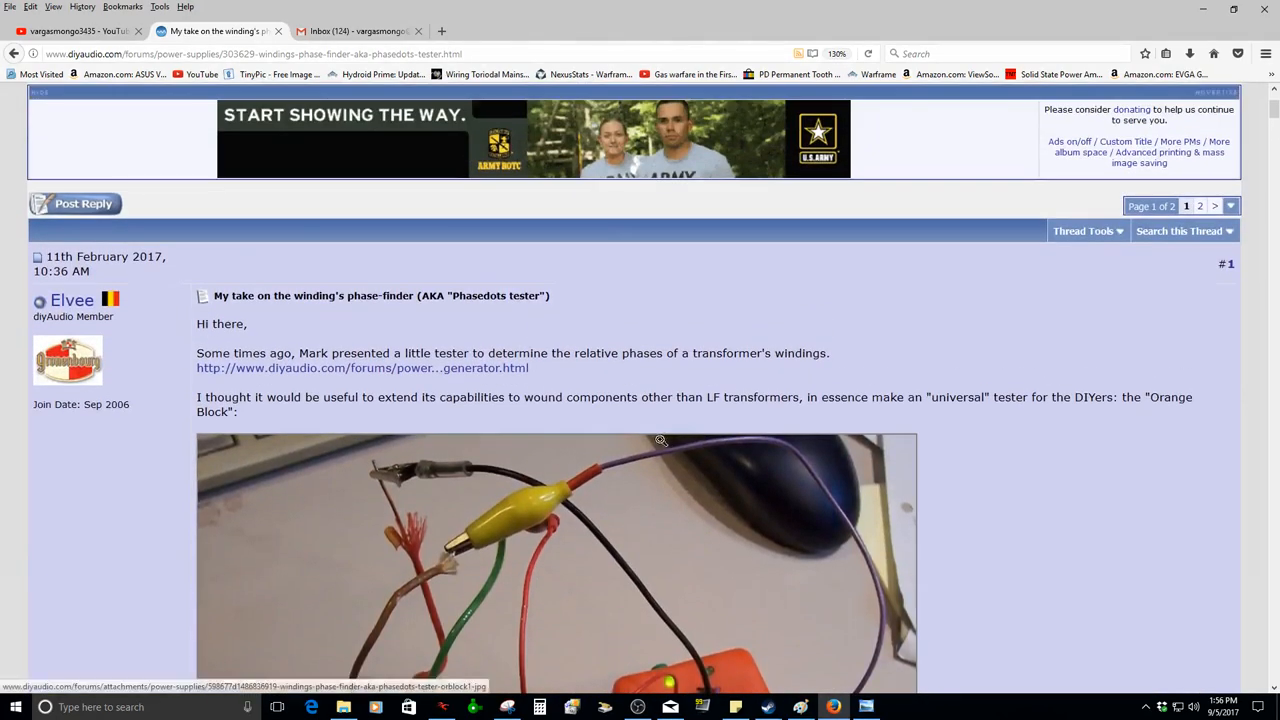
- Scroll down to the Attached Thumbnails and the Gerbers zip attachment
{"action": "scroll", "scroll_direction": "down", "scroll_amount": 3}
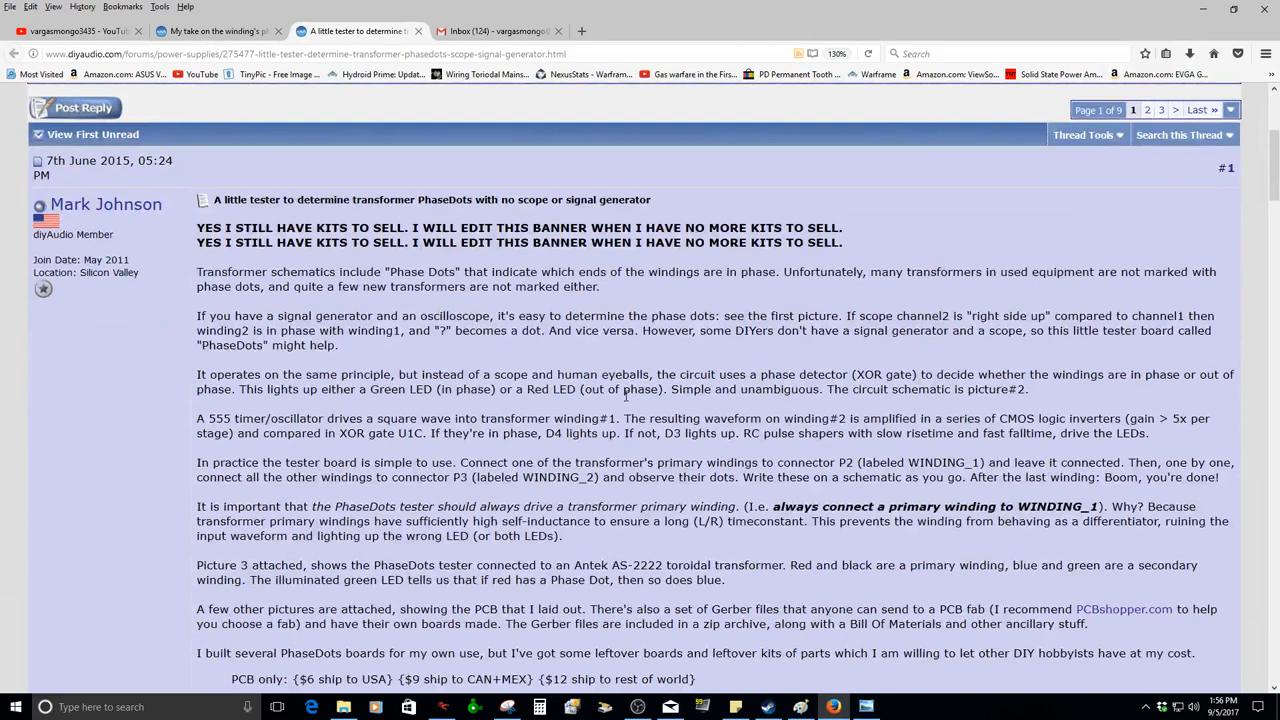
{"action": "mouse_move", "coordinate": [690, 414]}
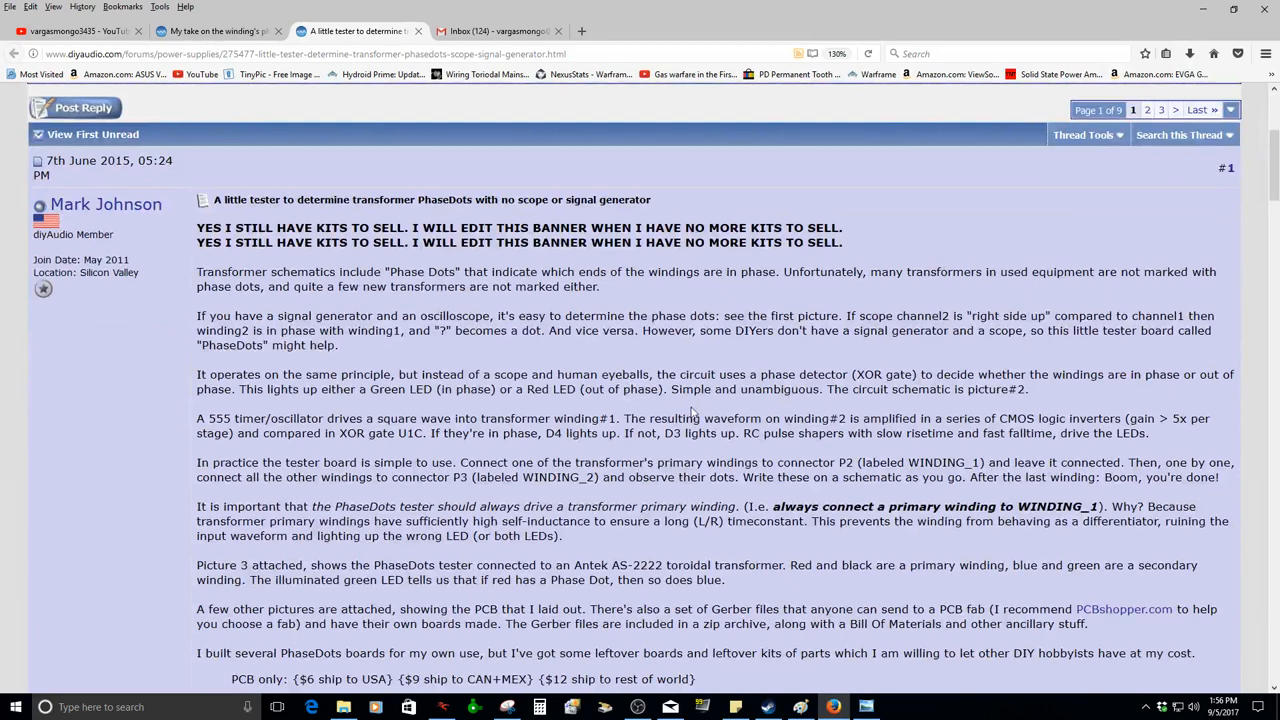
{"action": "mouse_move", "coordinate": [897, 373]}
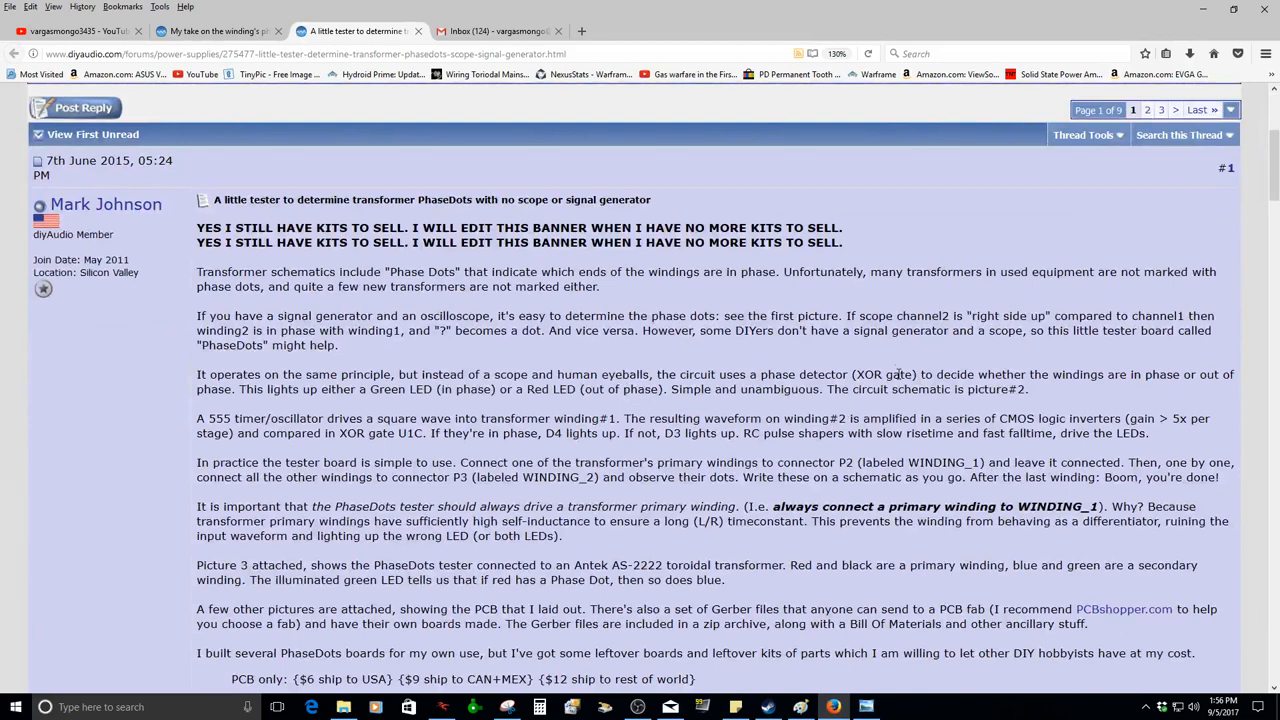
{"action": "mouse_move", "coordinate": [800, 259]}
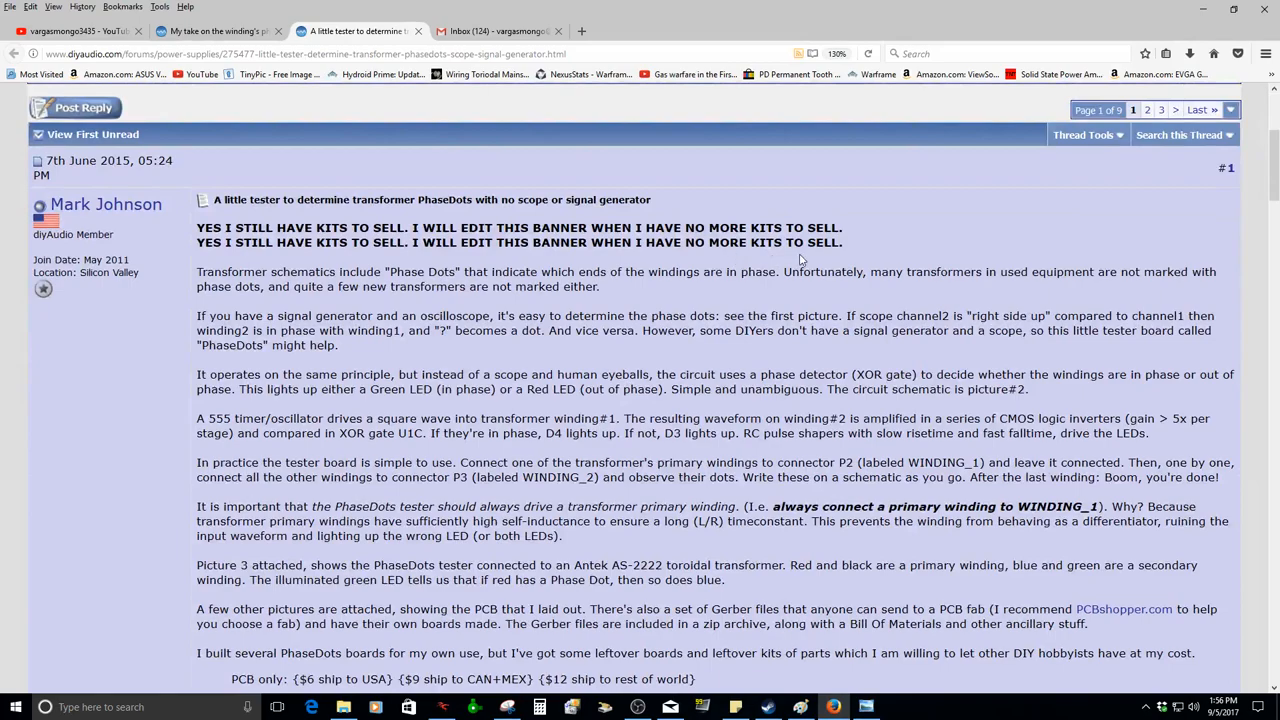
{"action": "scroll", "scroll_direction": "down", "scroll_amount": 3}
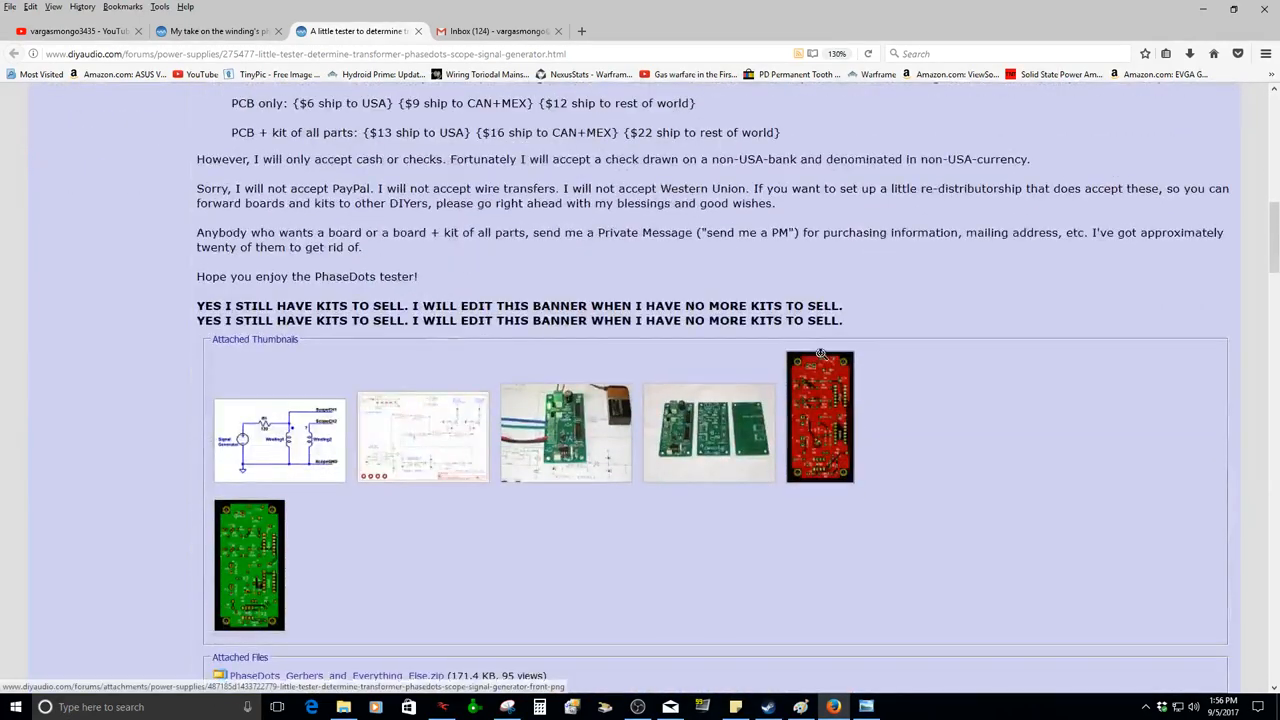
{"action": "scroll", "scroll_direction": "down", "scroll_amount": 3}
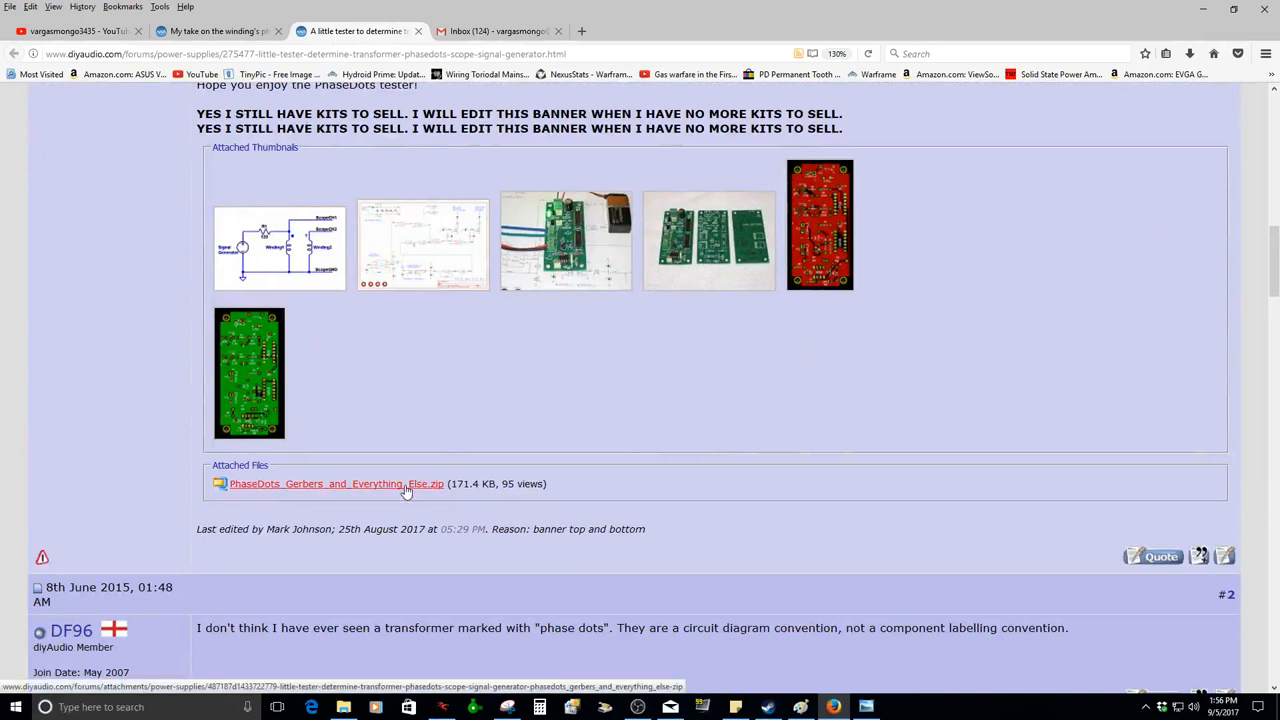
- Save PhaseDots_Gerbers_and_Everything_Else.zip, then enlarge the schematic and in-operation photos
{"action": "left_click", "coordinate": [336, 483]}
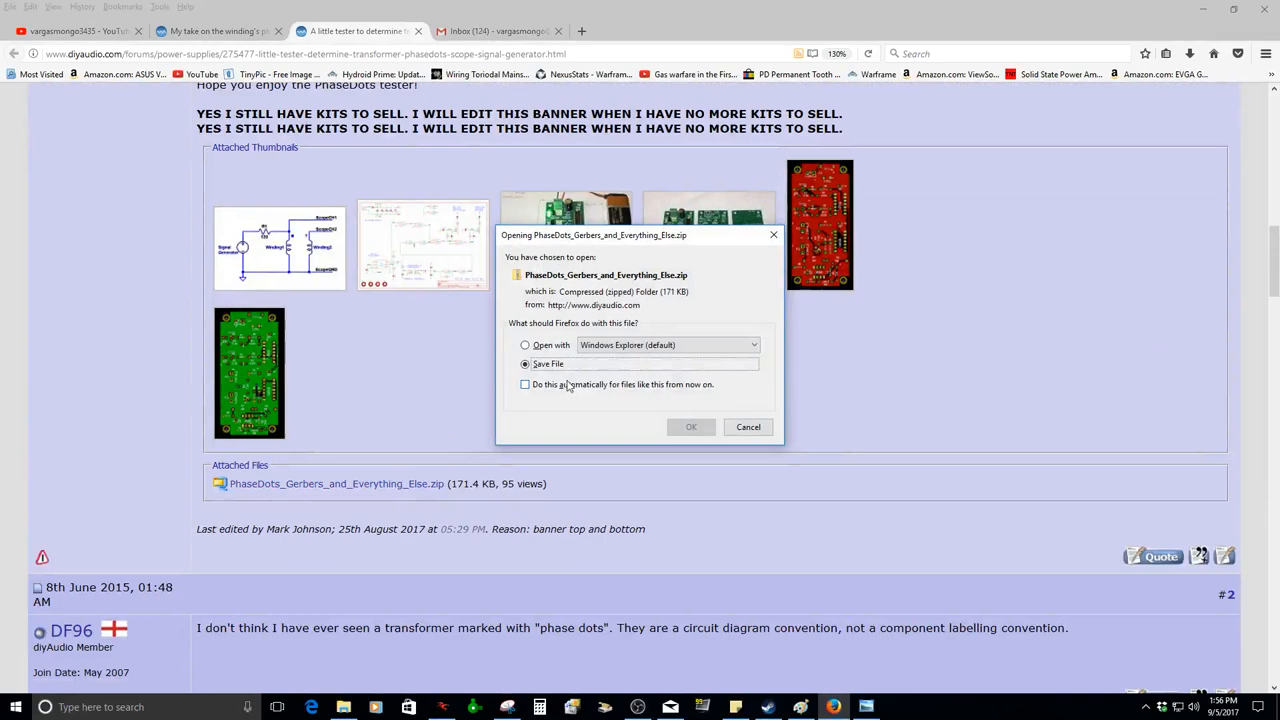
{"action": "left_click", "coordinate": [690, 427]}
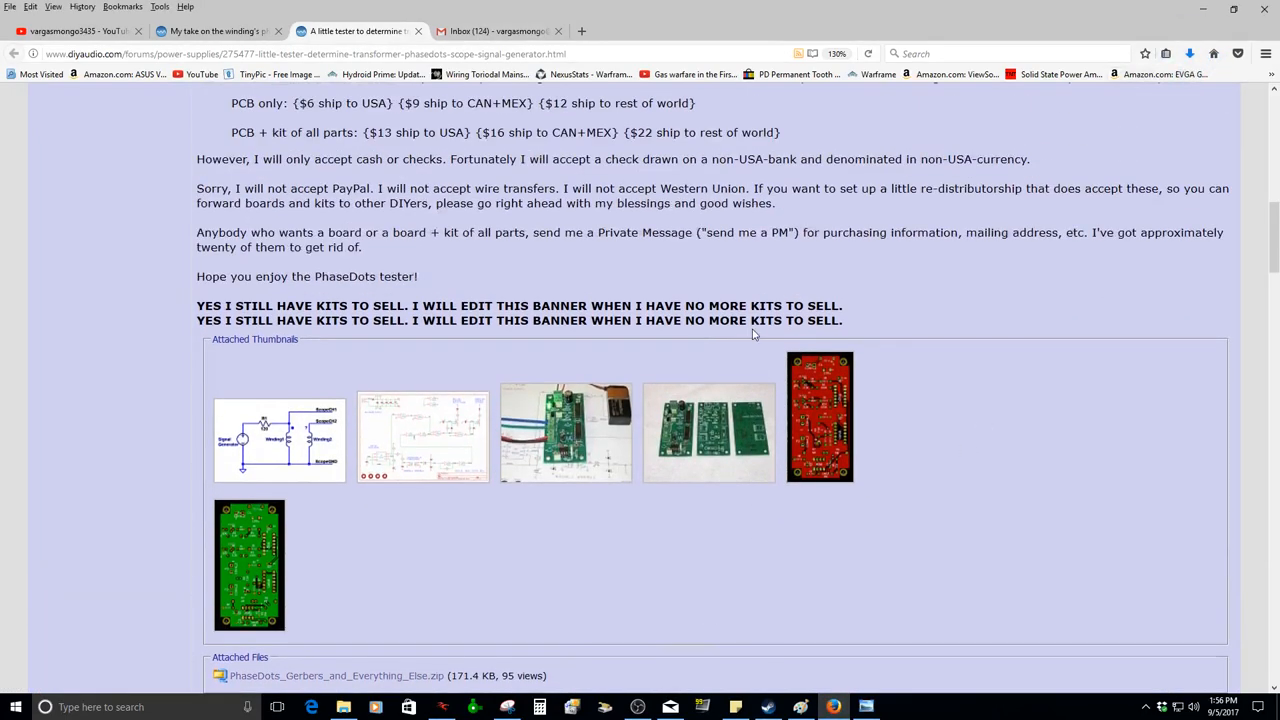
{"action": "mouse_move", "coordinate": [912, 460]}
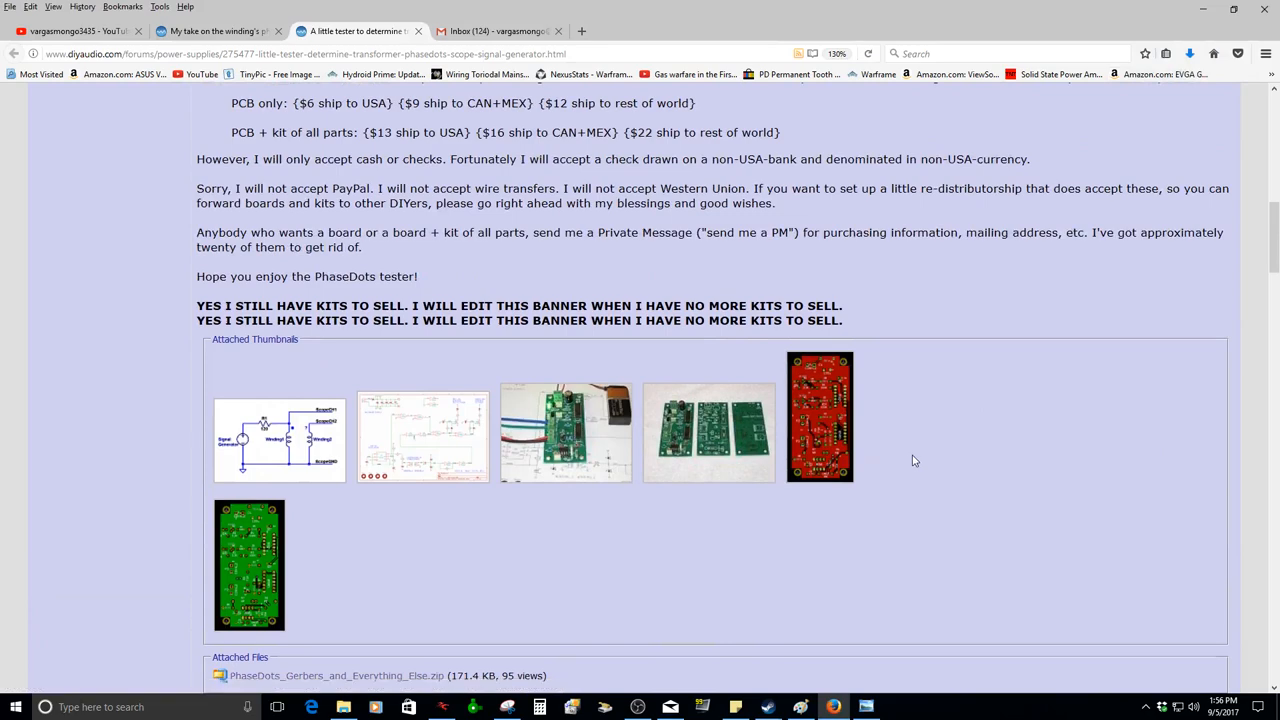
{"action": "mouse_move", "coordinate": [422, 437]}
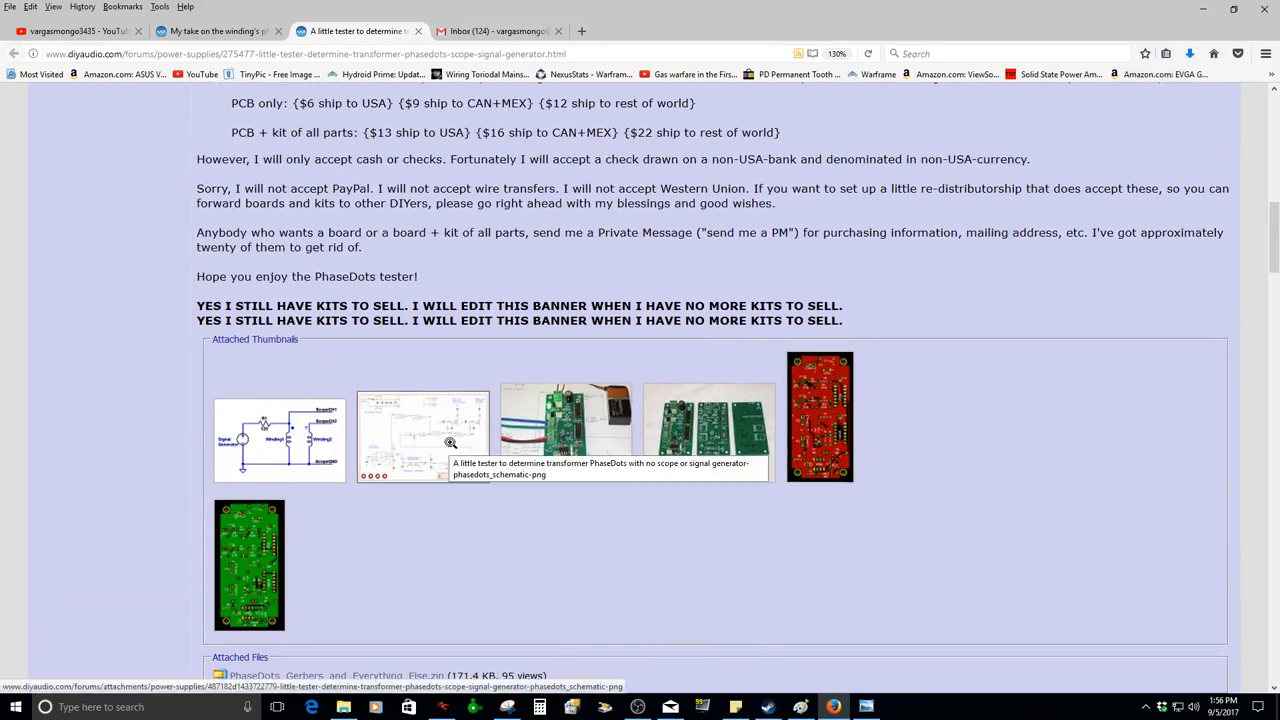
{"action": "left_click", "coordinate": [422, 437]}
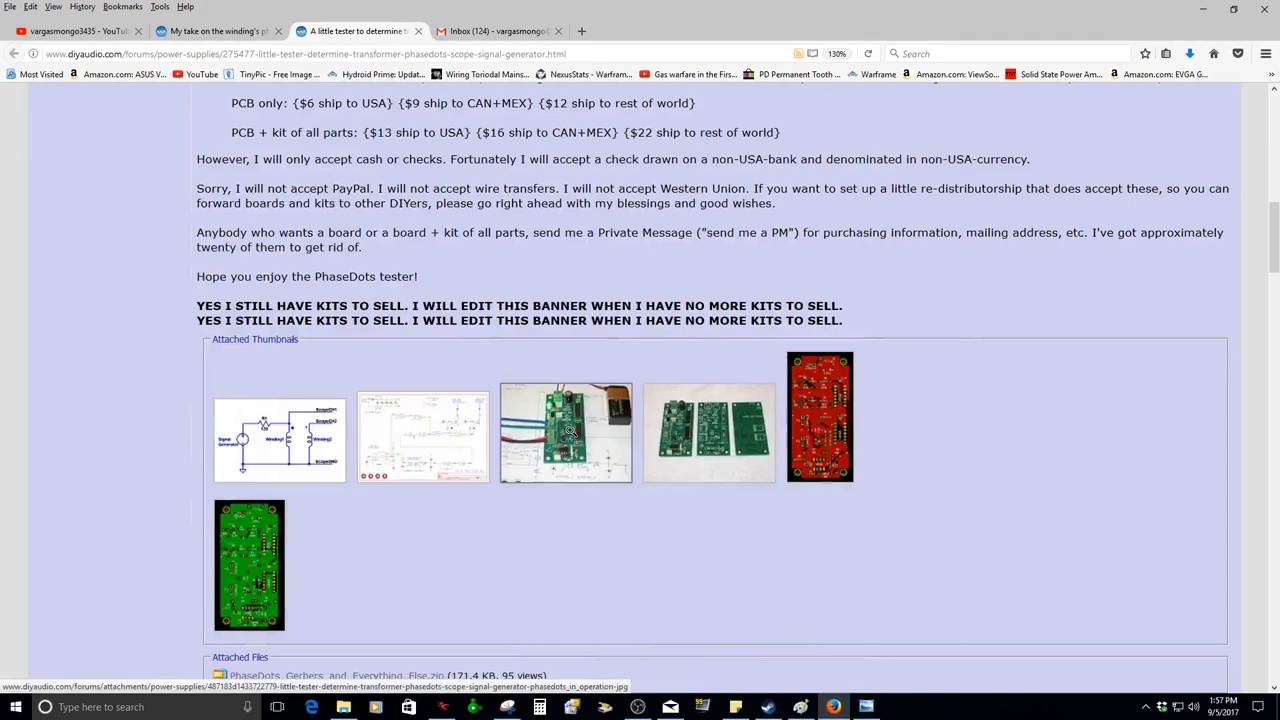
{"action": "left_click", "coordinate": [565, 432]}
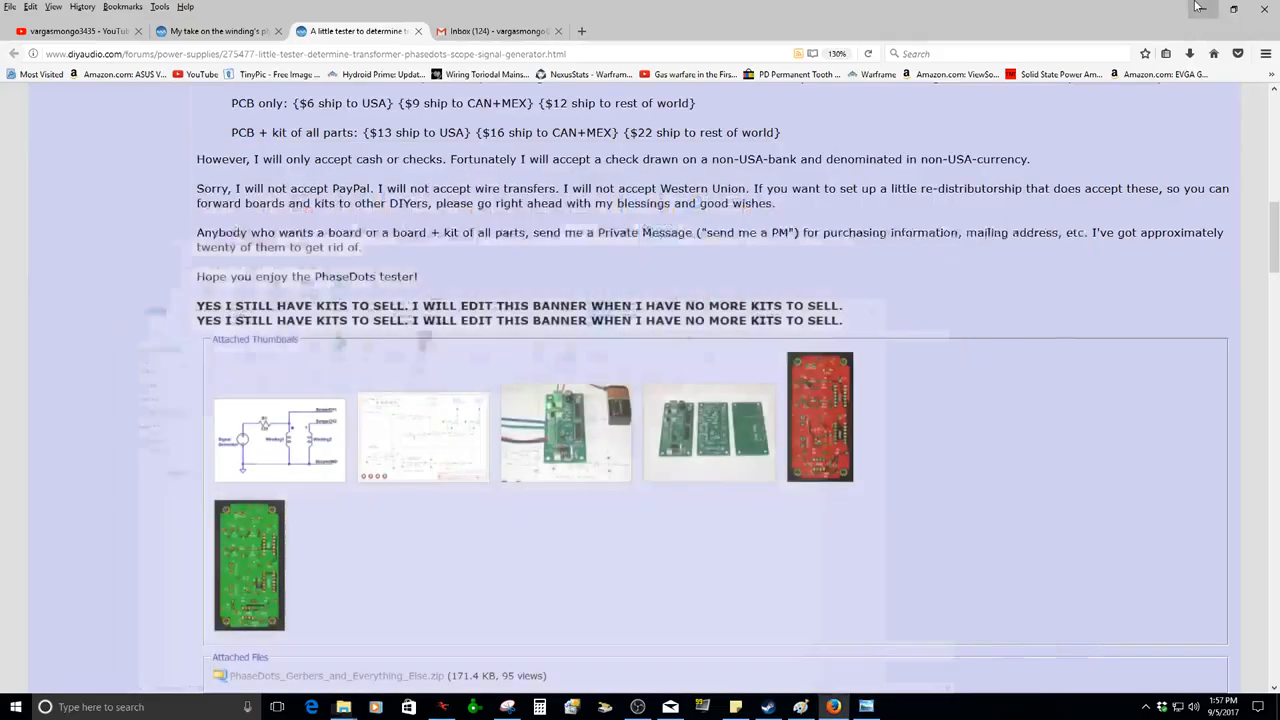
- Scroll to post #4 and enlarge the Antek AS-3218 transformer photo
{"action": "scroll", "scroll_direction": "down", "scroll_amount": 3}
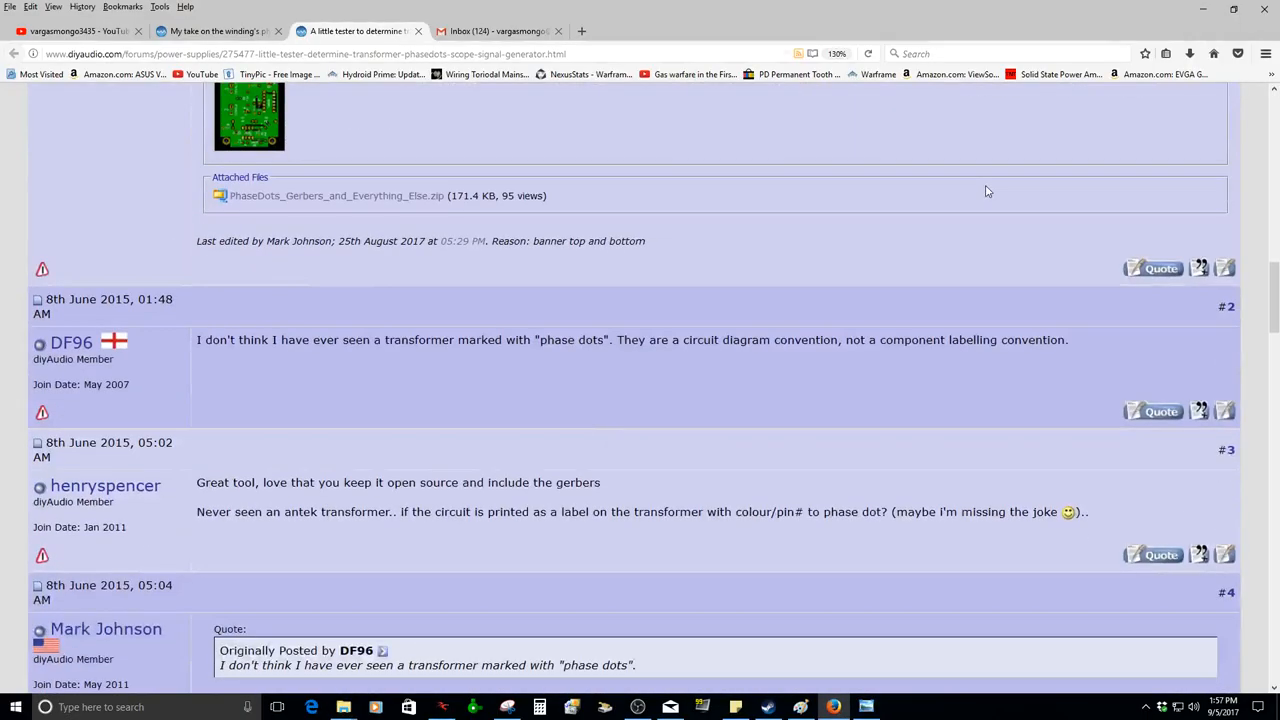
{"action": "scroll", "scroll_direction": "down", "scroll_amount": 3}
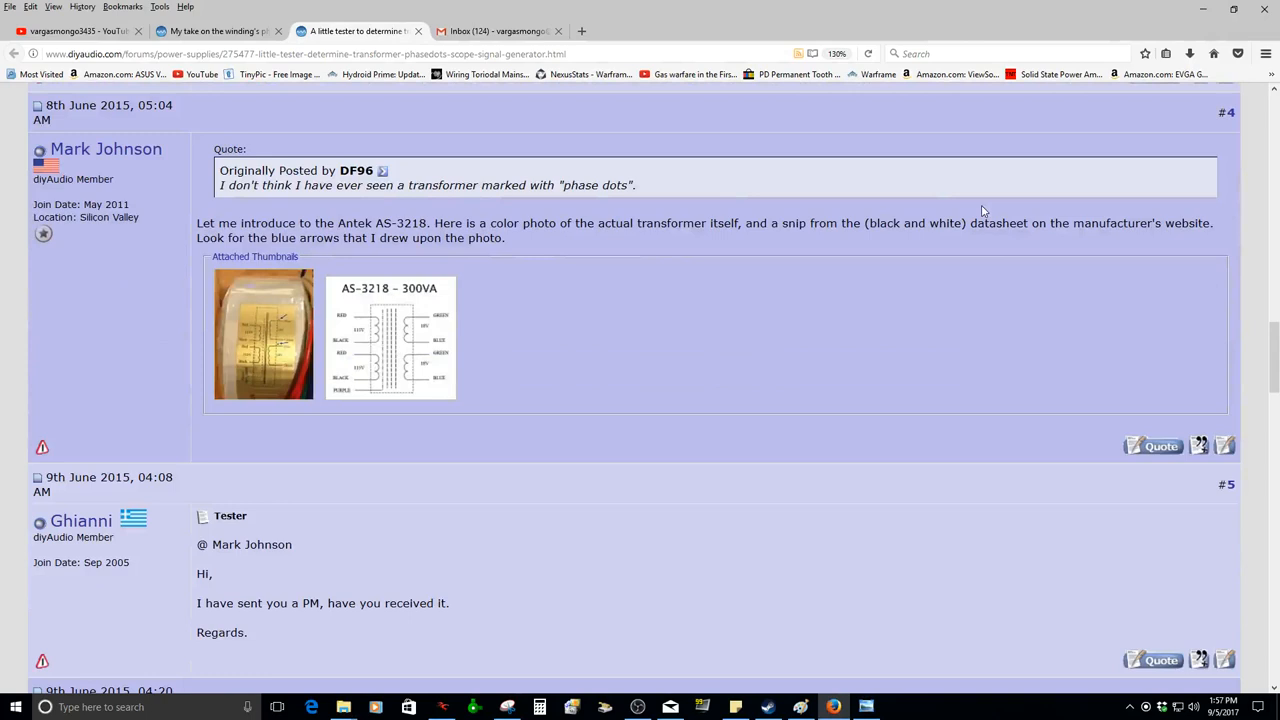
{"action": "mouse_move", "coordinate": [548, 274]}
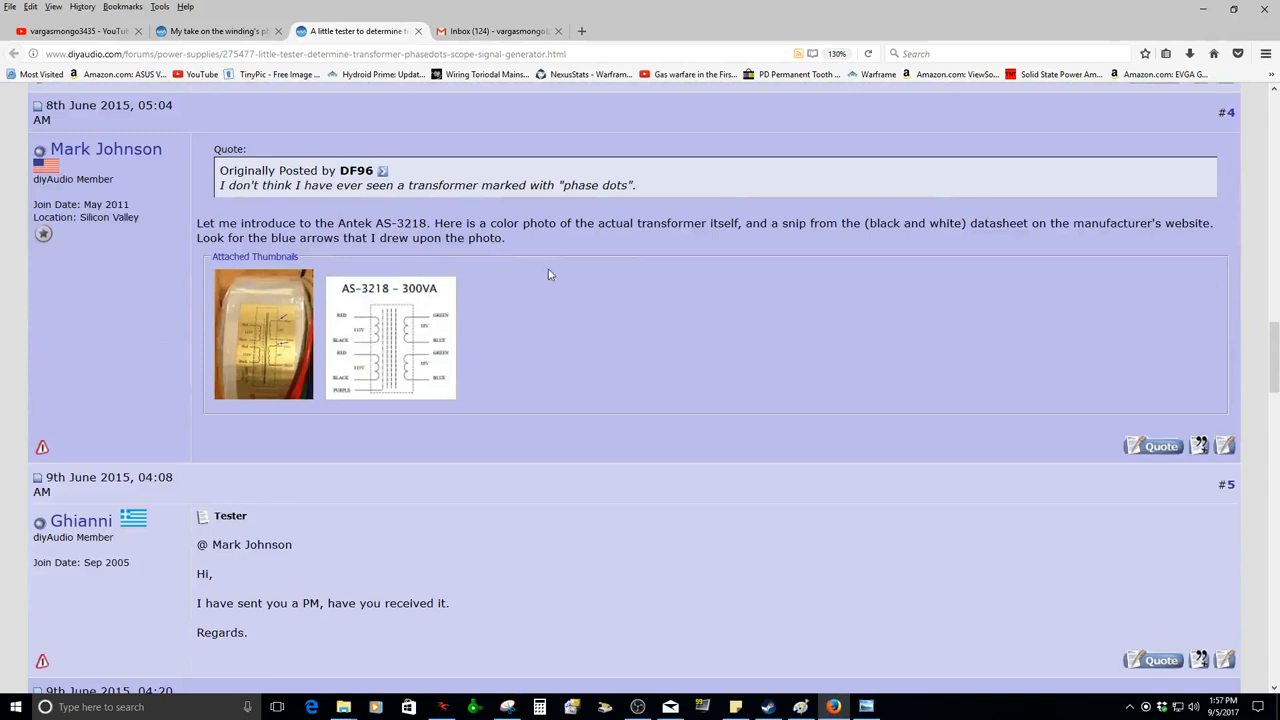
{"action": "left_click", "coordinate": [263, 333]}
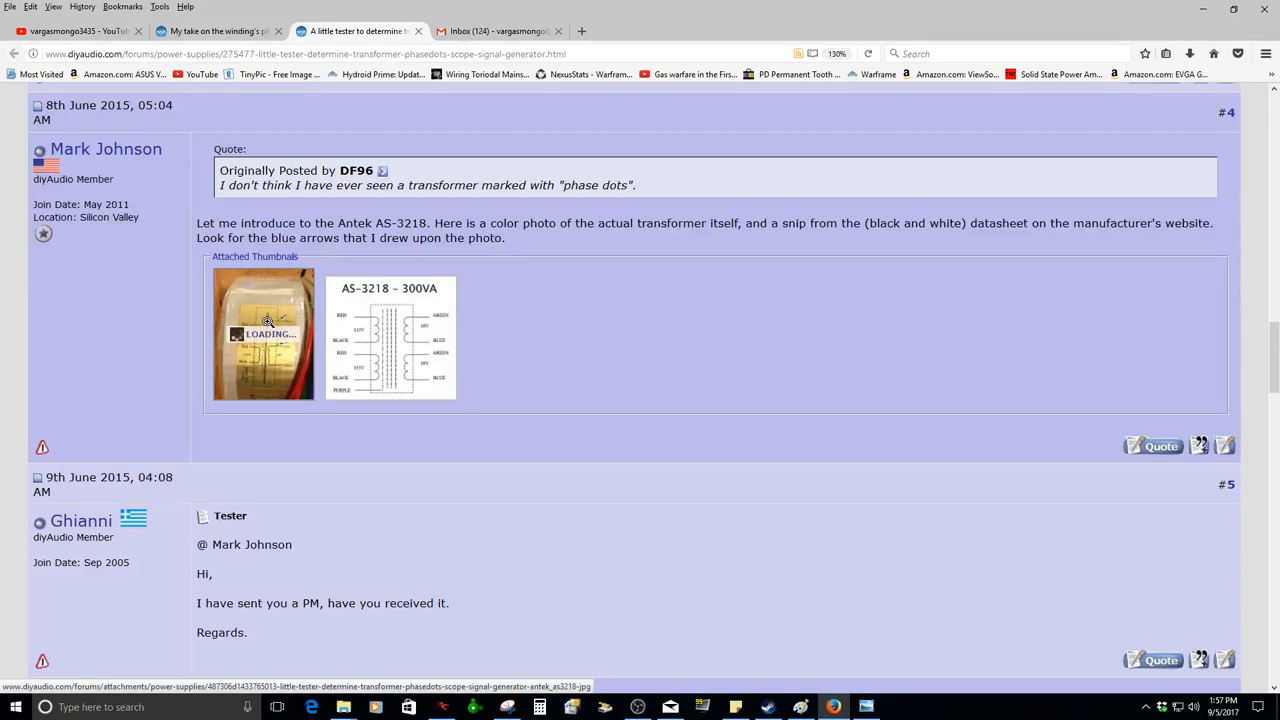
{"action": "left_click", "coordinate": [263, 333]}
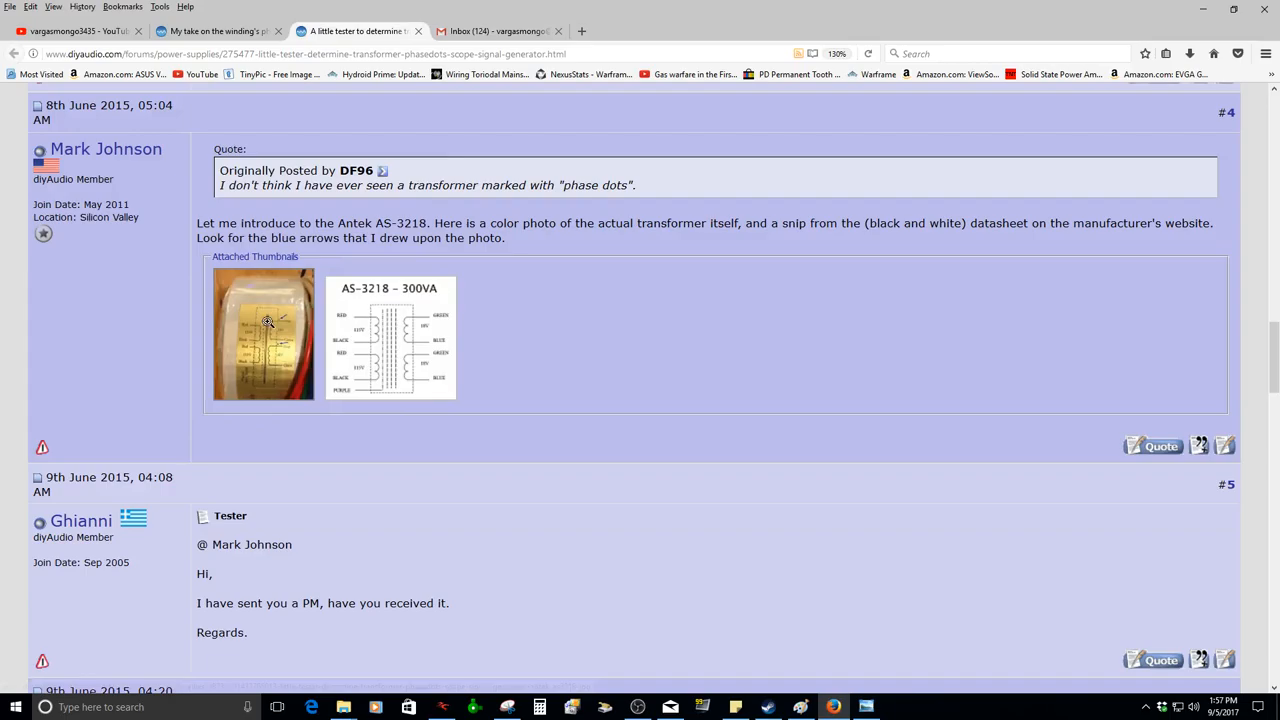
{"action": "scroll", "scroll_direction": "down", "scroll_amount": 3}
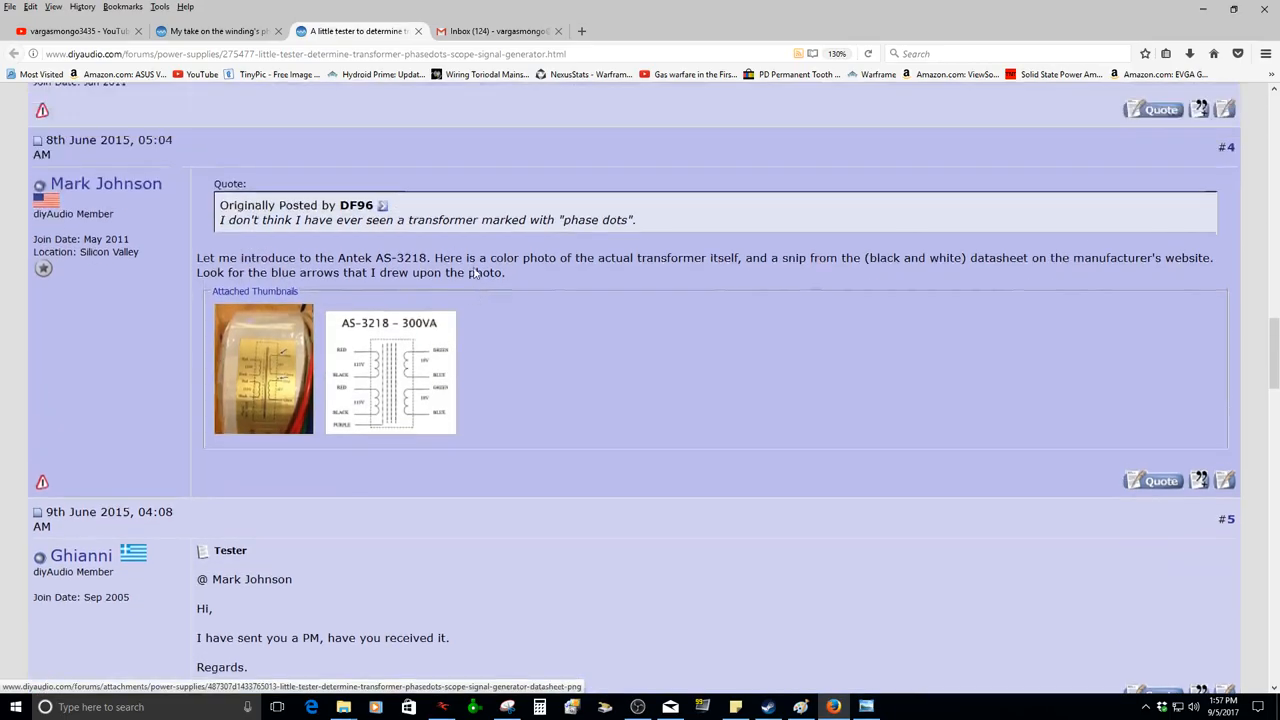
{"action": "scroll", "scroll_direction": "down", "scroll_amount": 3}
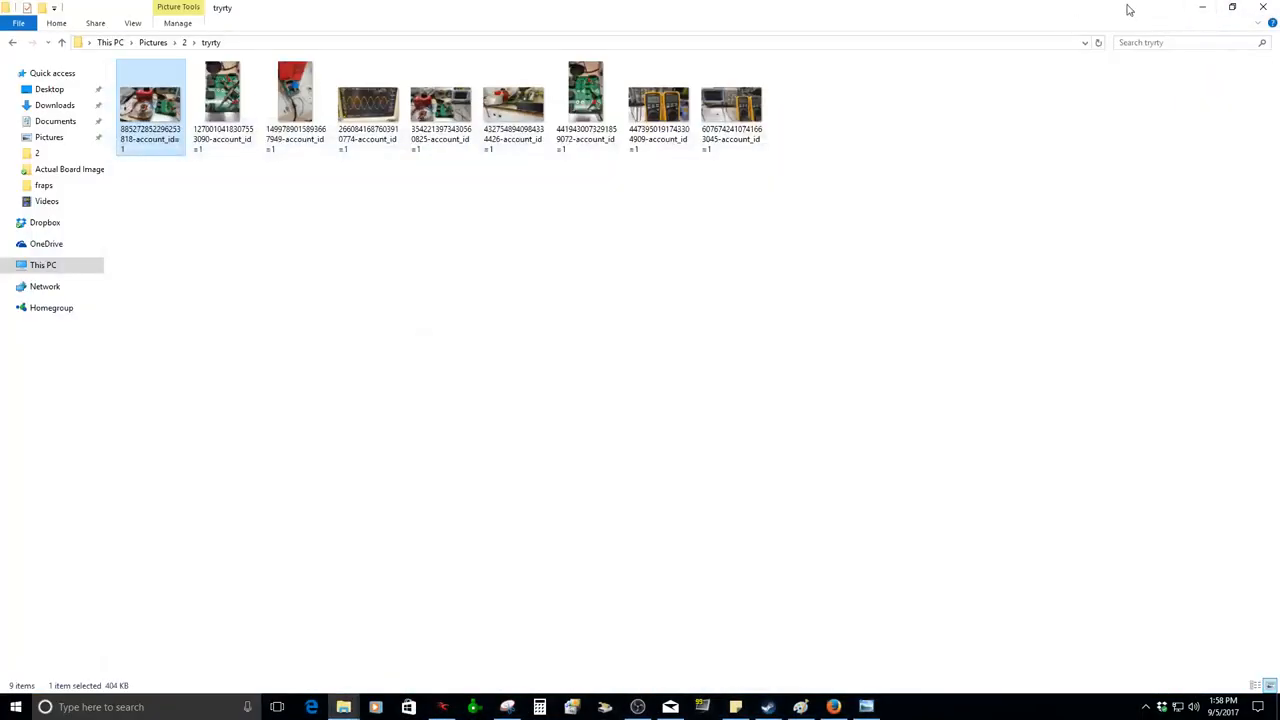
- Review the Properties of PhaseDots_Gerbers_and_Everything_Else.zip in the tryrty folder
{"action": "right_click", "coordinate": [423, 270]}
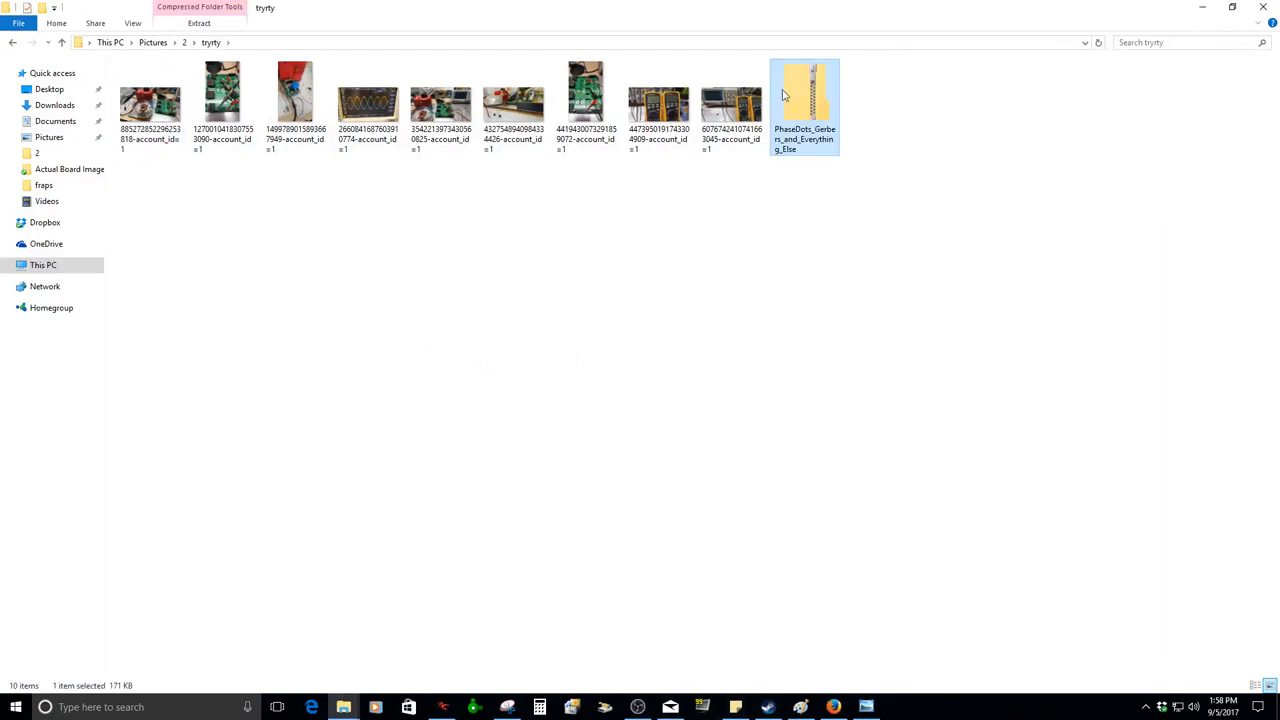
{"action": "right_click", "coordinate": [805, 95]}
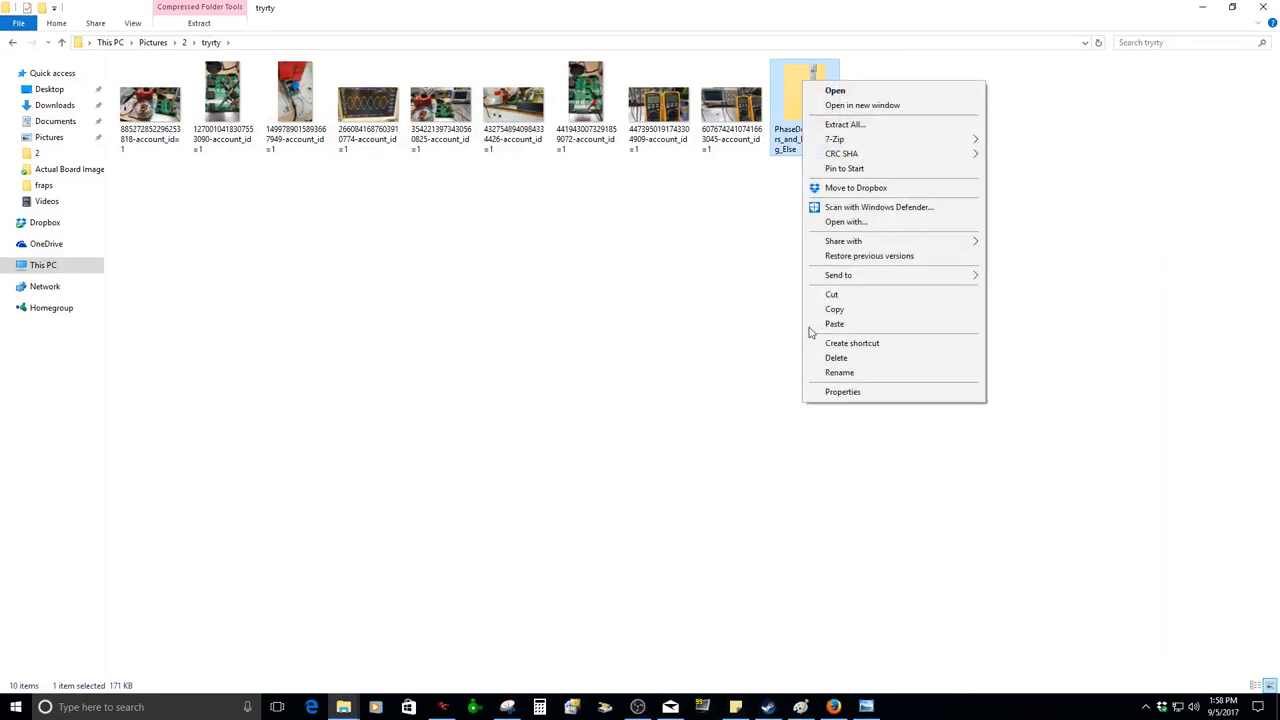
{"action": "left_click", "coordinate": [843, 391]}
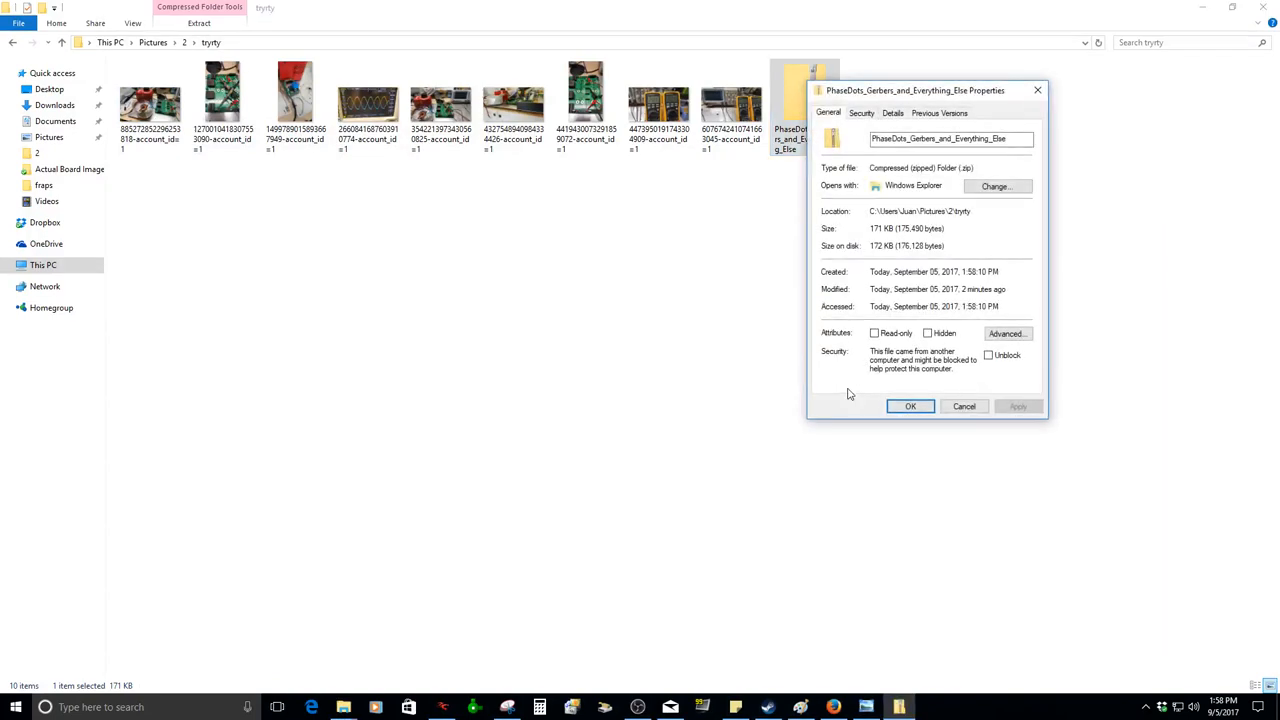
{"action": "left_click", "coordinate": [909, 406]}
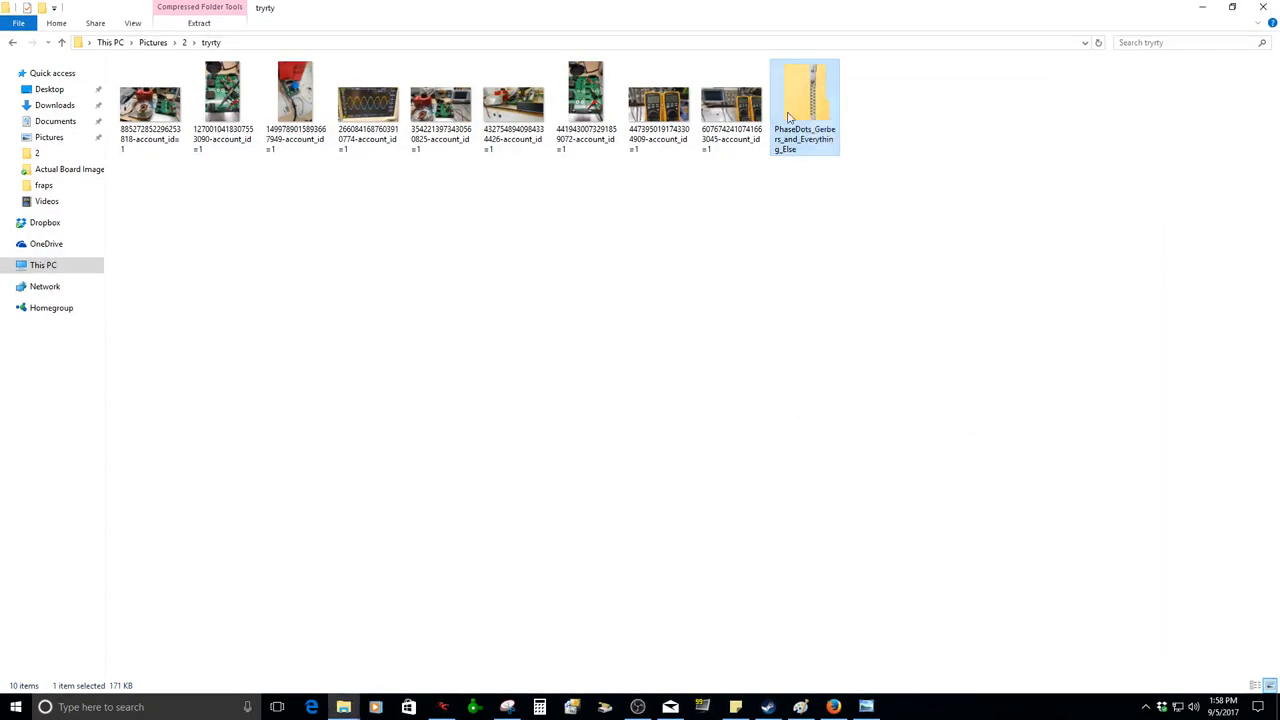
{"action": "right_click", "coordinate": [805, 100]}
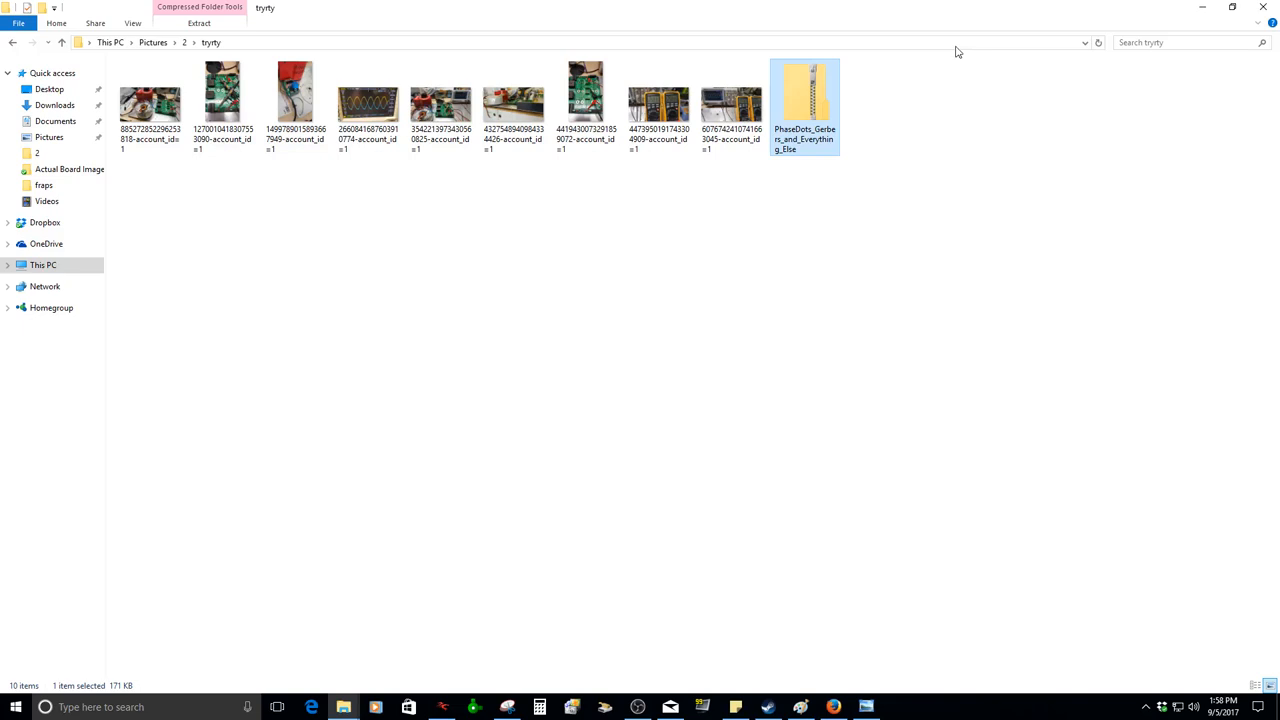
- Extract the PhaseDots zip and open the extracted back board image
{"action": "right_click", "coordinate": [804, 90]}
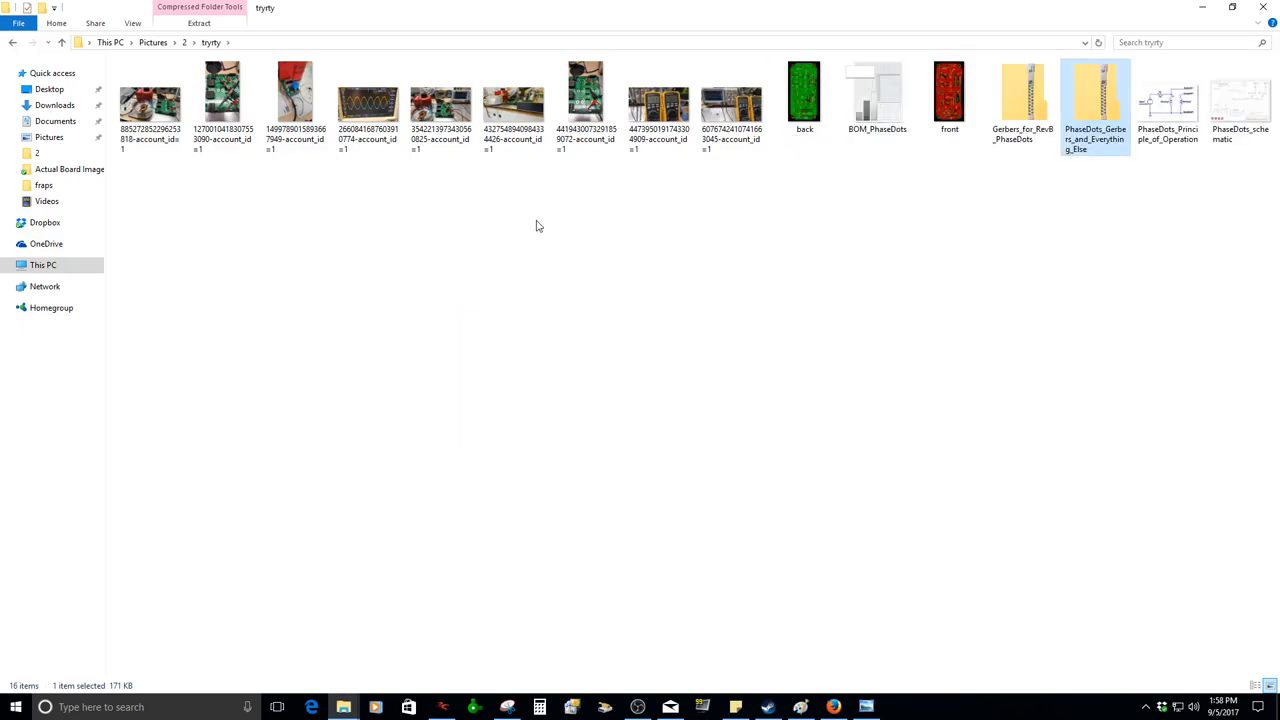
{"action": "mouse_move", "coordinate": [884, 171]}
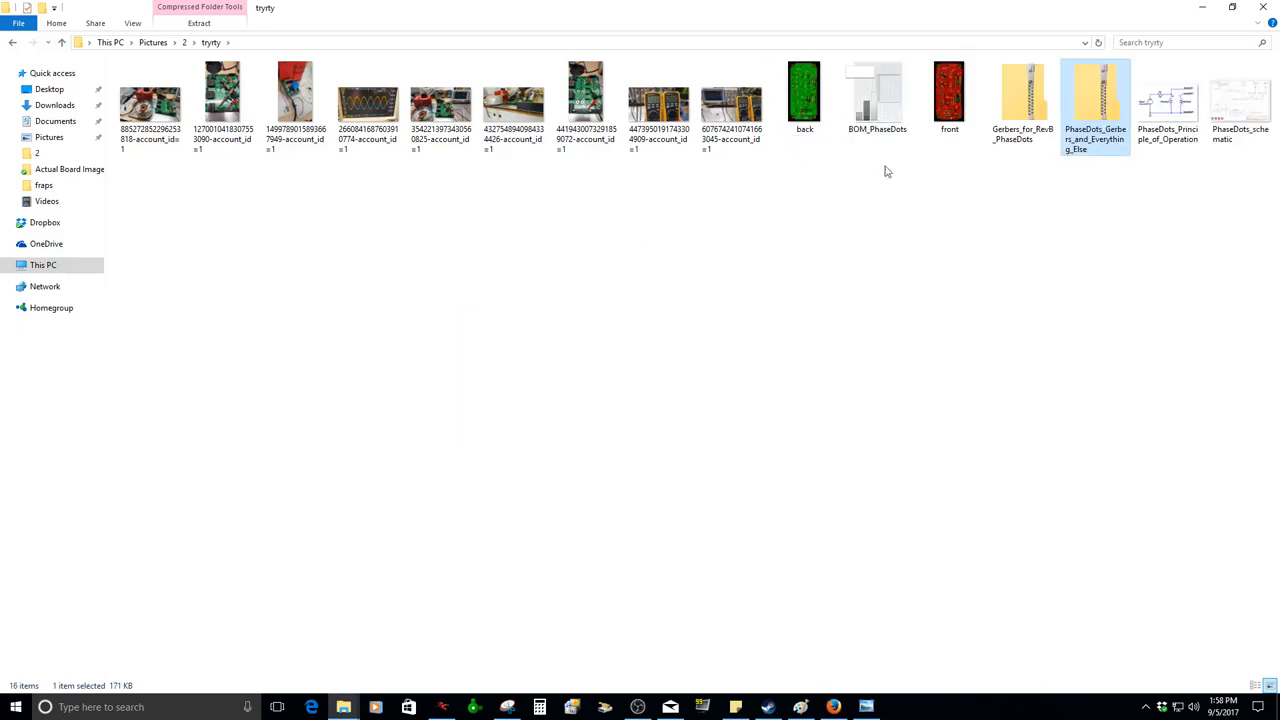
{"action": "left_click", "coordinate": [1022, 95]}
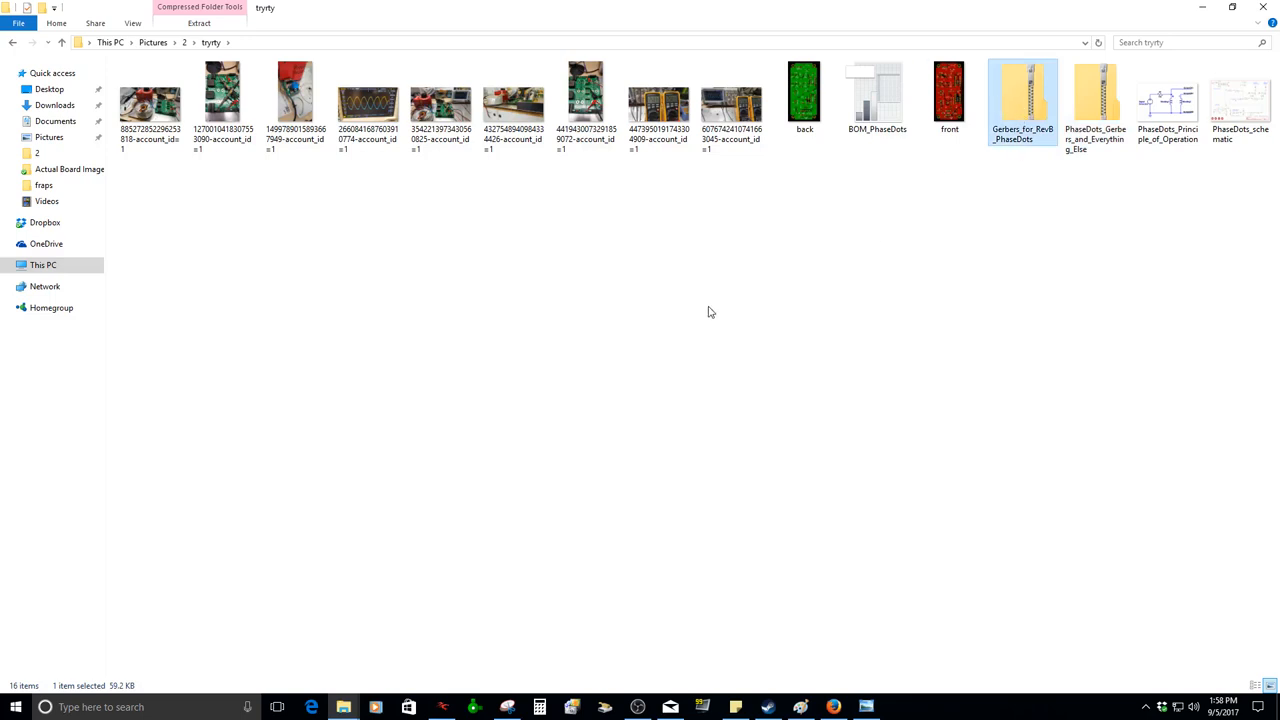
{"action": "left_click", "coordinate": [877, 97]}
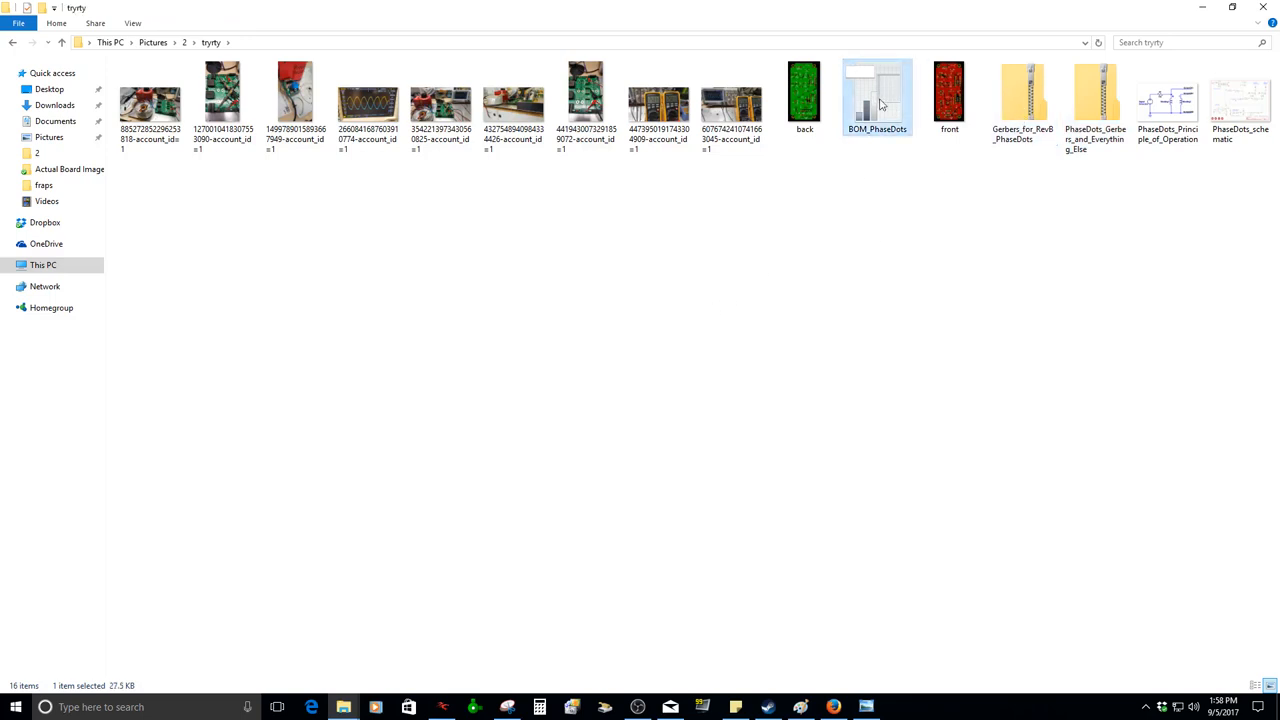
{"action": "left_click", "coordinate": [805, 95]}
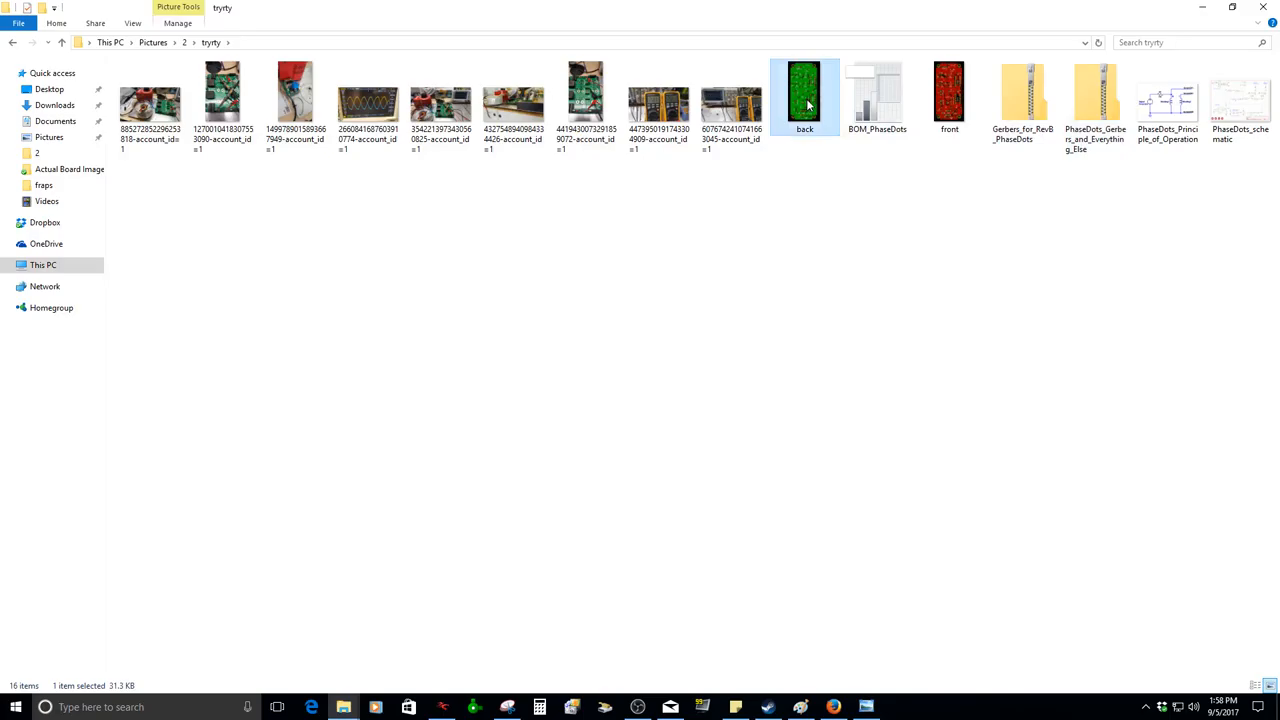
{"action": "double_click", "coordinate": [805, 90]}
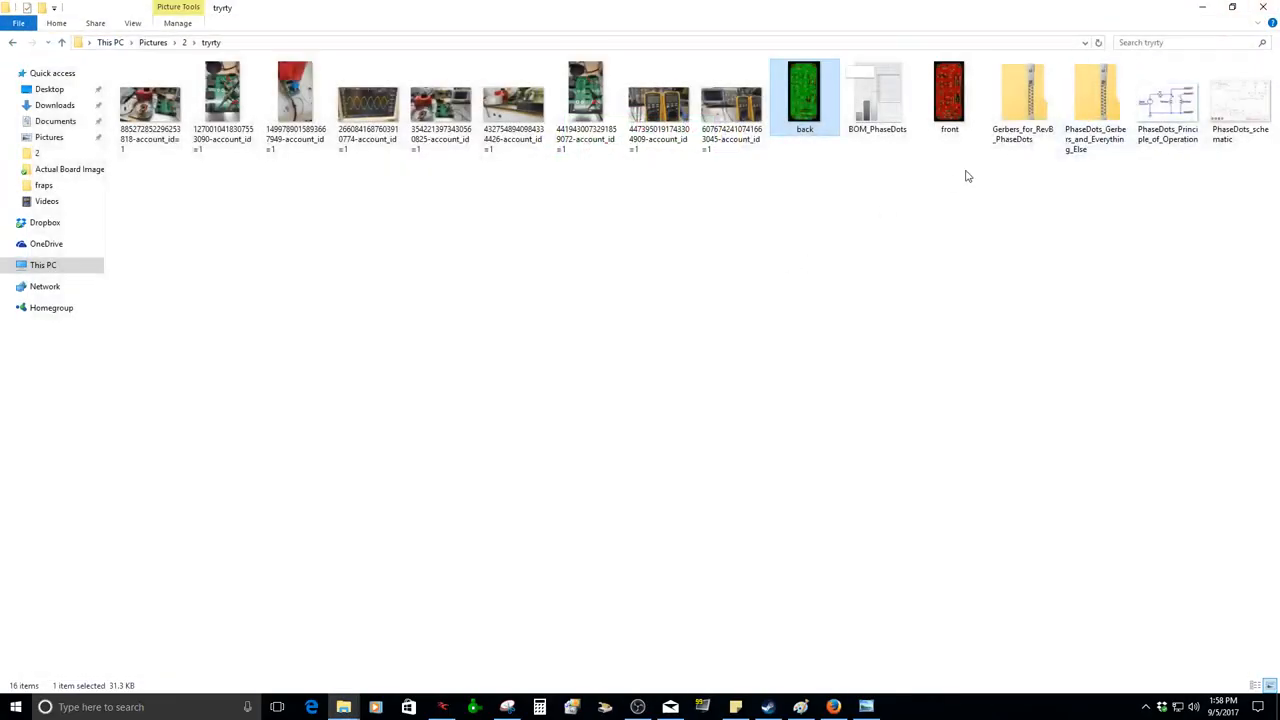
{"action": "left_click", "coordinate": [1095, 95]}
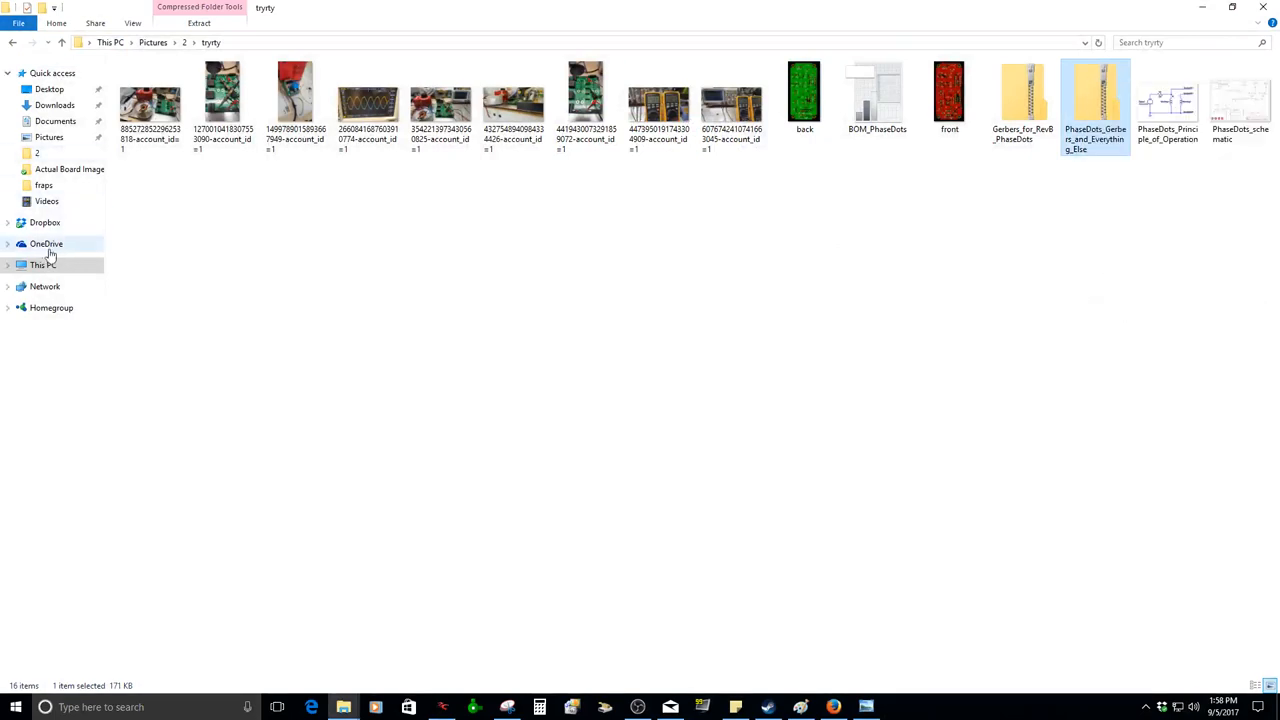
- Inside Dropbox > PSSV1.2, create a new folder and name it 'Phase tool'
{"action": "left_click", "coordinate": [45, 222]}
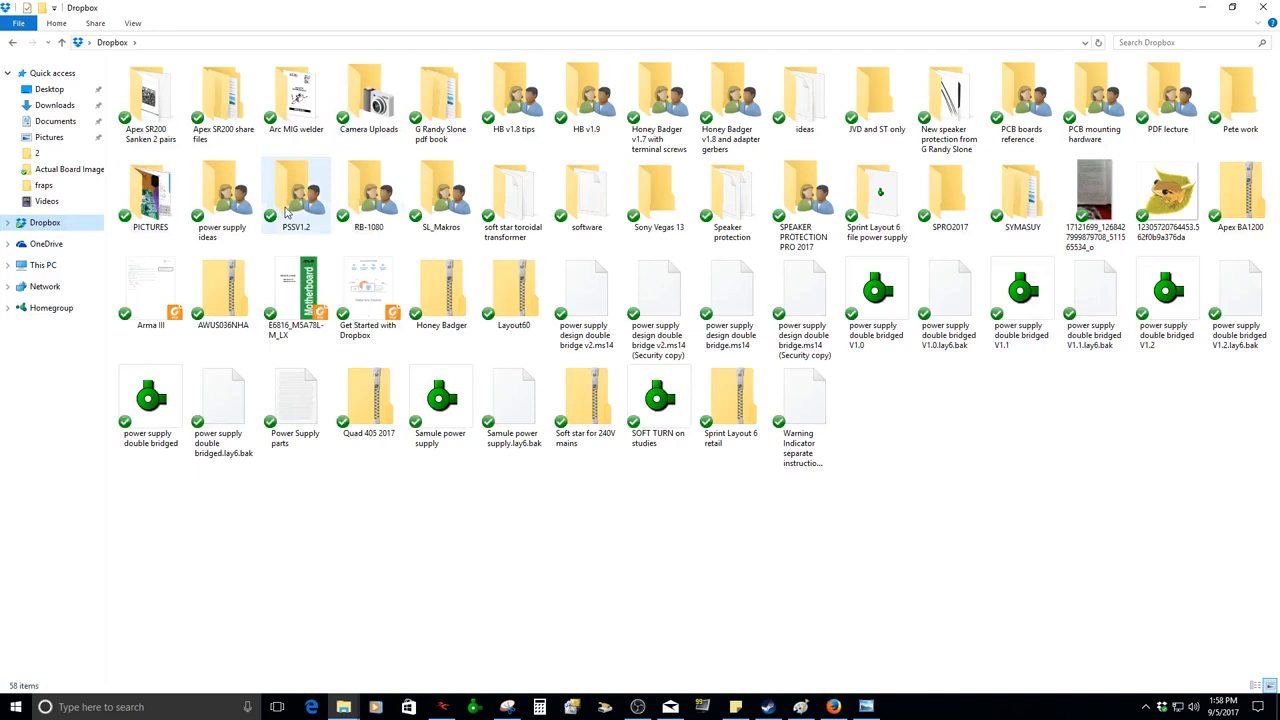
{"action": "double_click", "coordinate": [295, 190]}
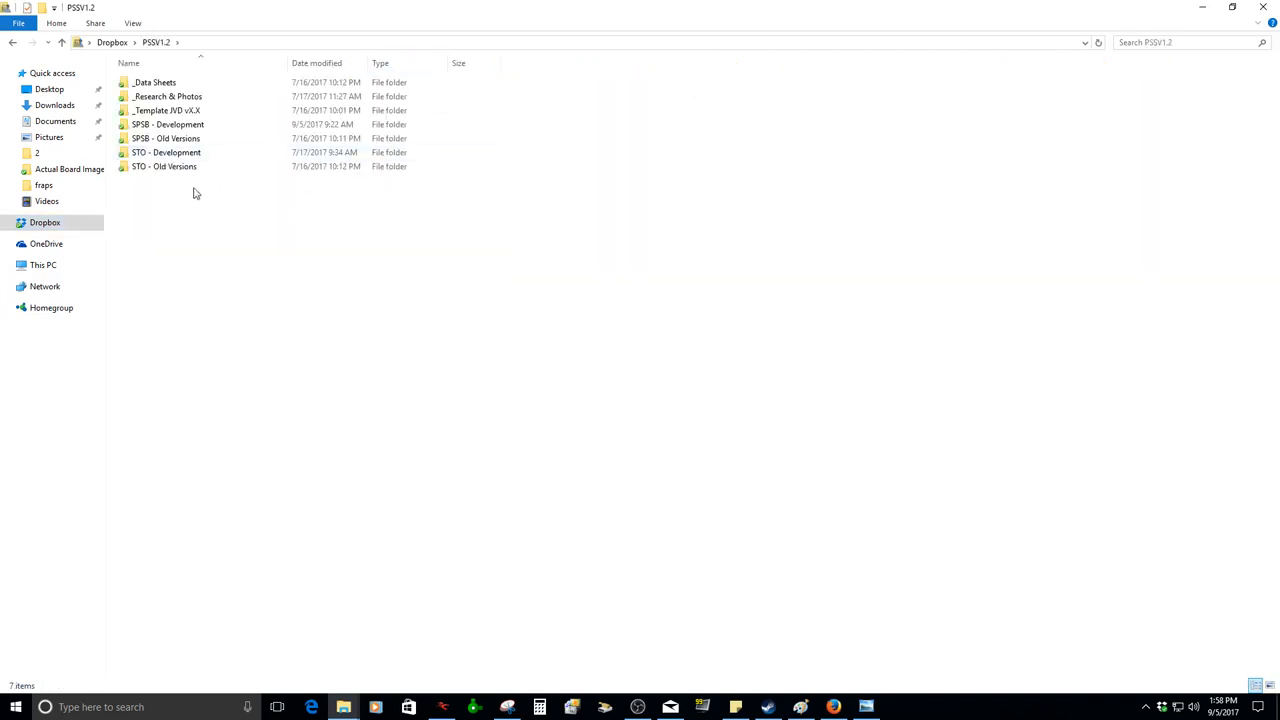
{"action": "right_click", "coordinate": [196, 193]}
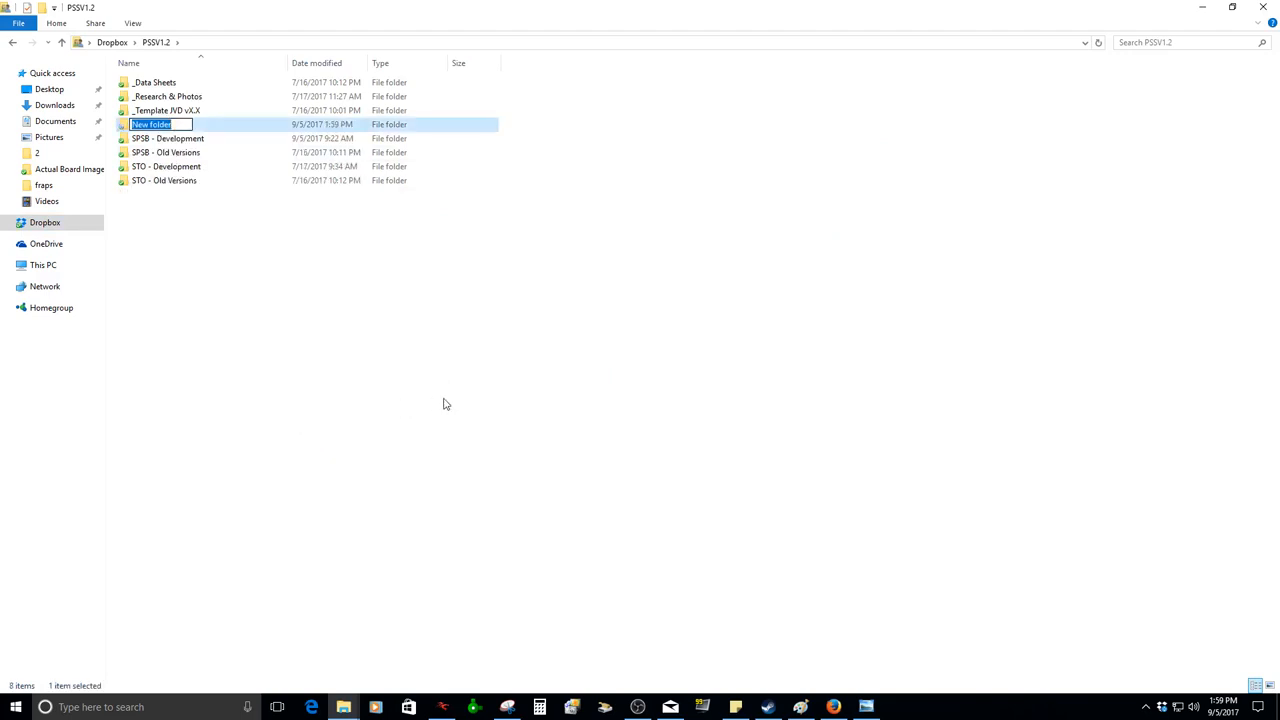
{"action": "type", "text": "Phase"}
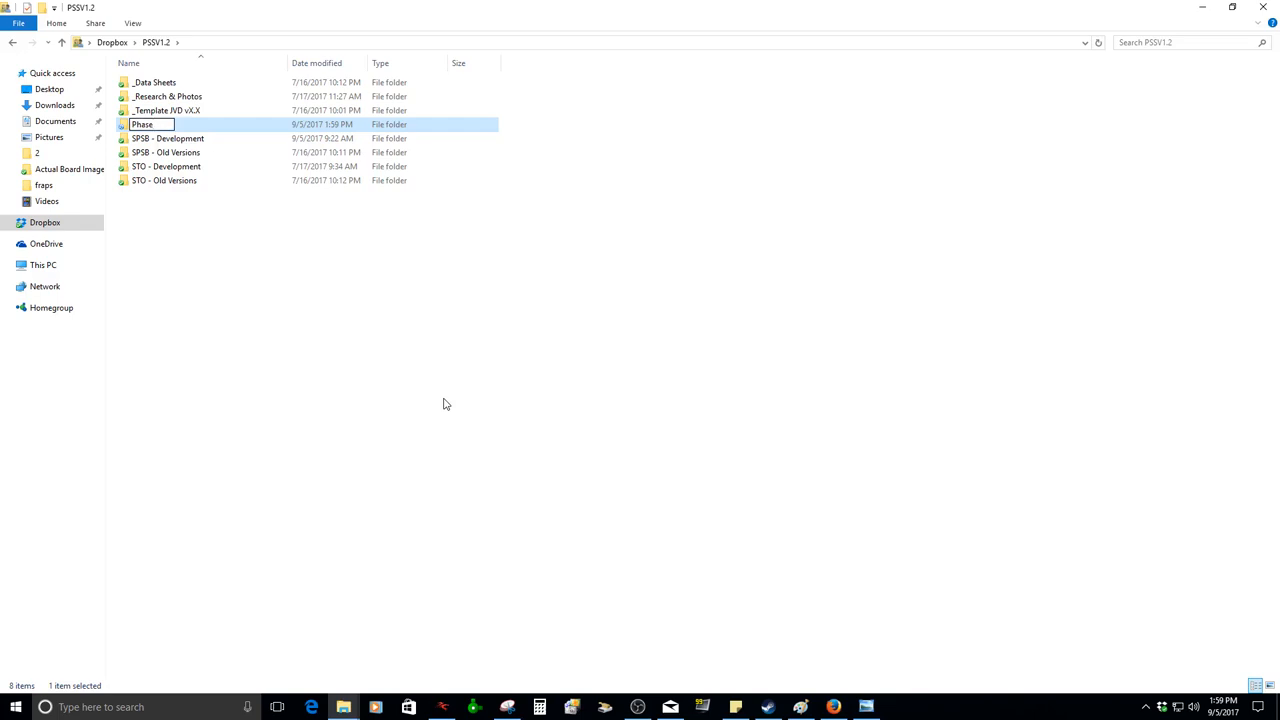
{"action": "type", "text": "0"}
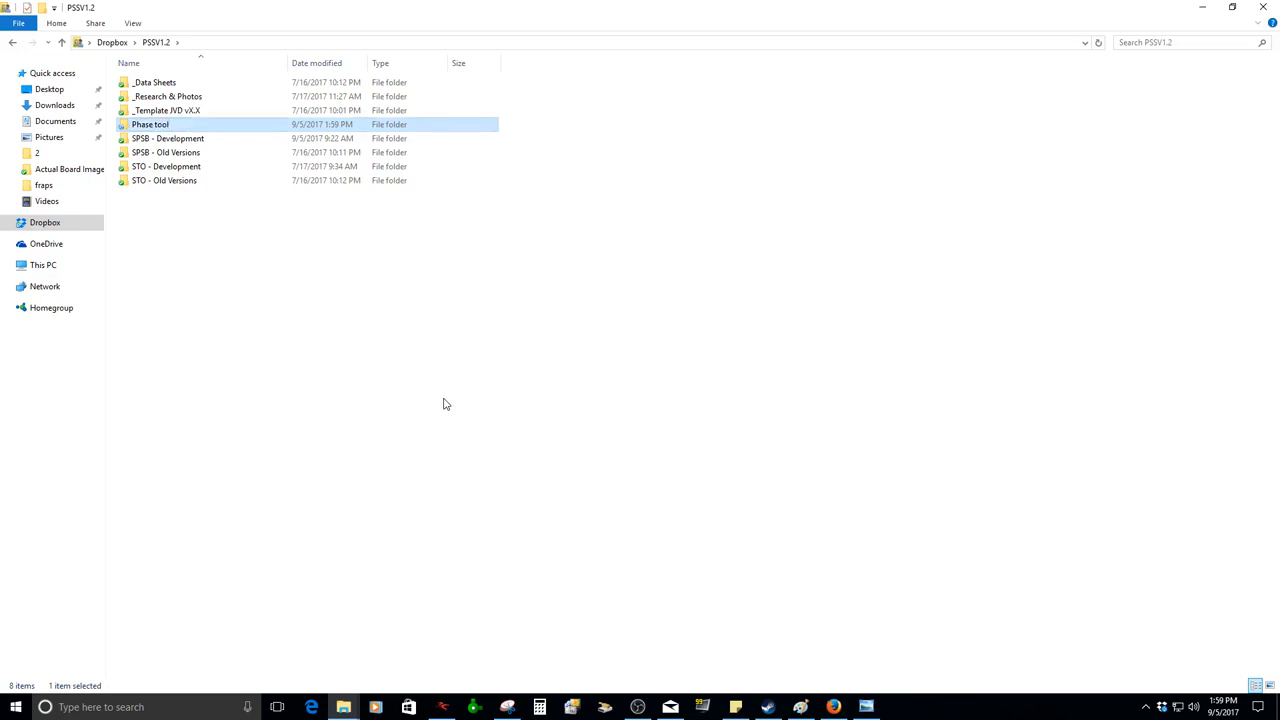
{"action": "mouse_move", "coordinate": [221, 124]}
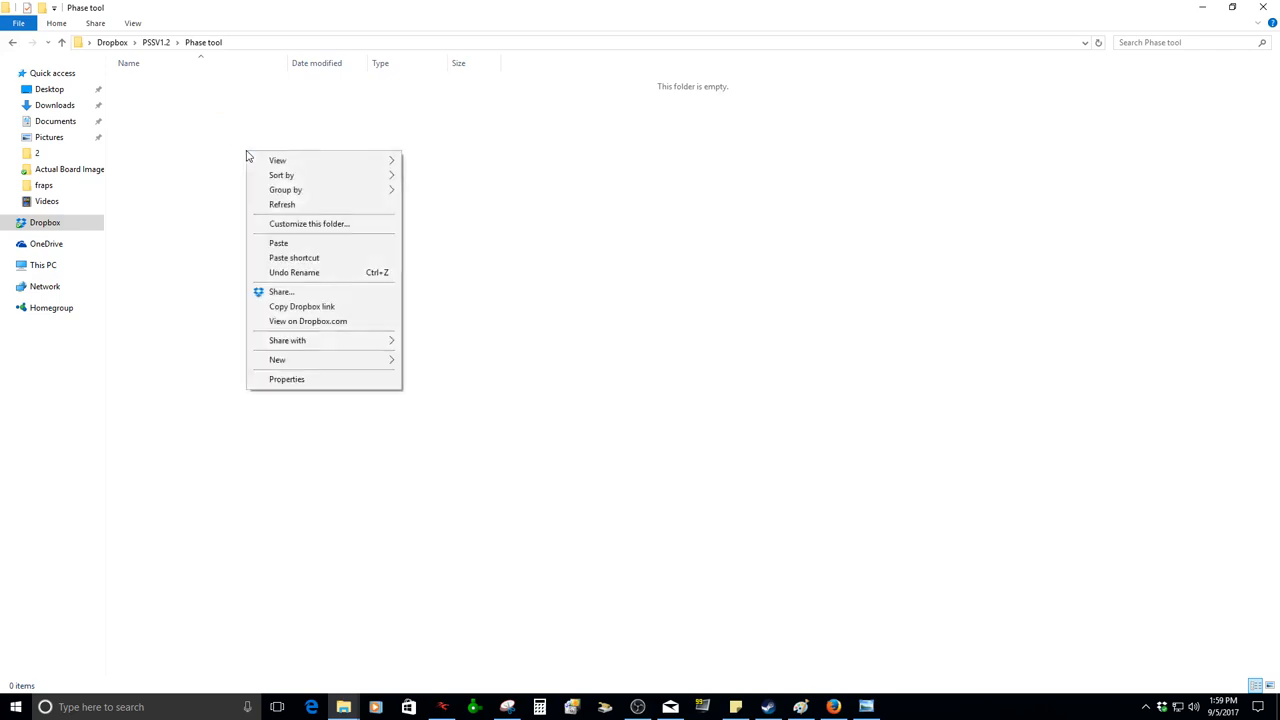
- Paste and extract the PhaseDots zip in Phase tool, then view the phdots02 drill file
{"action": "left_click", "coordinate": [278, 242]}
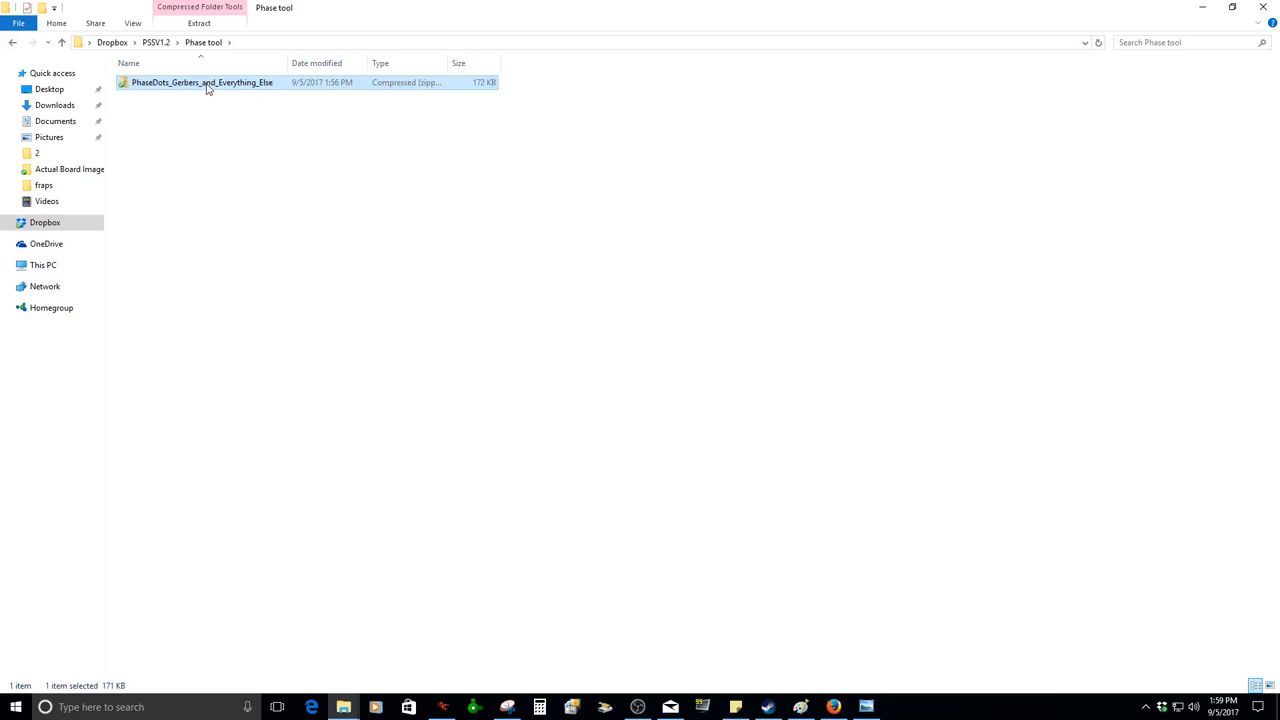
{"action": "right_click", "coordinate": [202, 82]}
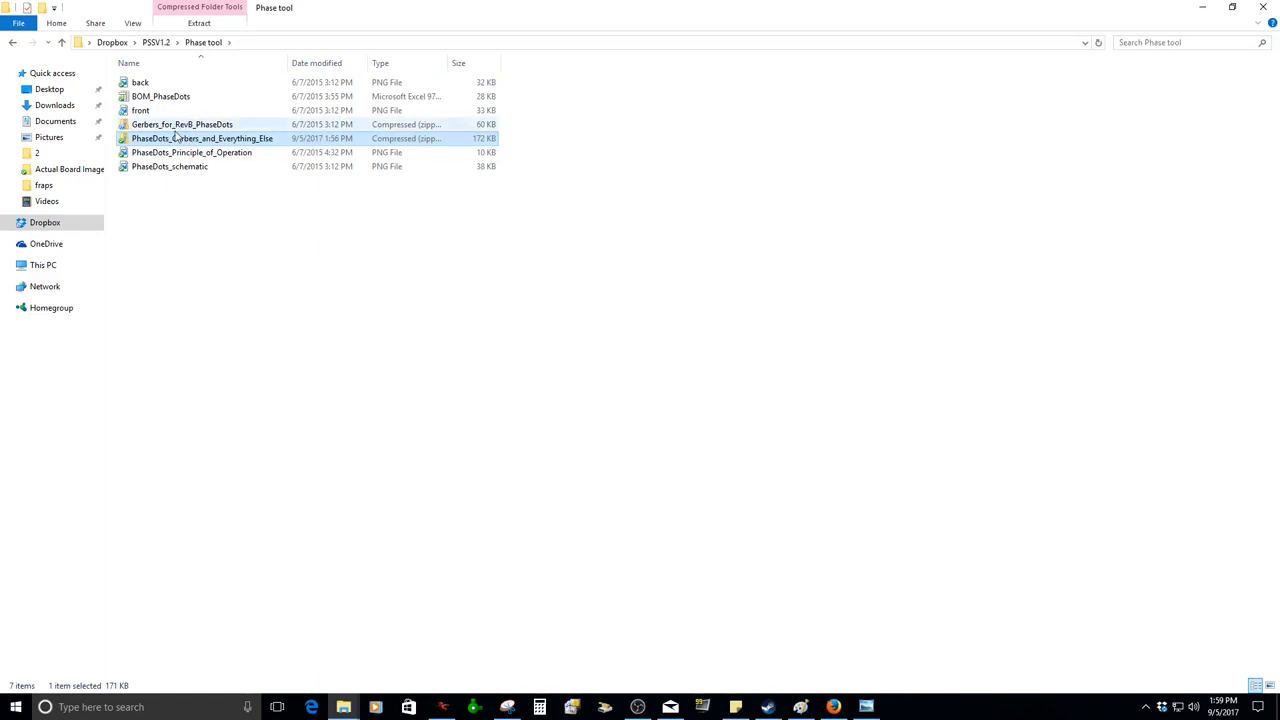
{"action": "double_click", "coordinate": [182, 124]}
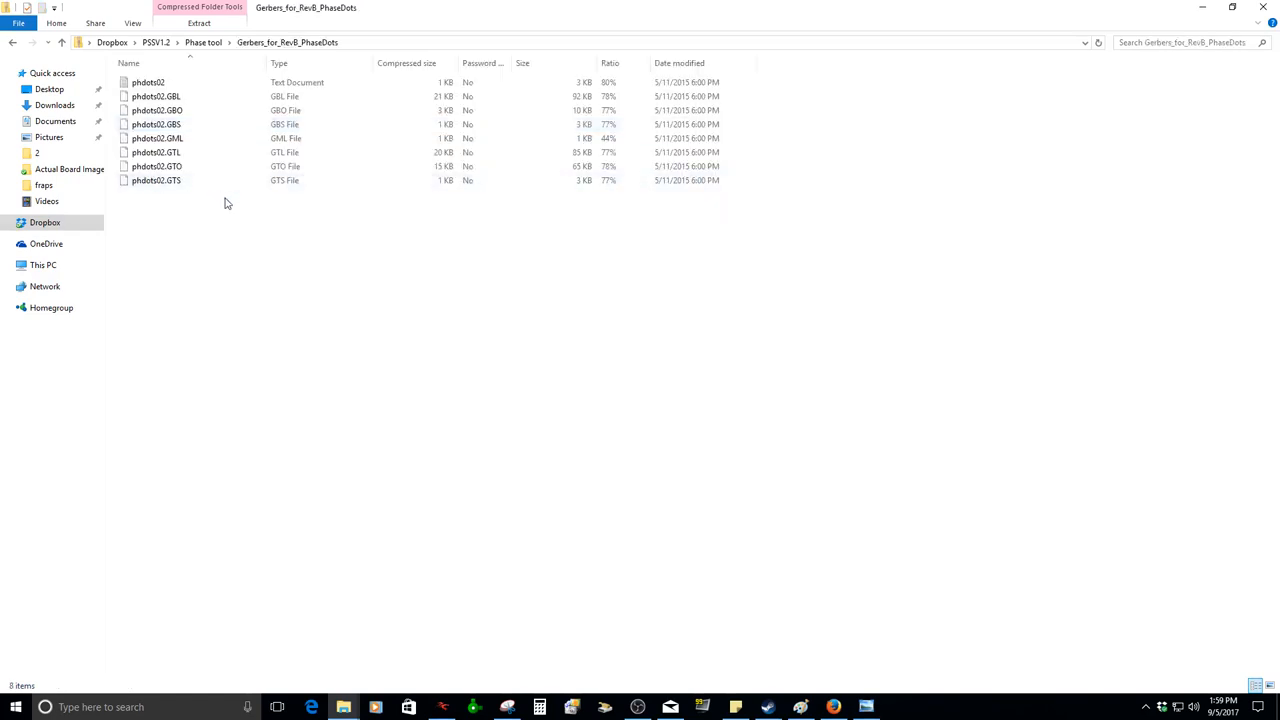
{"action": "left_click", "coordinate": [148, 82]}
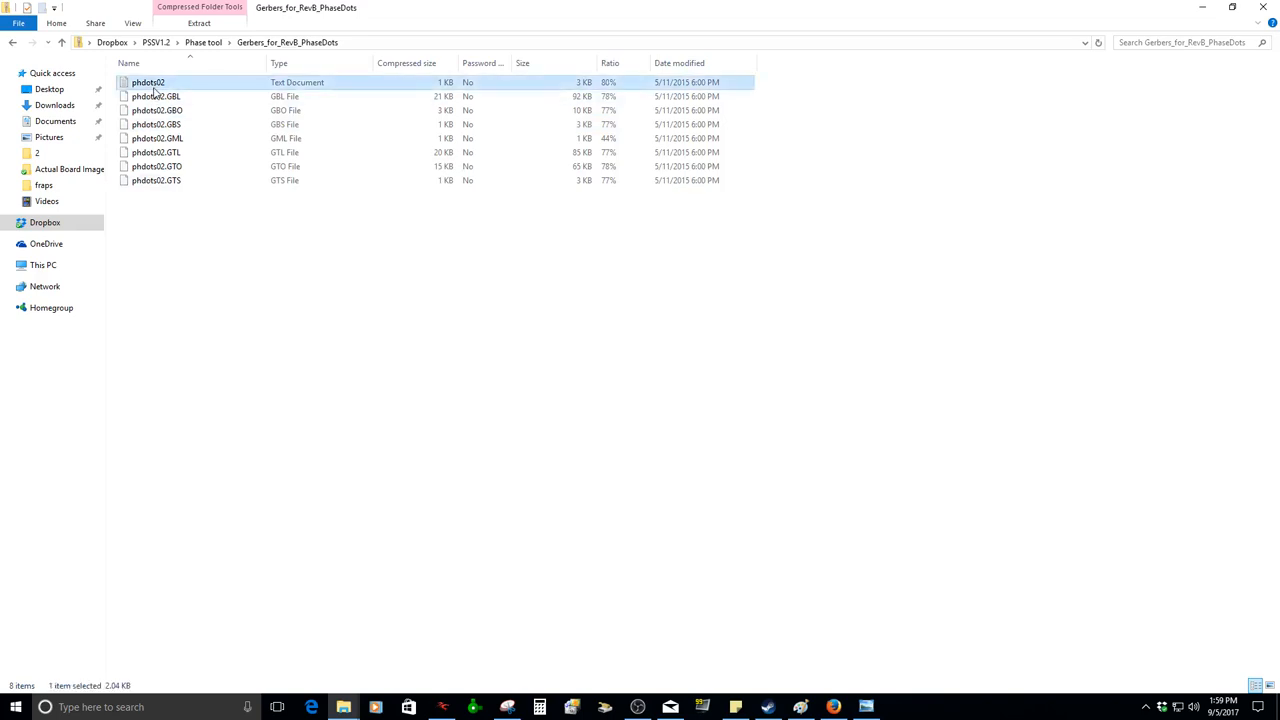
{"action": "double_click", "coordinate": [148, 82]}
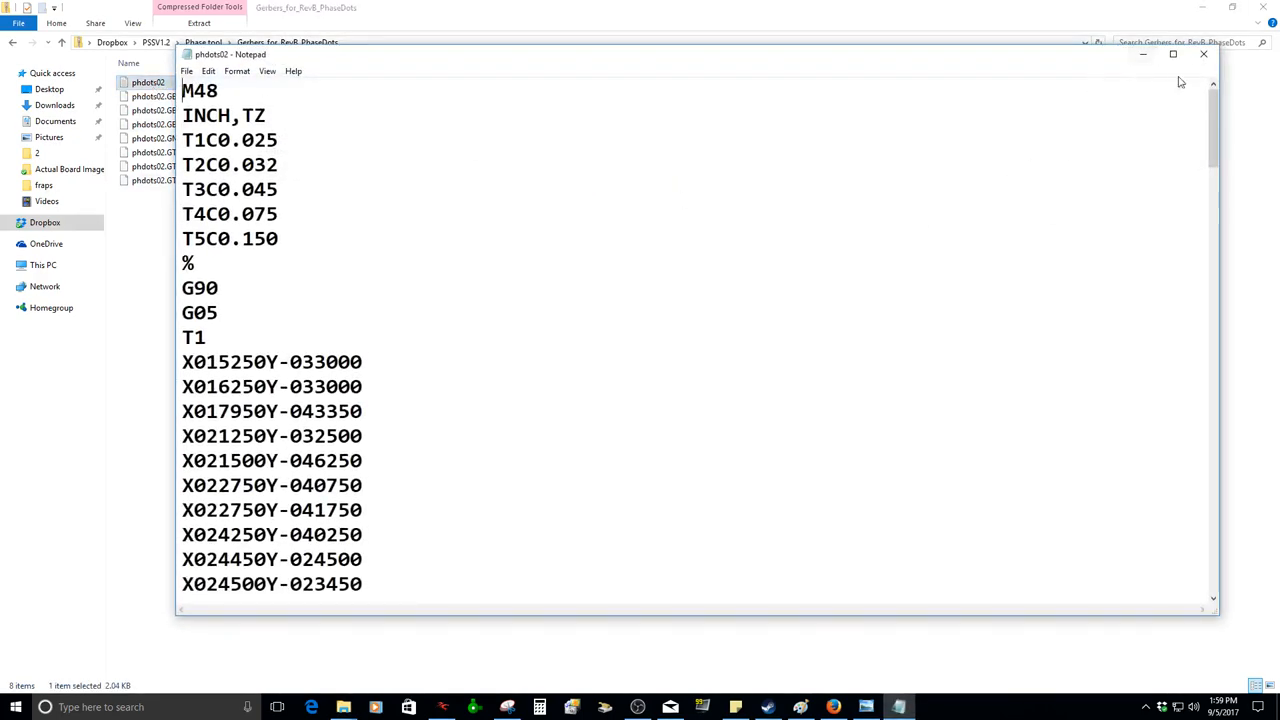
{"action": "left_click", "coordinate": [1204, 53]}
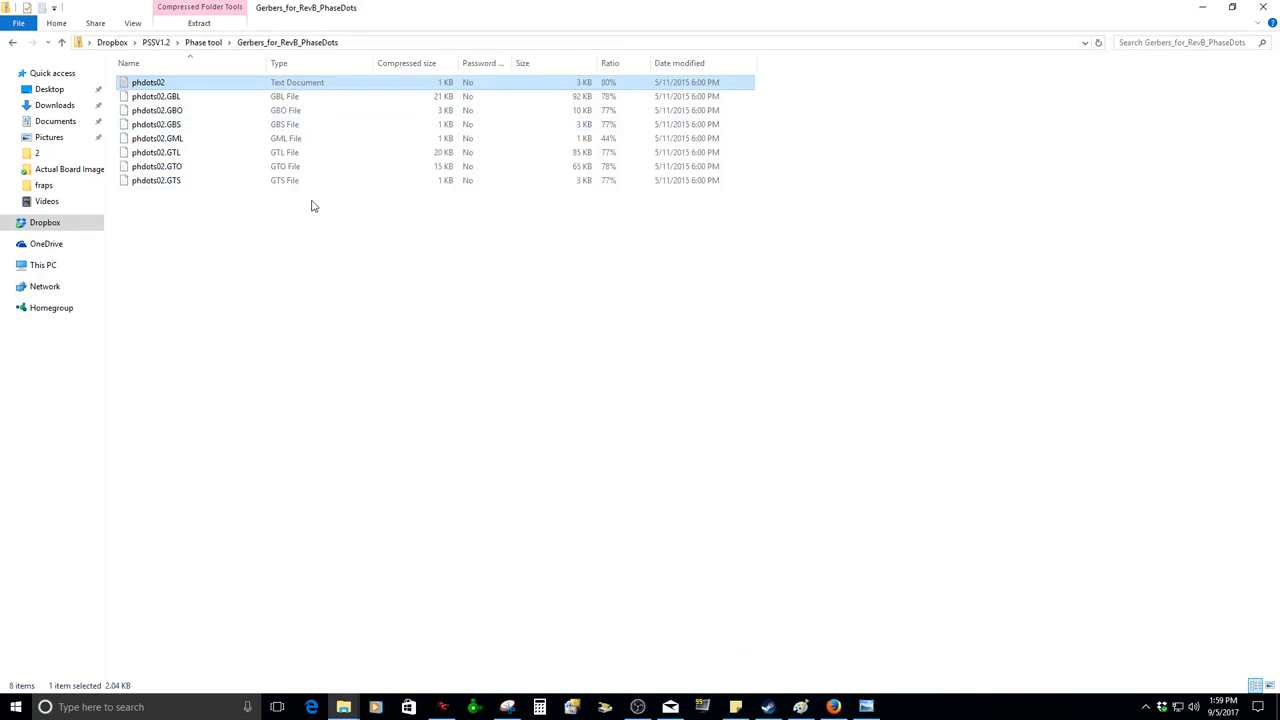
{"action": "left_click", "coordinate": [12, 42]}
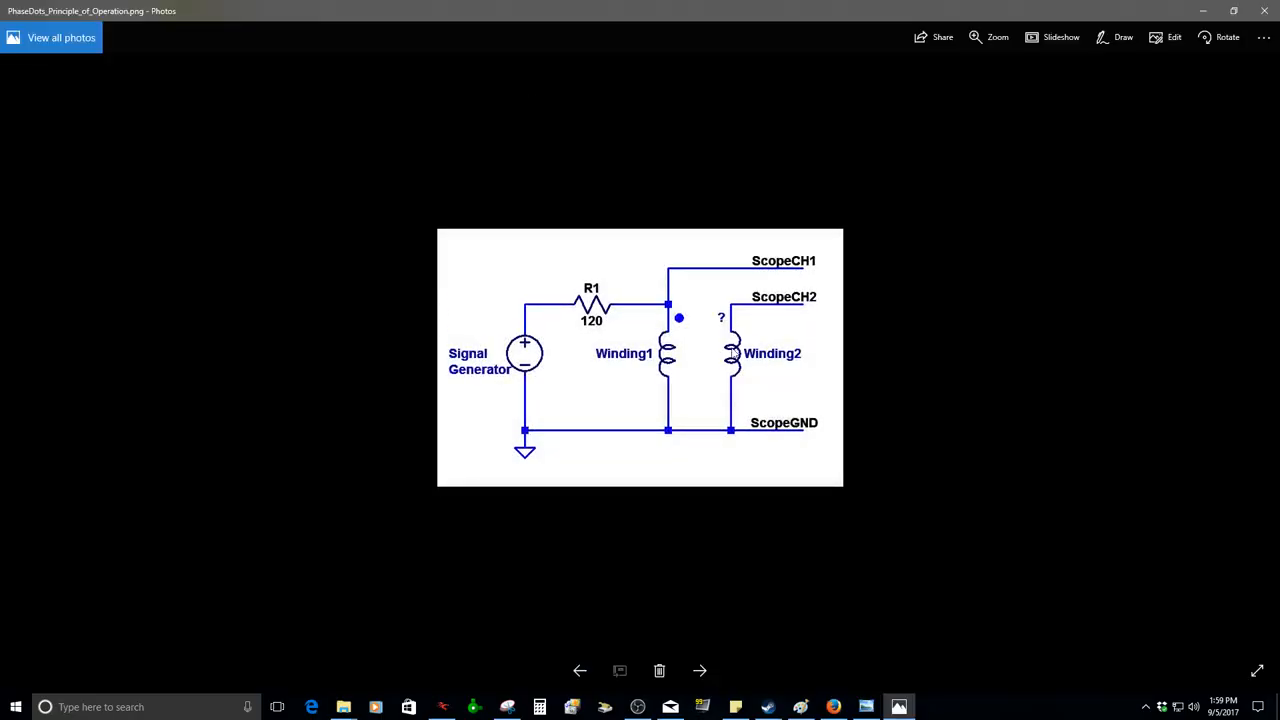
{"action": "mouse_move", "coordinate": [789, 408]}
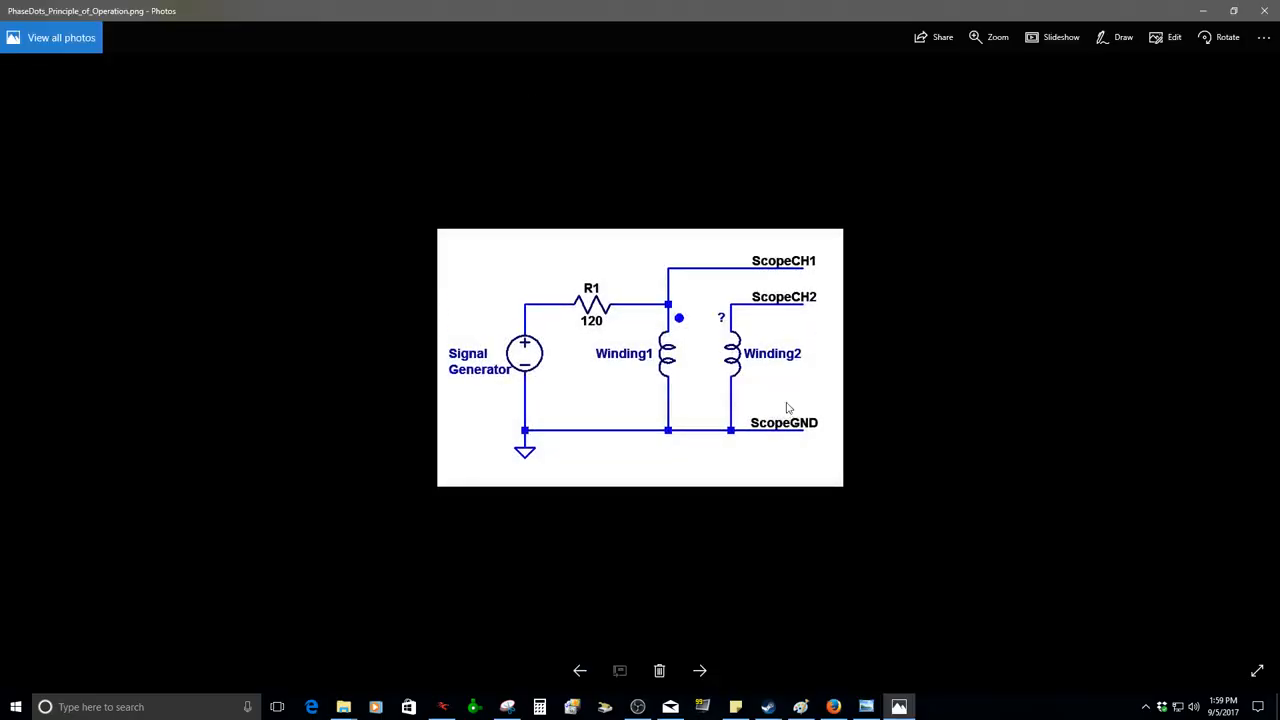
{"action": "mouse_move", "coordinate": [800, 326]}
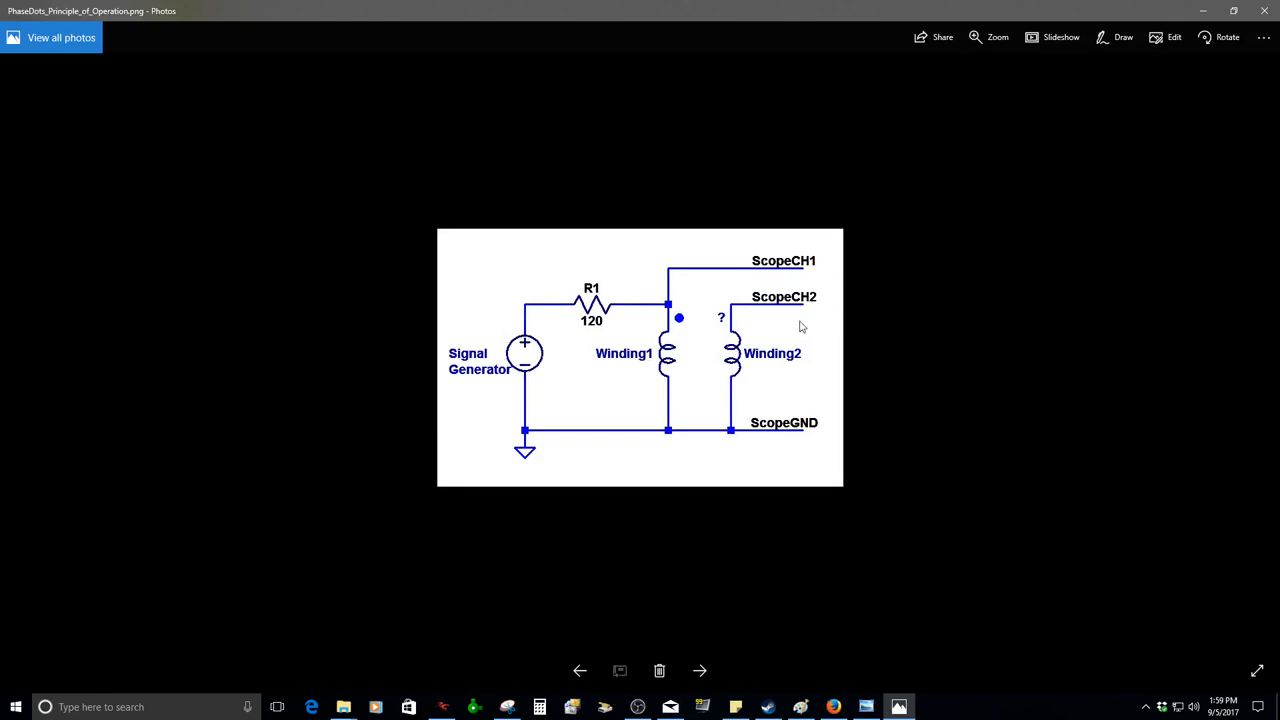
{"action": "mouse_move", "coordinate": [1137, 98]}
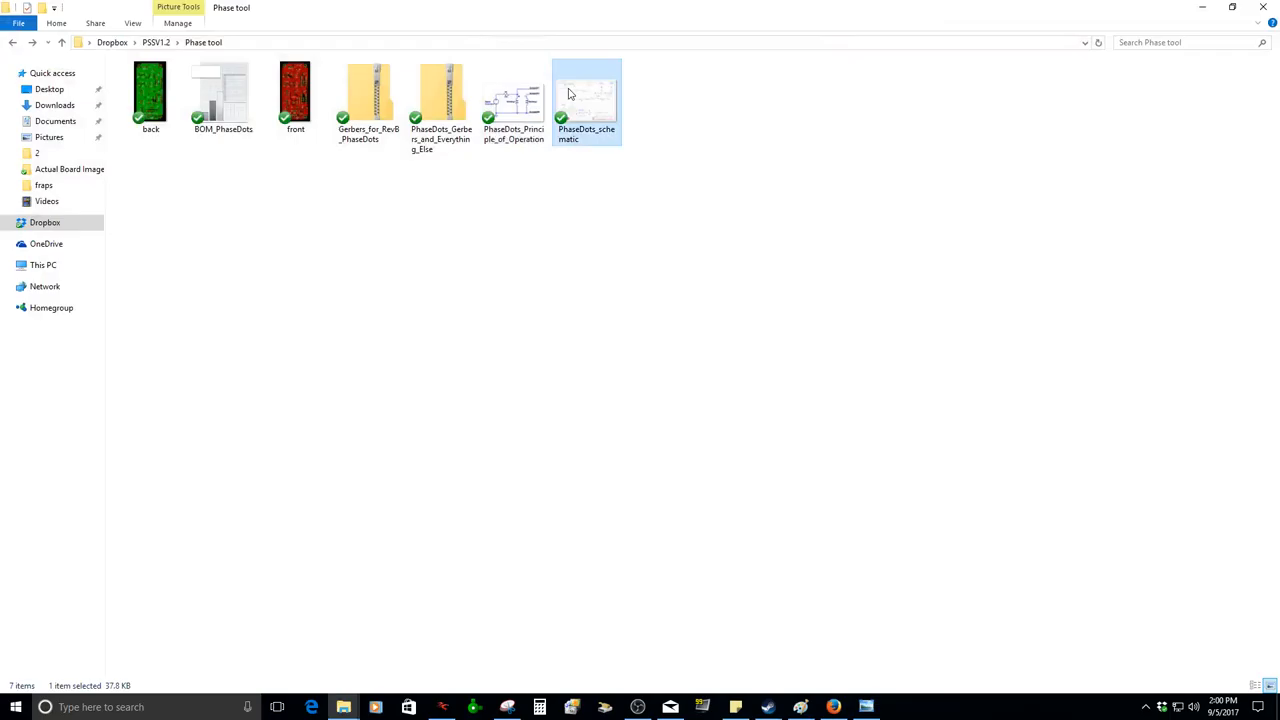
- View PhaseDots_schematic full size in Photos, then minimize the viewer
{"action": "double_click", "coordinate": [586, 95]}
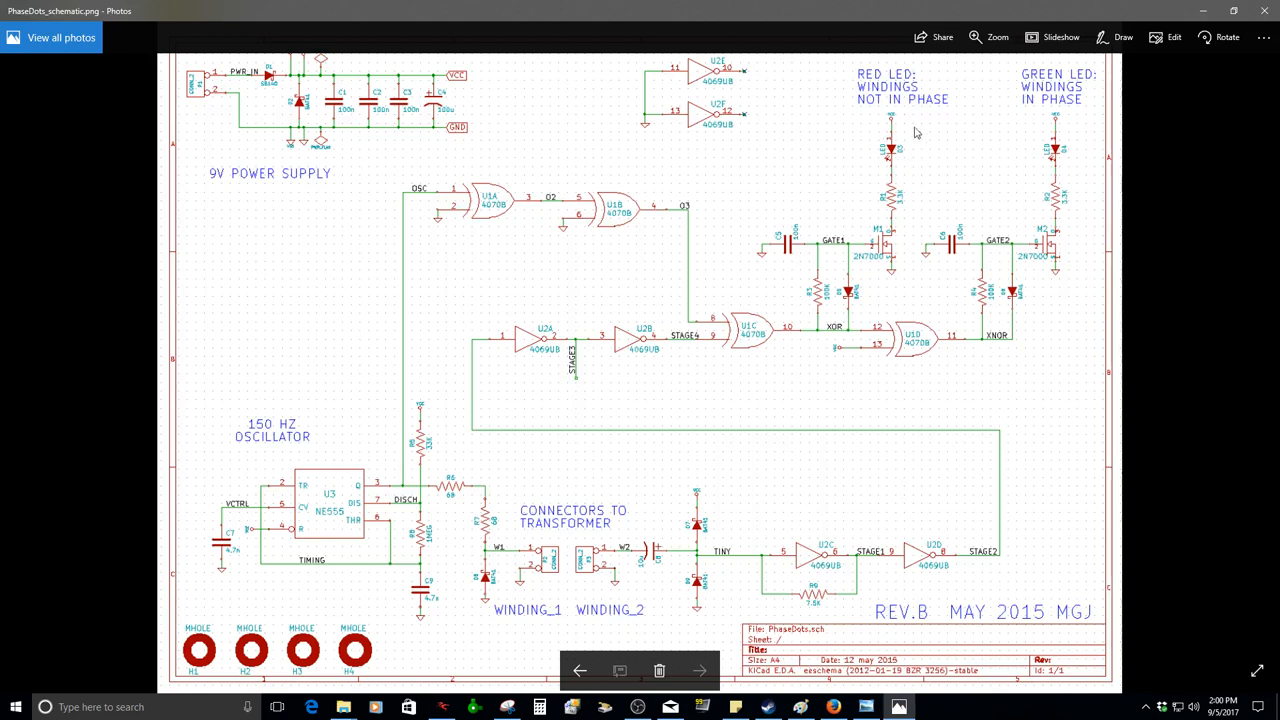
{"action": "mouse_move", "coordinate": [1070, 85]}
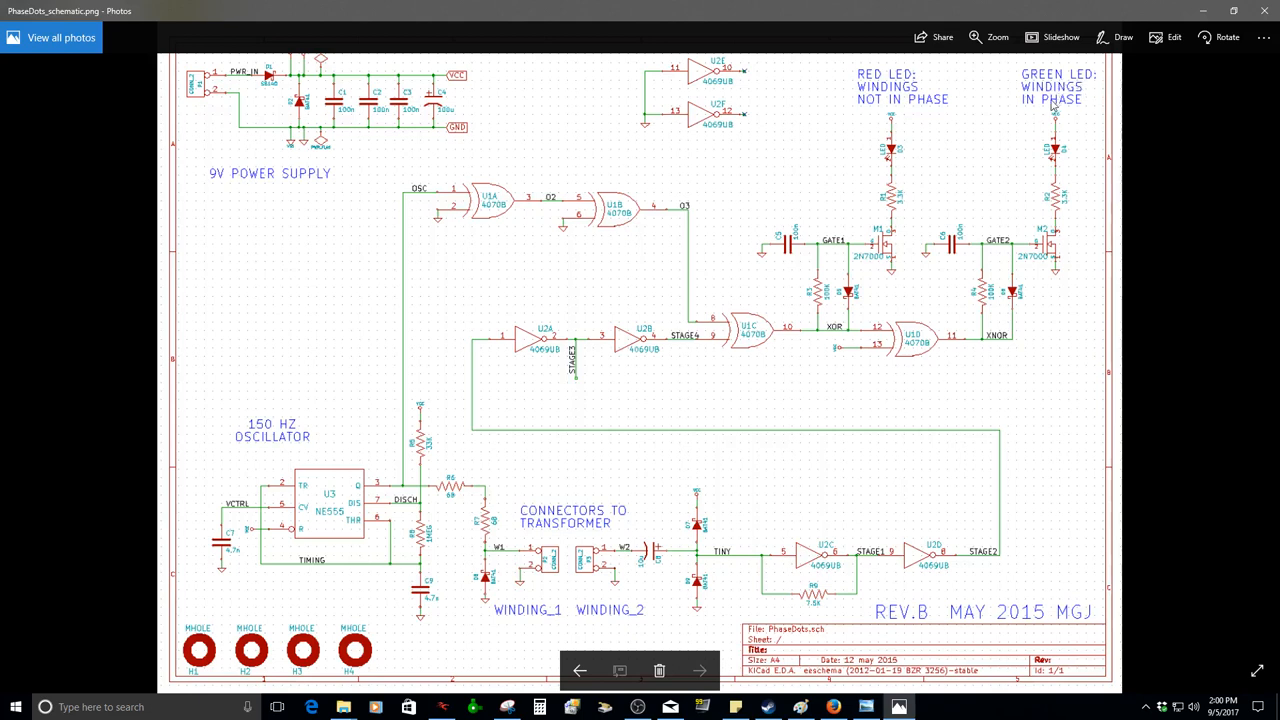
{"action": "mouse_move", "coordinate": [918, 126]}
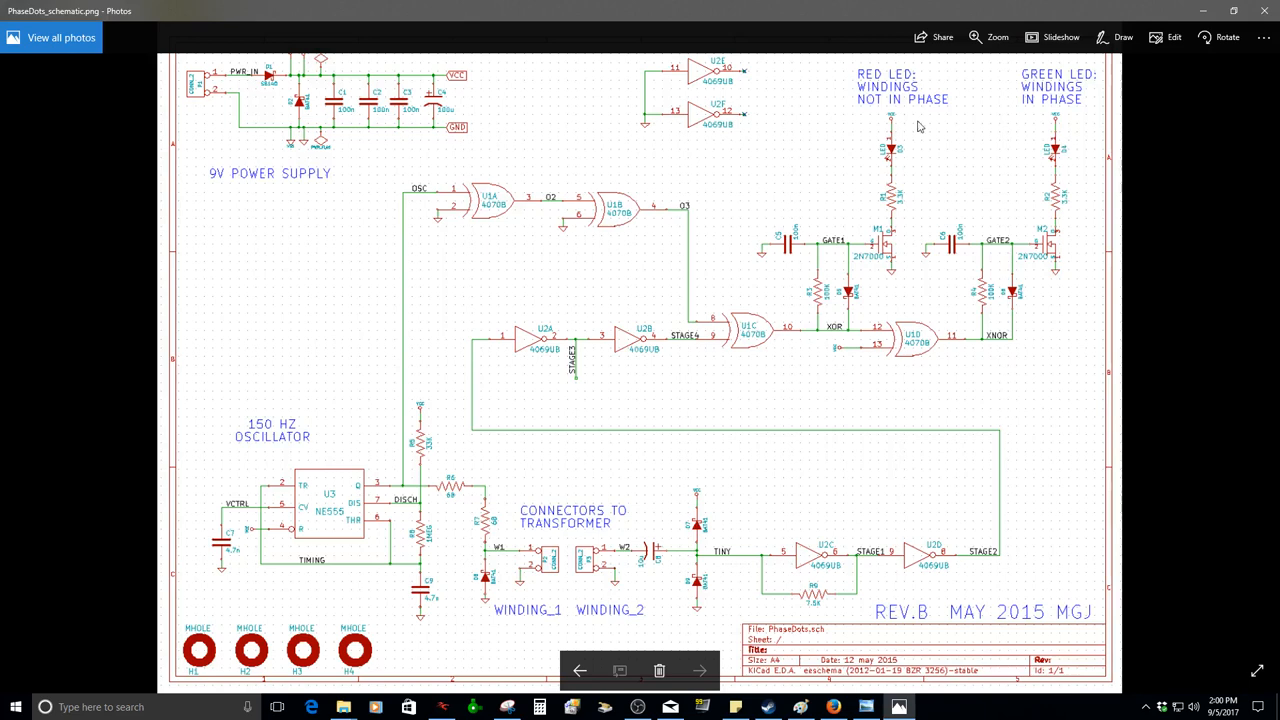
{"action": "mouse_move", "coordinate": [928, 301]}
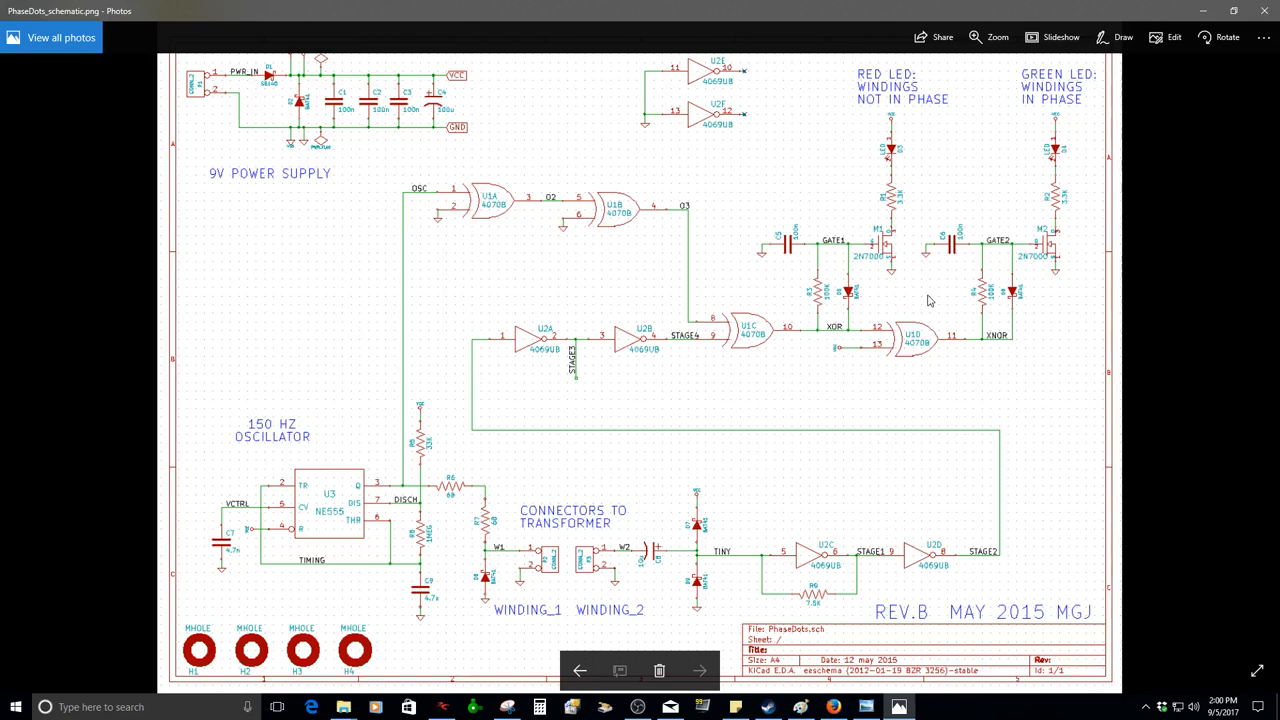
{"action": "mouse_move", "coordinate": [376, 369]}
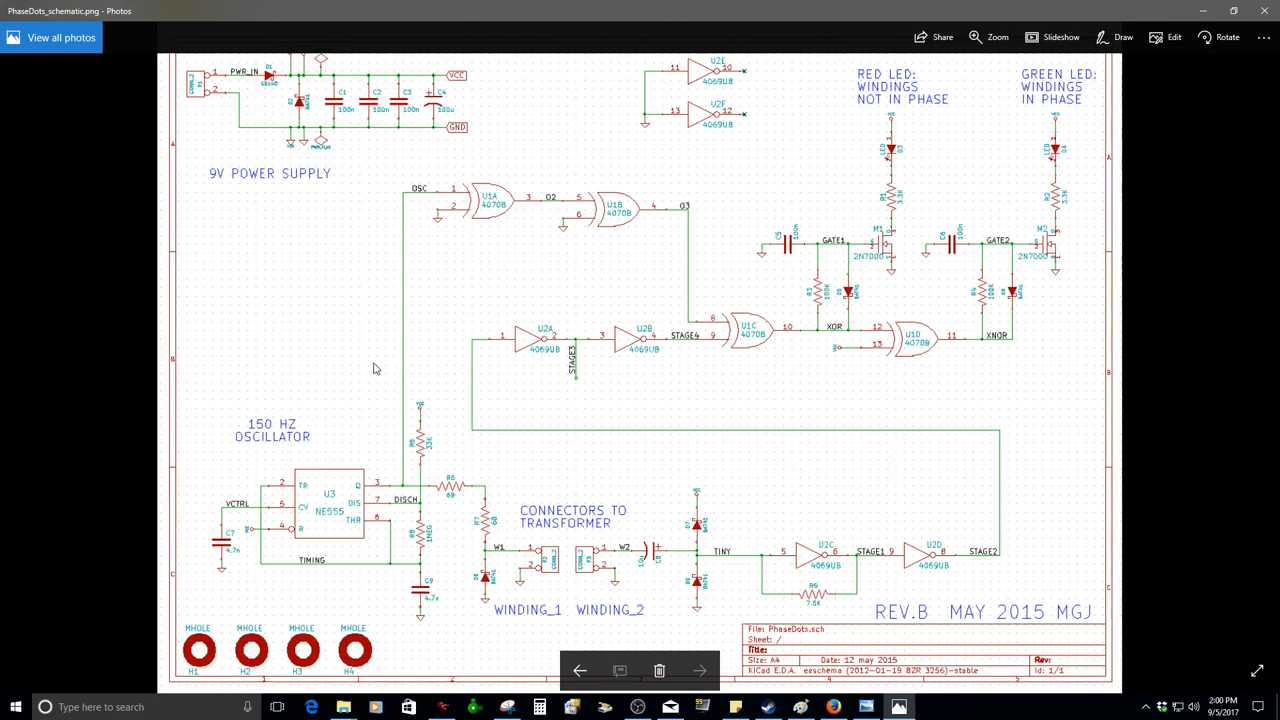
{"action": "mouse_move", "coordinate": [660, 543]}
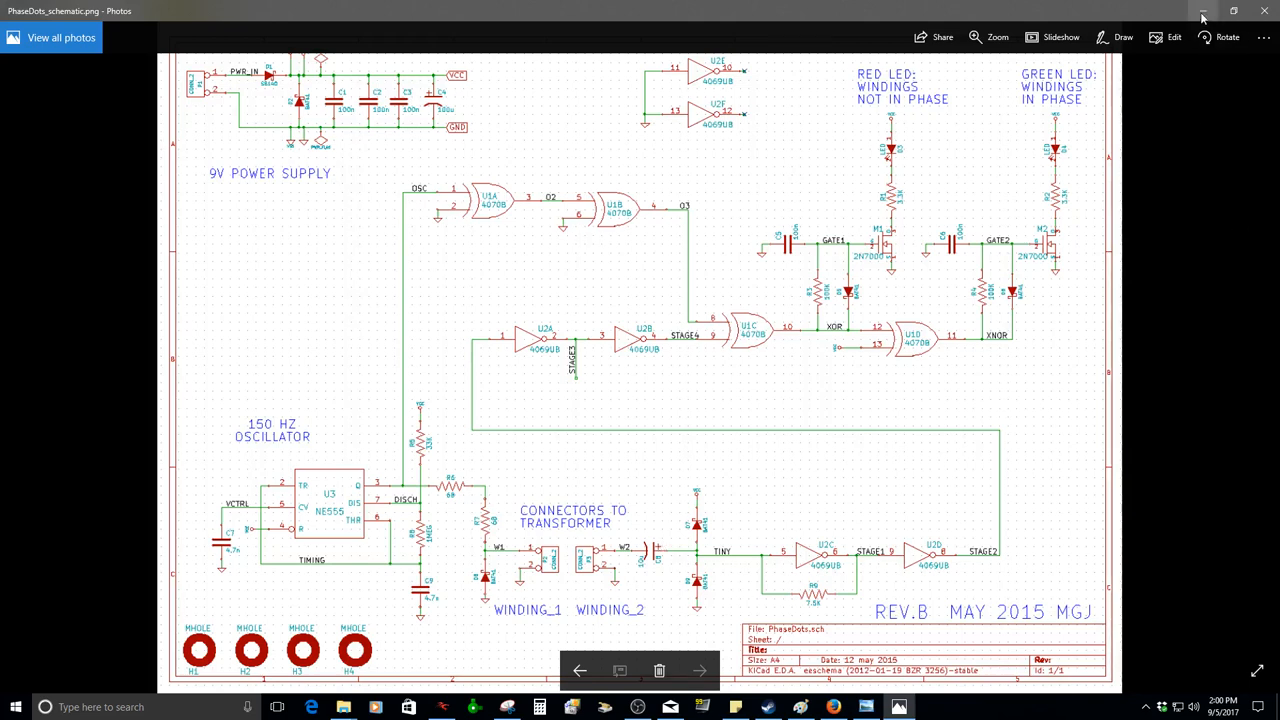
{"action": "mouse_move", "coordinate": [1203, 18]}
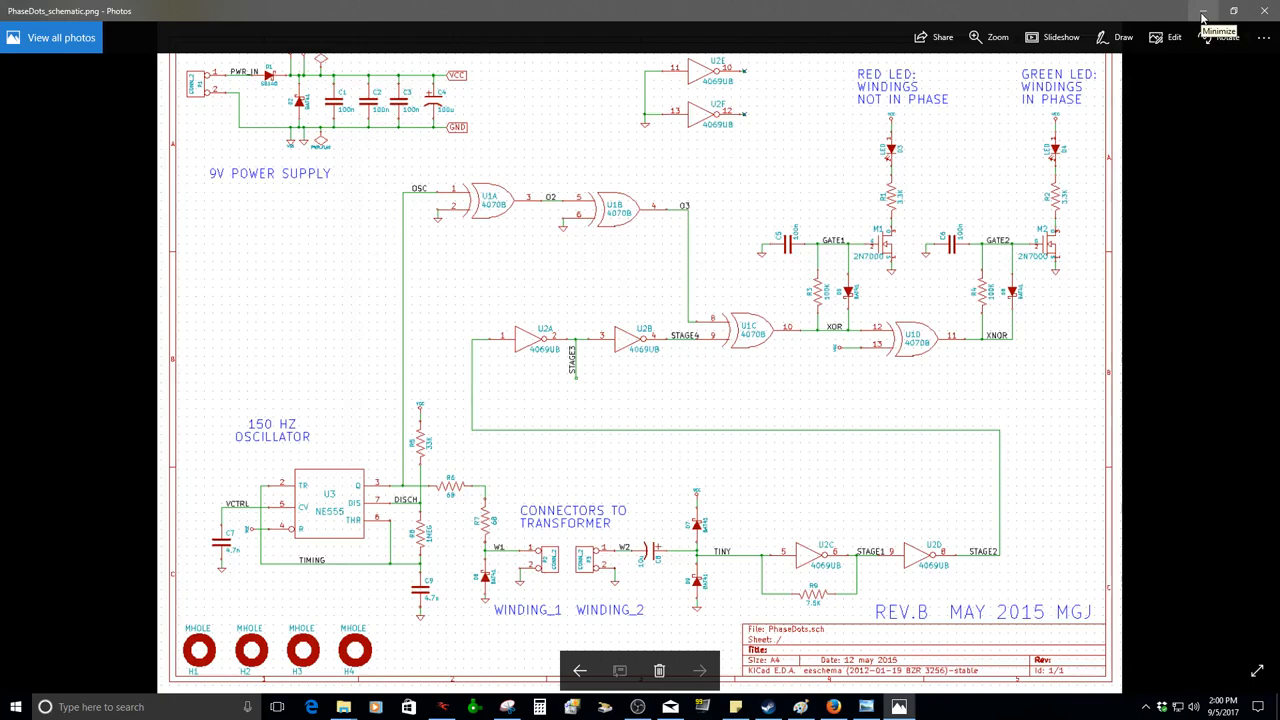
{"action": "left_click", "coordinate": [1203, 10]}
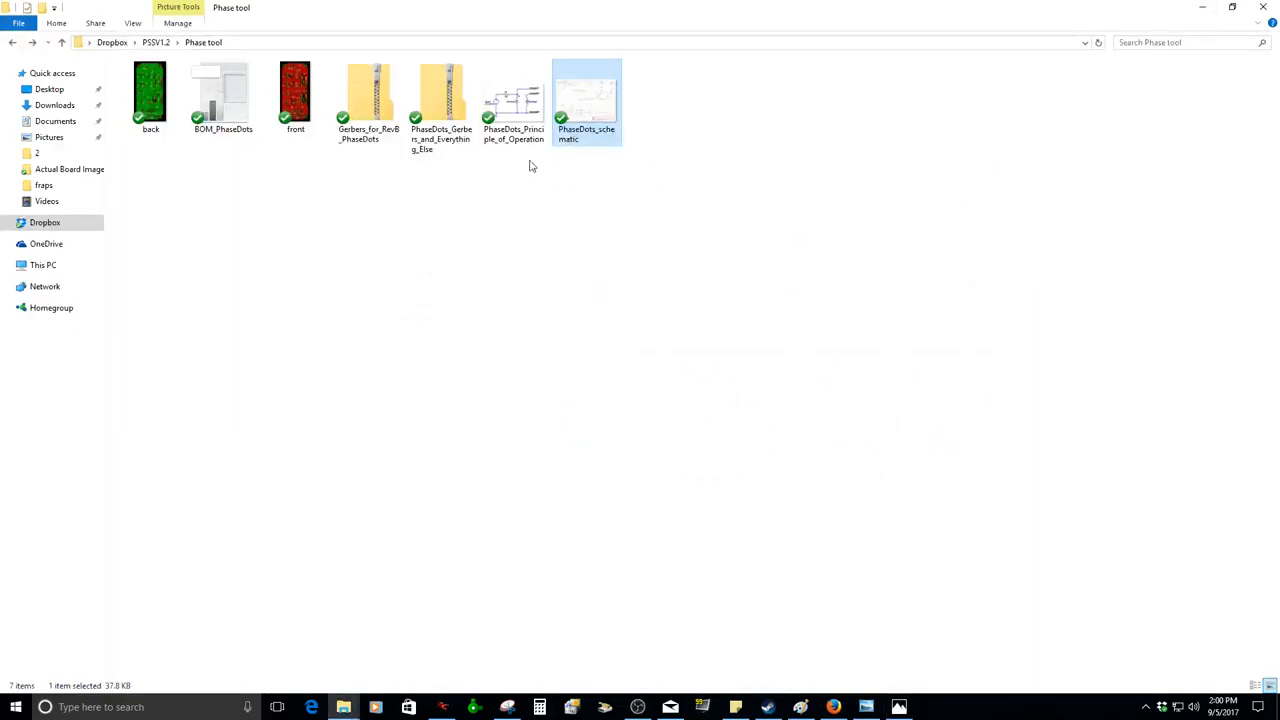
- Preview and close front.png, then open BOM_PhaseDots in OpenOffice Calc
{"action": "double_click", "coordinate": [150, 90]}
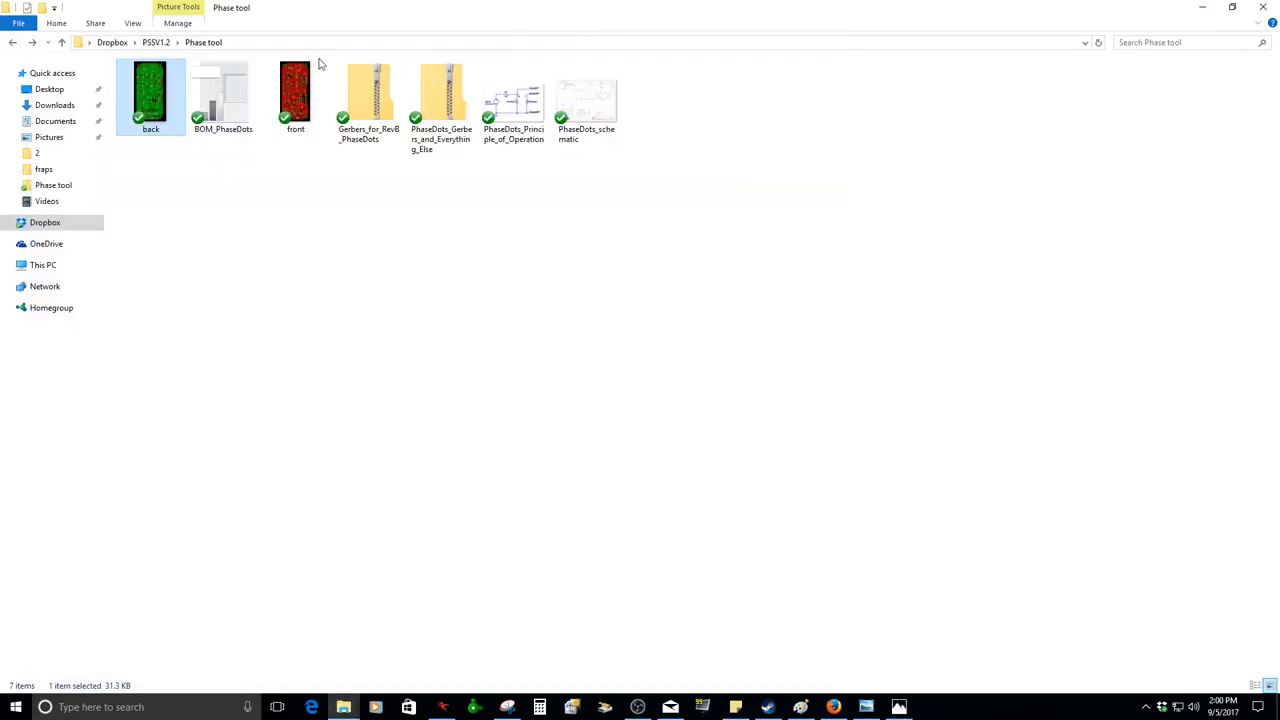
{"action": "double_click", "coordinate": [295, 90]}
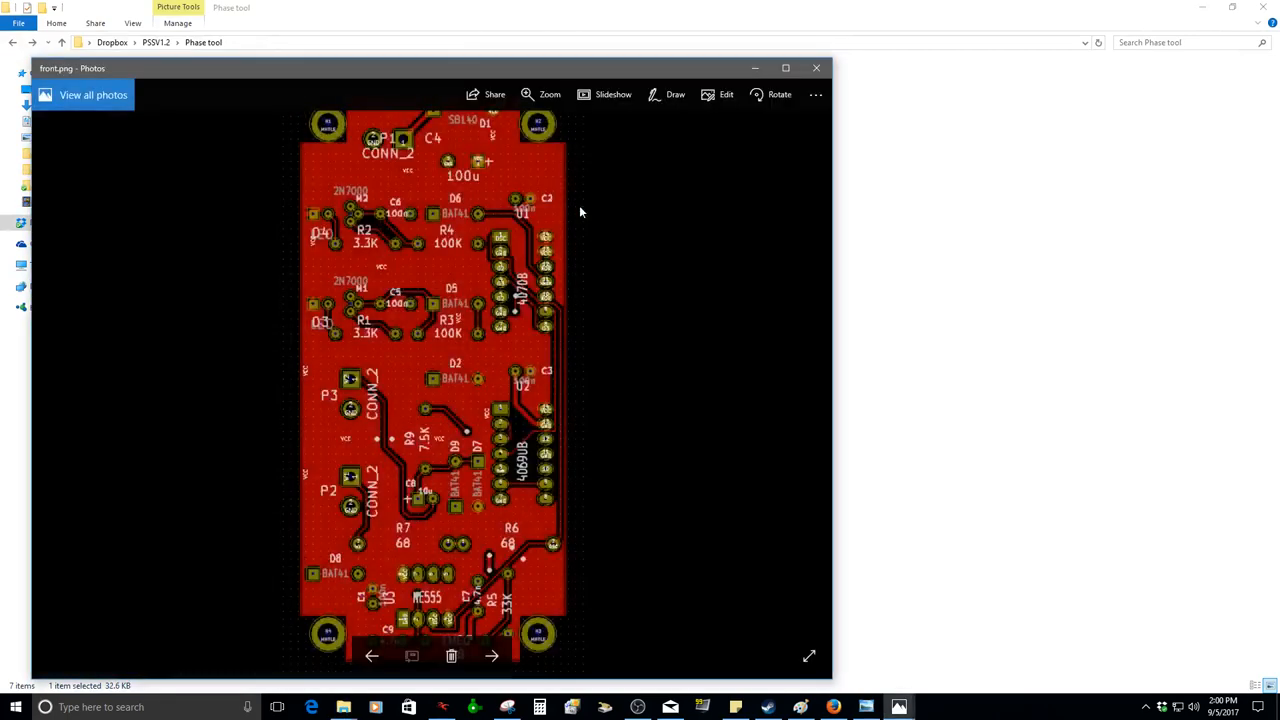
{"action": "left_click", "coordinate": [816, 68]}
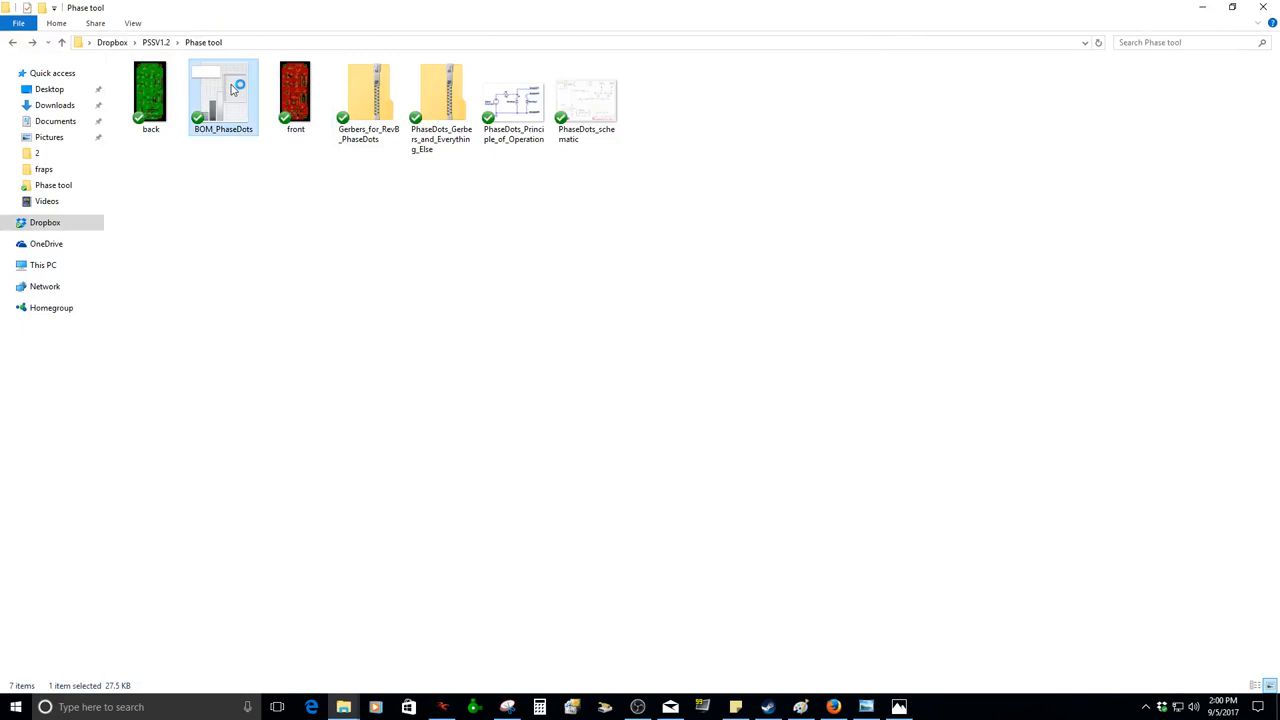
{"action": "mouse_move", "coordinate": [633, 227]}
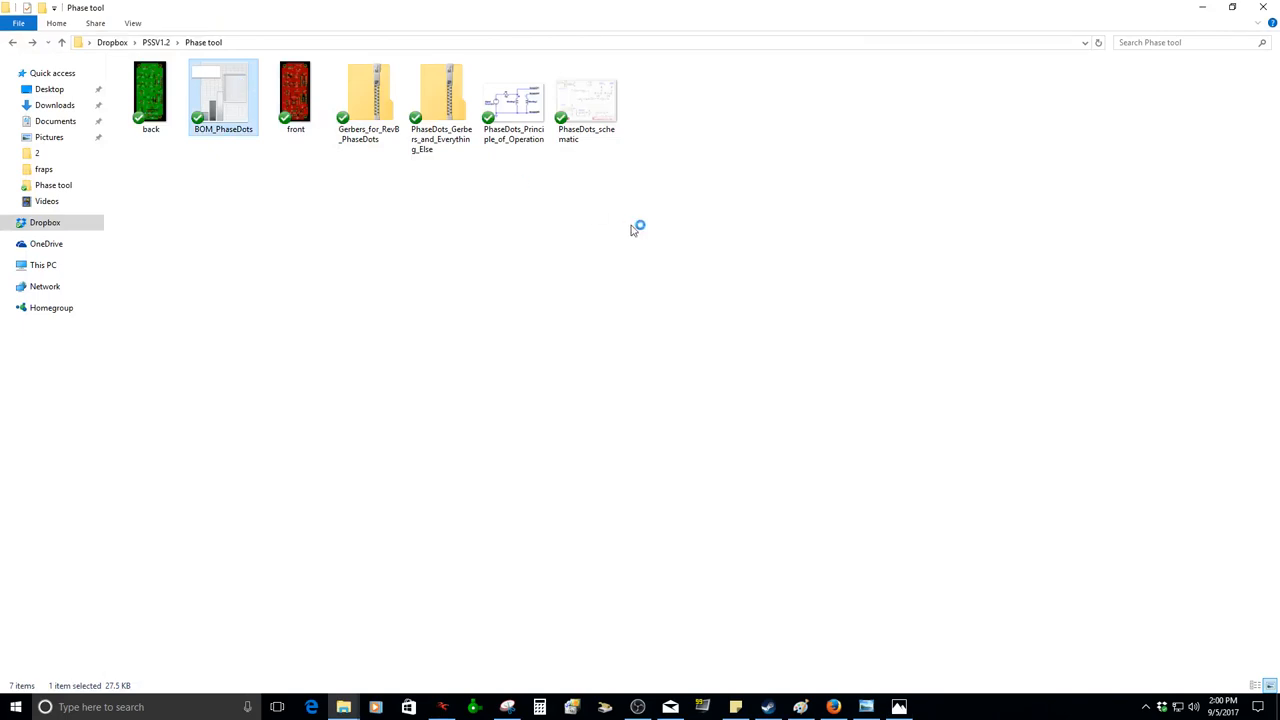
{"action": "mouse_move", "coordinate": [631, 230]}
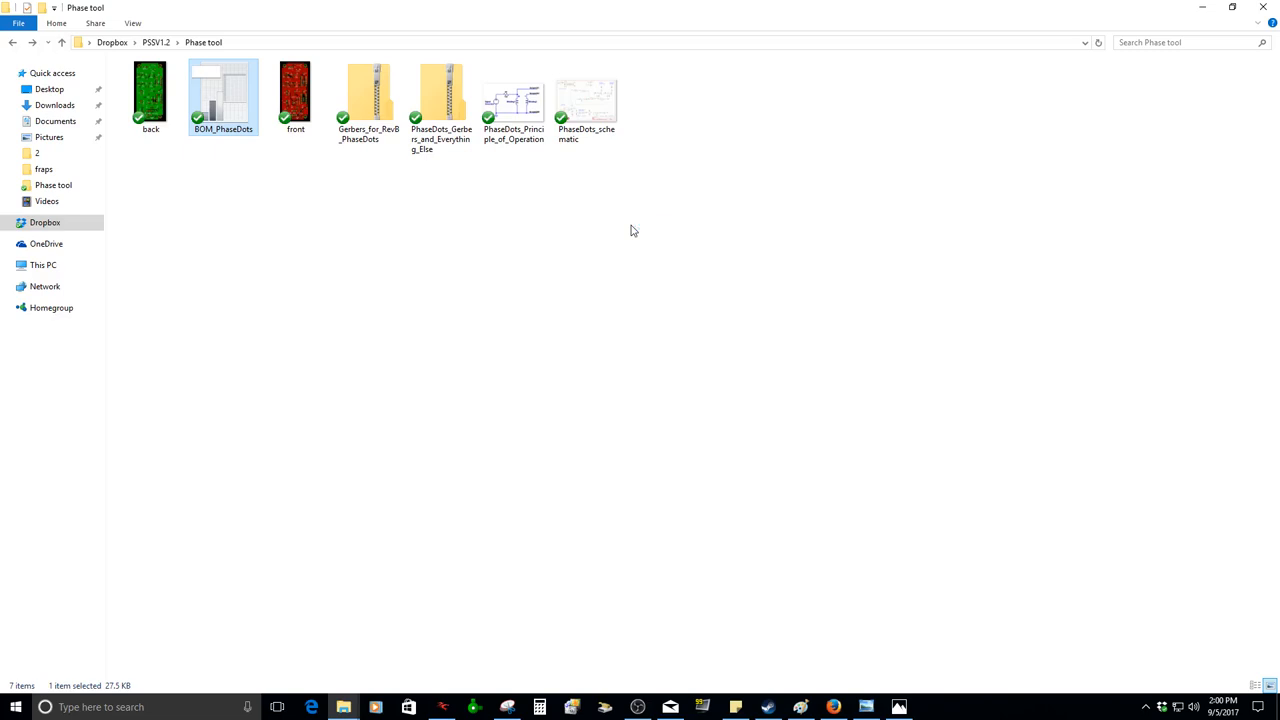
{"action": "double_click", "coordinate": [223, 90]}
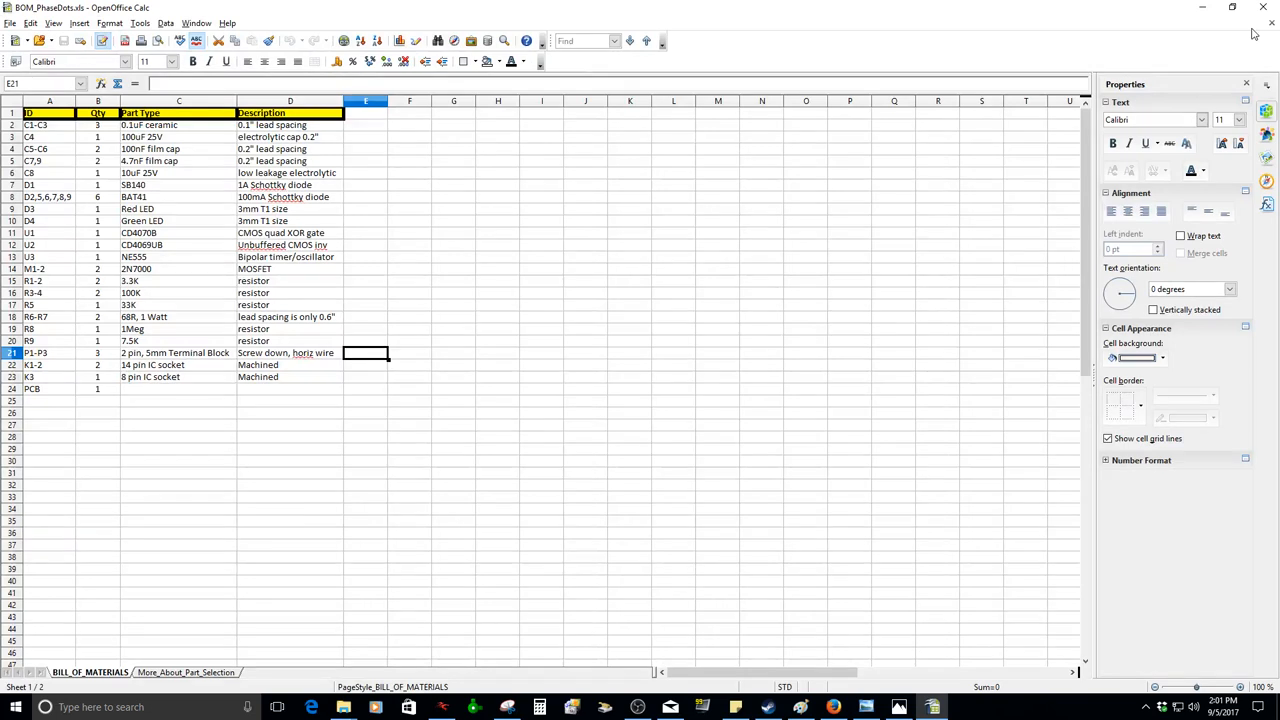
{"action": "mouse_move", "coordinate": [353, 138]}
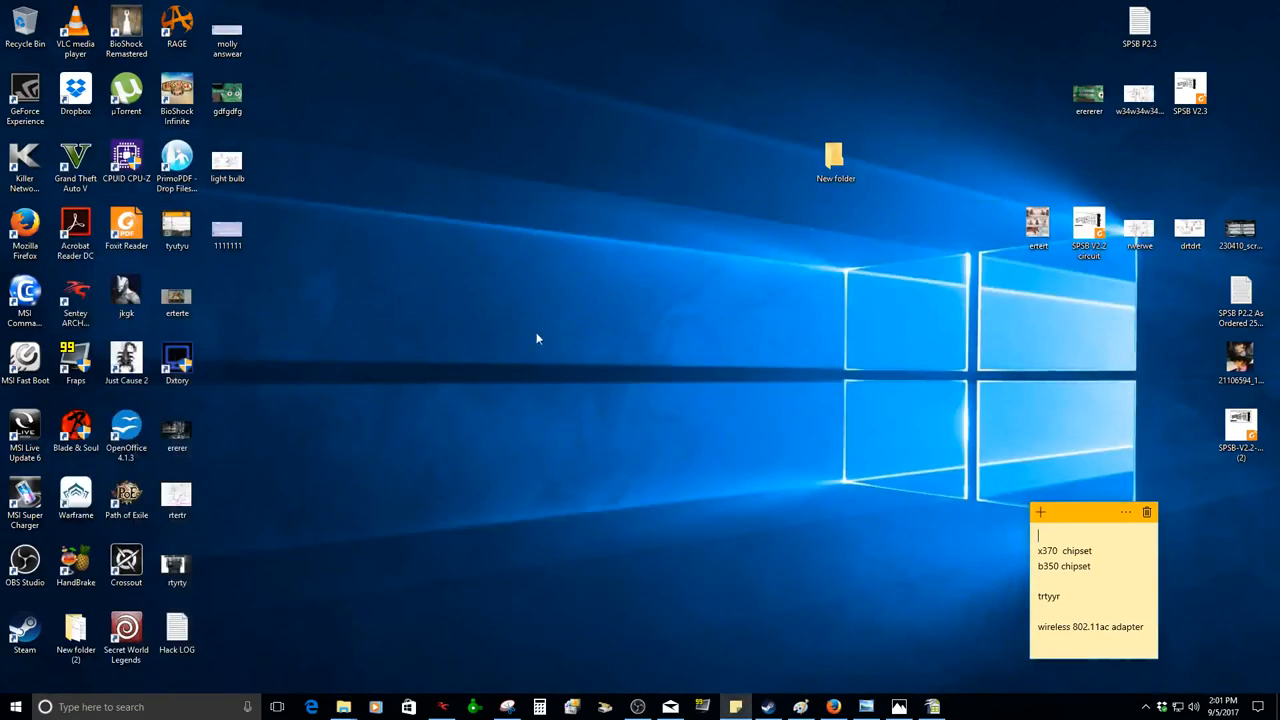
{"action": "mouse_move", "coordinate": [817, 647]}
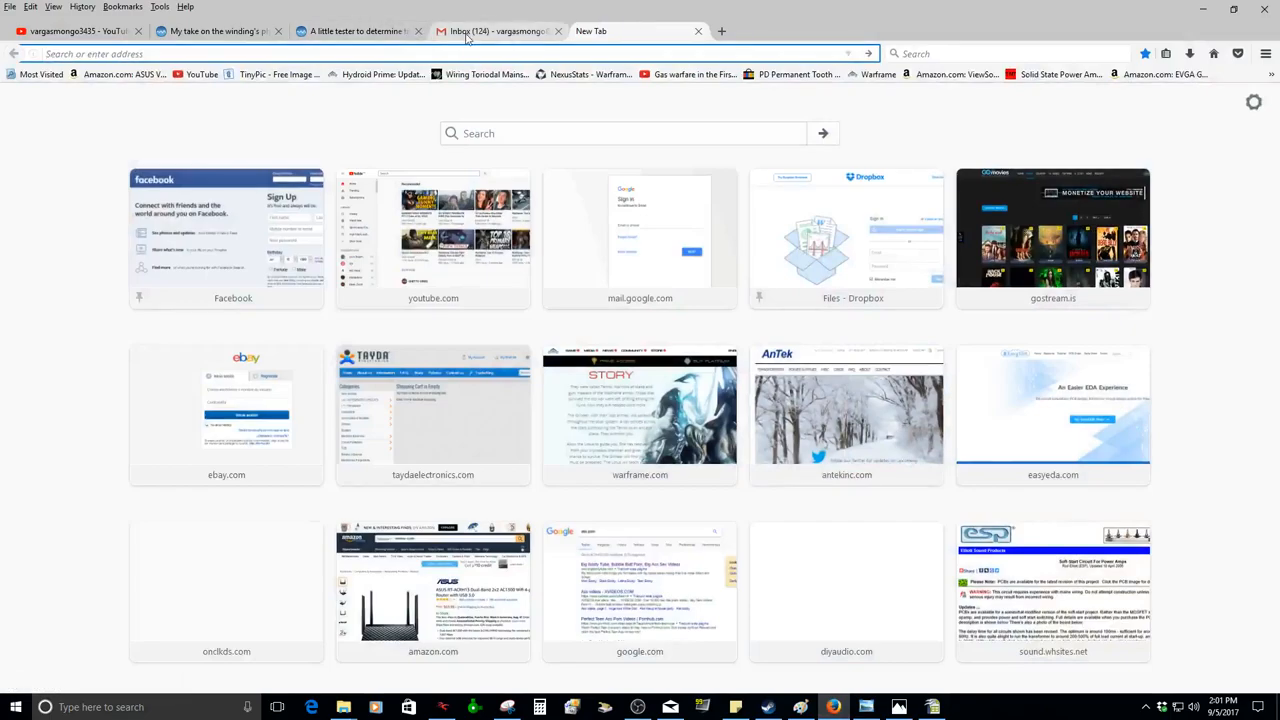
- Switch to the 'A little tester to determine…' thread tab and scroll down its posts
{"action": "left_click", "coordinate": [357, 31]}
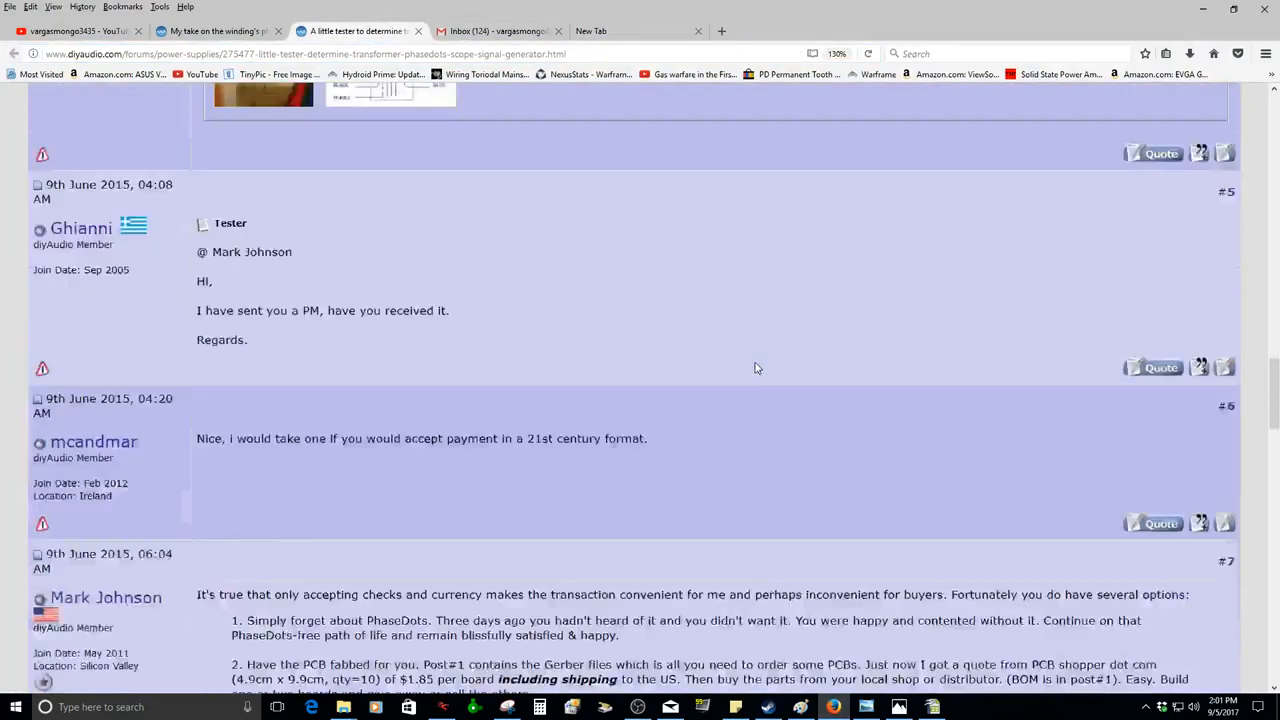
{"action": "scroll", "scroll_direction": "down", "scroll_amount": 3}
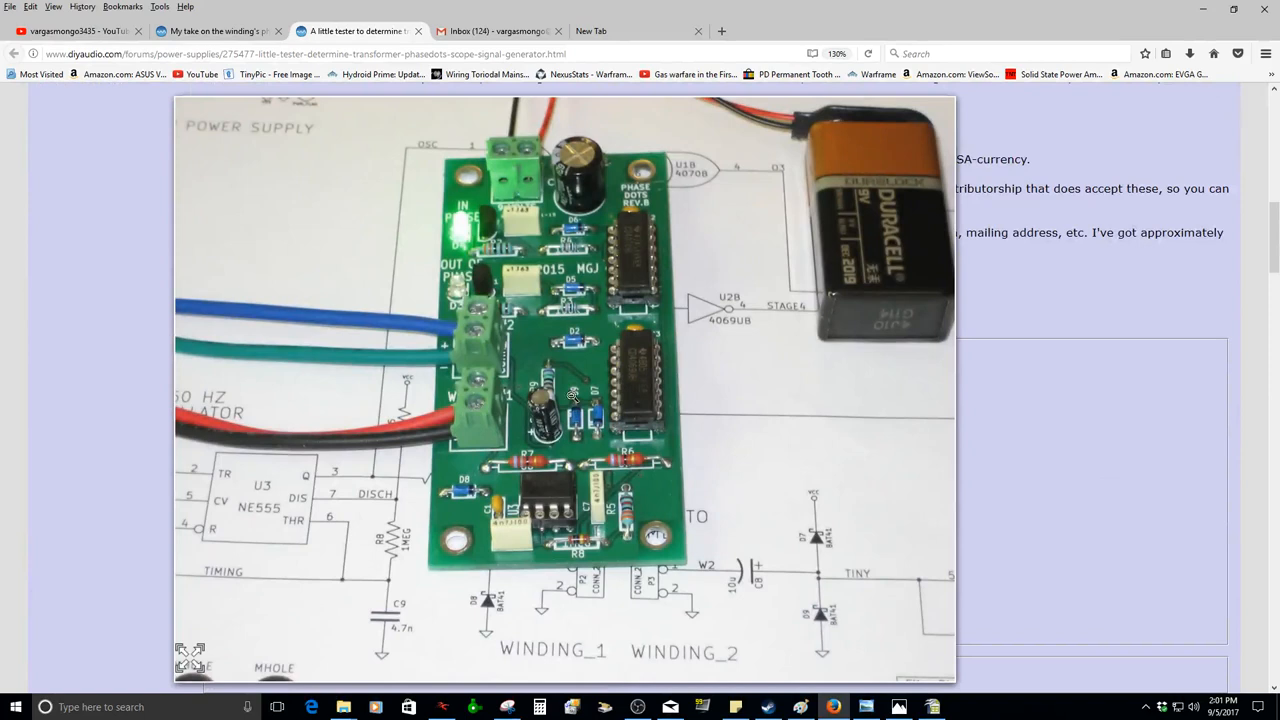
{"action": "mouse_move", "coordinate": [490, 250]}
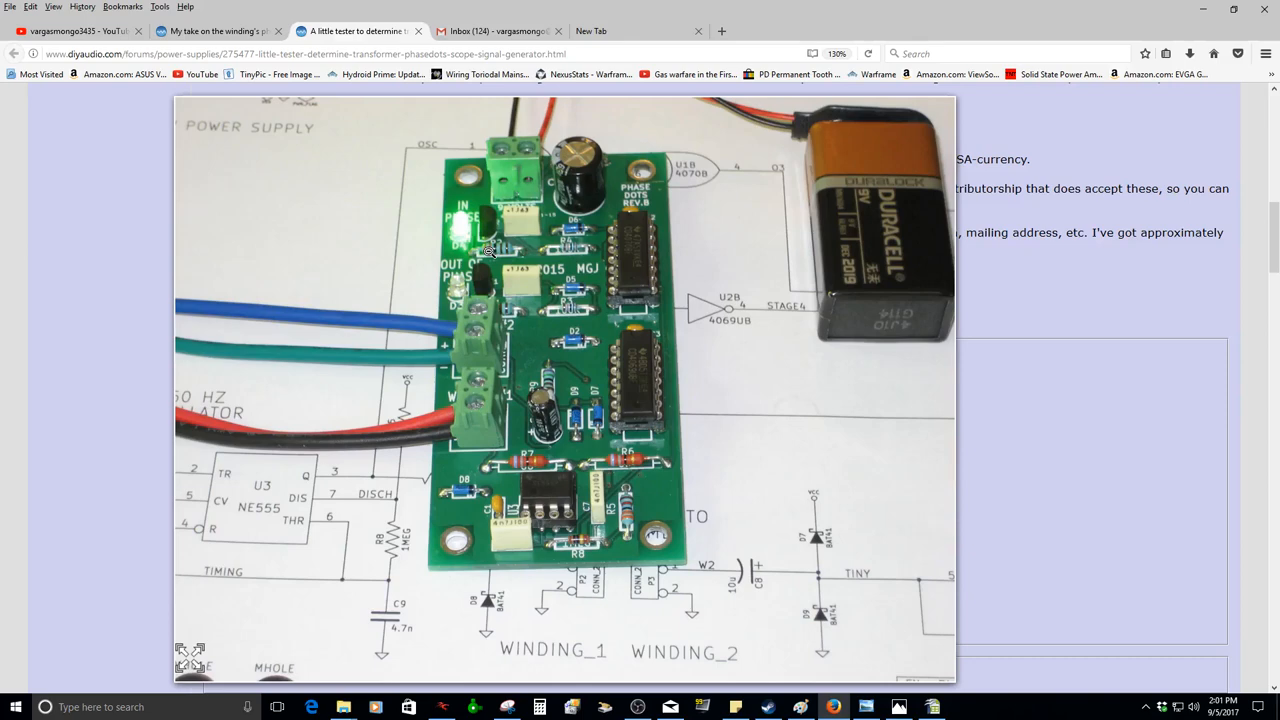
{"action": "mouse_move", "coordinate": [658, 300]}
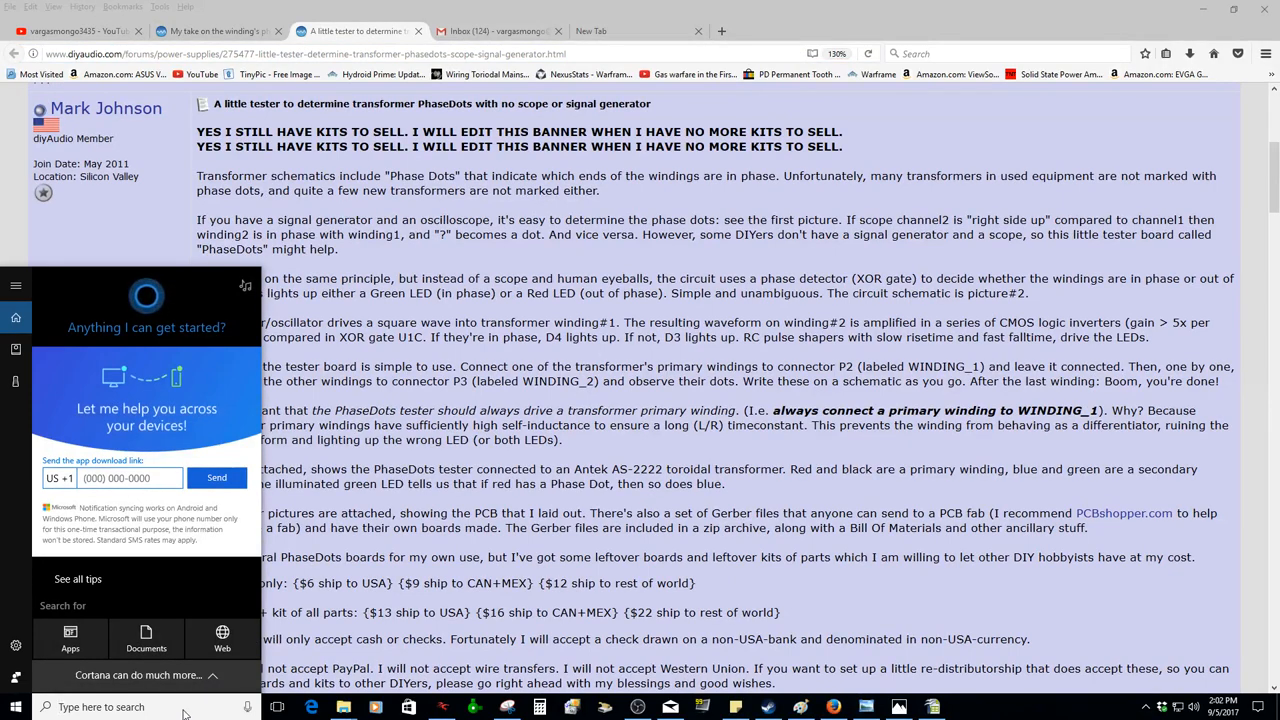
- Launch Notepad from taskbar search and type the little-tester thread URL into it
{"action": "type", "text": "te"}
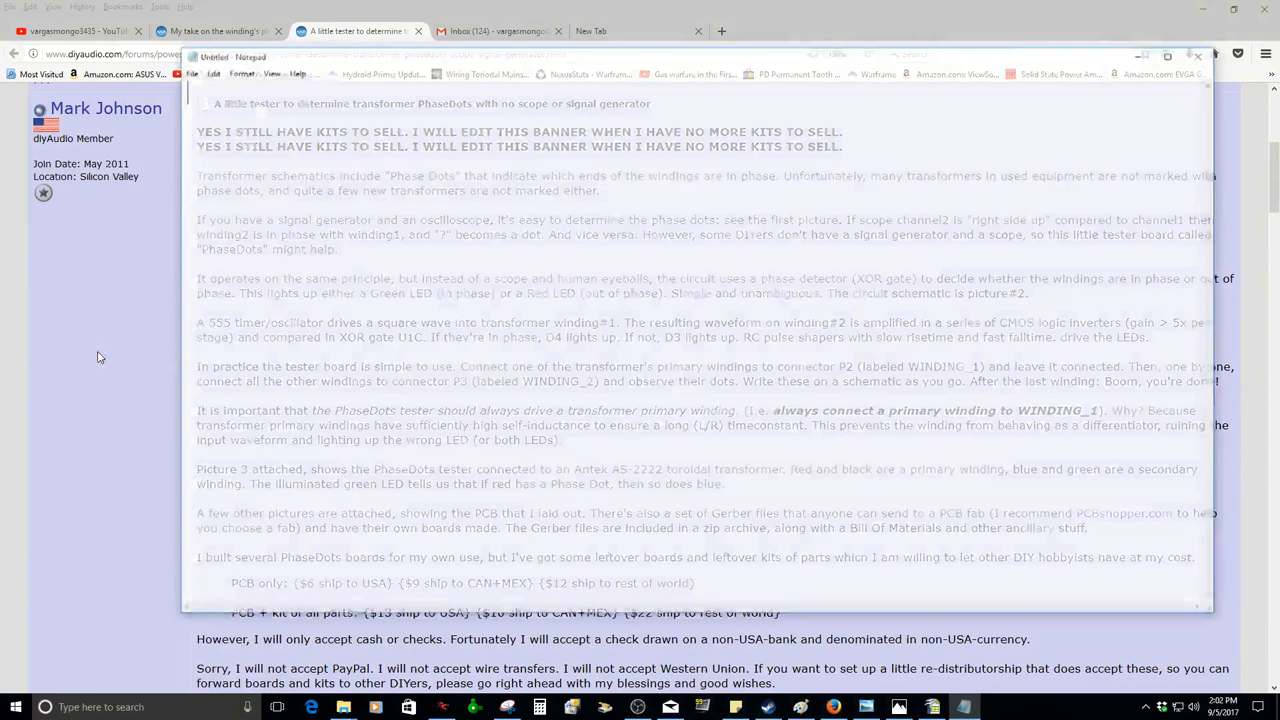
{"action": "type", "text": "lies/275477-little-tester-determine-transformer-phasedots-scope-signal-generator.html"}
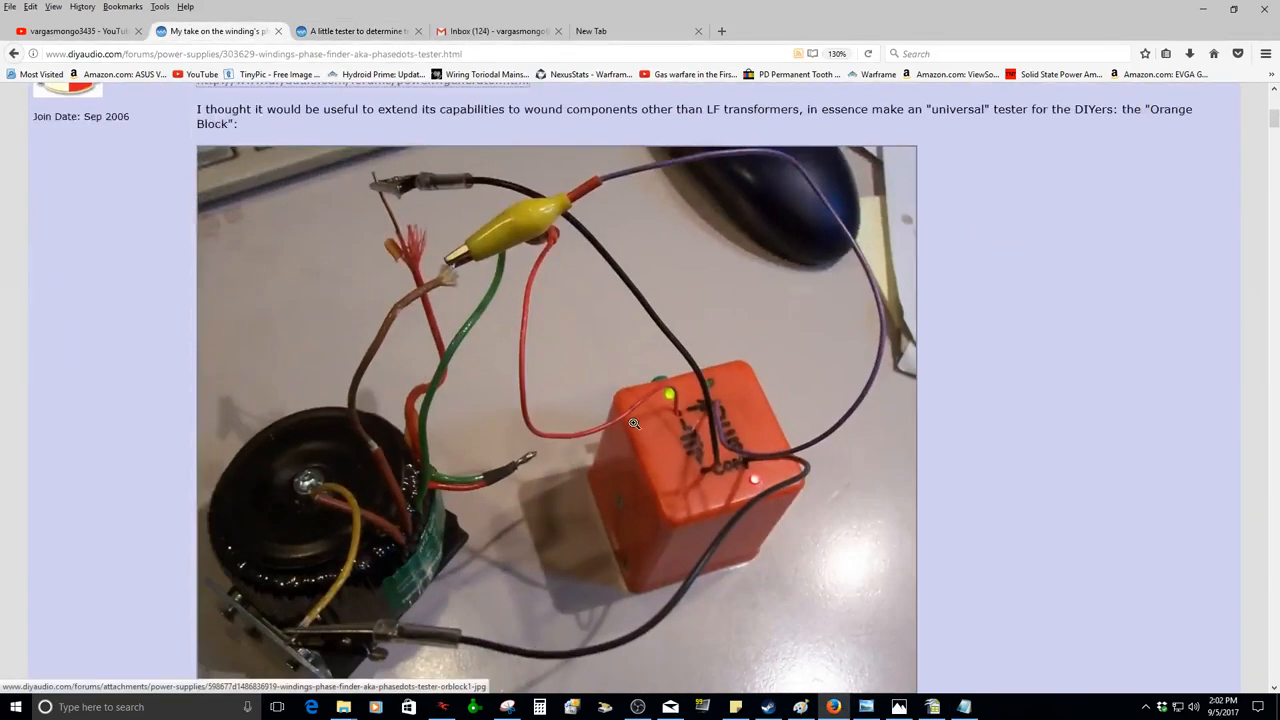
- Scroll through the phase-finder thread's orange tester photos and post #7, then back up
{"action": "scroll", "scroll_direction": "down", "scroll_amount": 3}
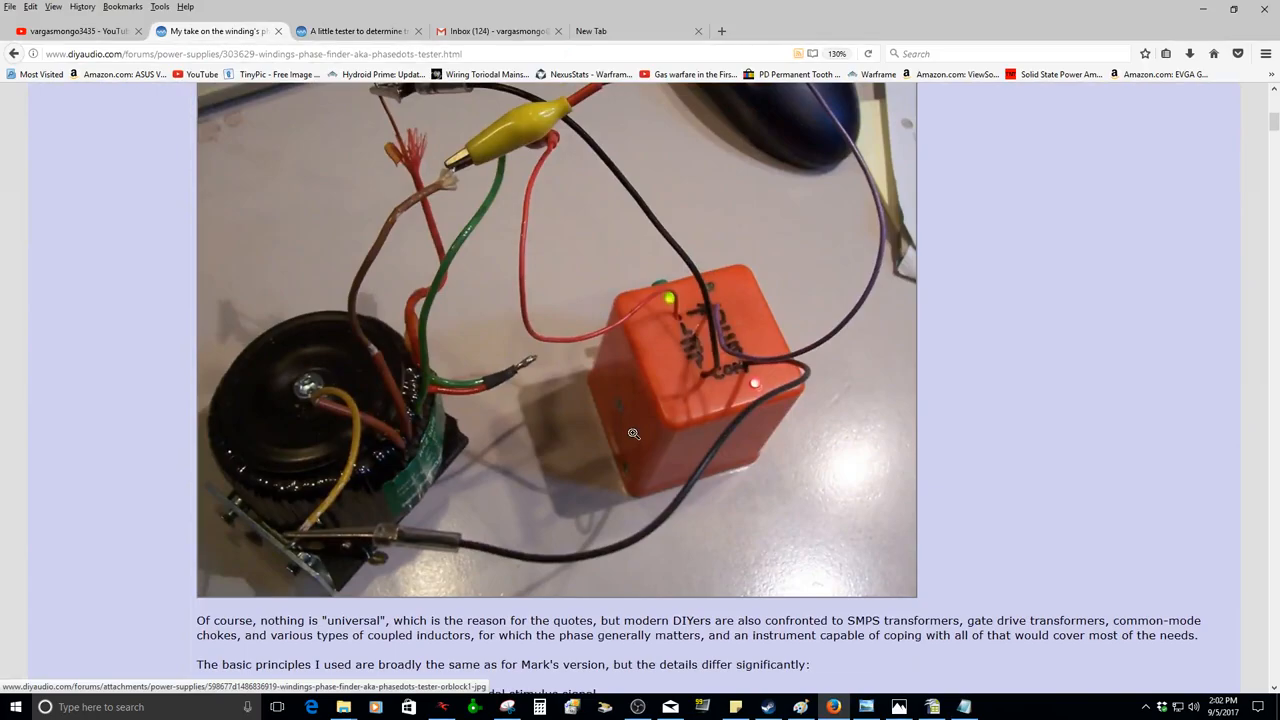
{"action": "scroll", "scroll_direction": "down", "scroll_amount": 3}
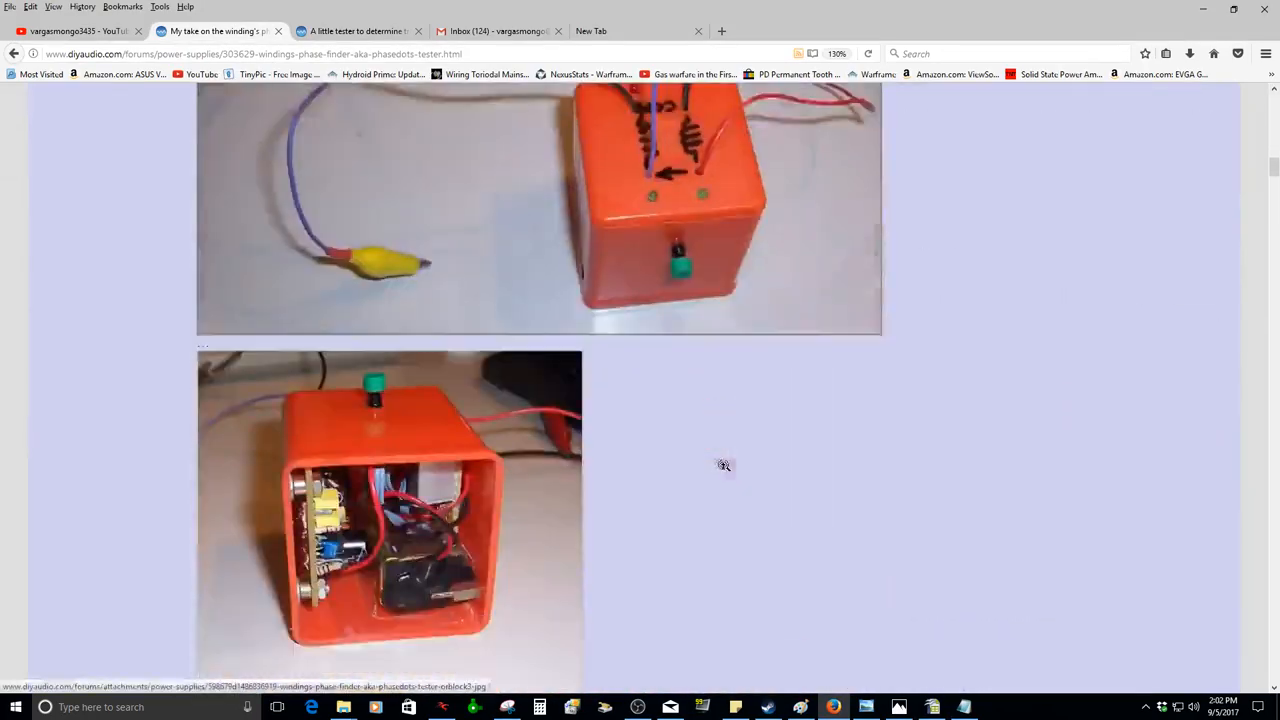
{"action": "scroll", "scroll_direction": "down", "scroll_amount": 3}
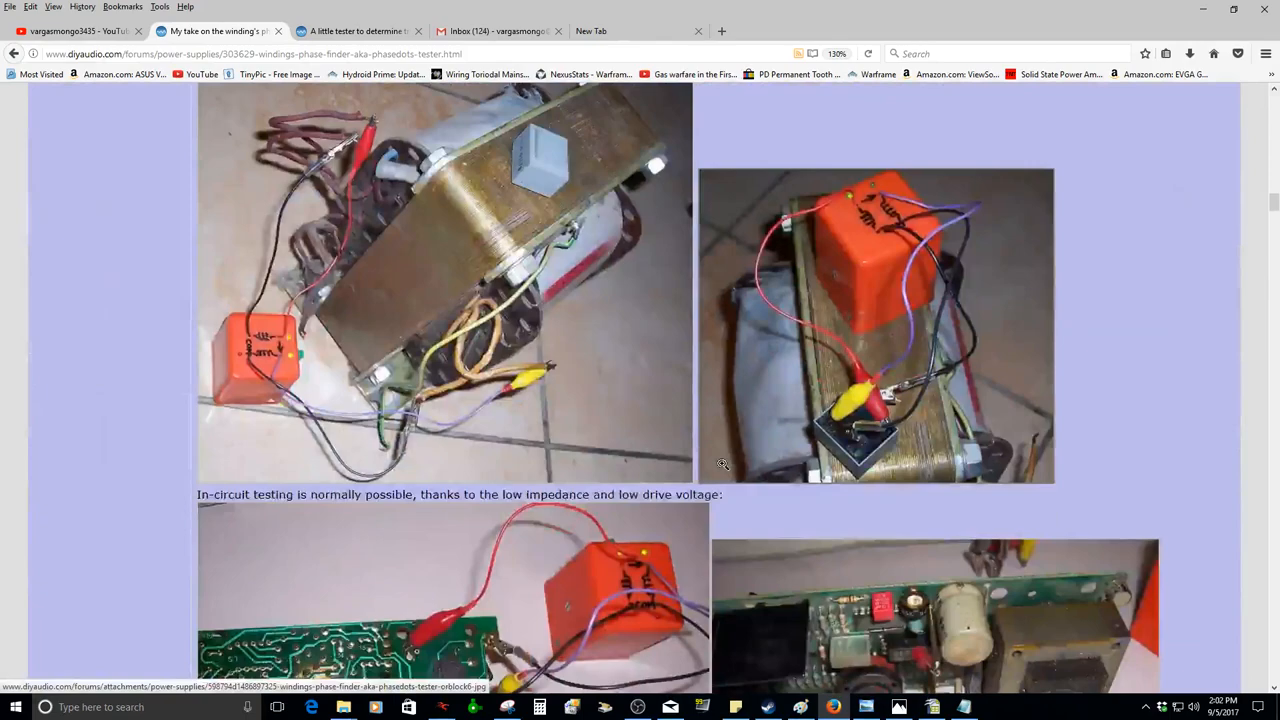
{"action": "scroll", "scroll_direction": "down", "scroll_amount": 3}
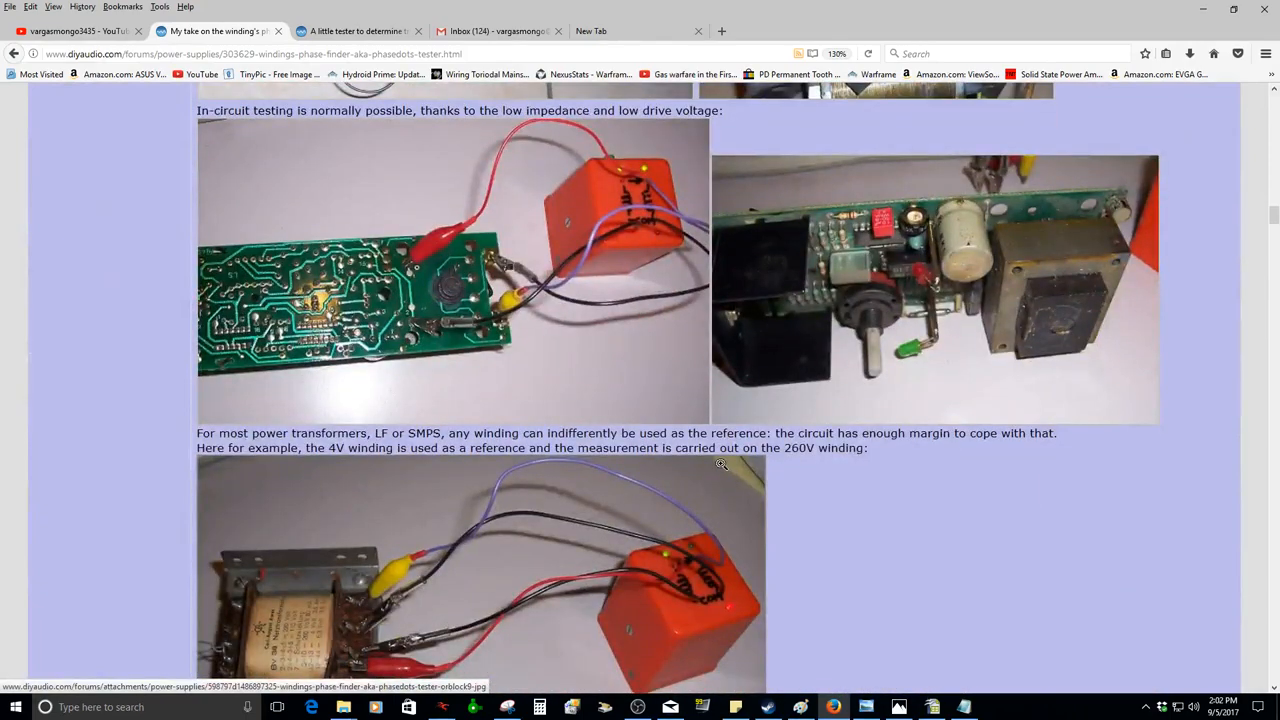
{"action": "mouse_move", "coordinate": [721, 463]}
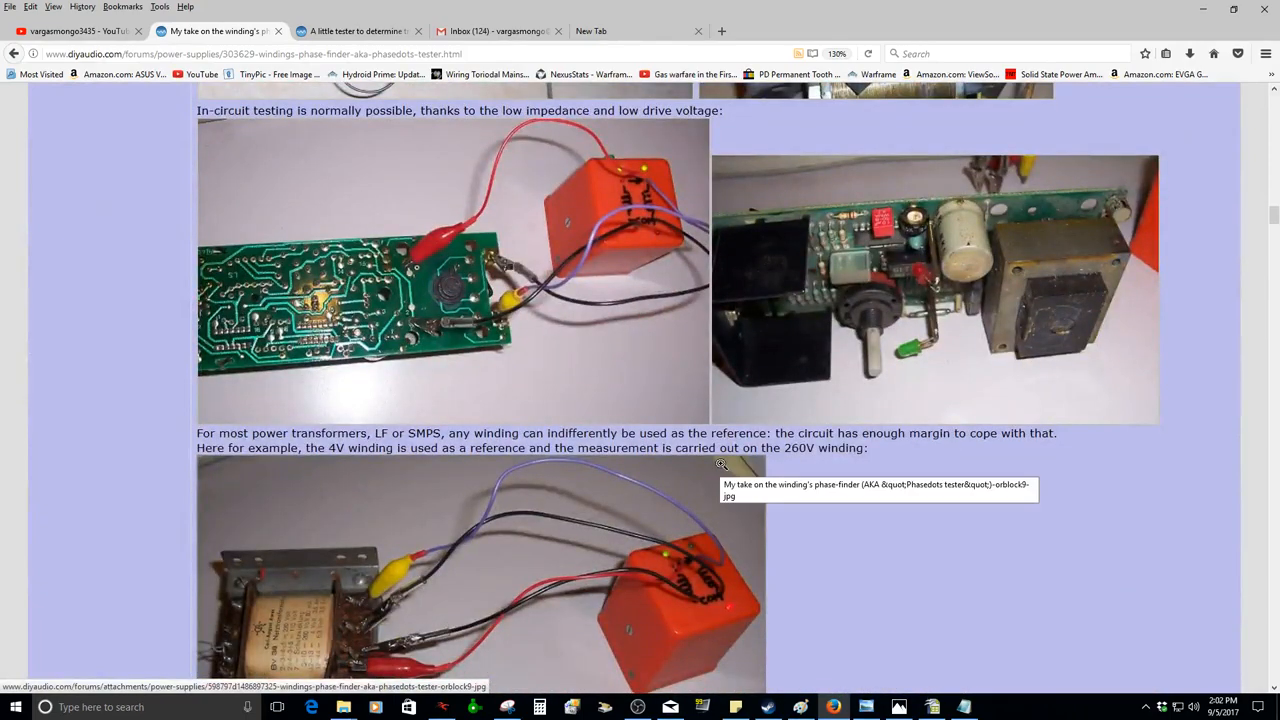
{"action": "scroll", "scroll_direction": "down", "scroll_amount": 3}
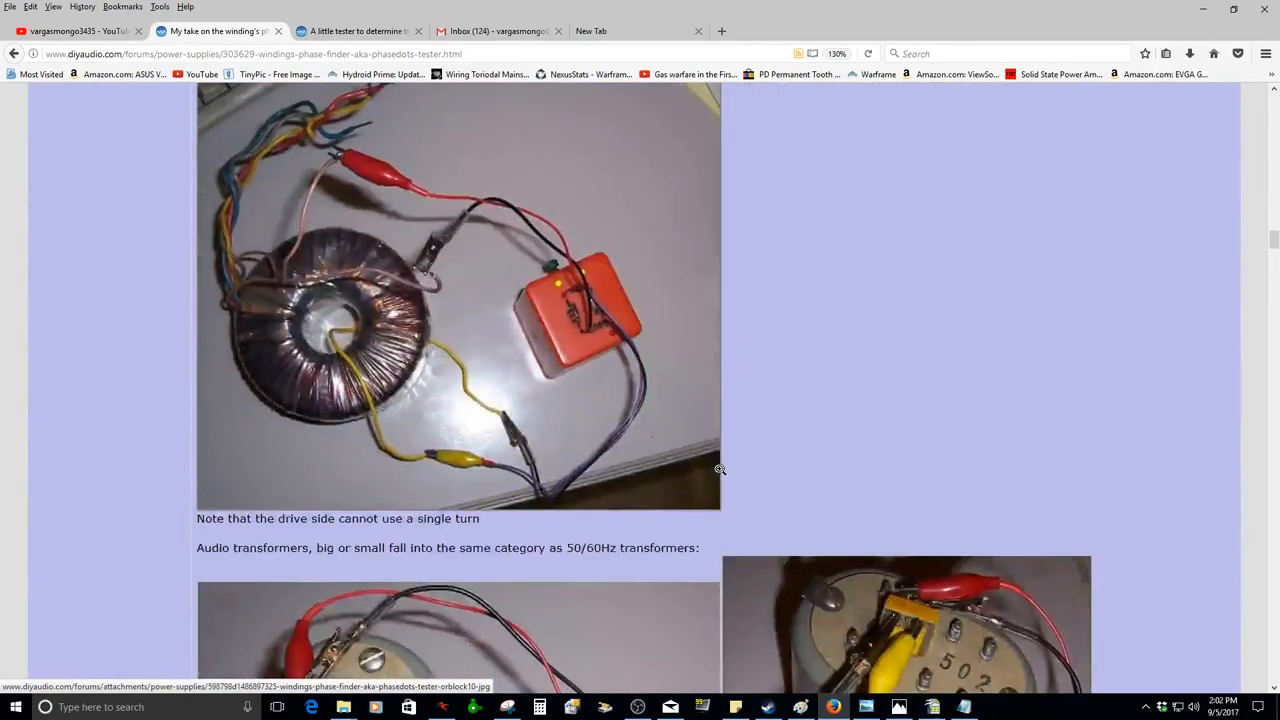
{"action": "scroll", "scroll_direction": "down", "scroll_amount": 3}
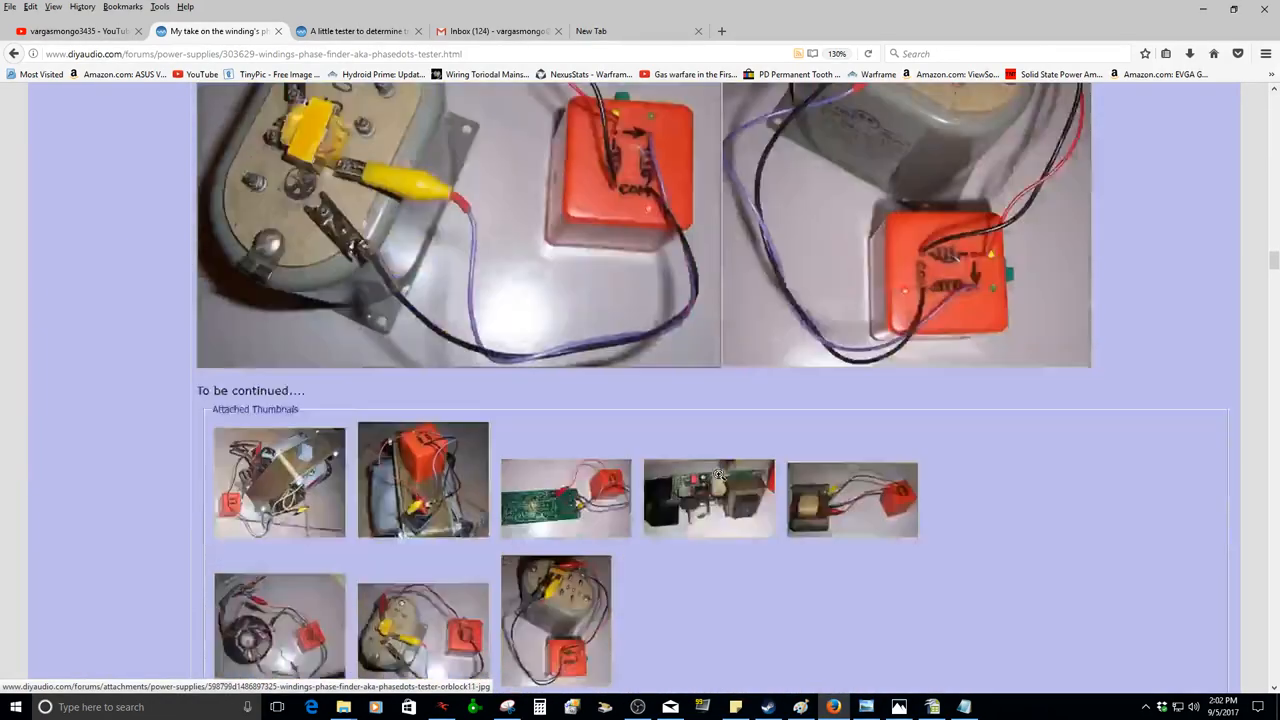
{"action": "scroll", "scroll_direction": "down", "scroll_amount": 3}
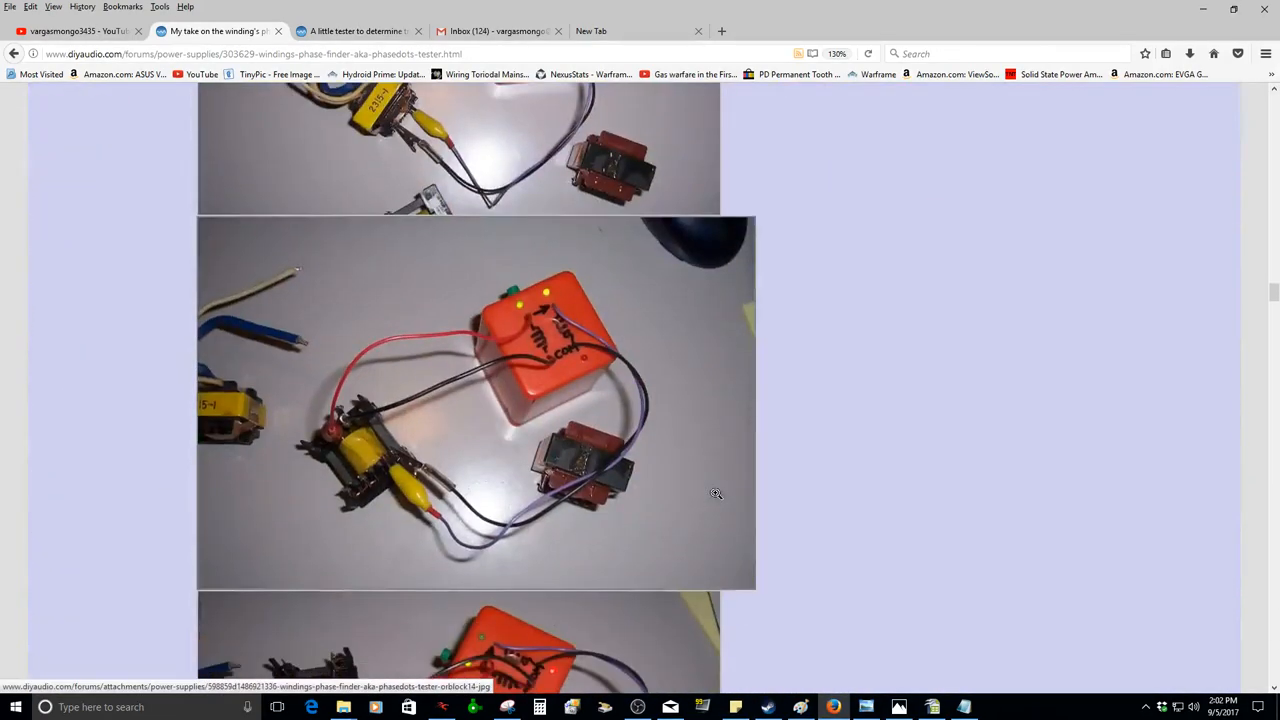
{"action": "scroll", "scroll_direction": "down", "scroll_amount": 3}
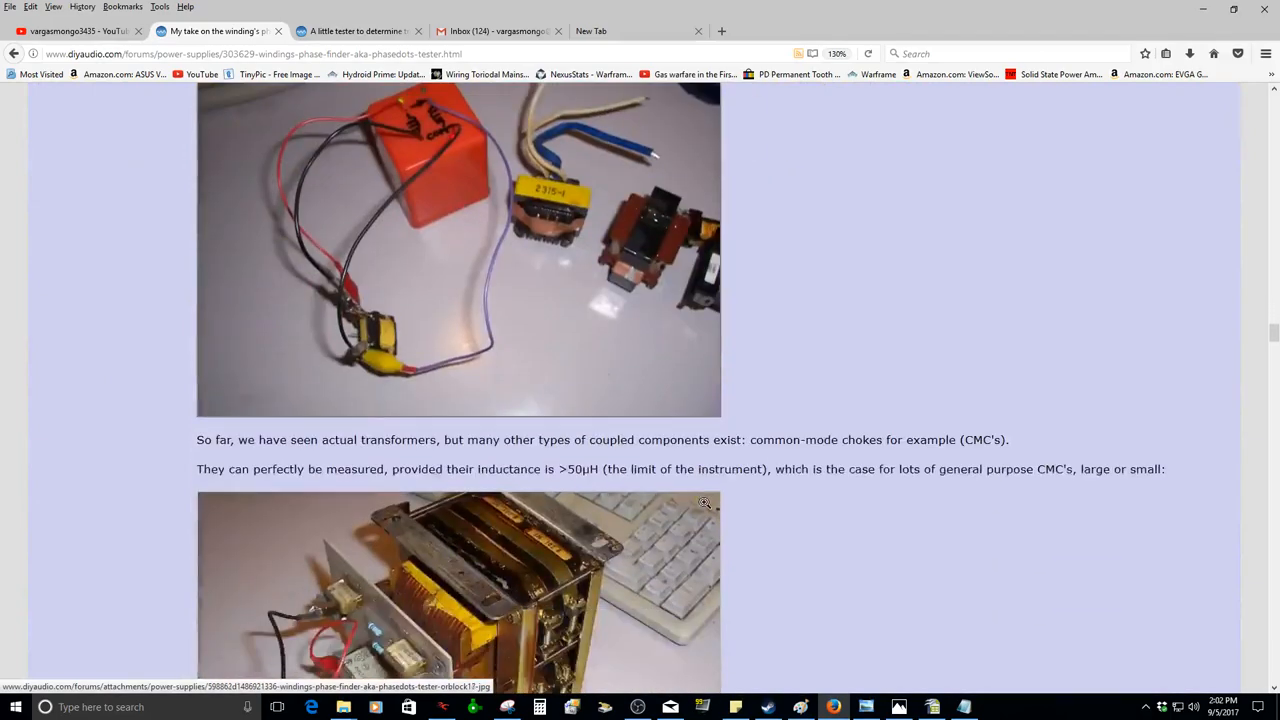
{"action": "scroll", "scroll_direction": "down", "scroll_amount": 3}
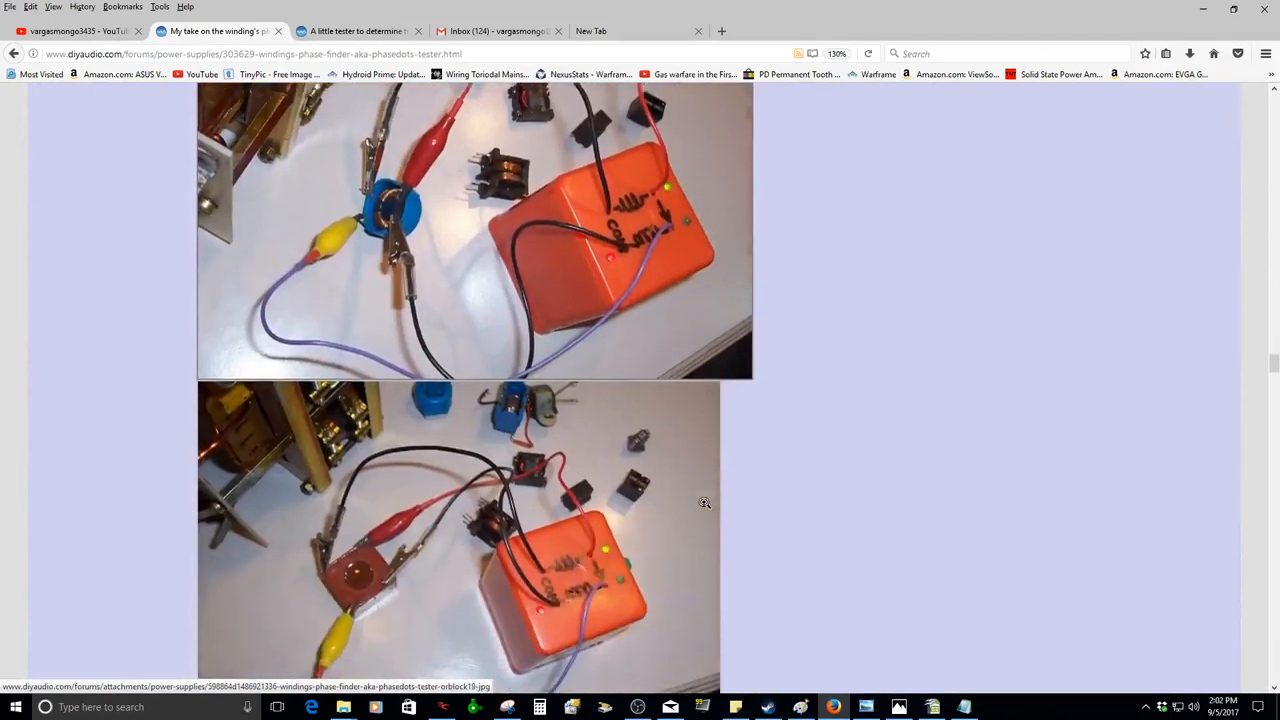
{"action": "scroll", "scroll_direction": "down", "scroll_amount": 3}
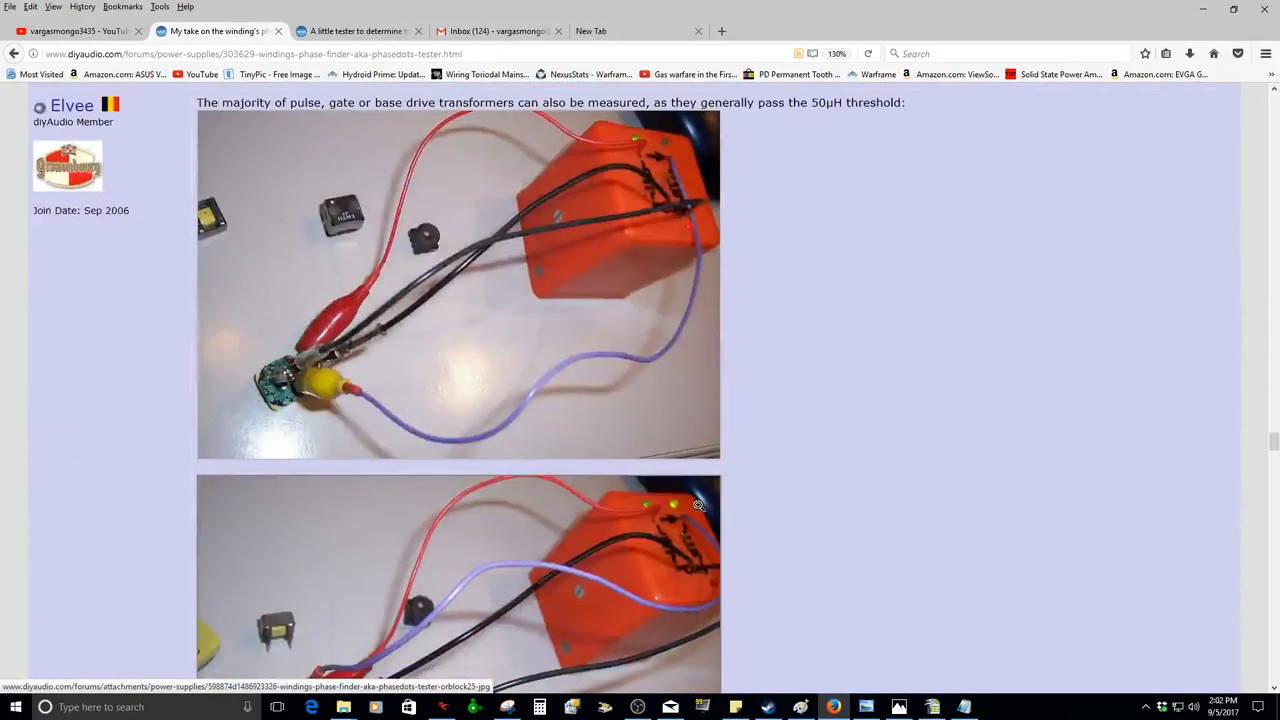
{"action": "scroll", "scroll_direction": "down", "scroll_amount": 3}
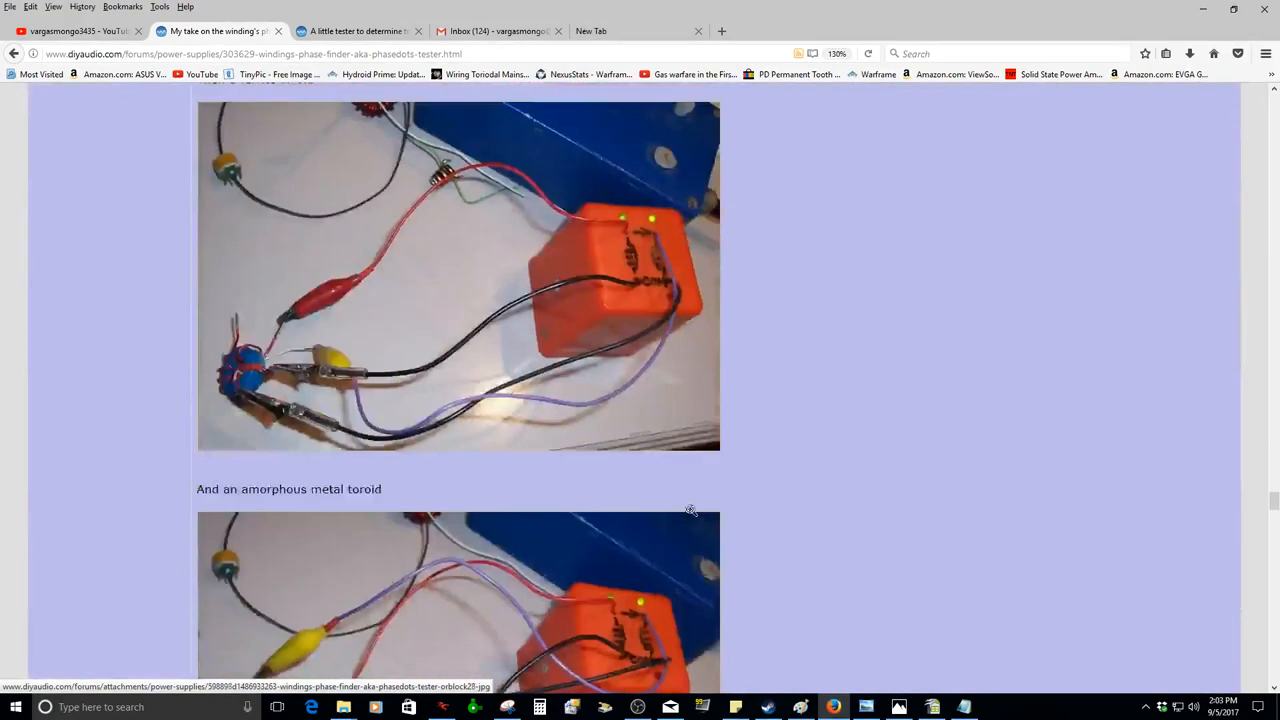
{"action": "scroll", "scroll_direction": "down", "scroll_amount": 3}
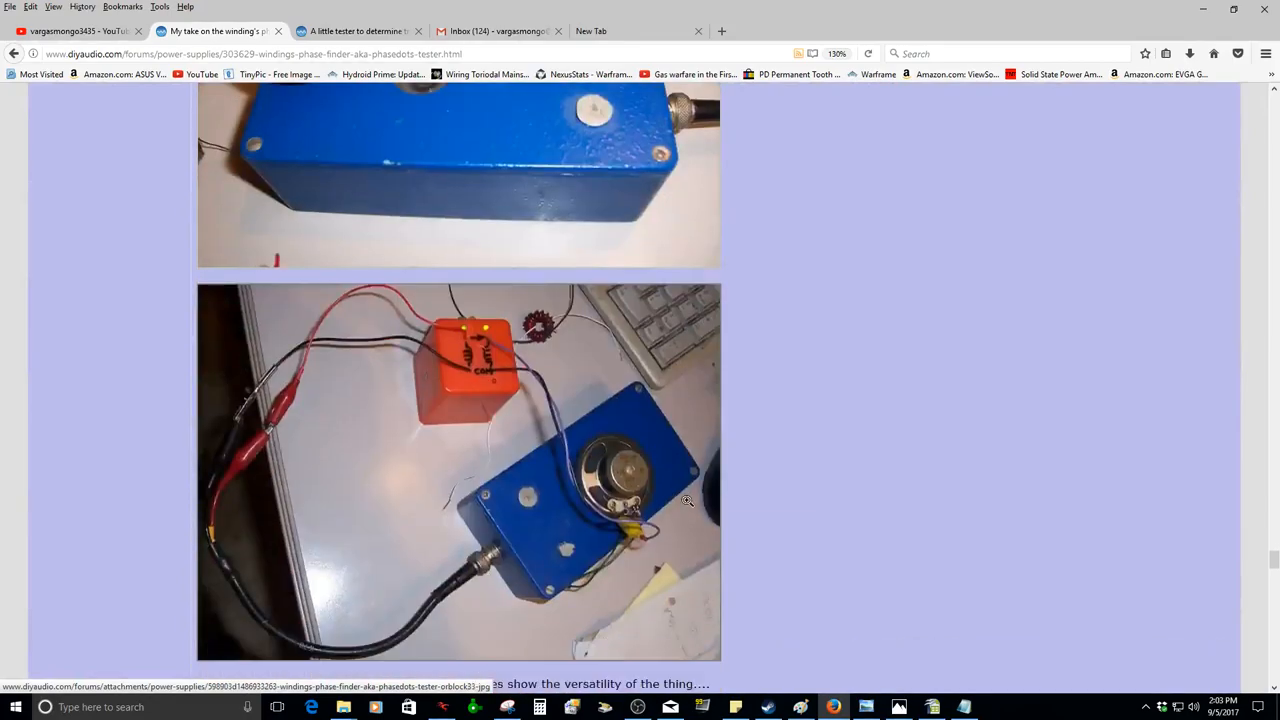
{"action": "scroll", "scroll_direction": "down", "scroll_amount": 3}
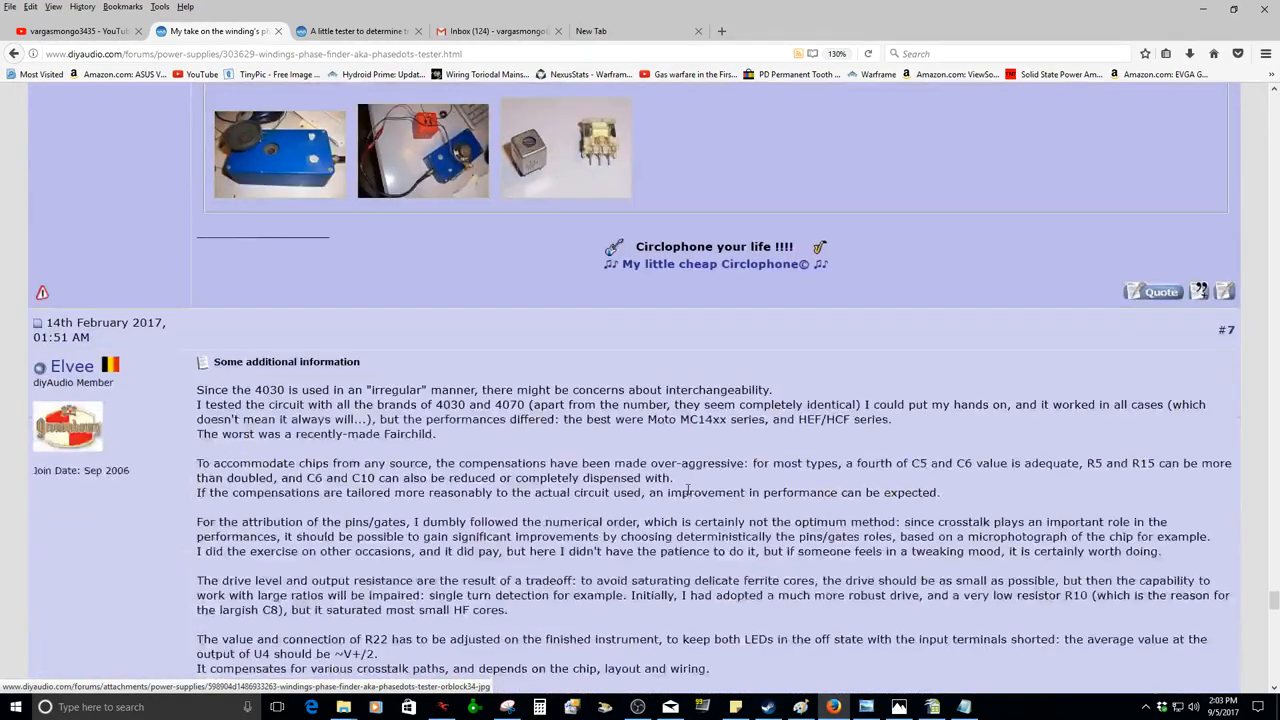
{"action": "scroll", "scroll_direction": "down", "scroll_amount": 3}
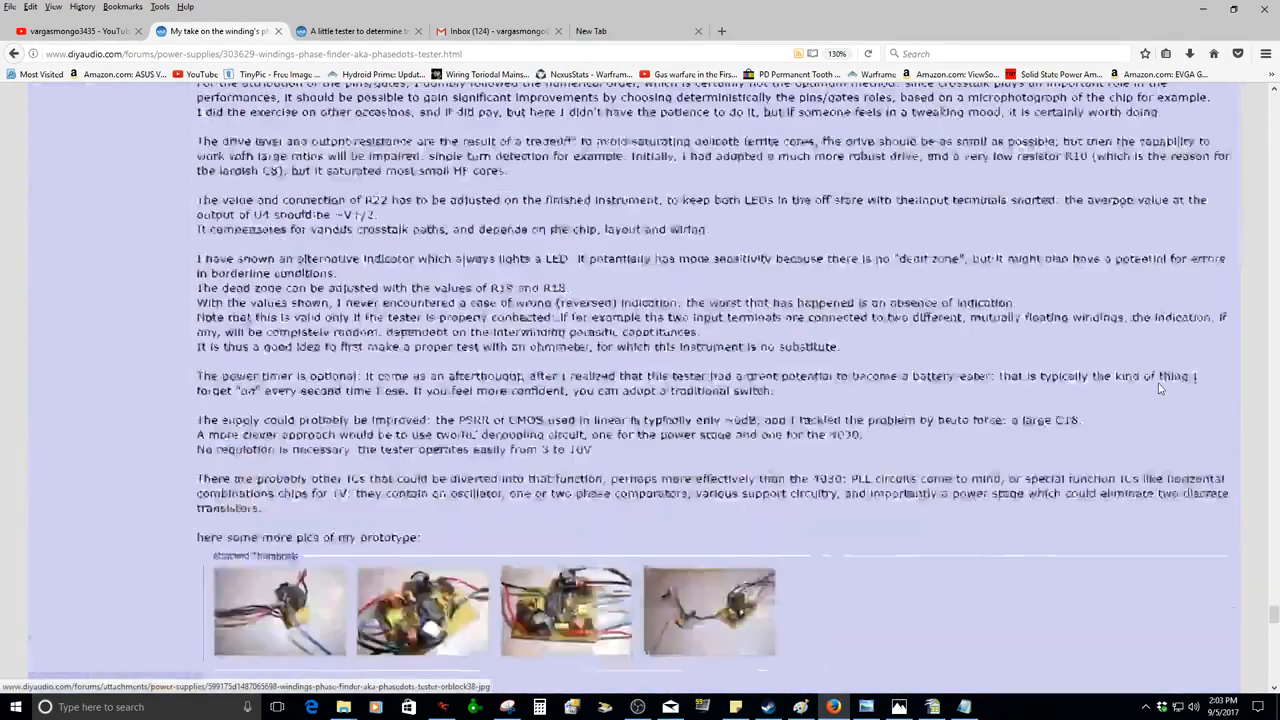
{"action": "scroll", "scroll_direction": "up", "scroll_amount": 3}
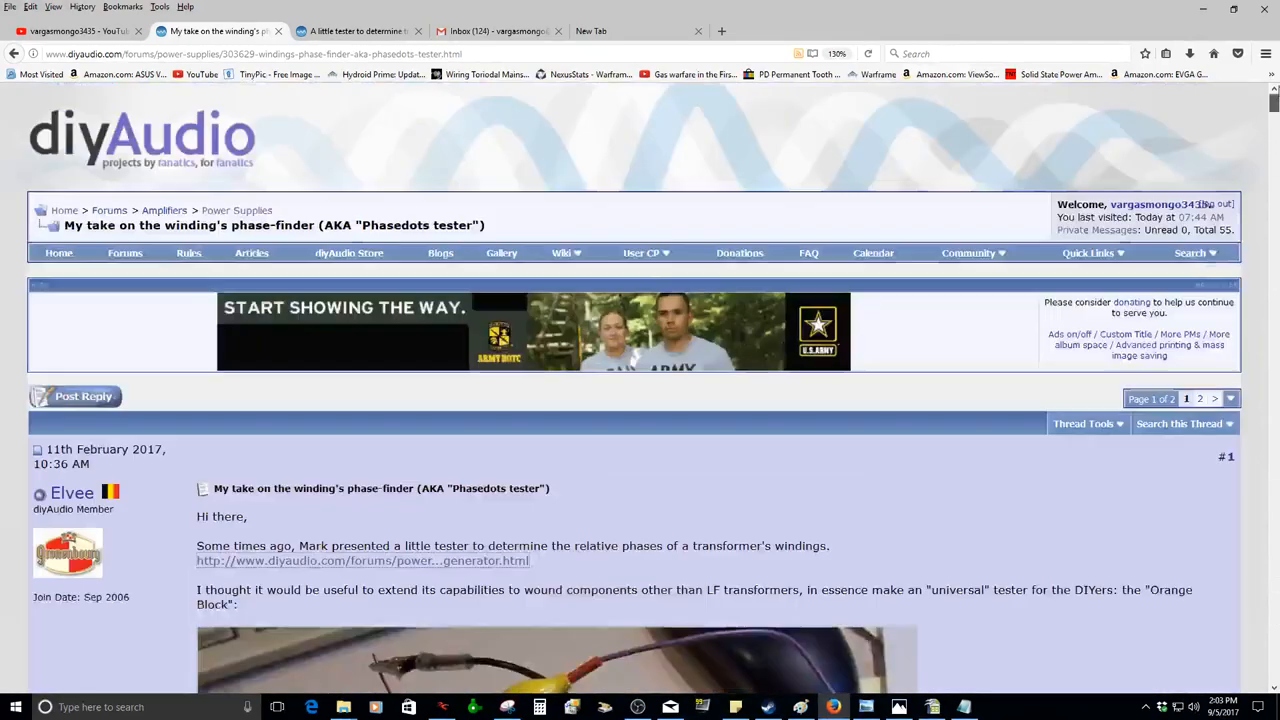
- Toggle between forum tabs, then follow Gmail's reply link to the Good amplifier power supply thread
{"action": "left_click", "coordinate": [355, 31]}
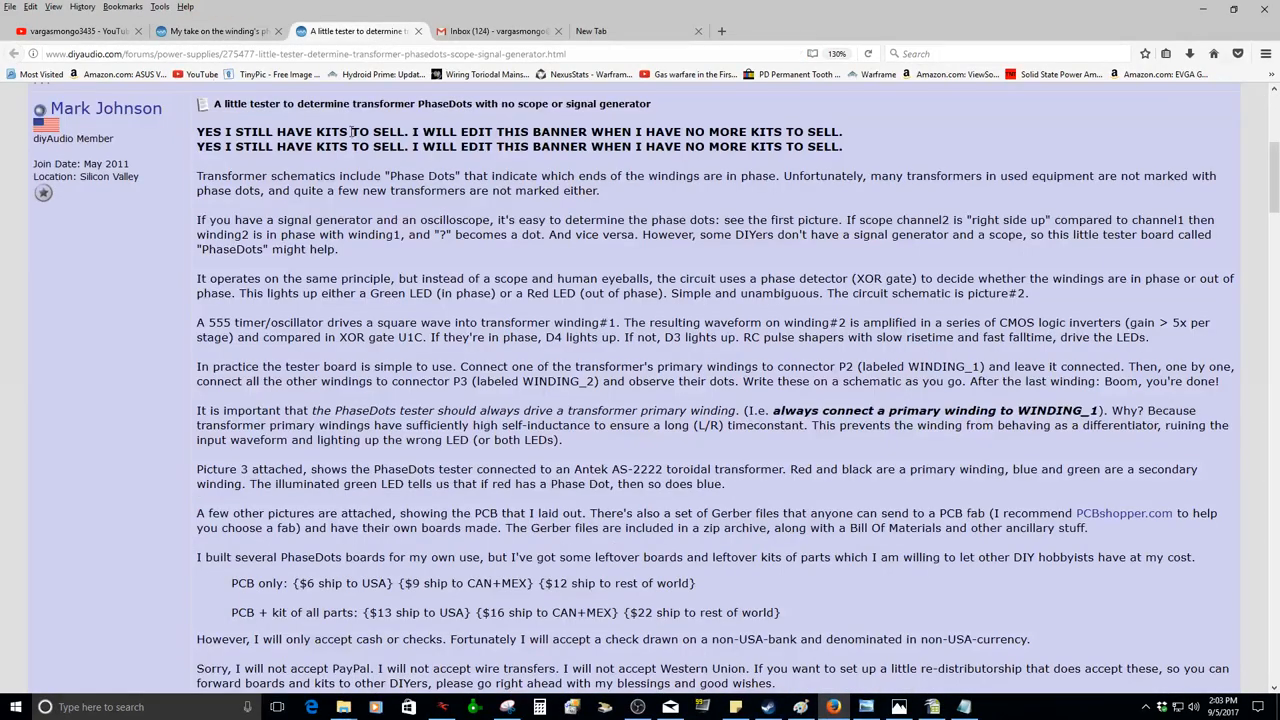
{"action": "left_click", "coordinate": [215, 31]}
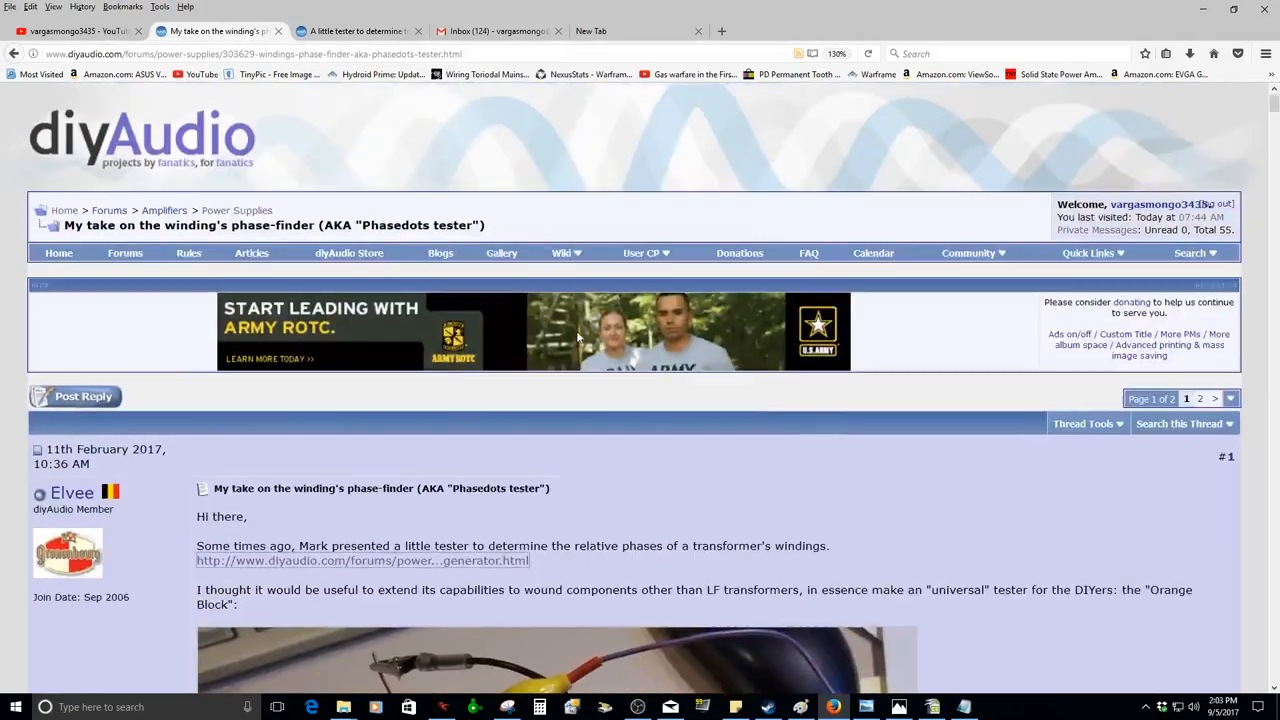
{"action": "left_click", "coordinate": [355, 31]}
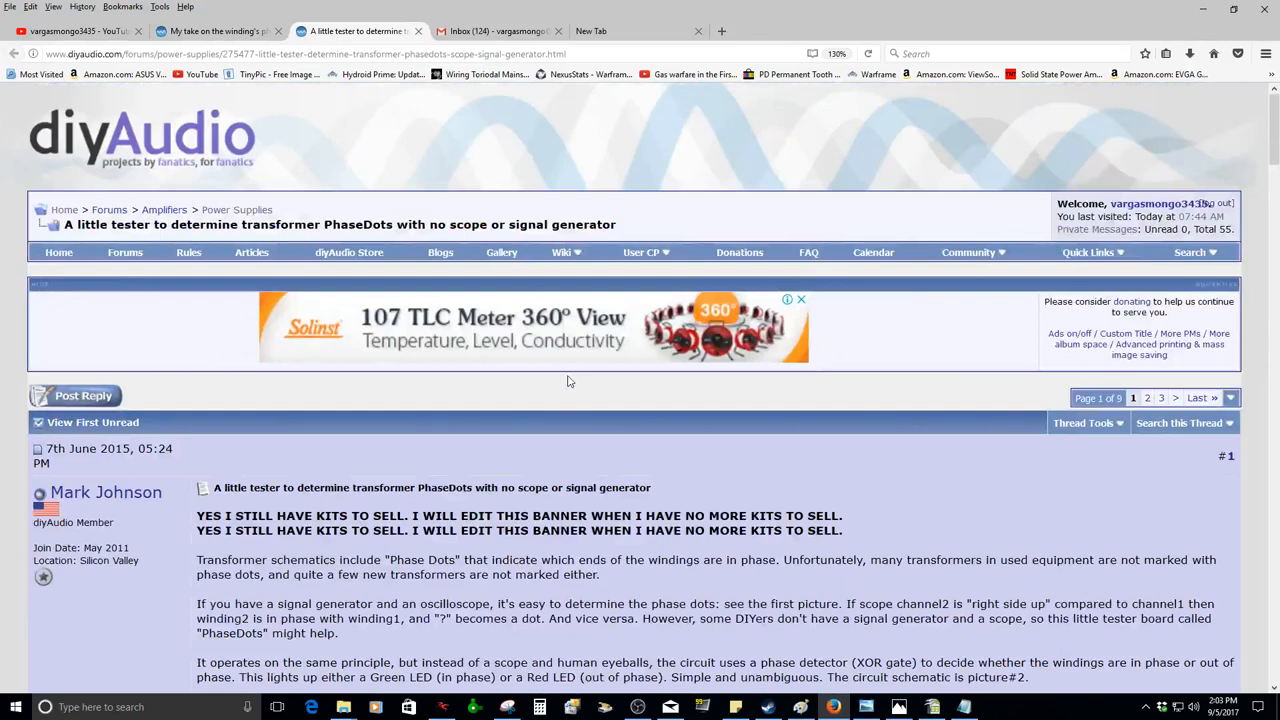
{"action": "left_click", "coordinate": [490, 31]}
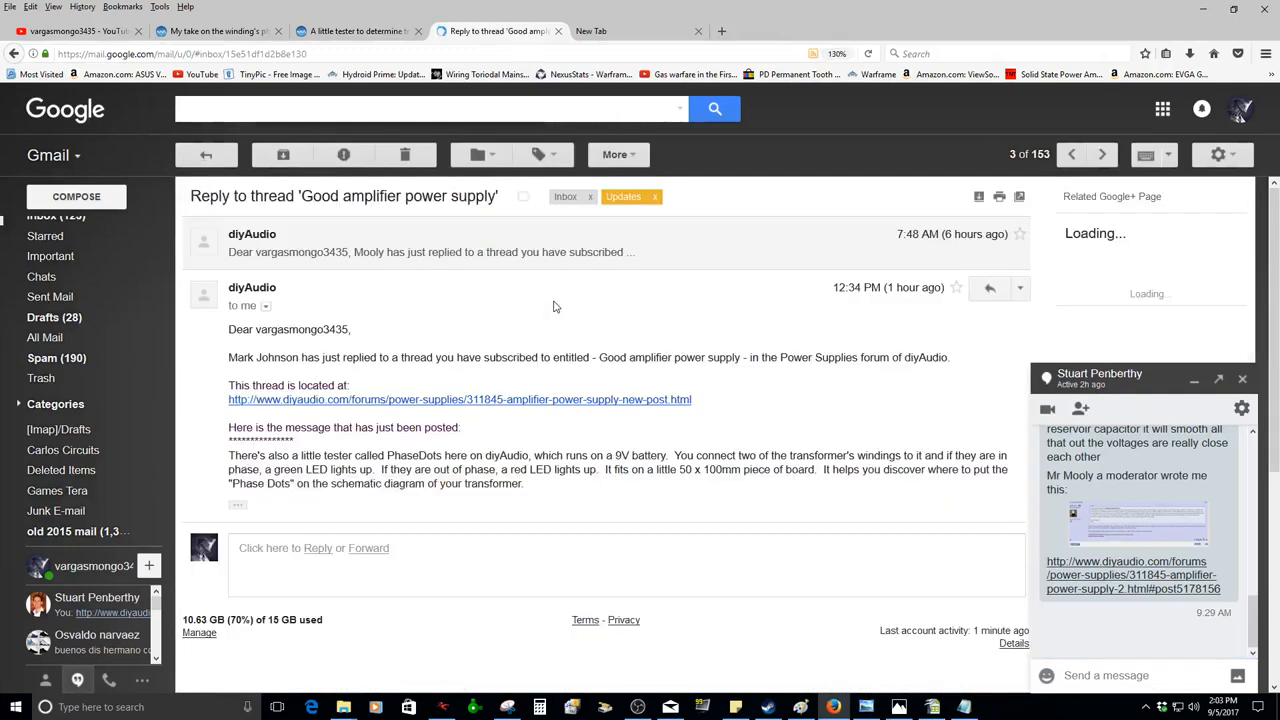
{"action": "left_click", "coordinate": [459, 399]}
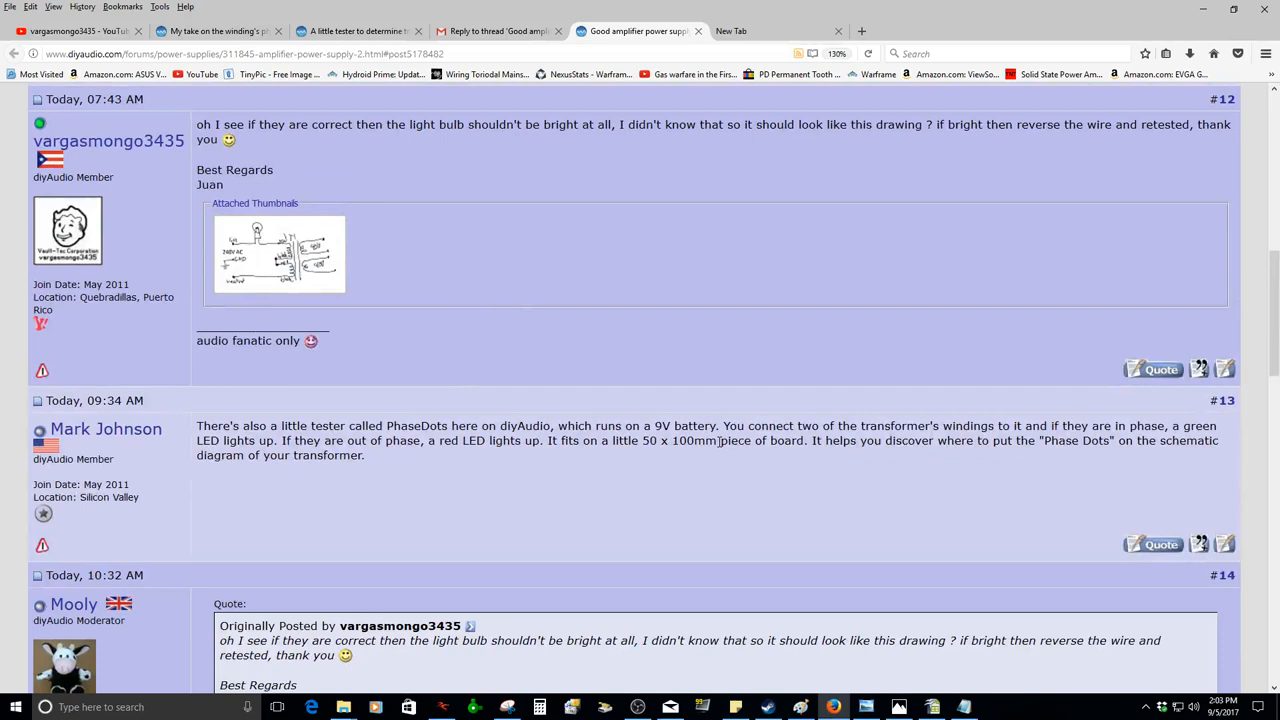
{"action": "mouse_move", "coordinate": [645, 5]}
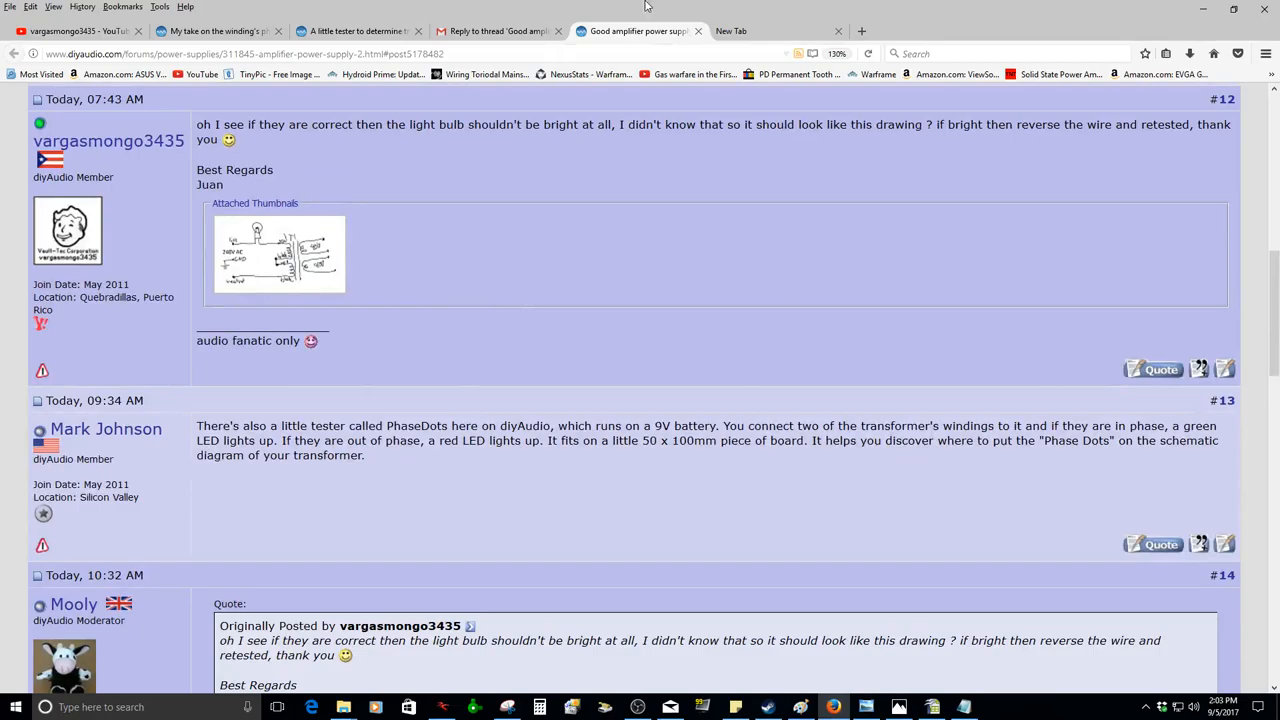
- Return to the PhaseDots little tester tab and scroll through post #1 and its attachments
{"action": "left_click", "coordinate": [357, 31]}
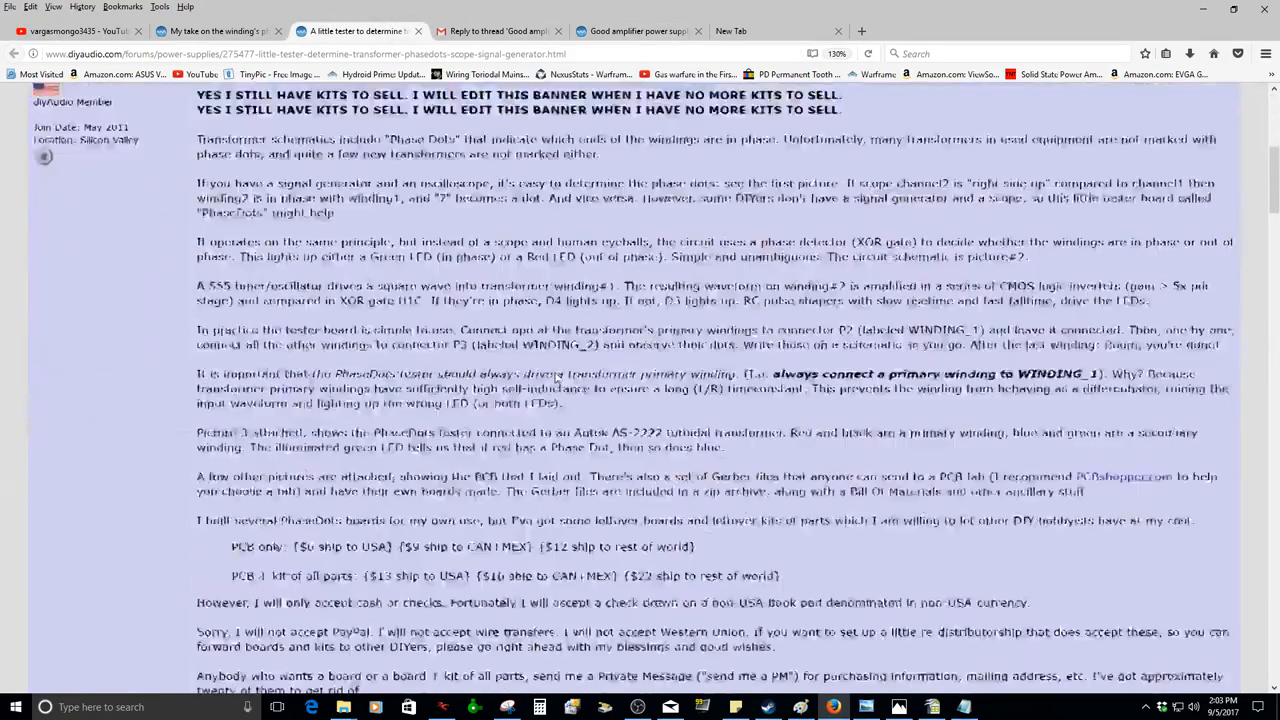
{"action": "scroll", "scroll_direction": "down", "scroll_amount": 3}
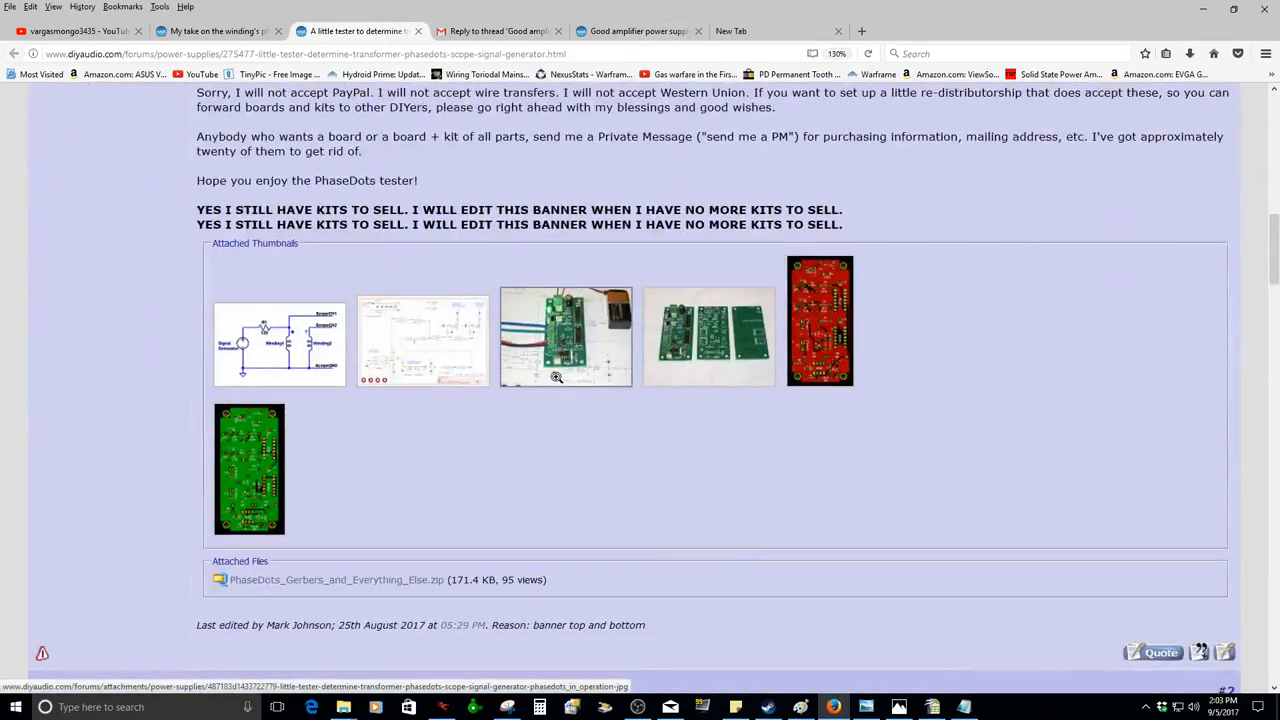
{"action": "scroll", "scroll_direction": "up", "scroll_amount": 3}
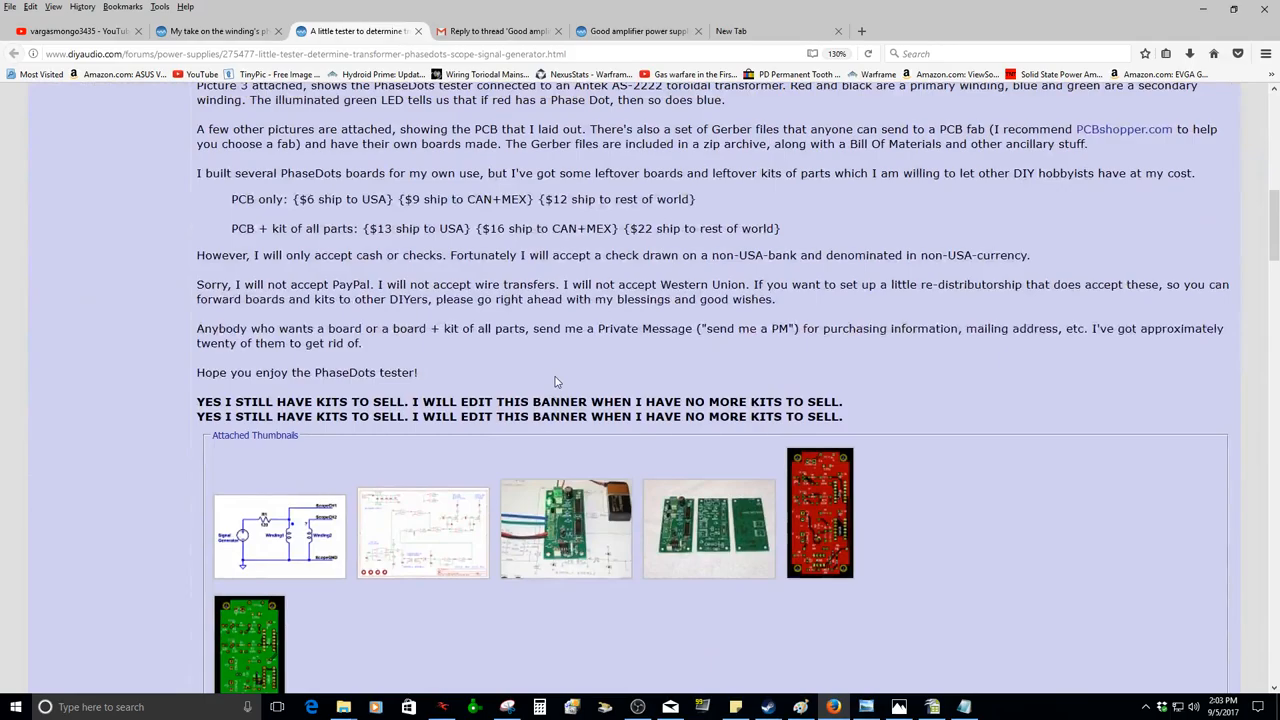
{"action": "scroll", "scroll_direction": "up", "scroll_amount": 3}
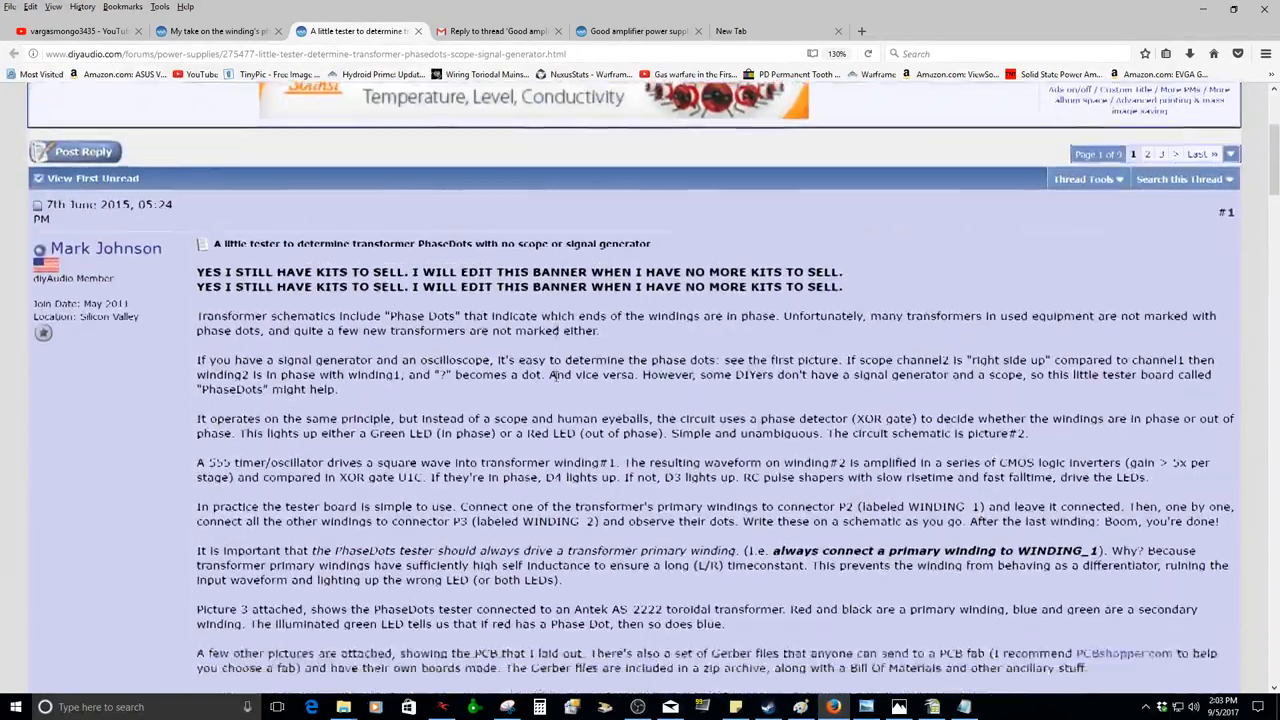
{"action": "scroll", "scroll_direction": "down", "scroll_amount": 3}
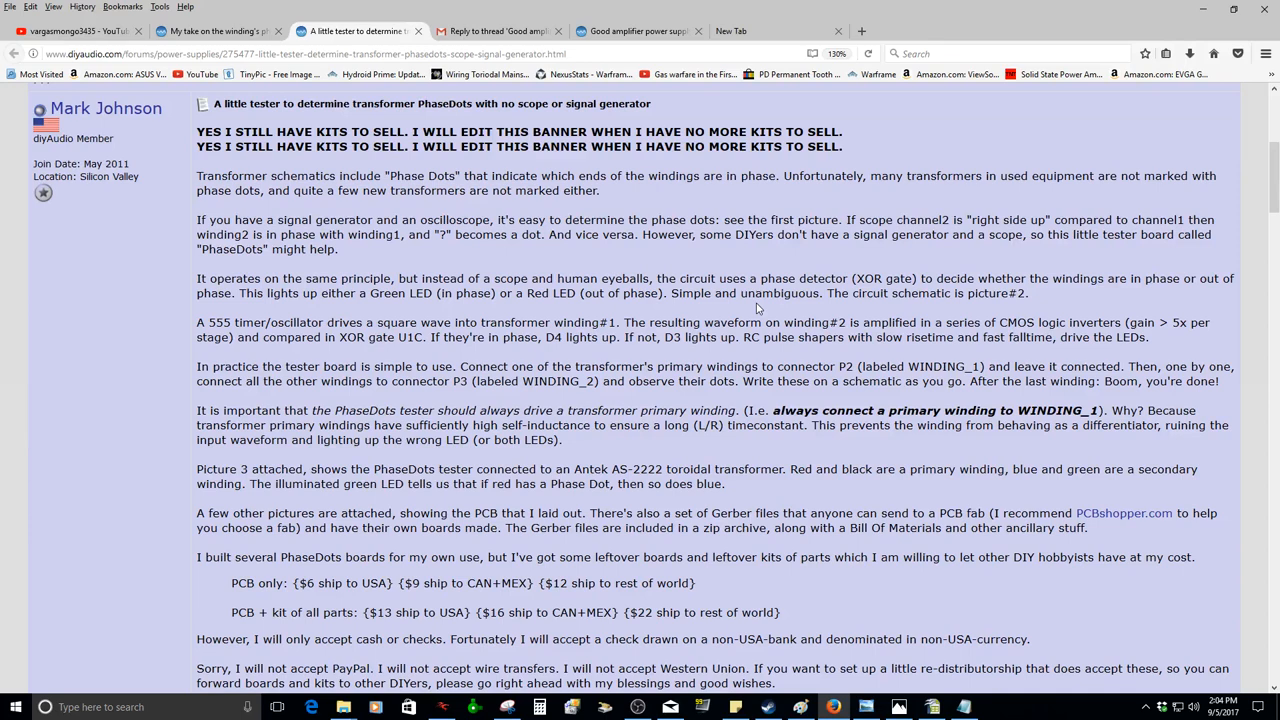
{"action": "mouse_move", "coordinate": [967, 260]}
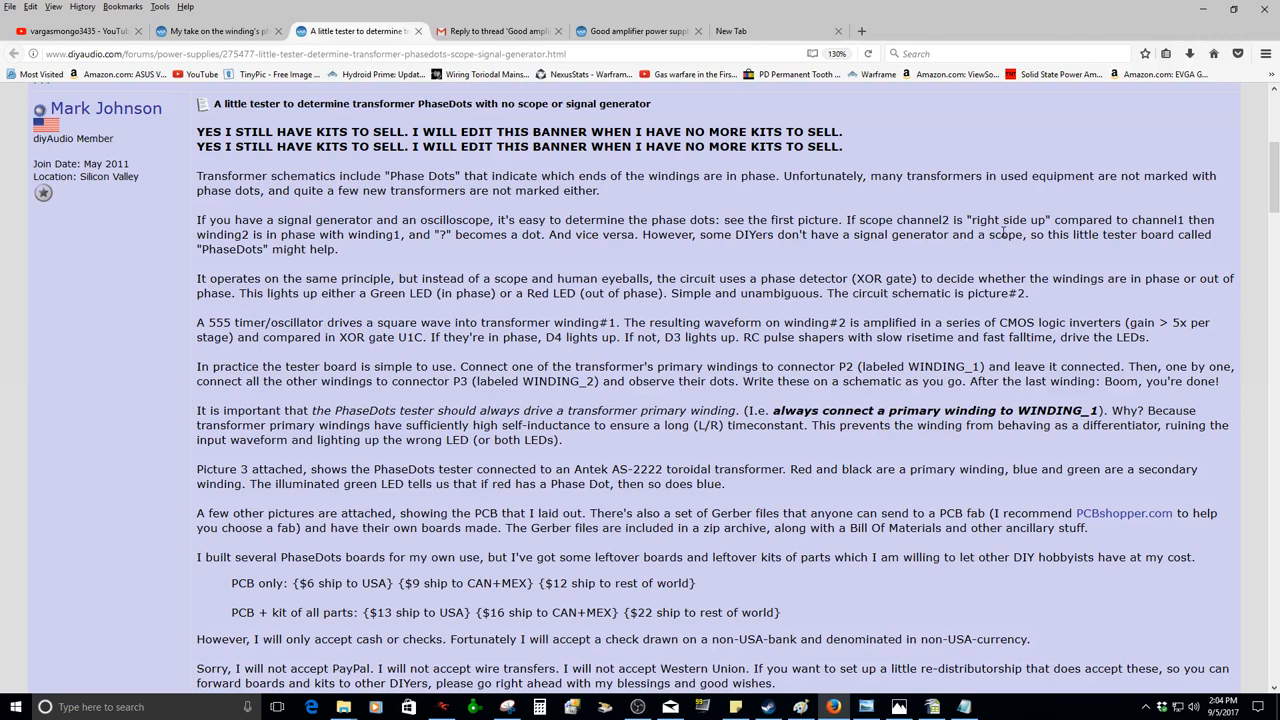
{"action": "mouse_move", "coordinate": [418, 256]}
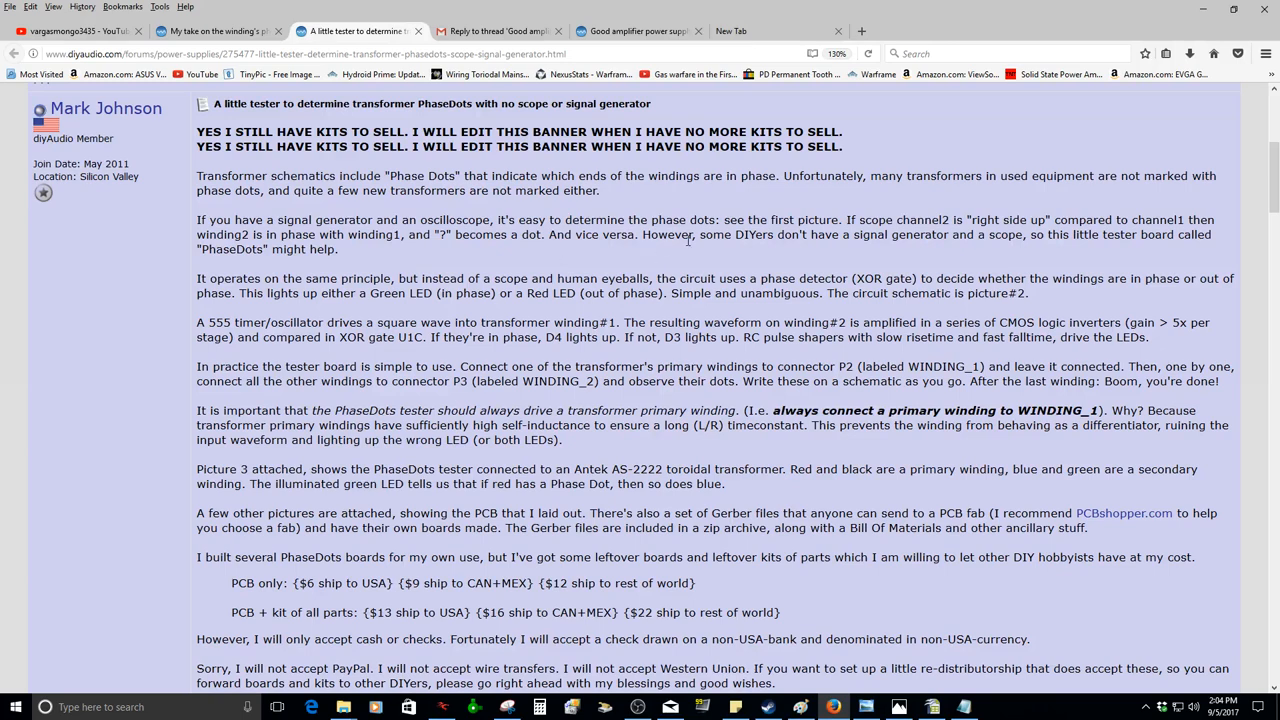
{"action": "mouse_move", "coordinate": [748, 252]}
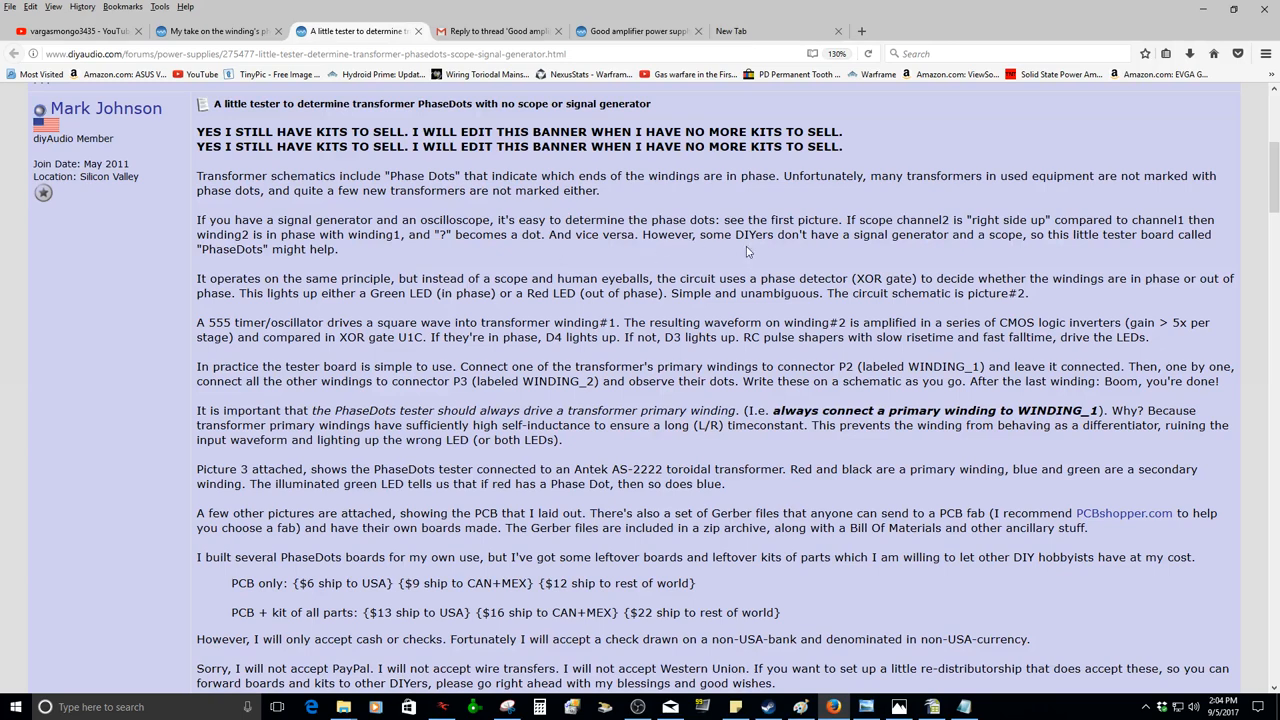
{"action": "mouse_move", "coordinate": [777, 252]}
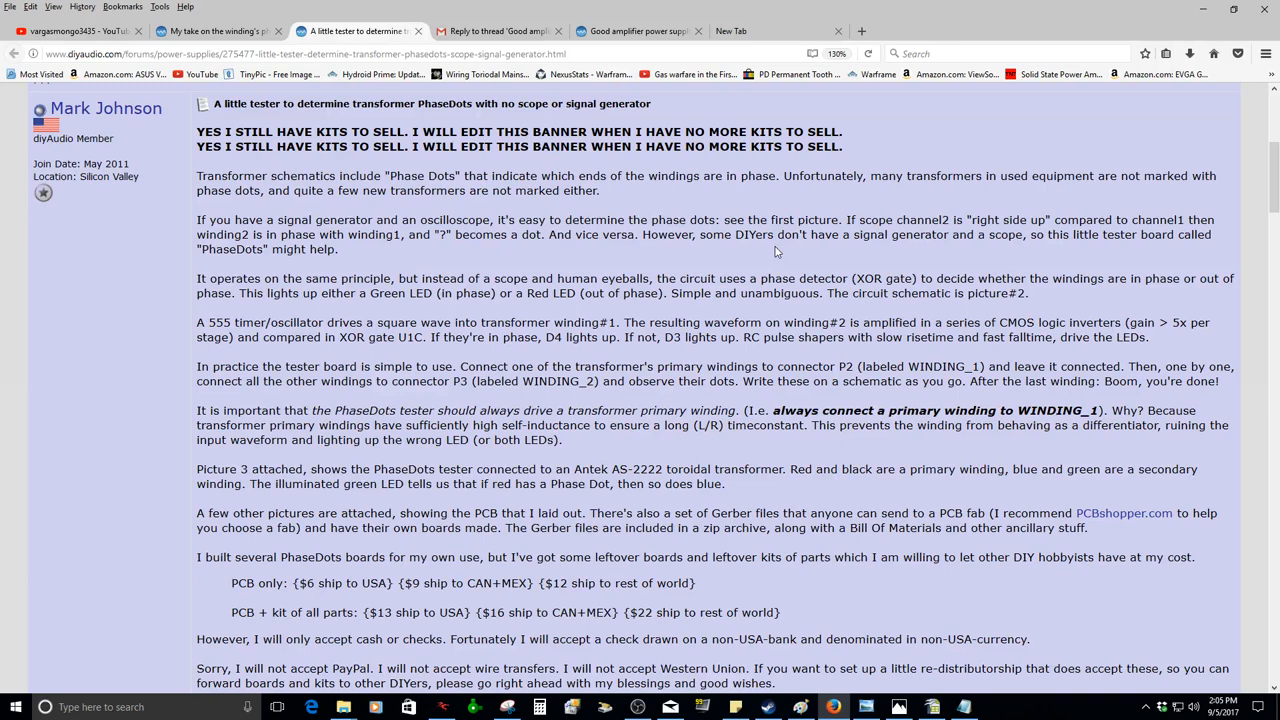
{"action": "mouse_move", "coordinate": [903, 259]}
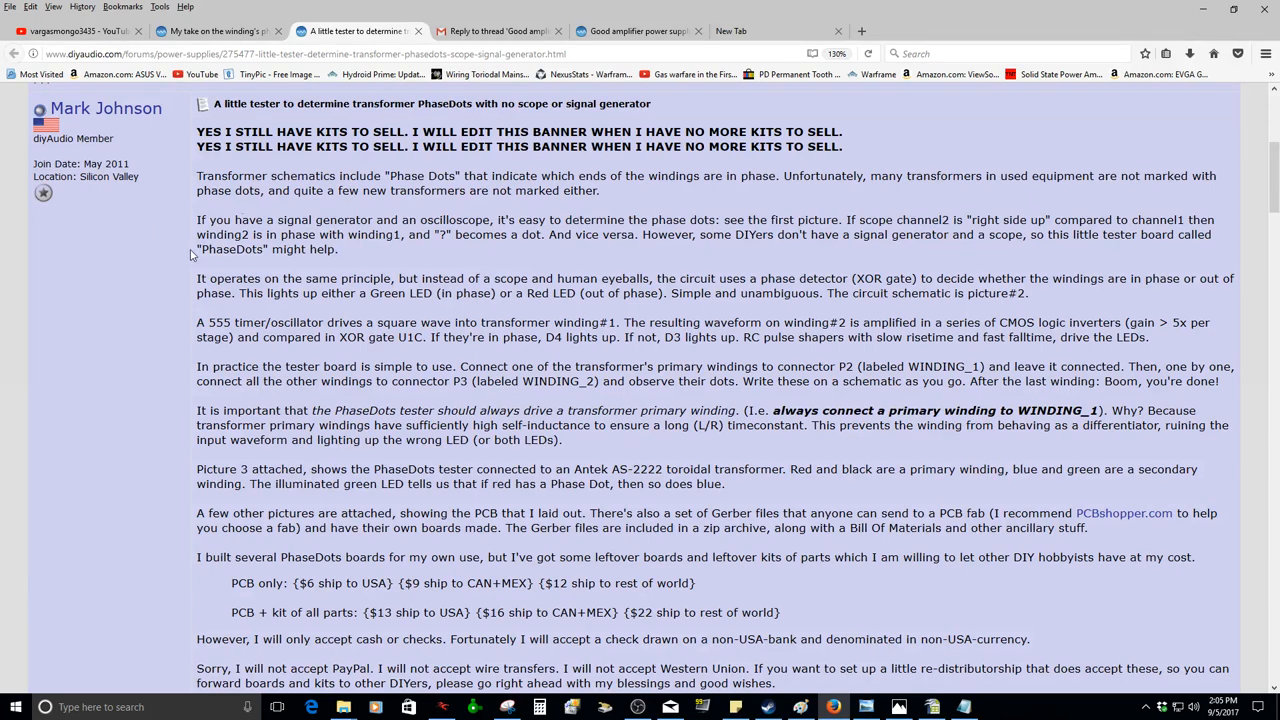
{"action": "mouse_move", "coordinate": [212, 312]}
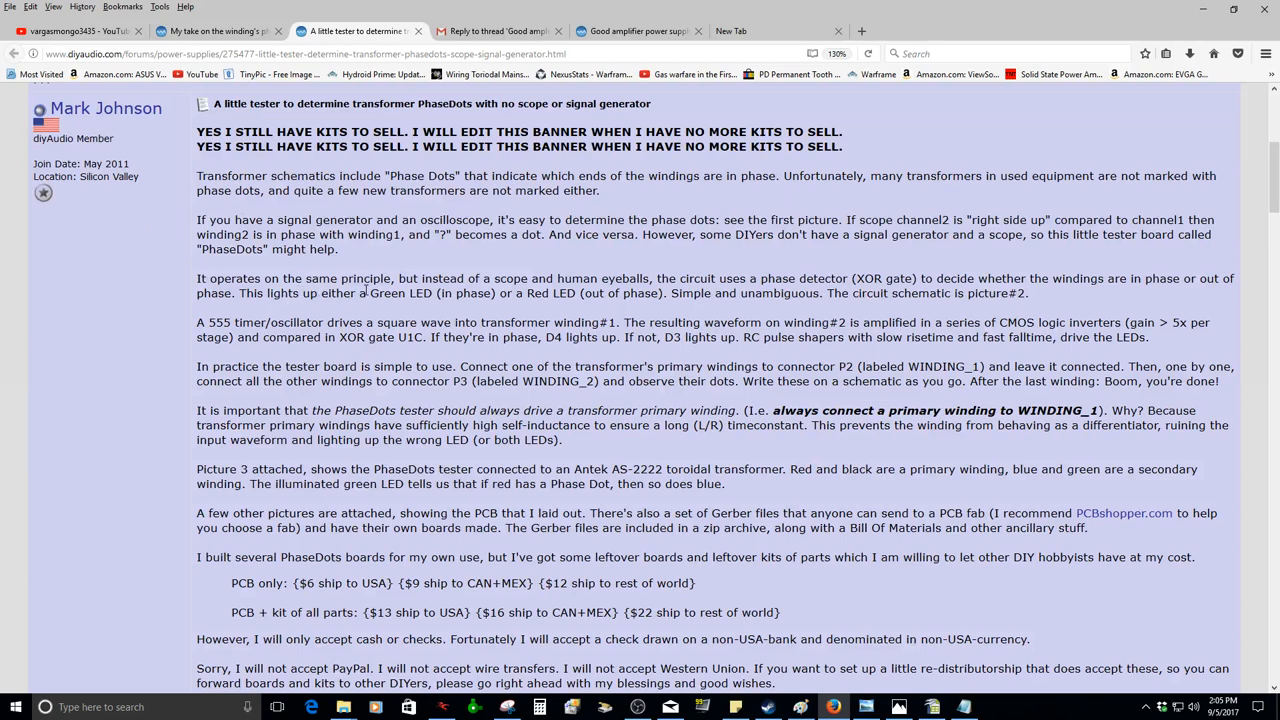
{"action": "mouse_move", "coordinate": [528, 289]}
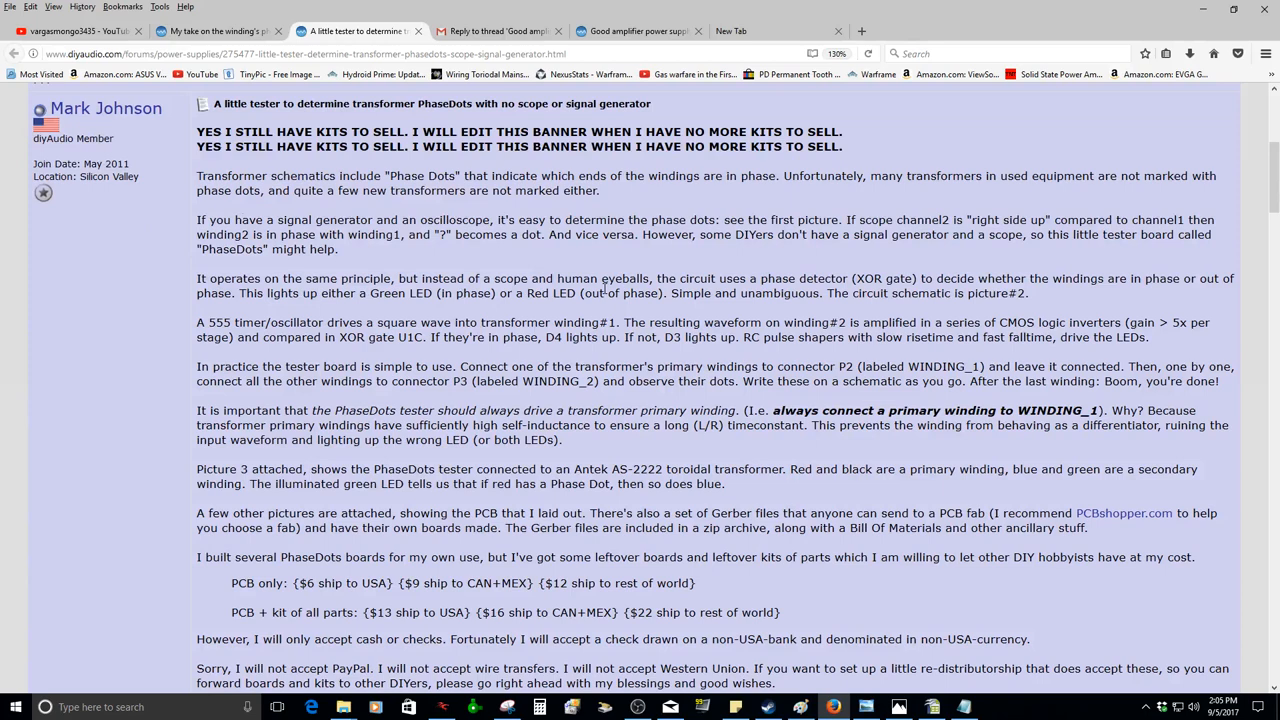
{"action": "mouse_move", "coordinate": [645, 286]}
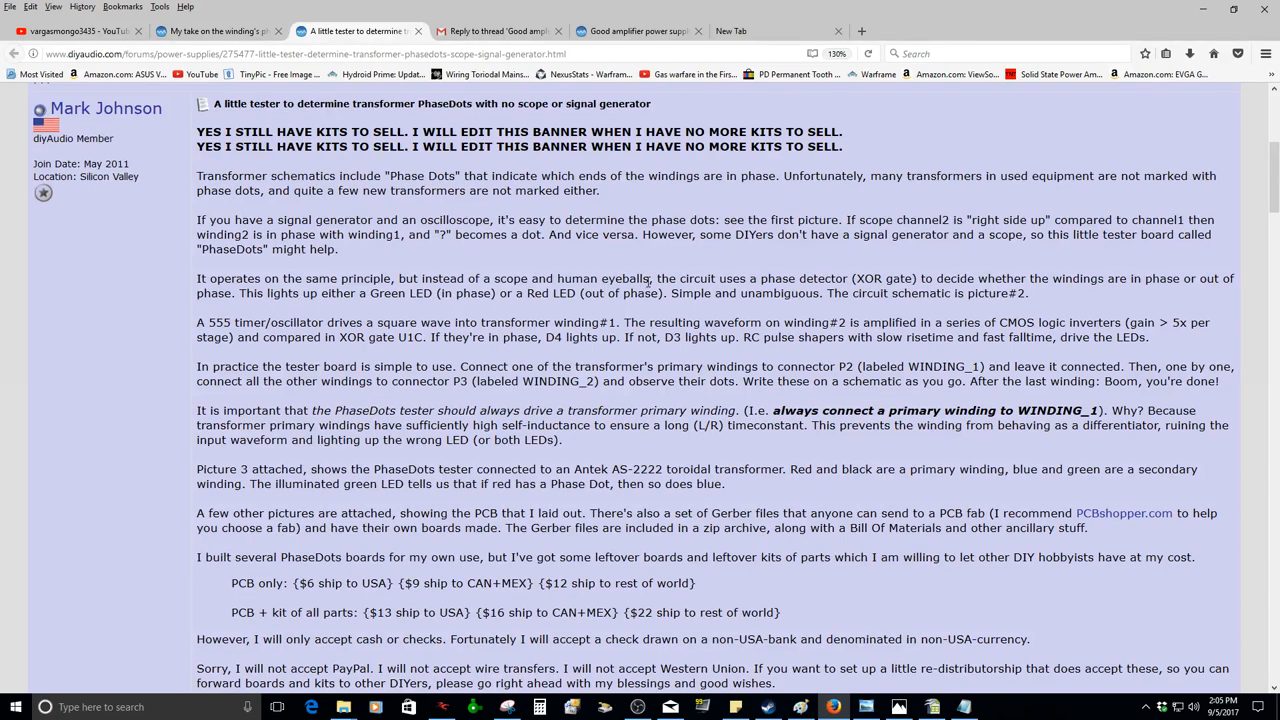
{"action": "mouse_move", "coordinate": [816, 291]}
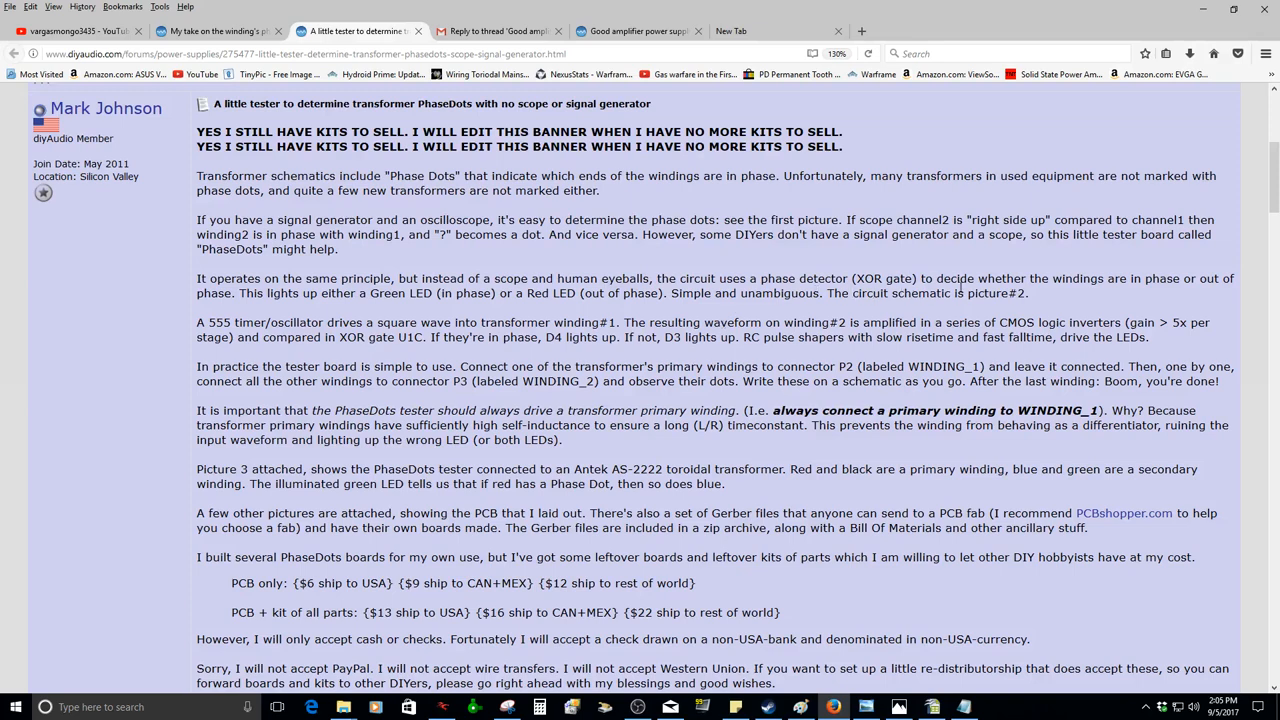
{"action": "mouse_move", "coordinate": [1164, 300]}
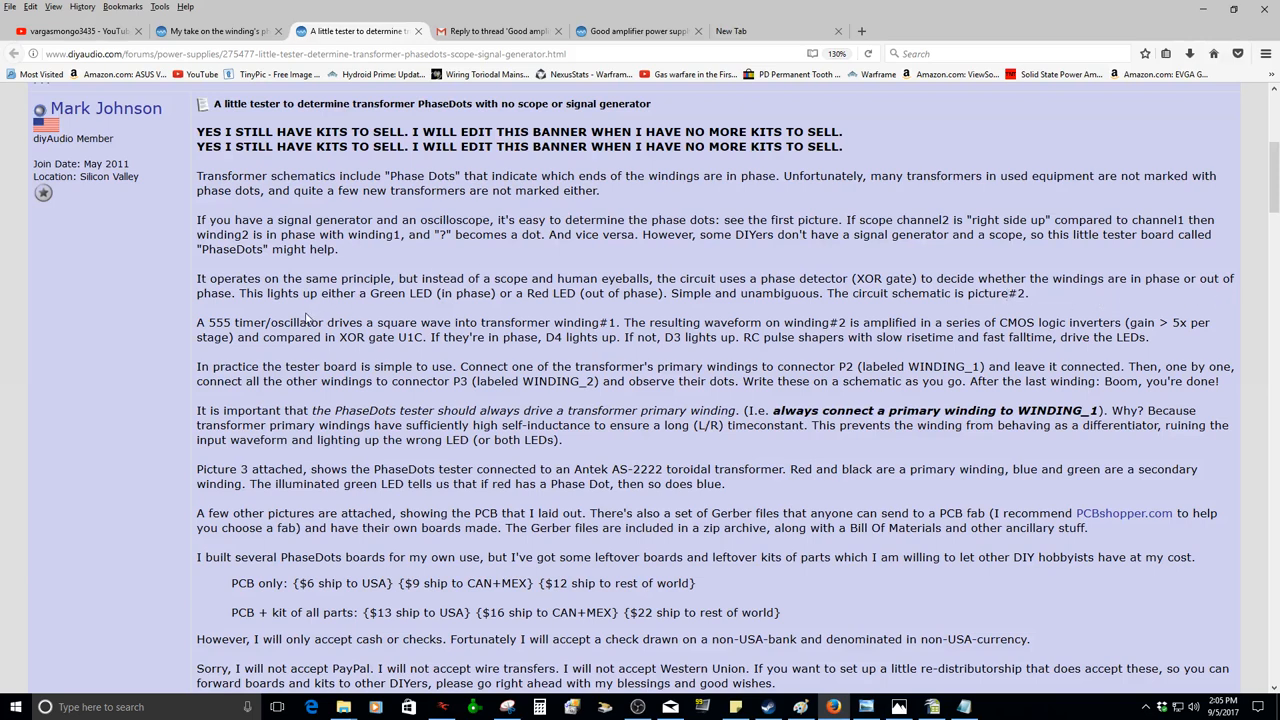
{"action": "mouse_move", "coordinate": [349, 313]}
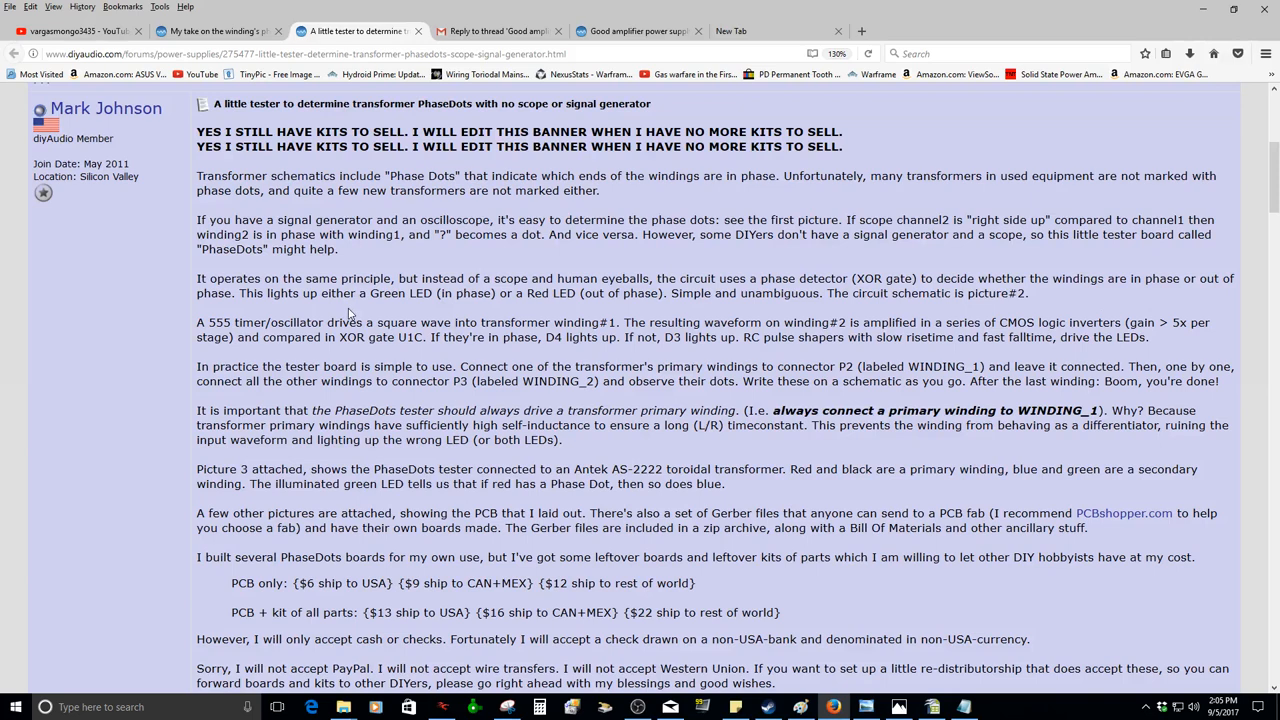
{"action": "mouse_move", "coordinate": [476, 307]}
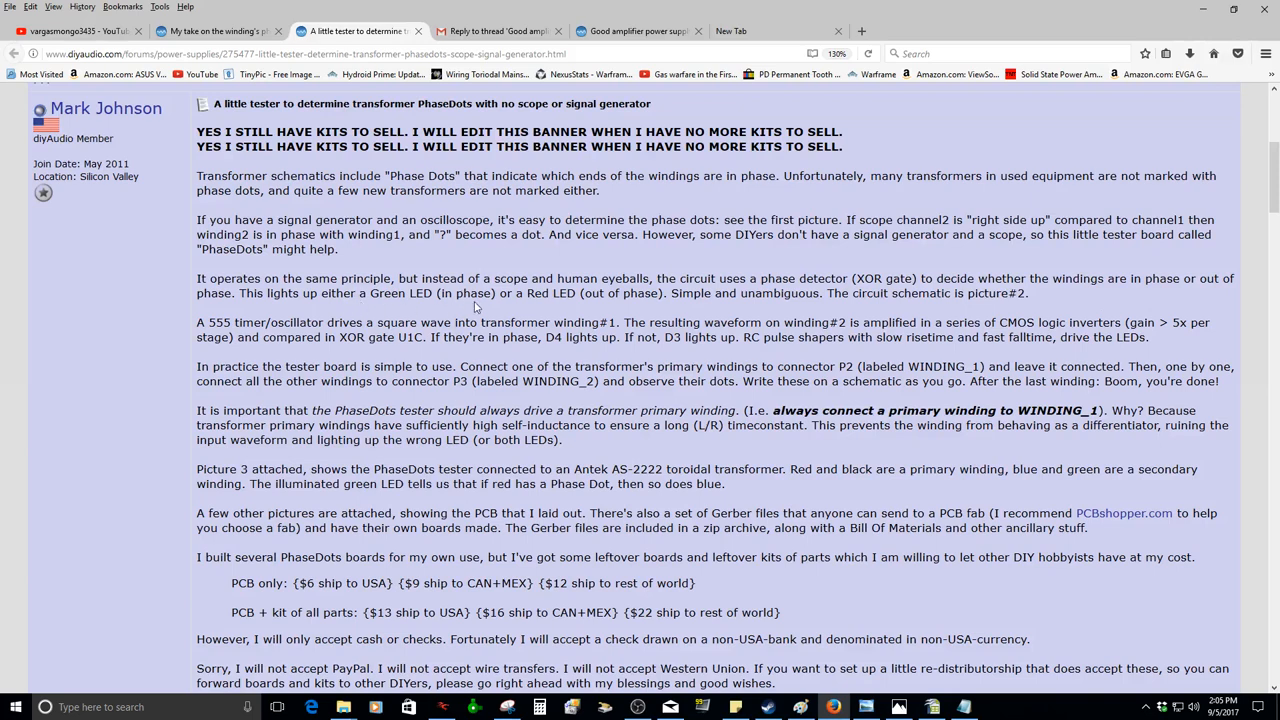
{"action": "mouse_move", "coordinate": [603, 298]}
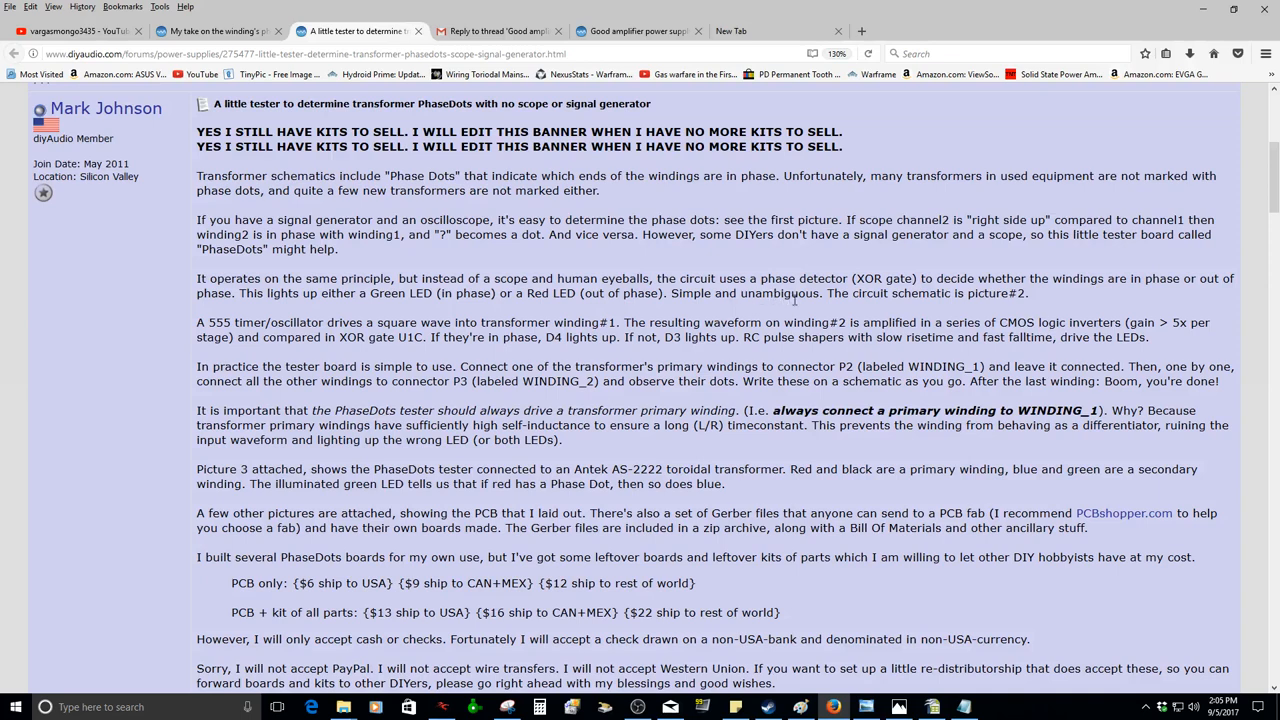
{"action": "mouse_move", "coordinate": [815, 307]}
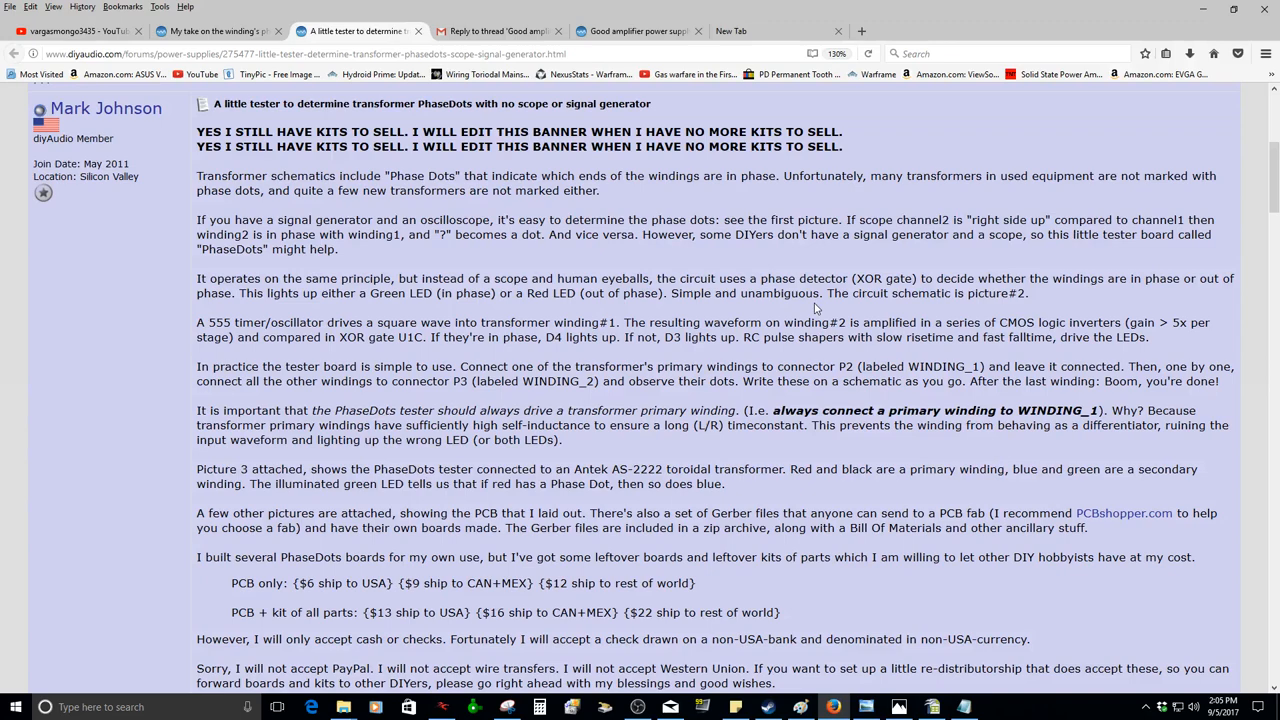
{"action": "mouse_move", "coordinate": [1040, 302]}
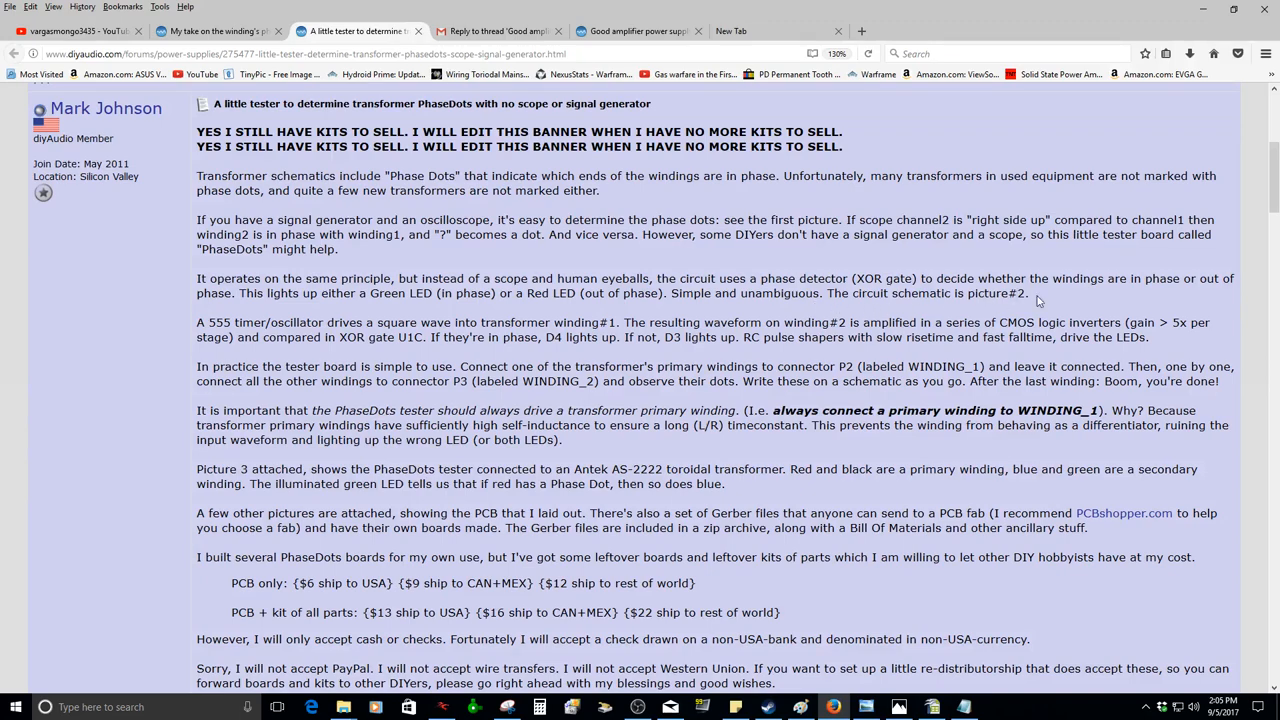
{"action": "scroll", "scroll_direction": "down", "scroll_amount": 3}
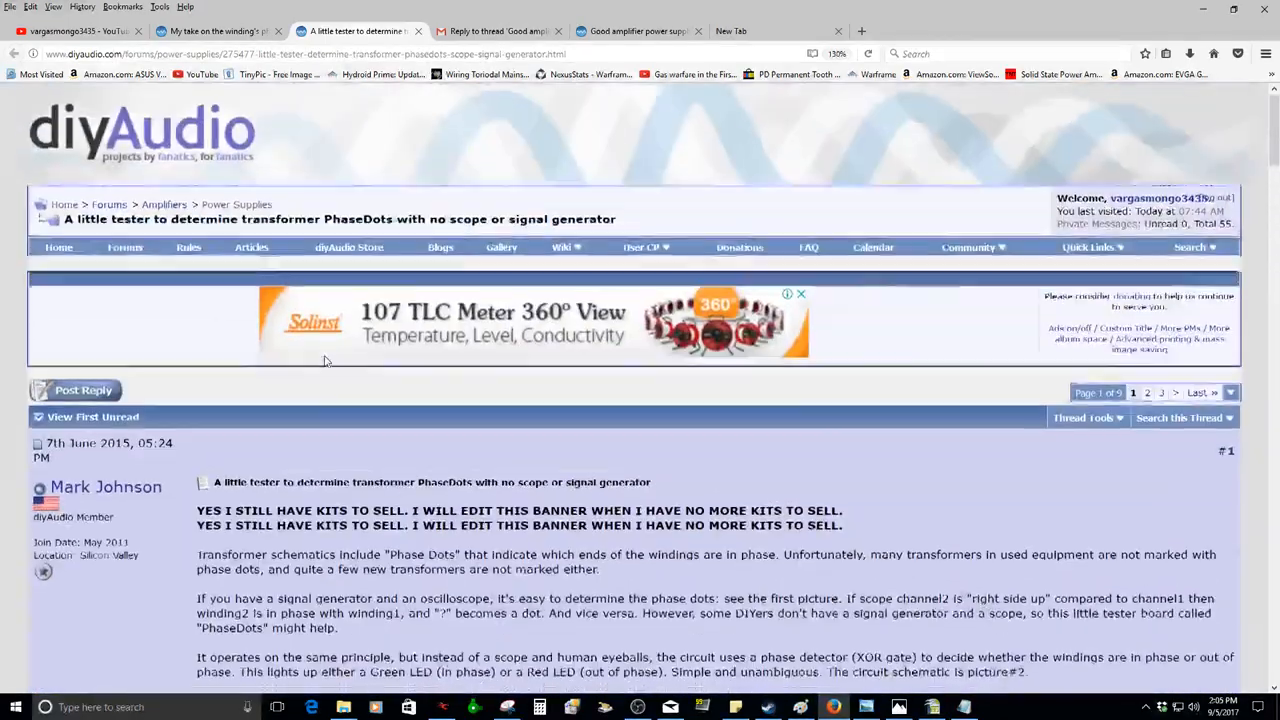
{"action": "scroll", "scroll_direction": "up", "scroll_amount": 3}
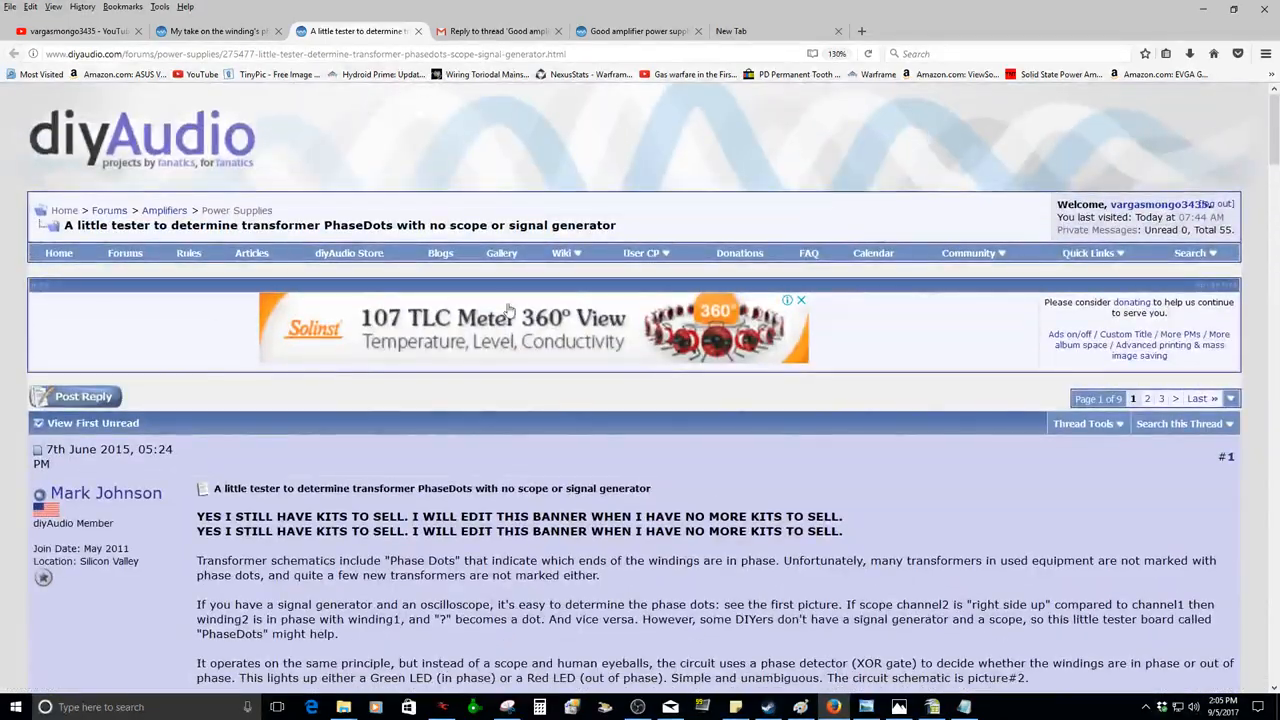
{"action": "scroll", "scroll_direction": "down", "scroll_amount": 3}
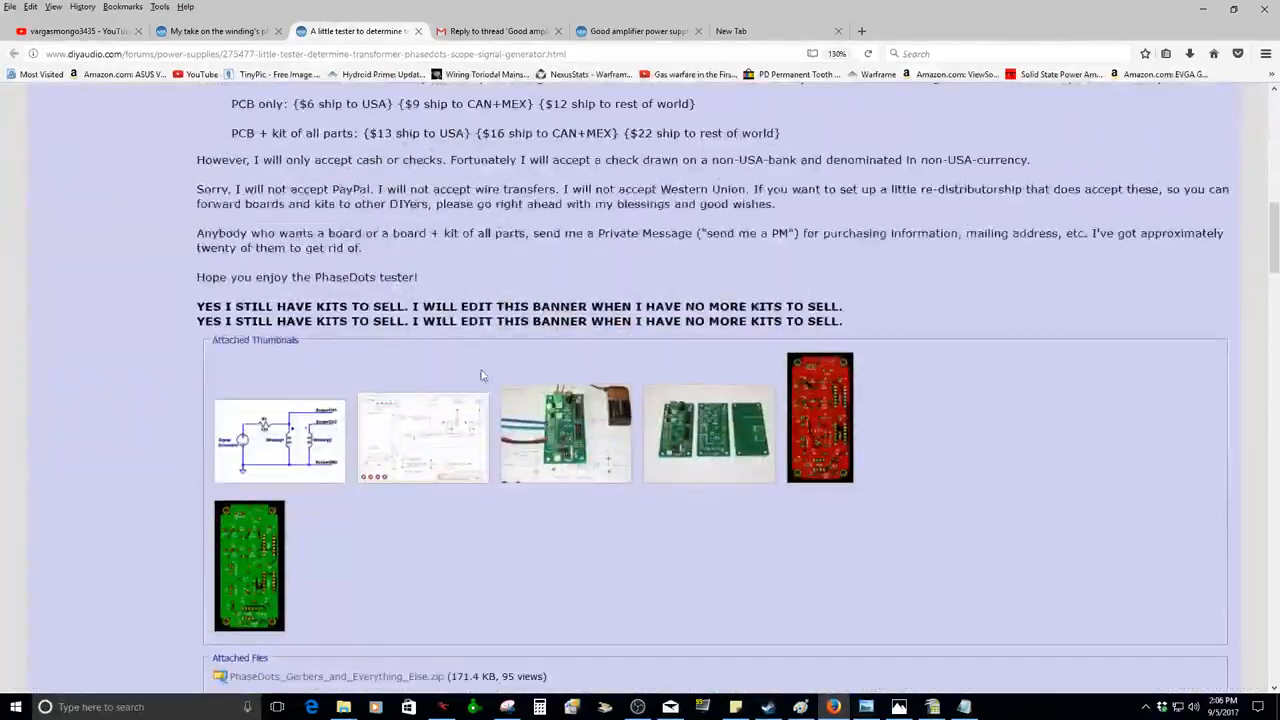
{"action": "scroll", "scroll_direction": "down", "scroll_amount": 3}
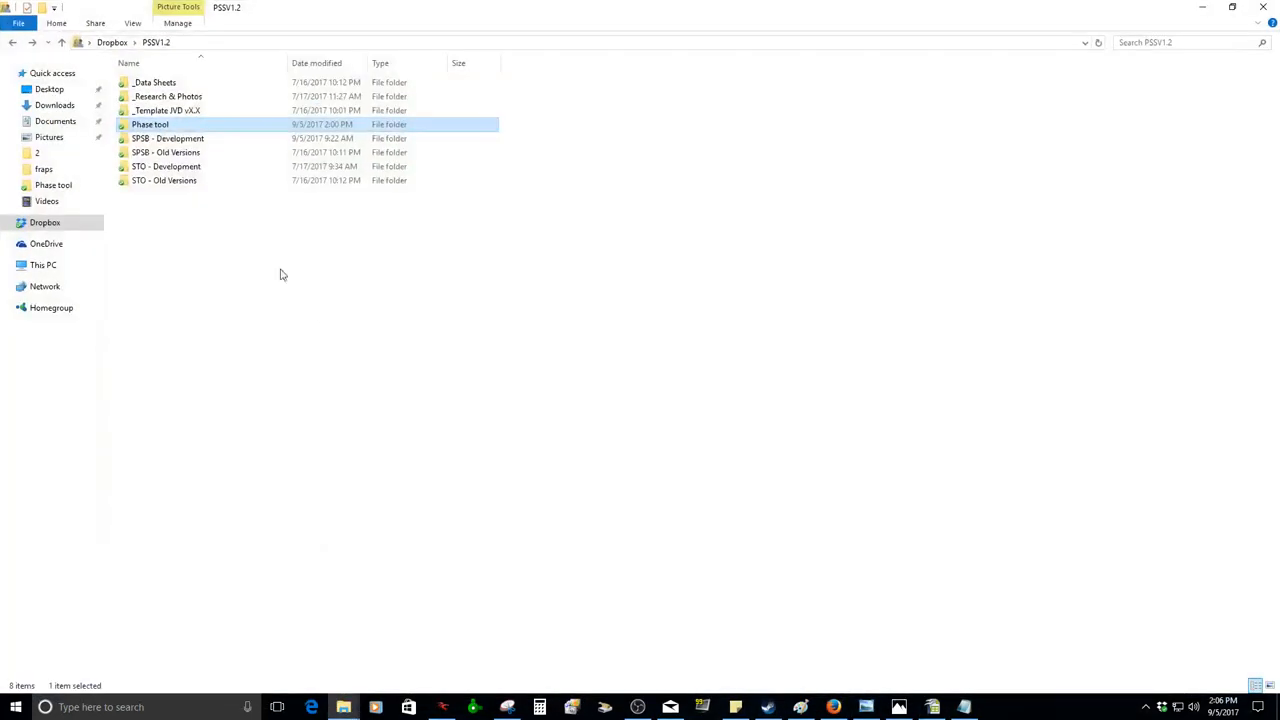
{"action": "mouse_move", "coordinate": [49, 137]}
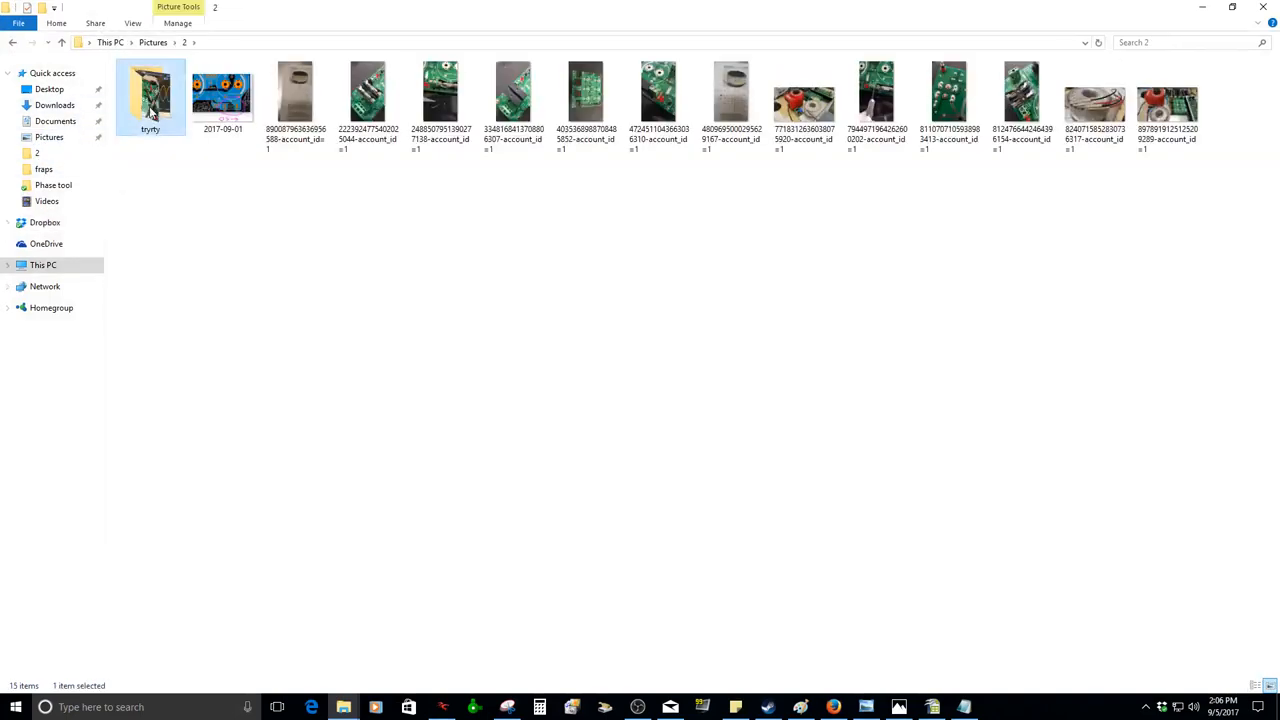
- Open the tryrty folder under Pictures and double-click its first PhaseDots test photo
{"action": "double_click", "coordinate": [150, 95]}
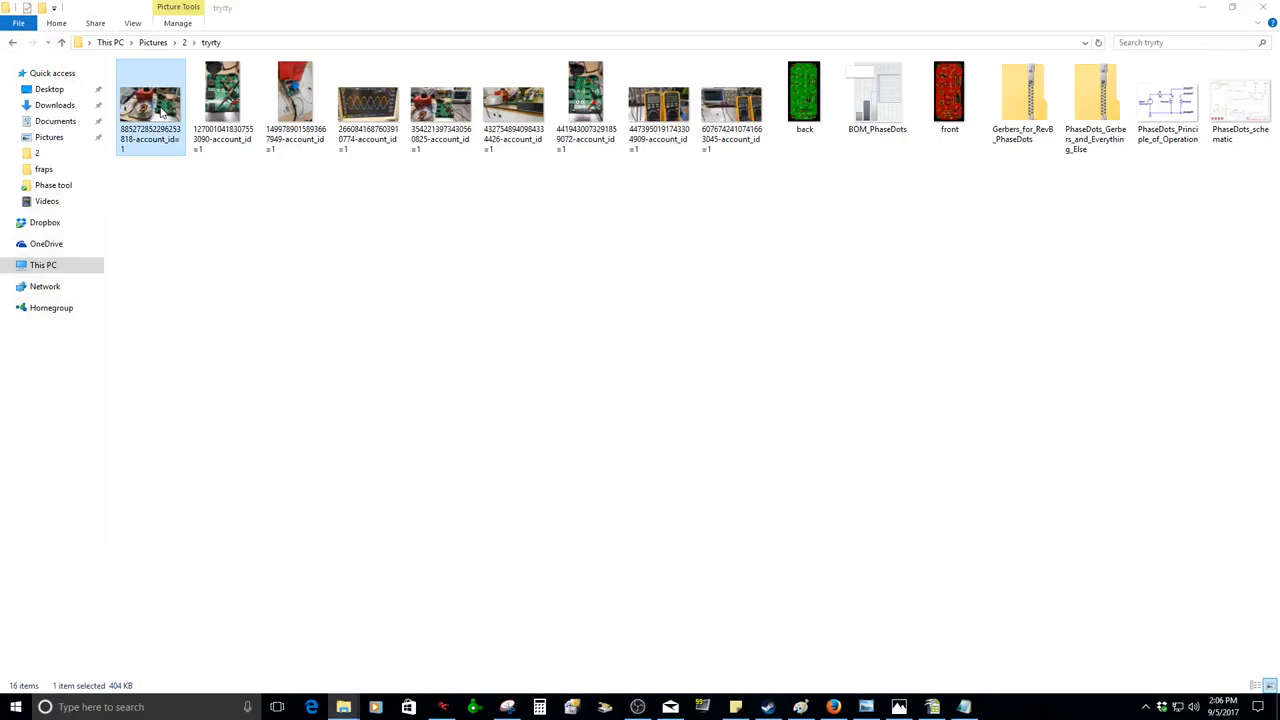
{"action": "double_click", "coordinate": [151, 95]}
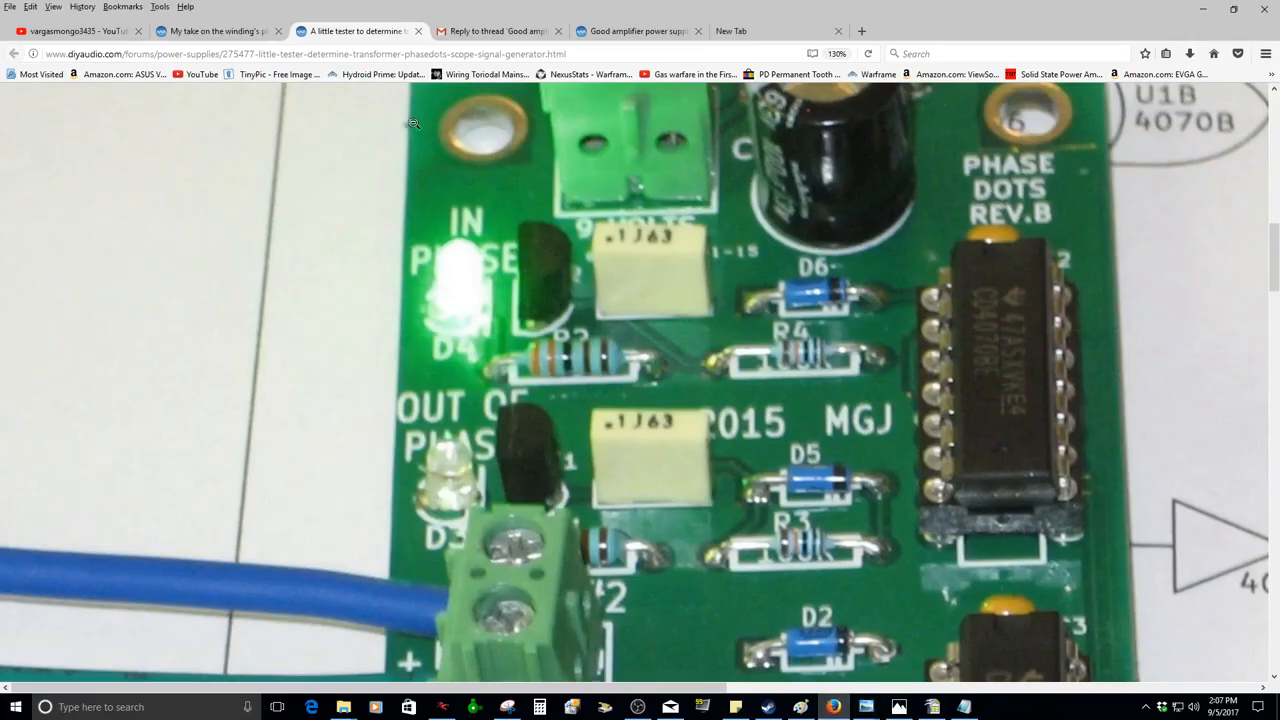
- Scroll the amplifier power supply thread and enlarge its attached wiring drawing
{"action": "left_click", "coordinate": [637, 31]}
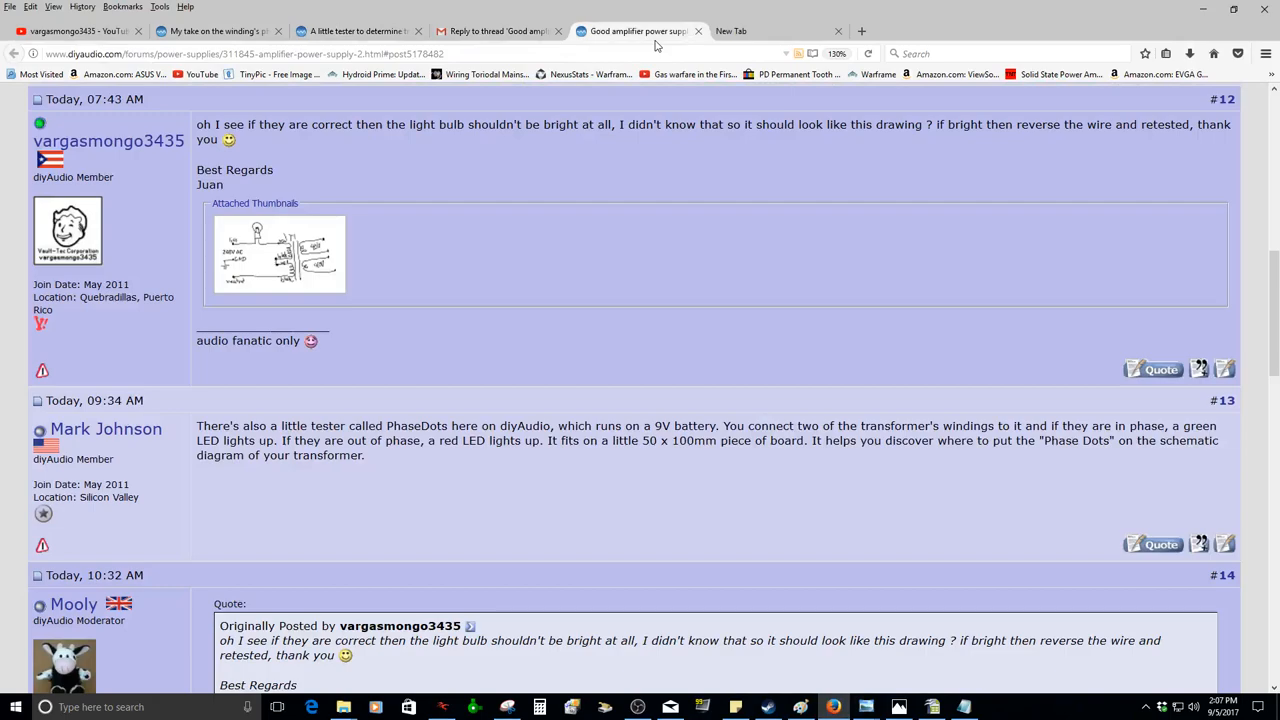
{"action": "scroll", "scroll_direction": "down", "scroll_amount": 3}
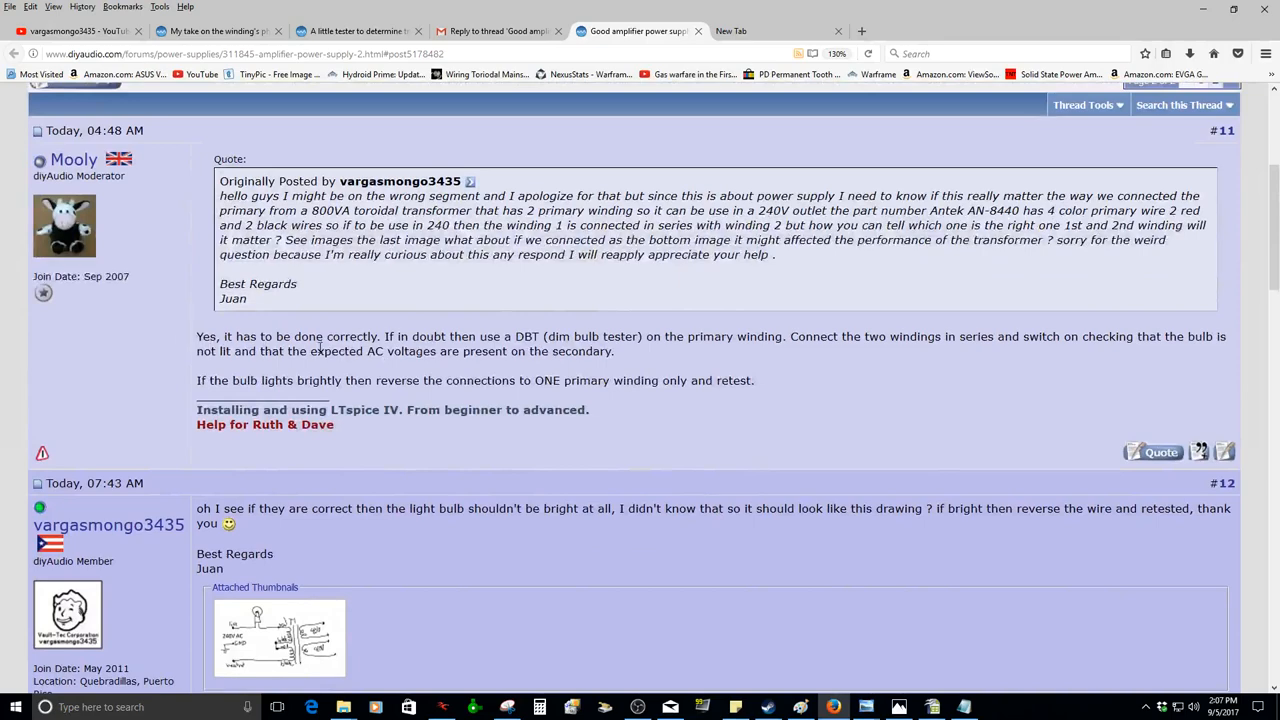
{"action": "scroll", "scroll_direction": "down", "scroll_amount": 3}
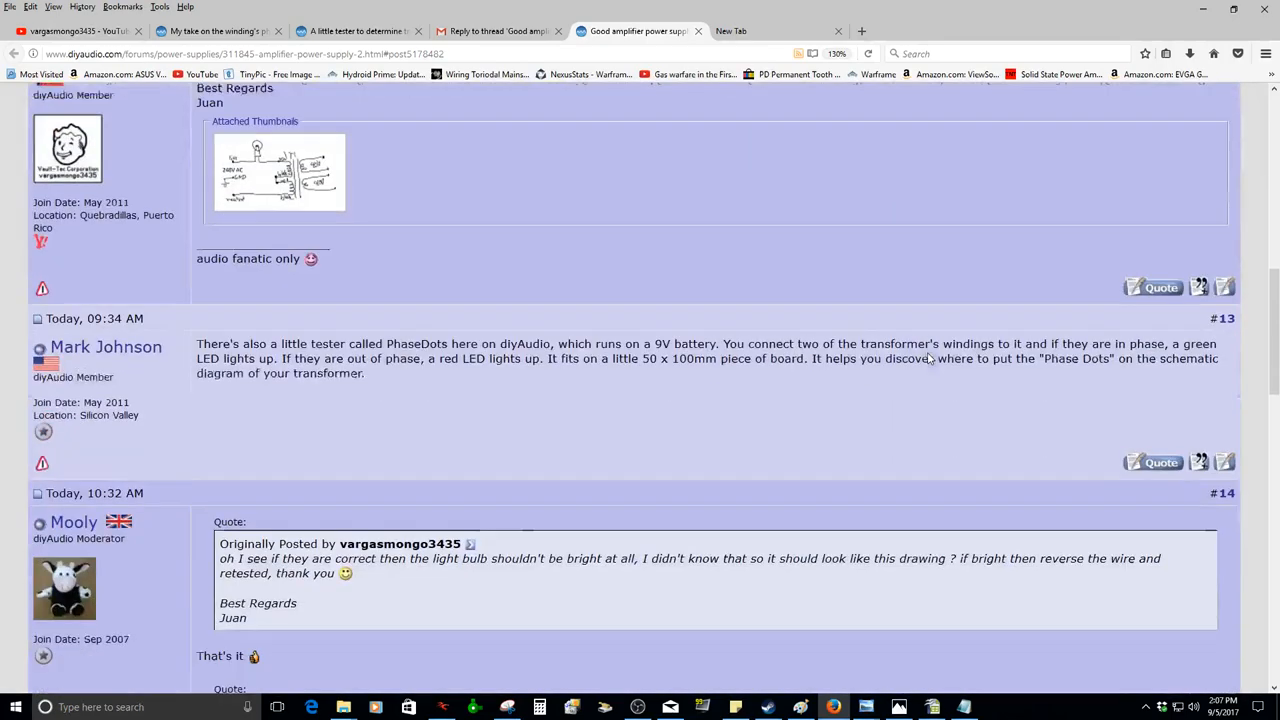
{"action": "left_click", "coordinate": [279, 172]}
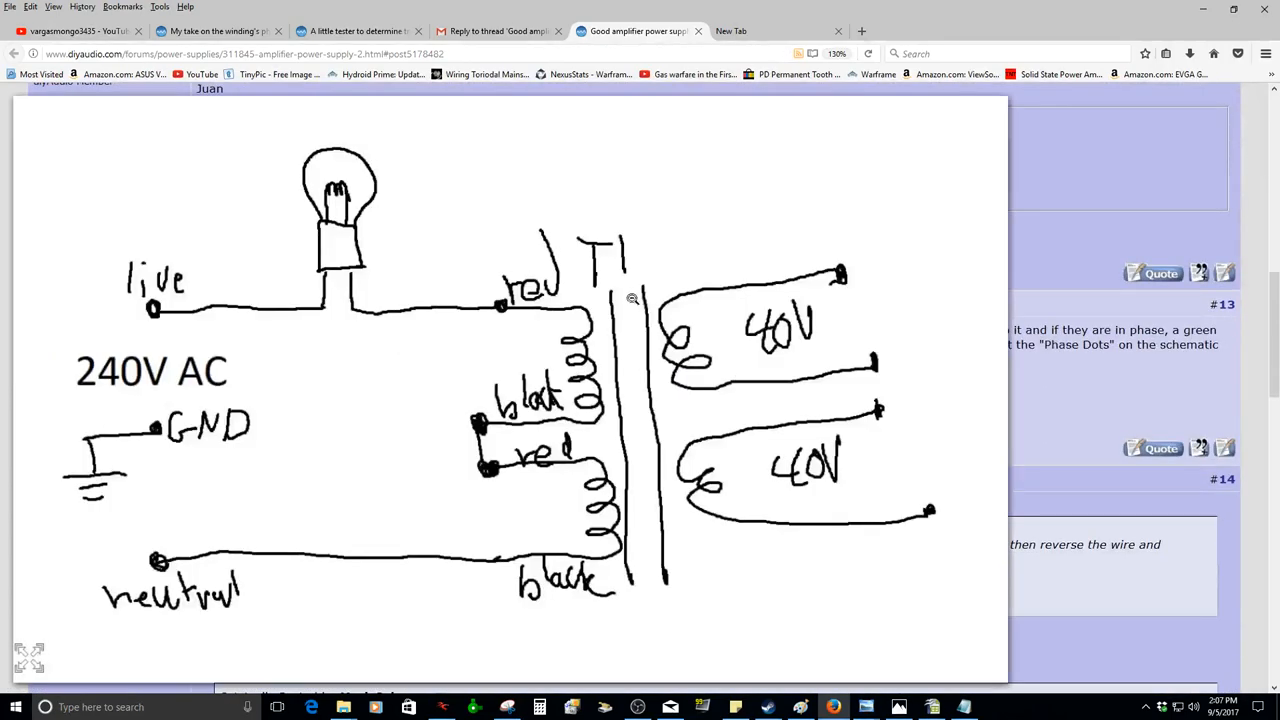
- Glance at the notification email and the phase-finder thread, then return to the power supply thread
{"action": "left_click", "coordinate": [497, 31]}
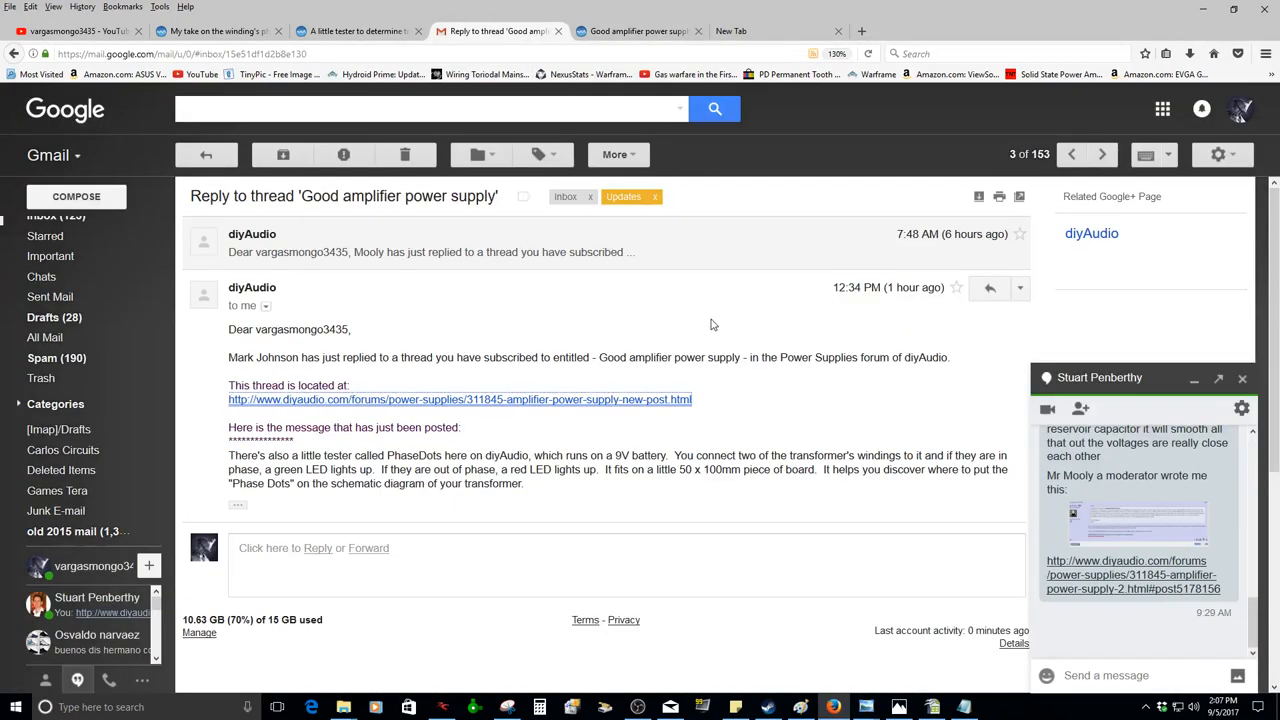
{"action": "left_click", "coordinate": [215, 31]}
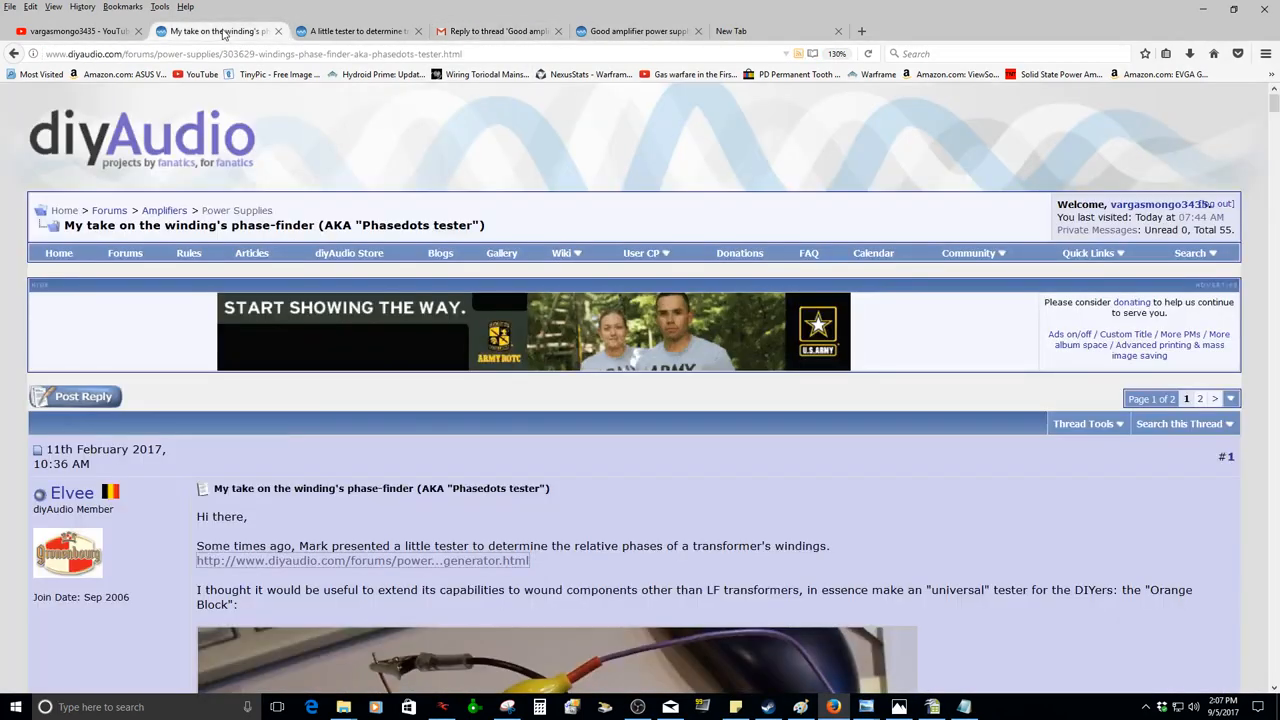
{"action": "scroll", "scroll_direction": "down", "scroll_amount": 3}
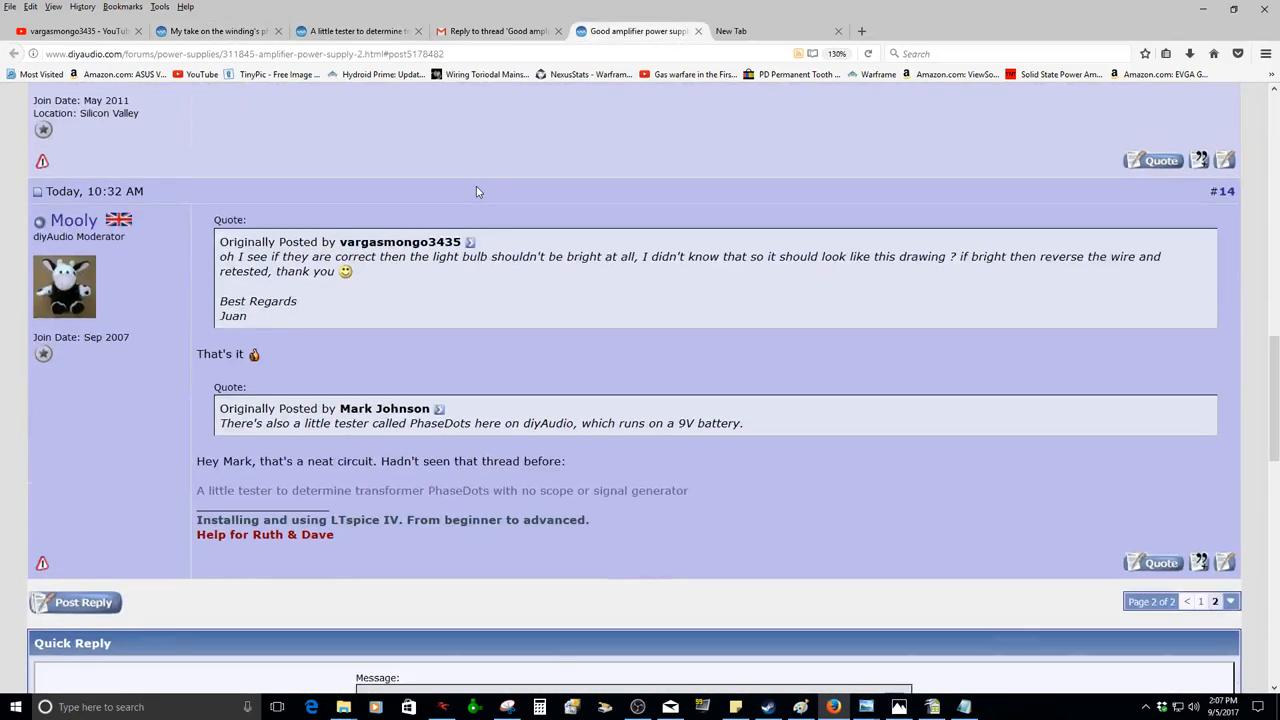
{"action": "left_click", "coordinate": [497, 31]}
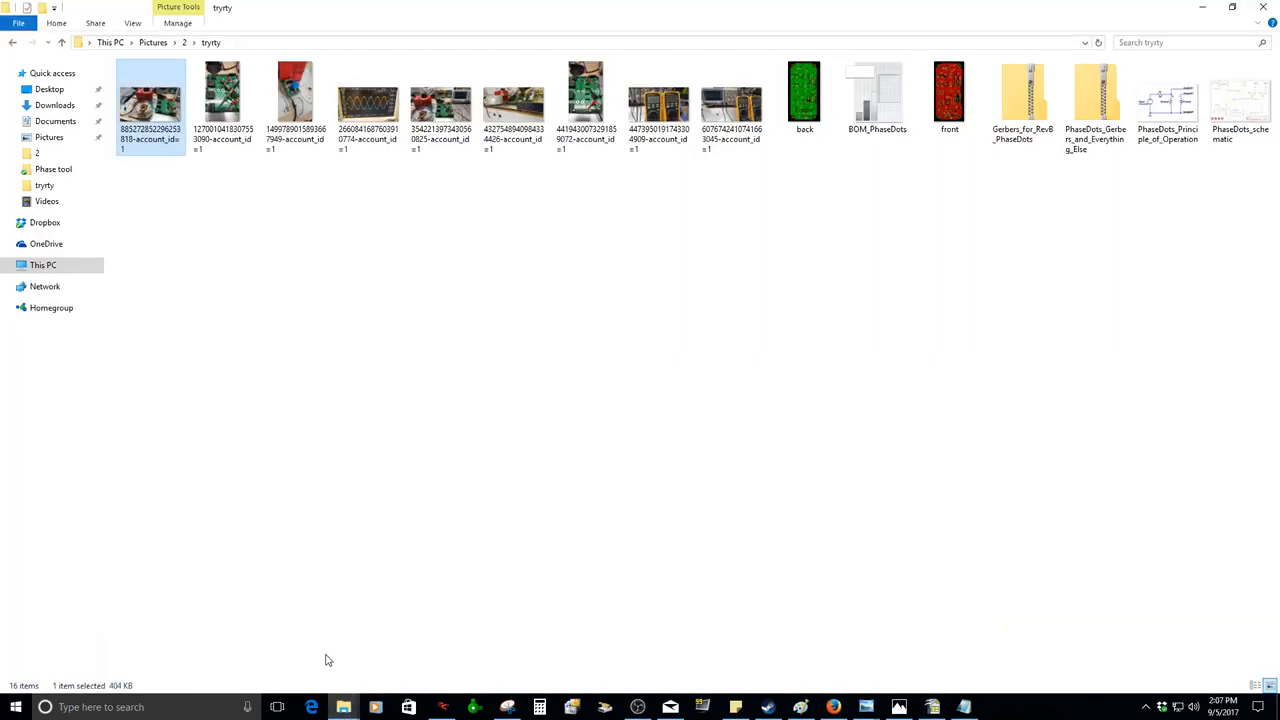
- Open the probed power supply board photo in Photo Viewer and advance past the oscilloscope capture
{"action": "left_click", "coordinate": [222, 95]}
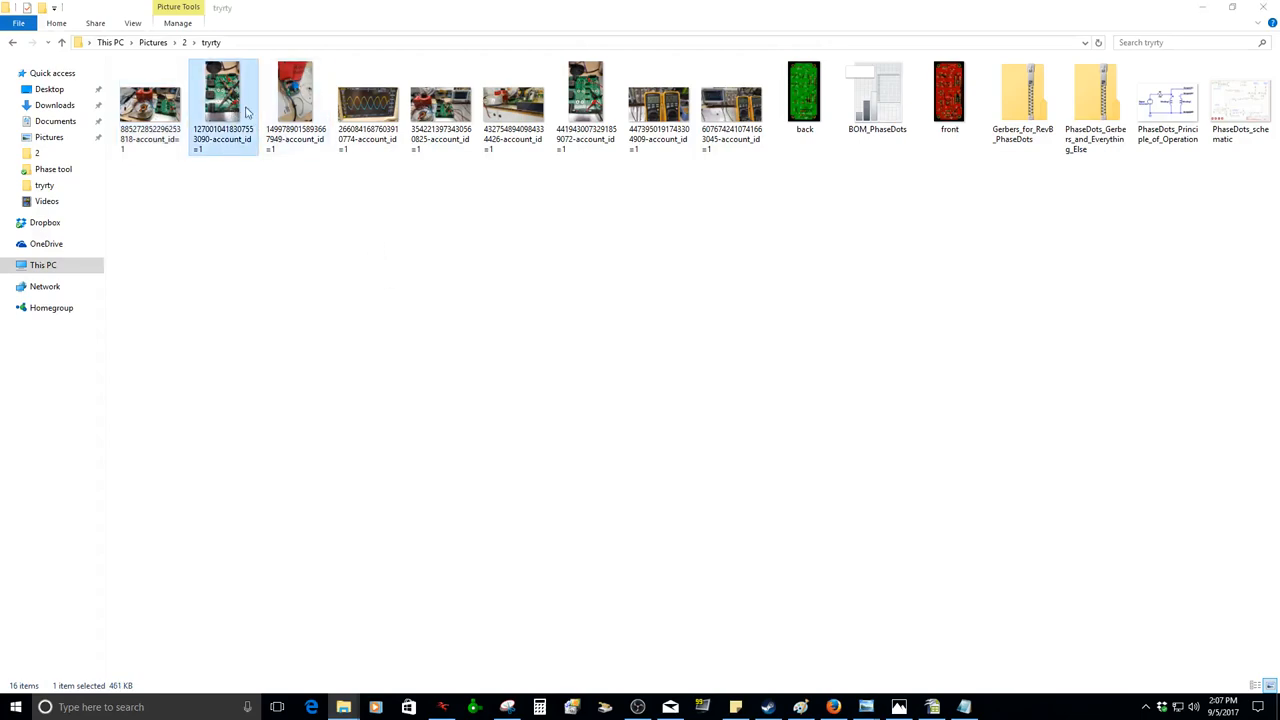
{"action": "double_click", "coordinate": [222, 97]}
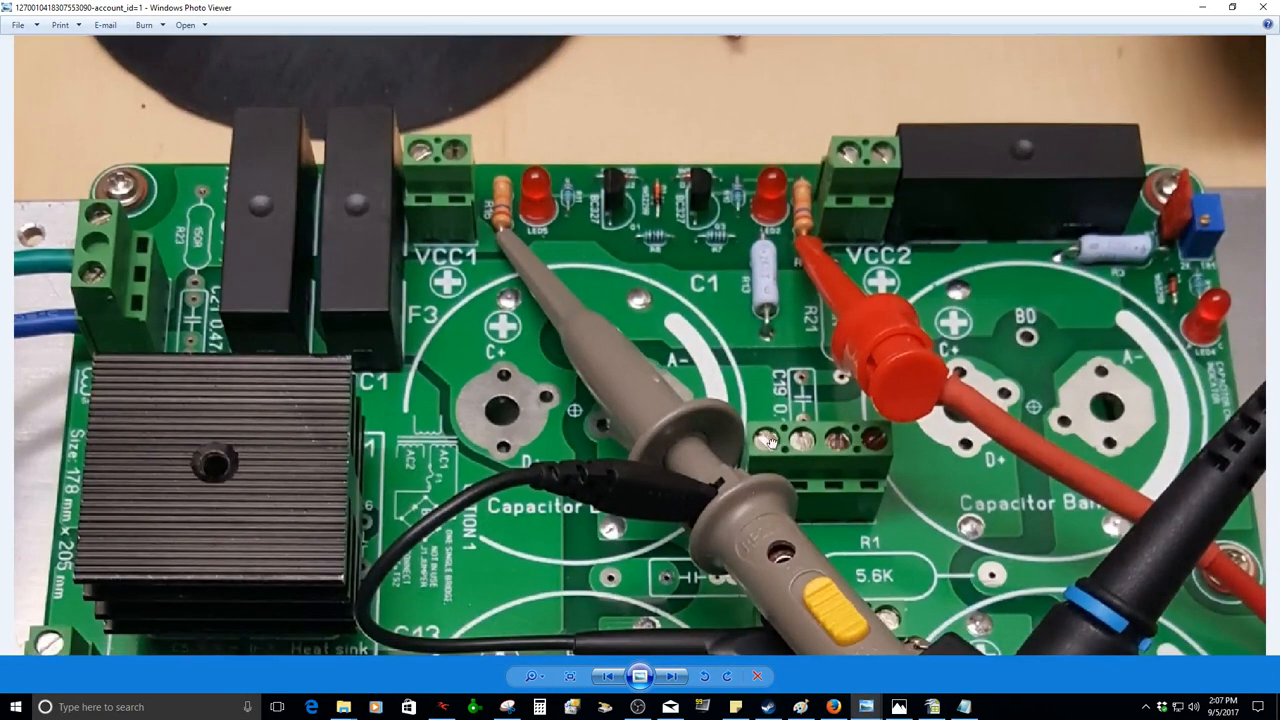
{"action": "left_click", "coordinate": [670, 676]}
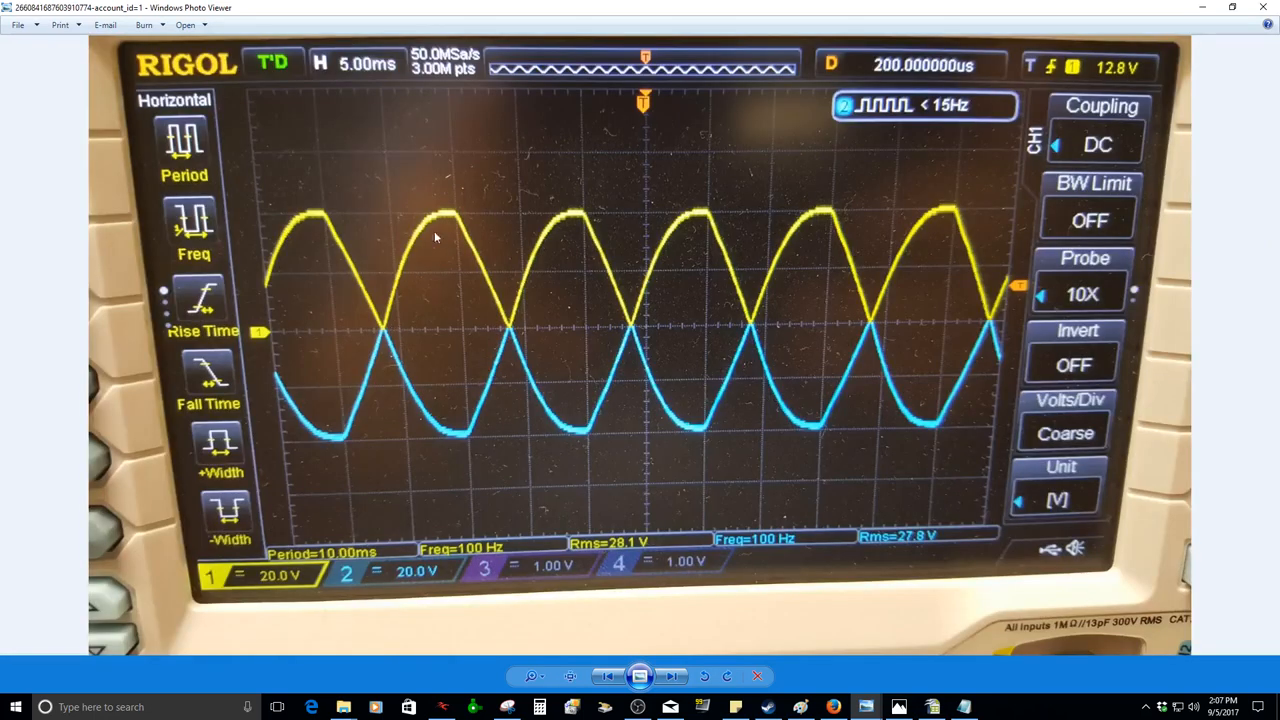
{"action": "mouse_move", "coordinate": [585, 215]}
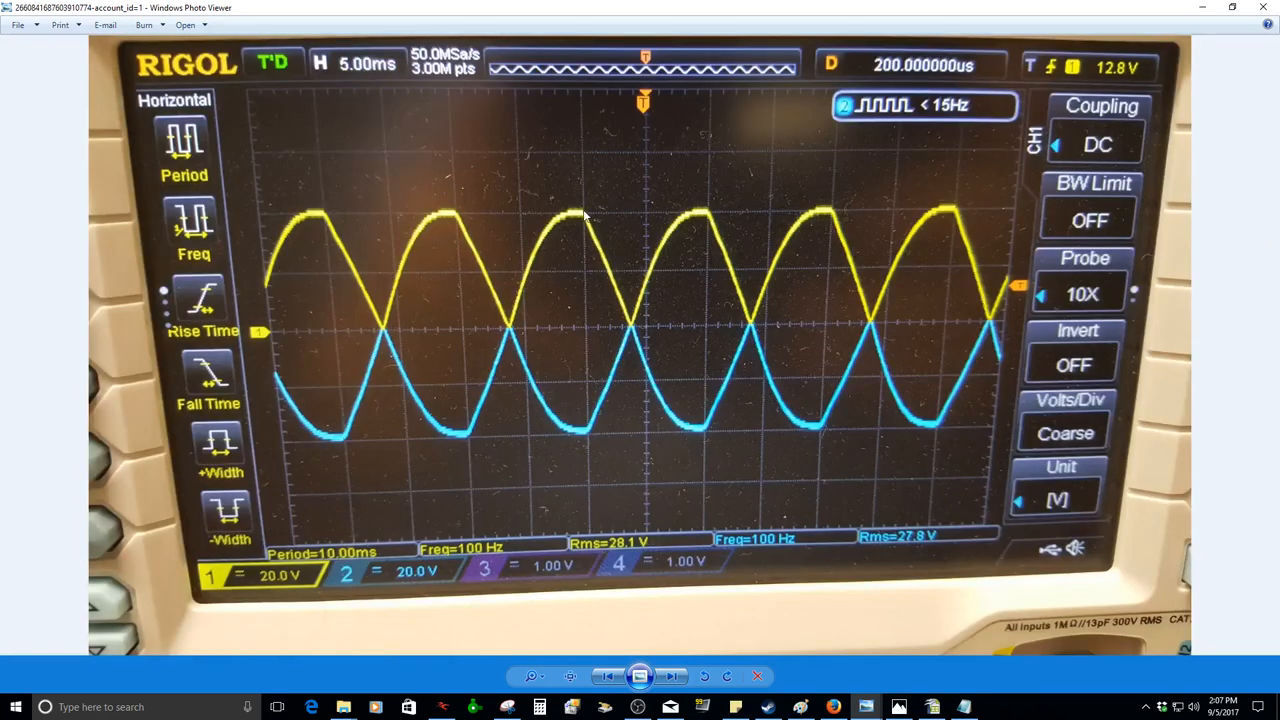
{"action": "mouse_move", "coordinate": [757, 193]}
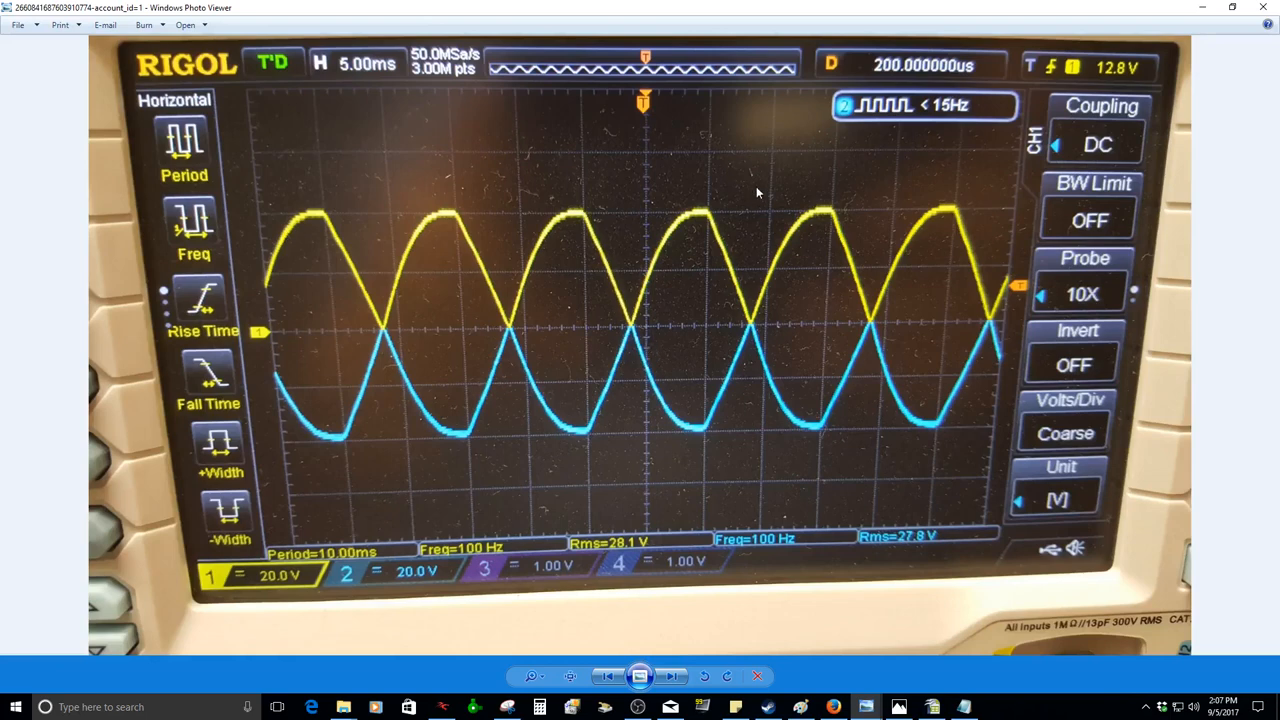
{"action": "mouse_move", "coordinate": [897, 77]}
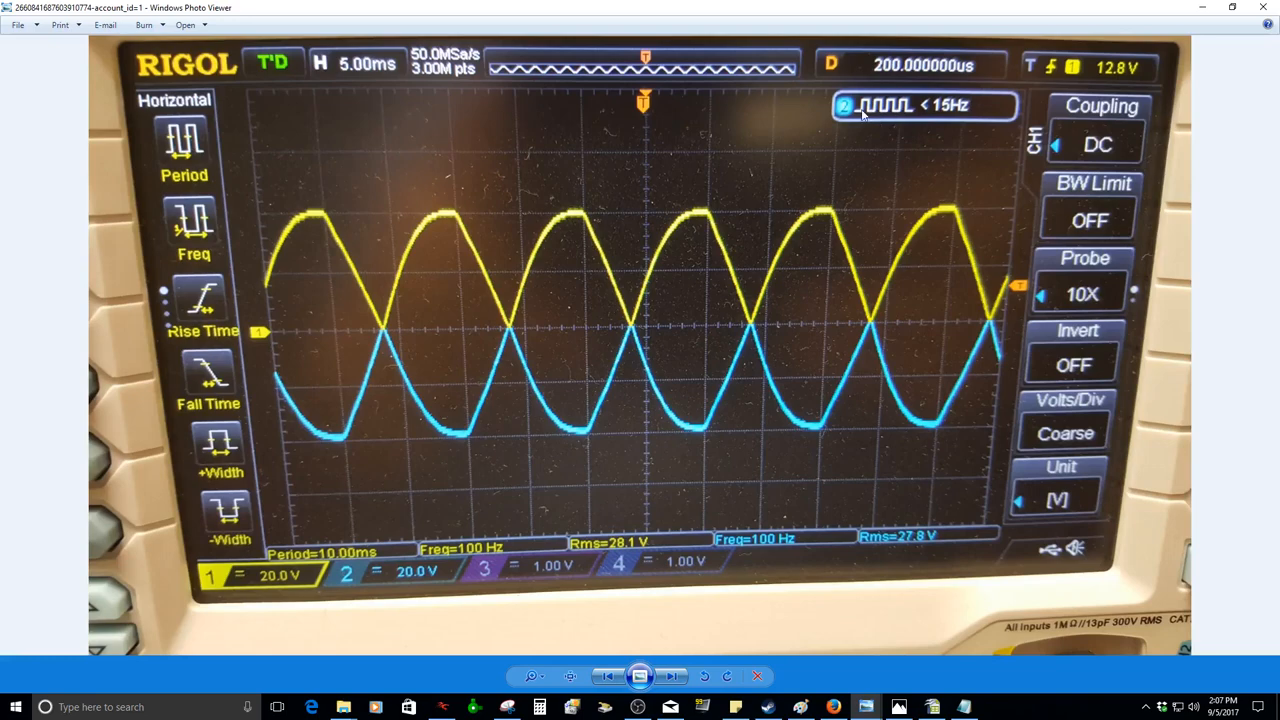
{"action": "mouse_move", "coordinate": [970, 122]}
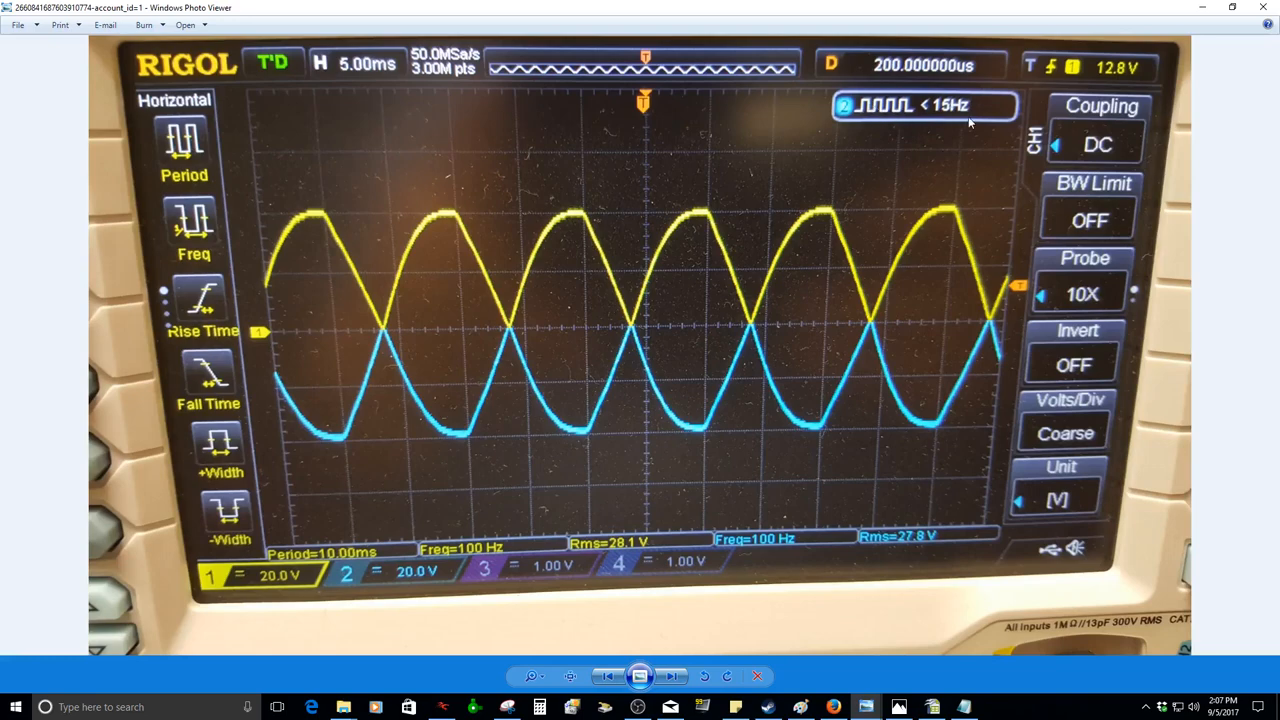
{"action": "mouse_move", "coordinate": [783, 220]}
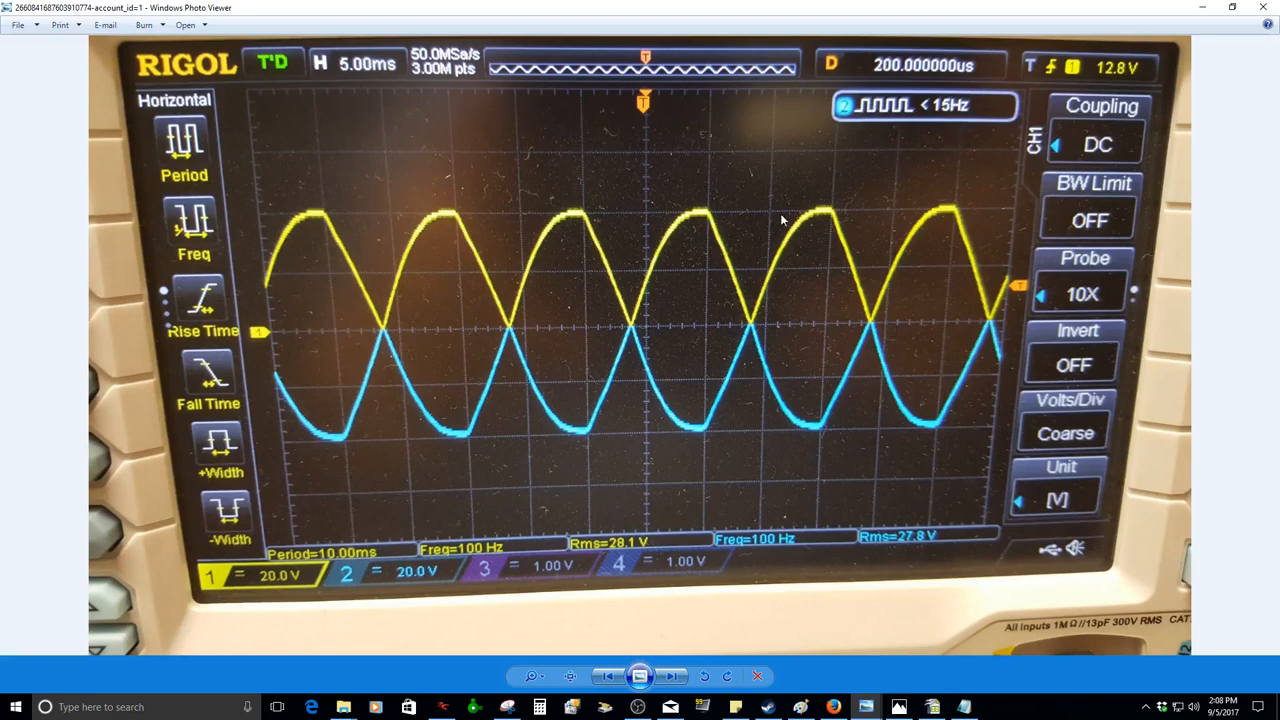
{"action": "left_click", "coordinate": [671, 676]}
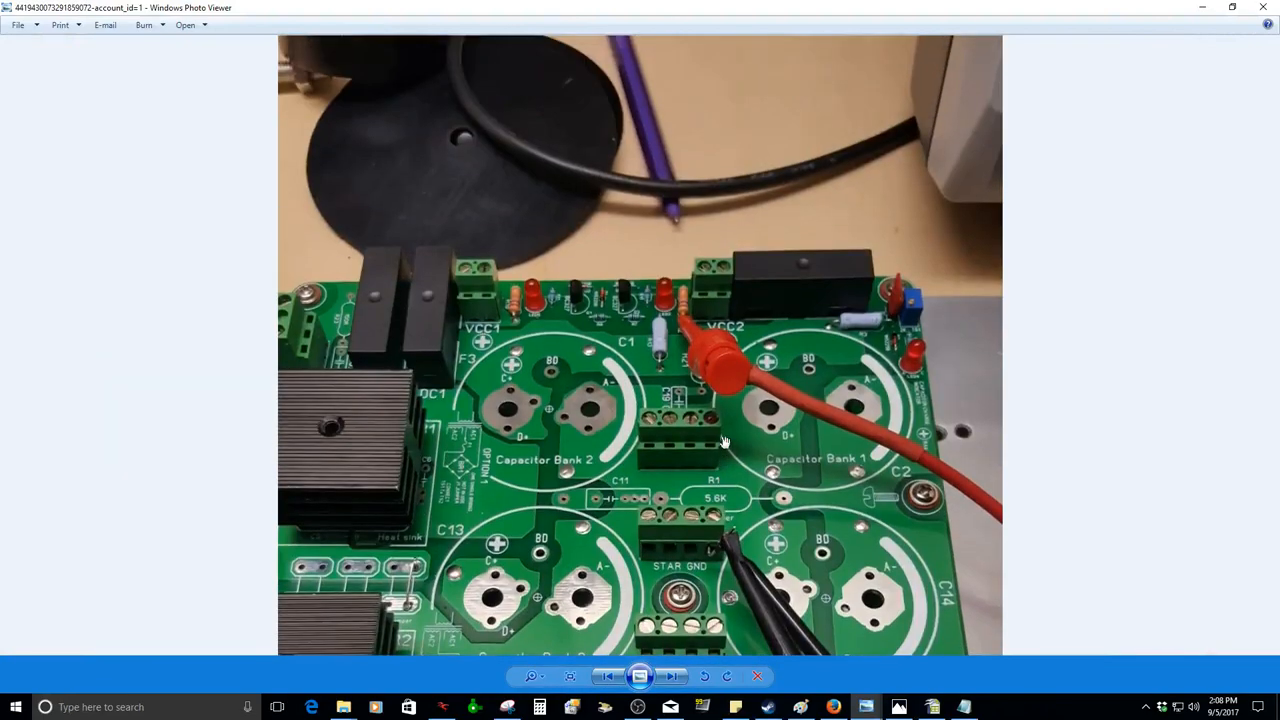
- Step through the two multimeter readings photo and the scope-with-both-meters photo
{"action": "left_click", "coordinate": [671, 676]}
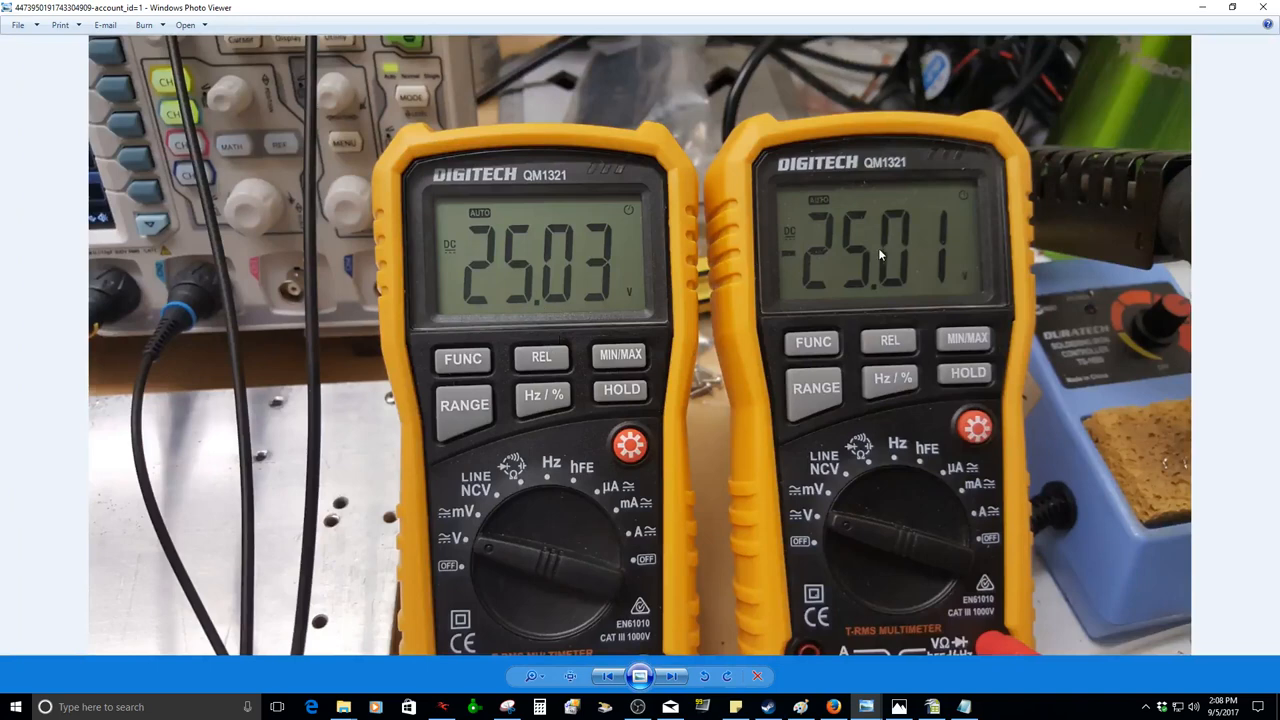
{"action": "left_click", "coordinate": [671, 676]}
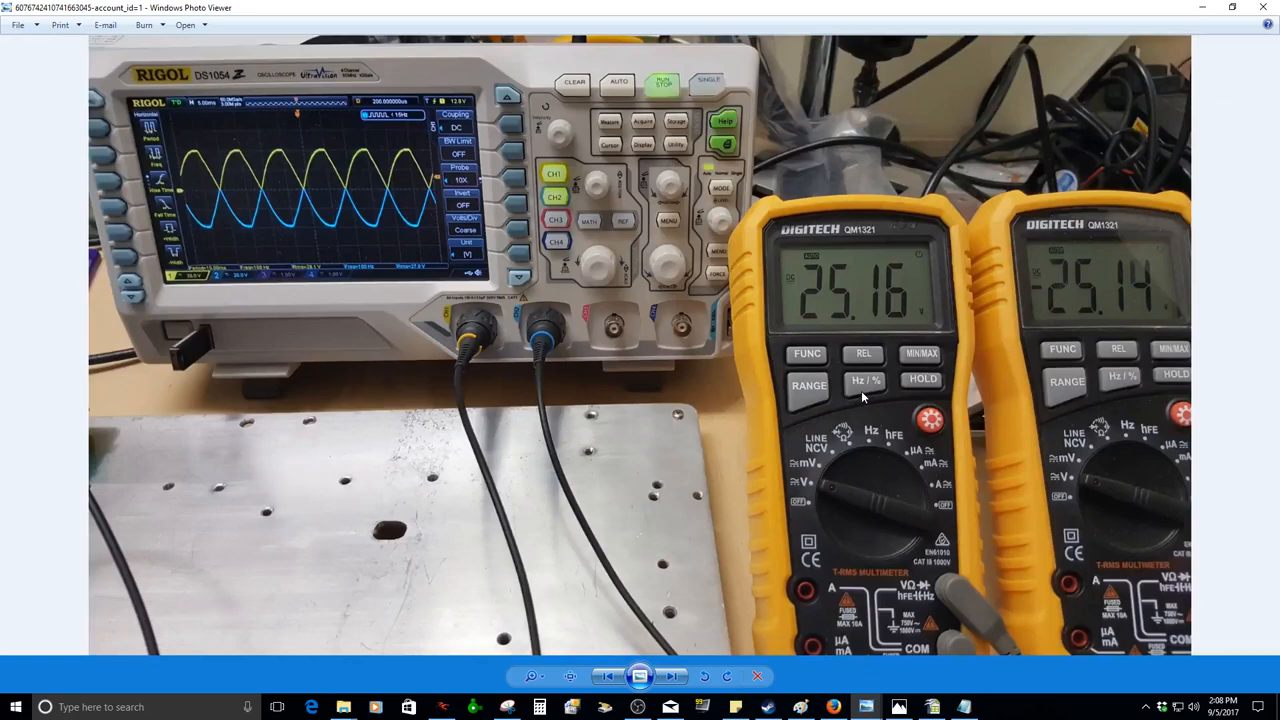
{"action": "left_click", "coordinate": [670, 676]}
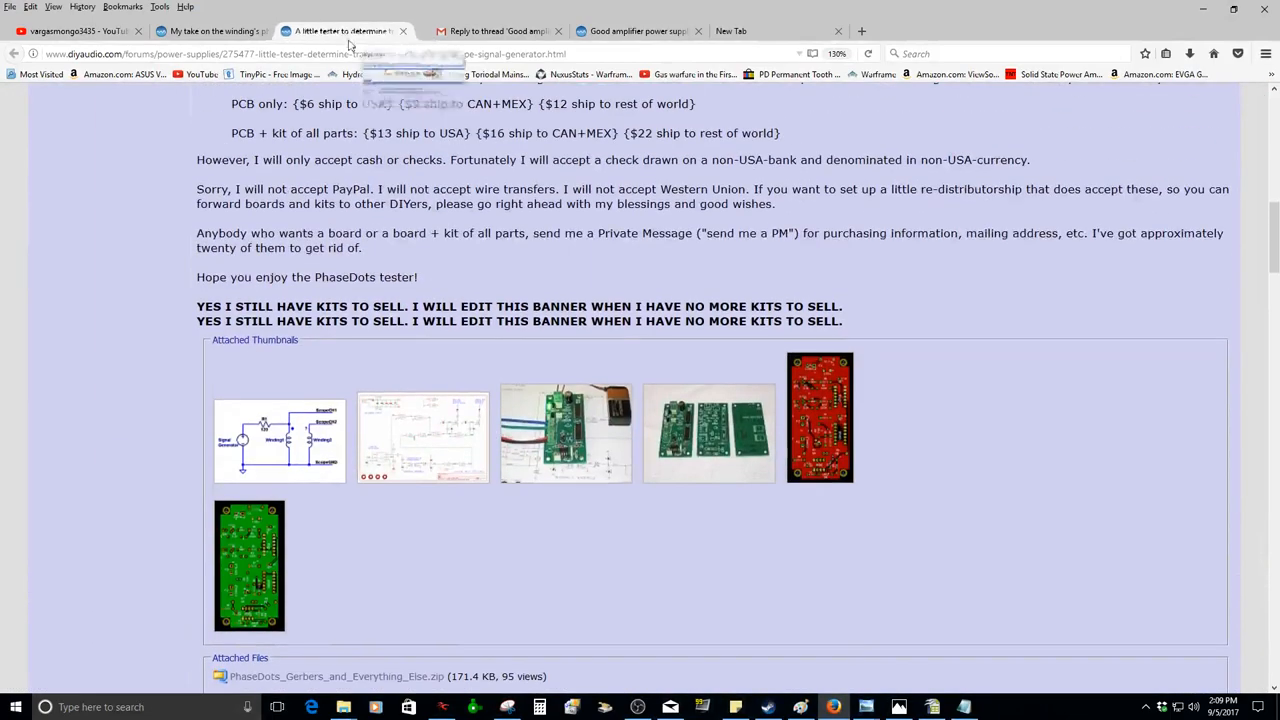
- Check the Gmail notification, then scroll the amplifier thread to post #13
{"action": "left_click", "coordinate": [497, 31]}
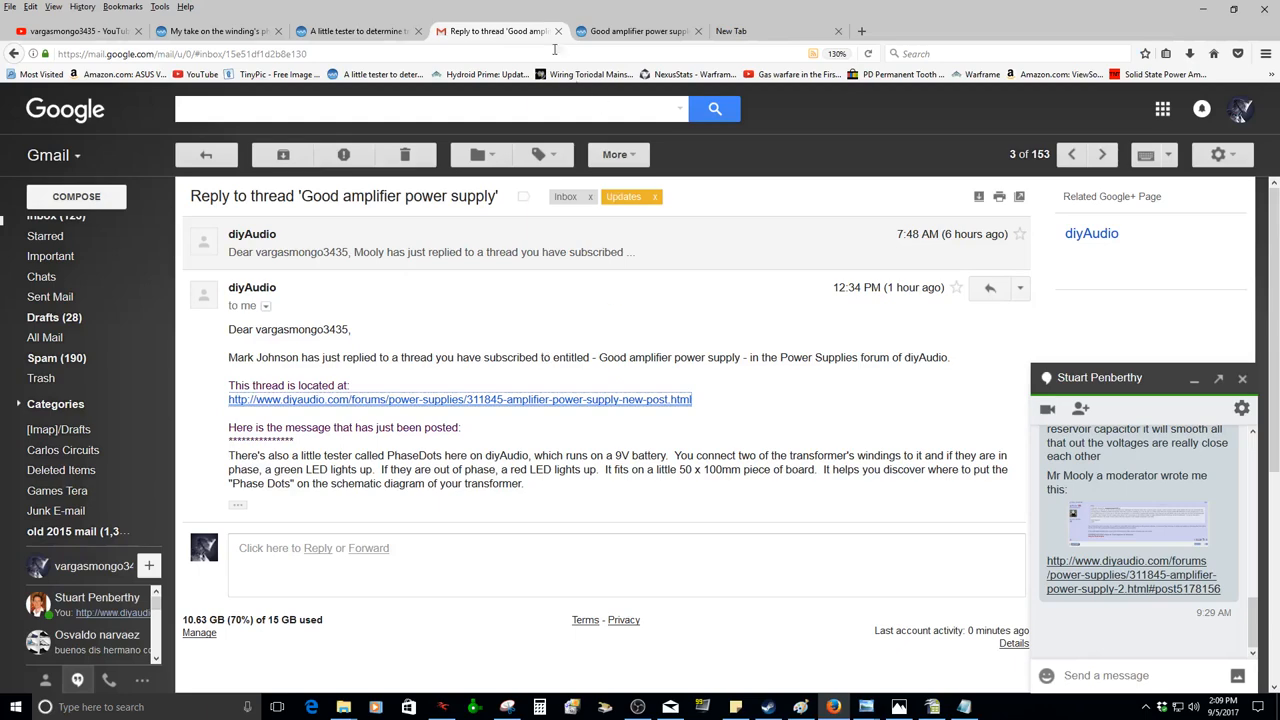
{"action": "left_click", "coordinate": [497, 31]}
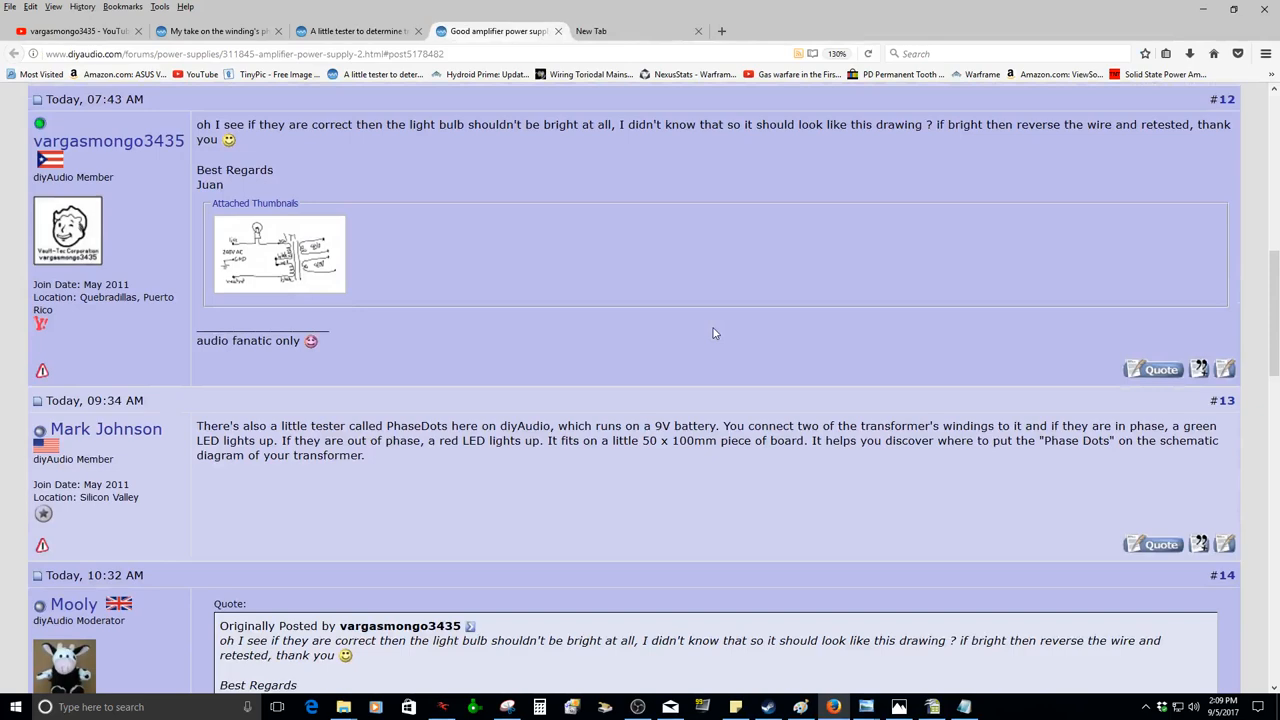
{"action": "scroll", "scroll_direction": "down", "scroll_amount": 3}
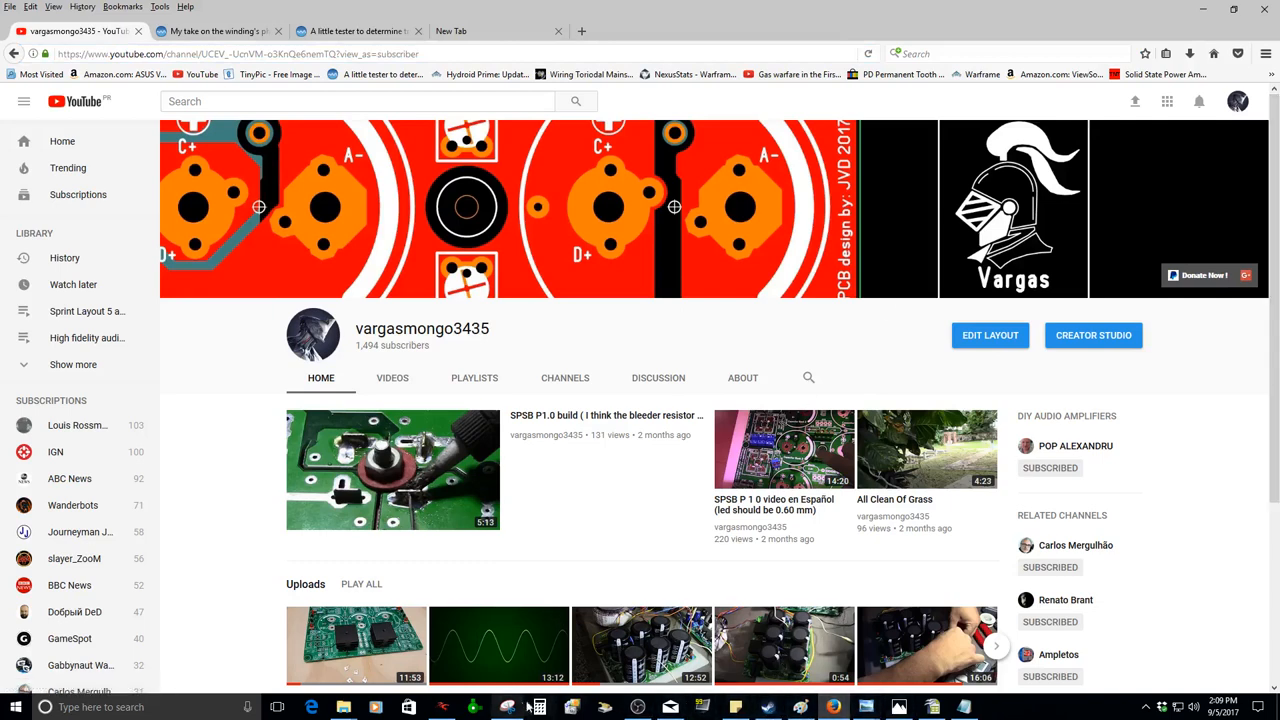
{"action": "mouse_move", "coordinate": [1246, 44]}
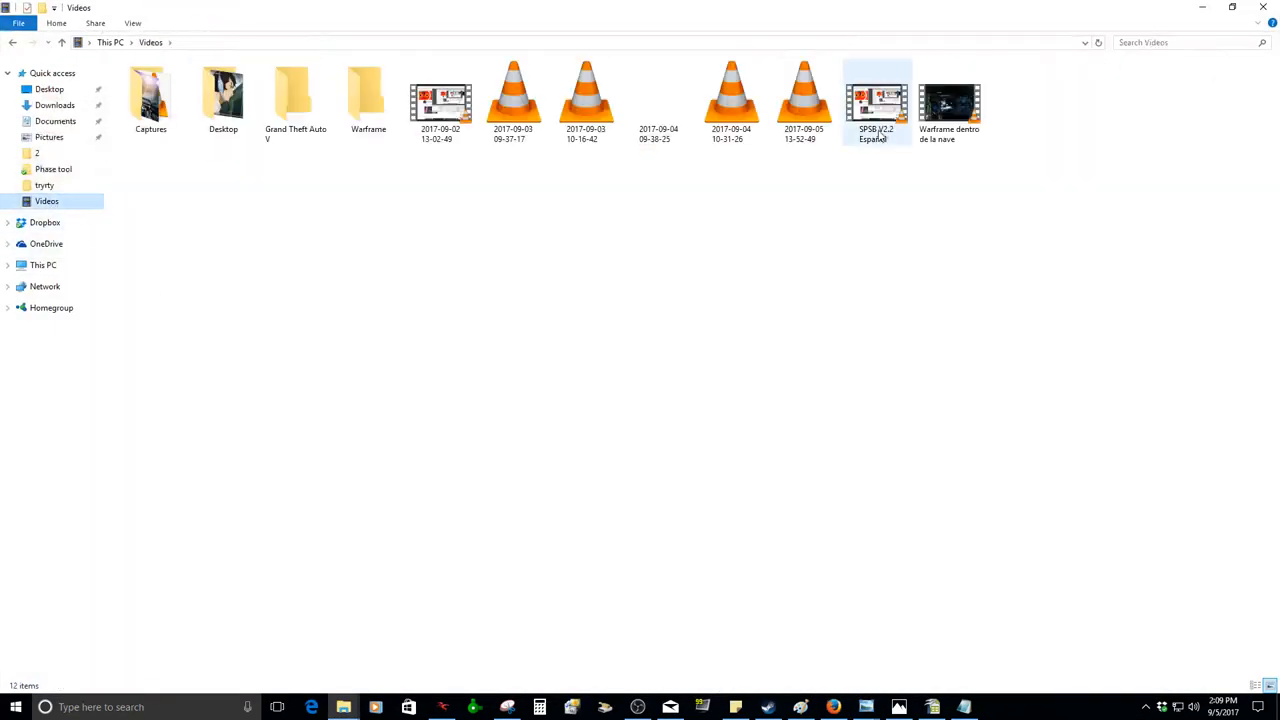
{"action": "left_click", "coordinate": [513, 100]}
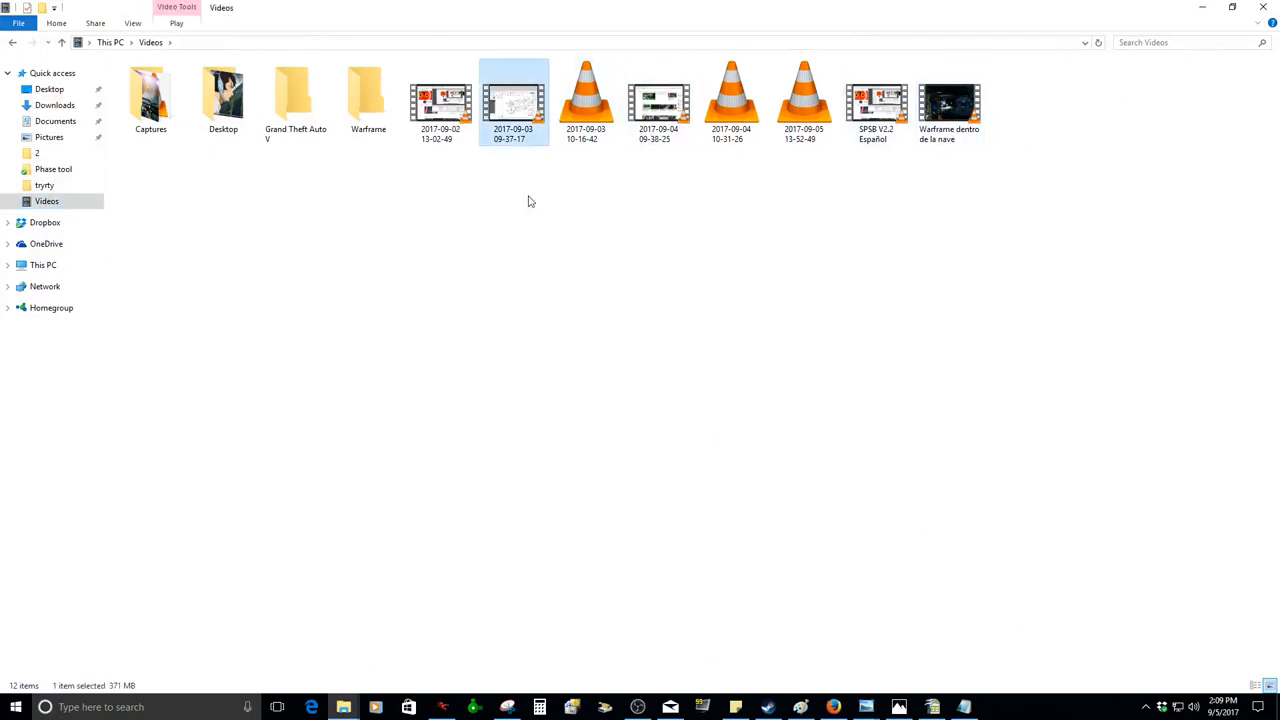
{"action": "mouse_move", "coordinate": [520, 113]}
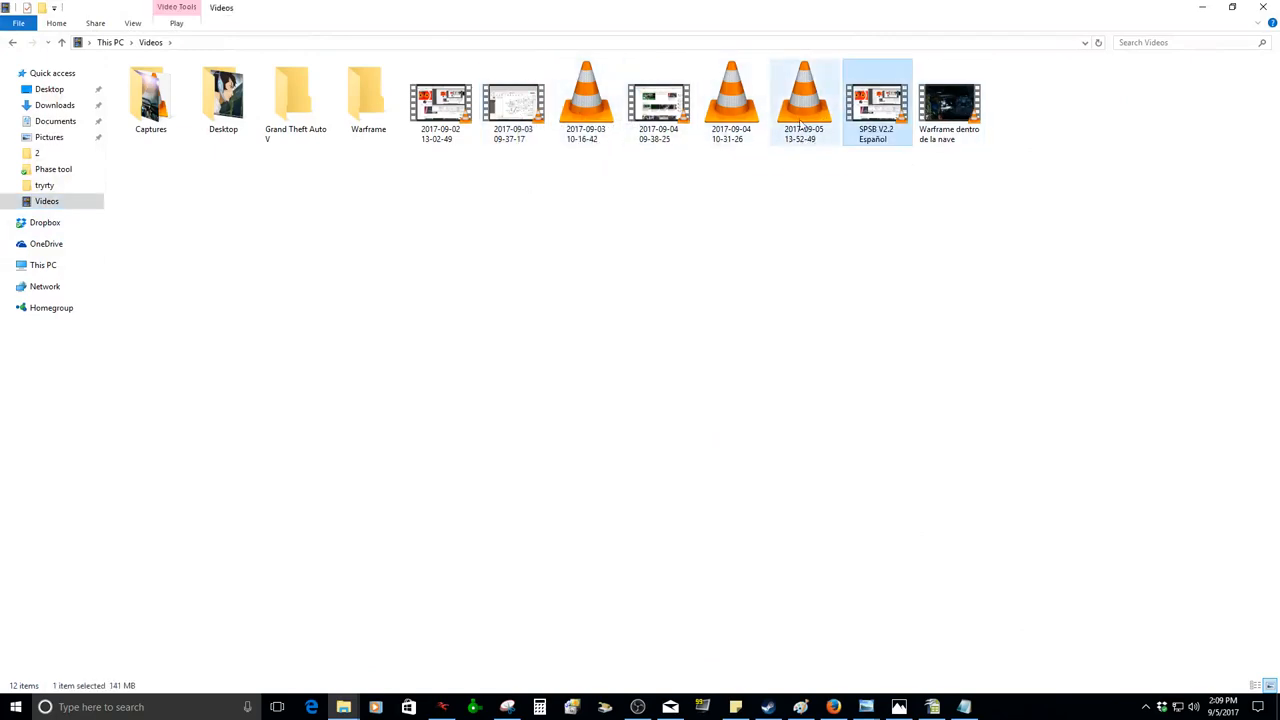
{"action": "left_click", "coordinate": [804, 100]}
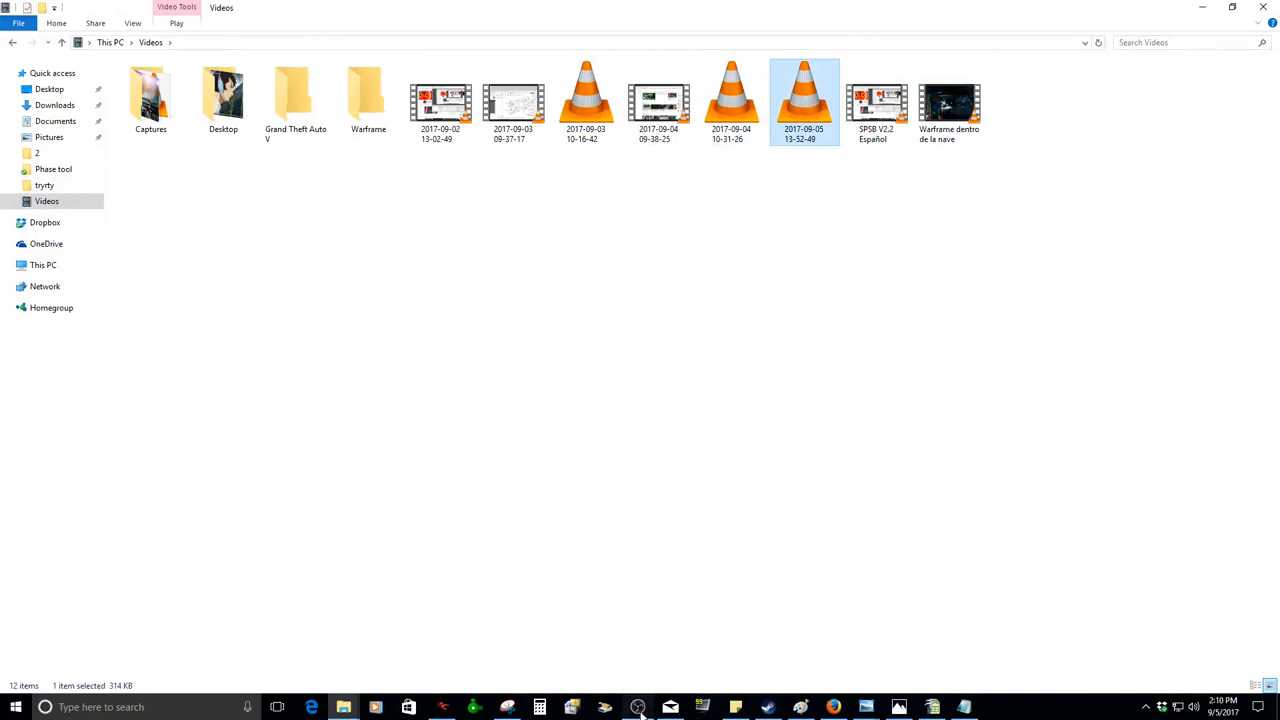